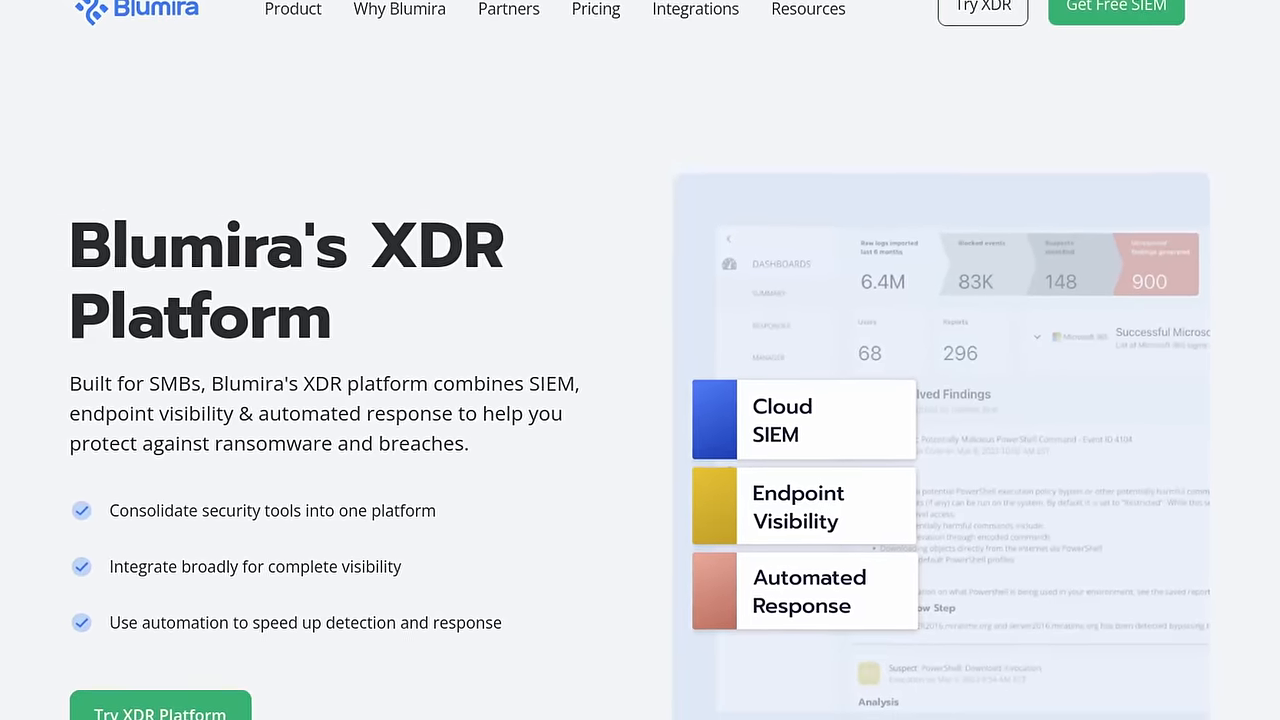
Step: Read the October 2023 report's findings totals and category breakdown pages
scroll(up, 3)
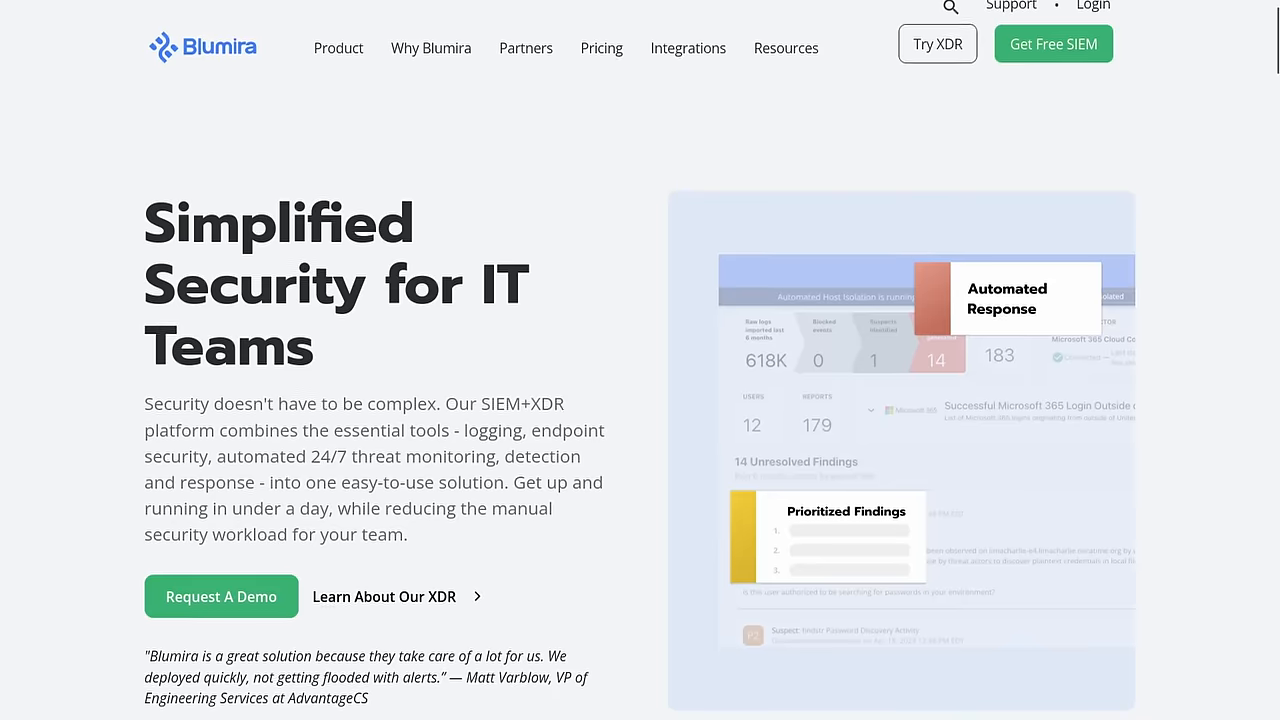
scroll(down, 3)
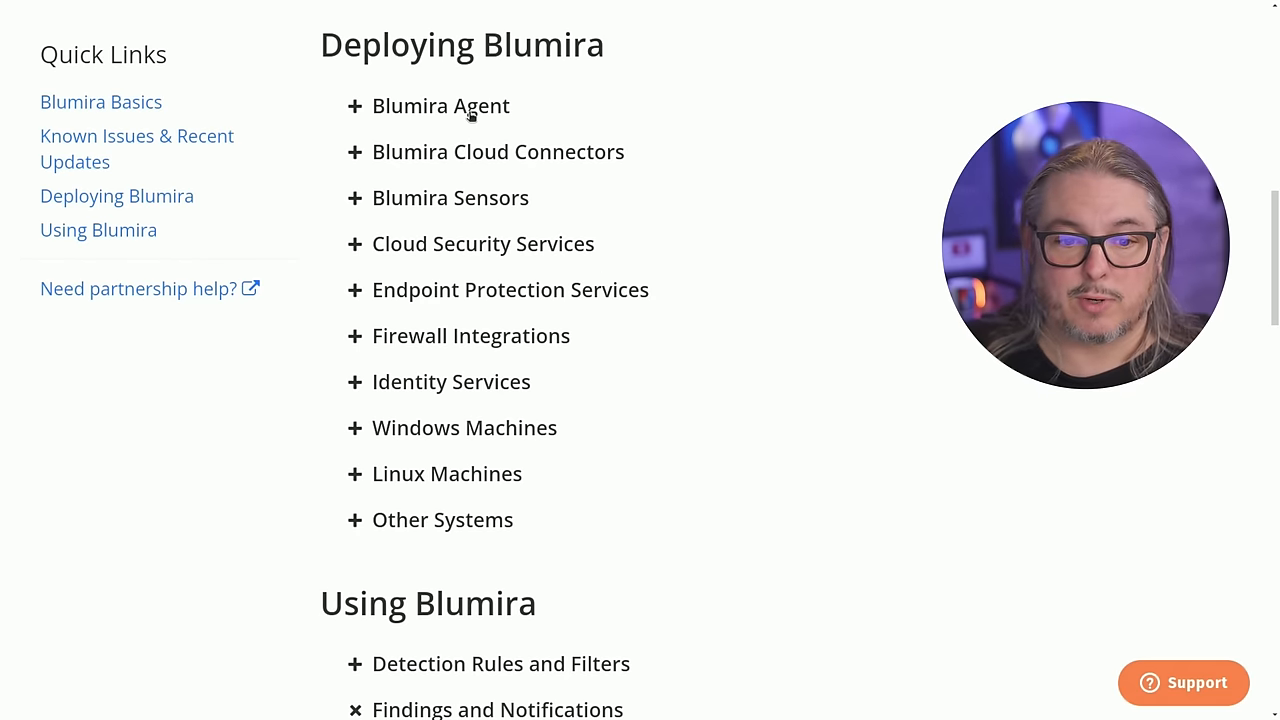
mouse_move(455, 210)
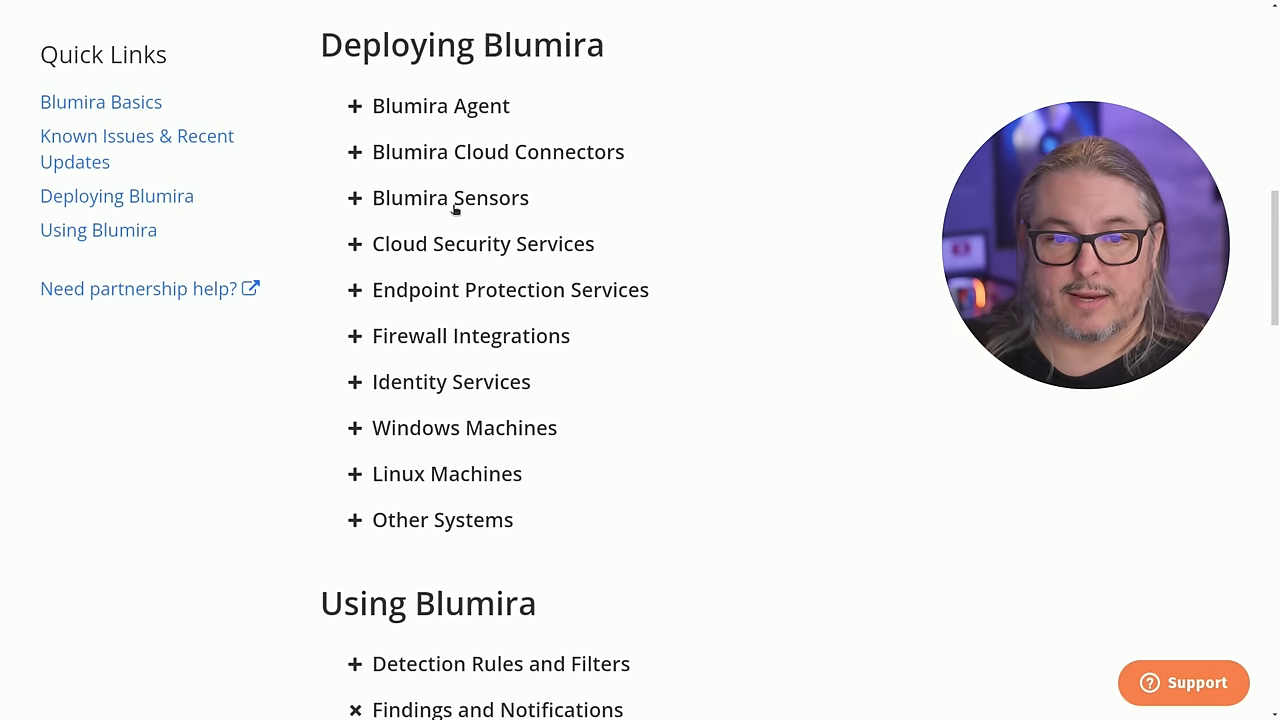
scroll(down, 3)
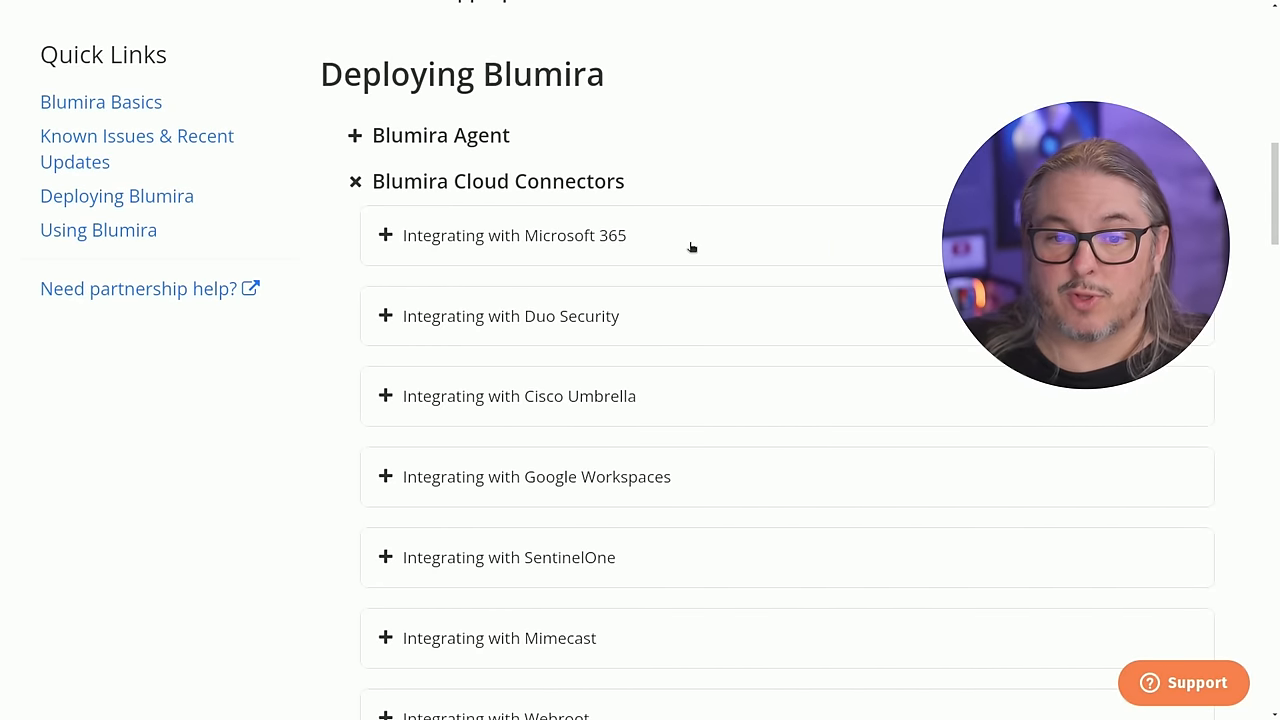
scroll(down, 3)
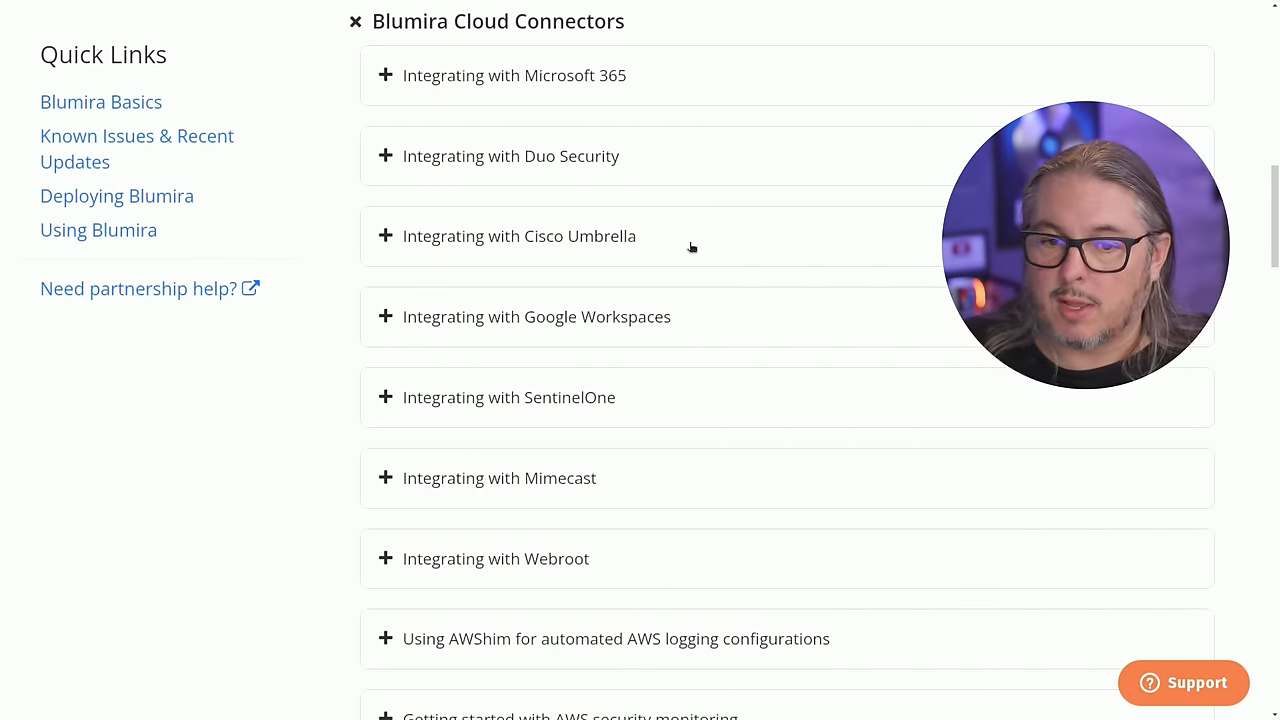
scroll(down, 3)
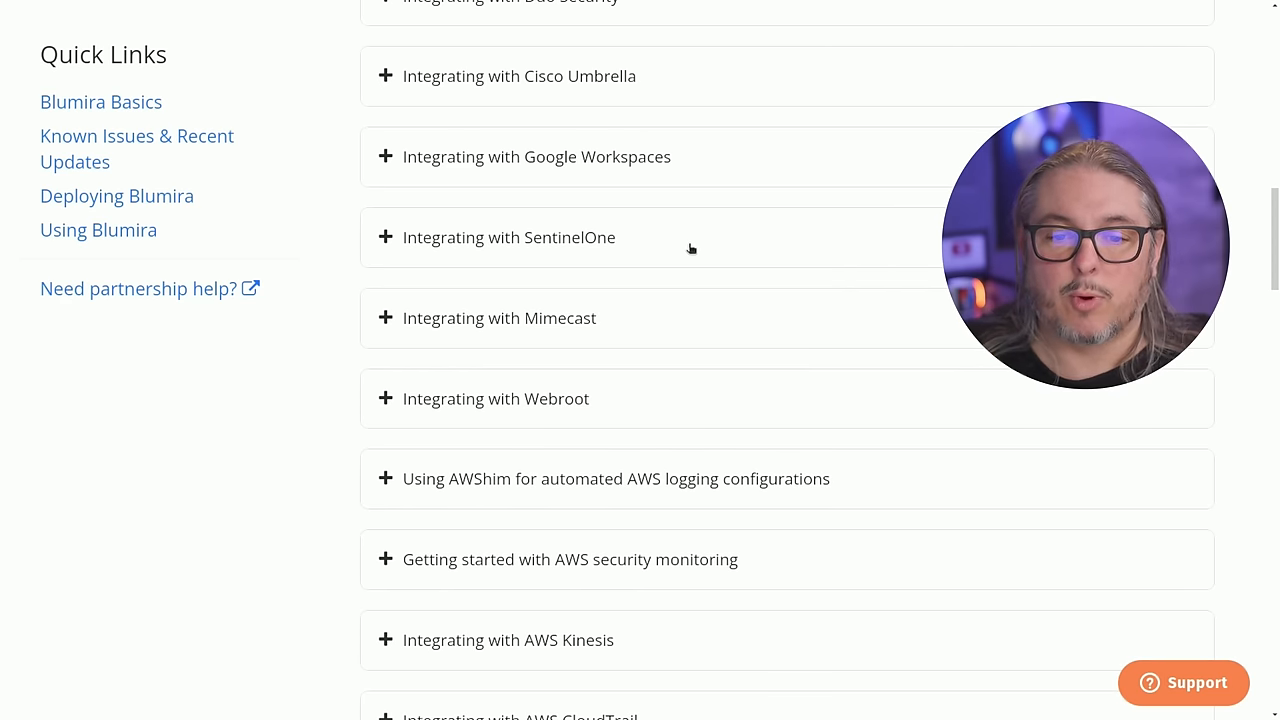
mouse_move(624, 294)
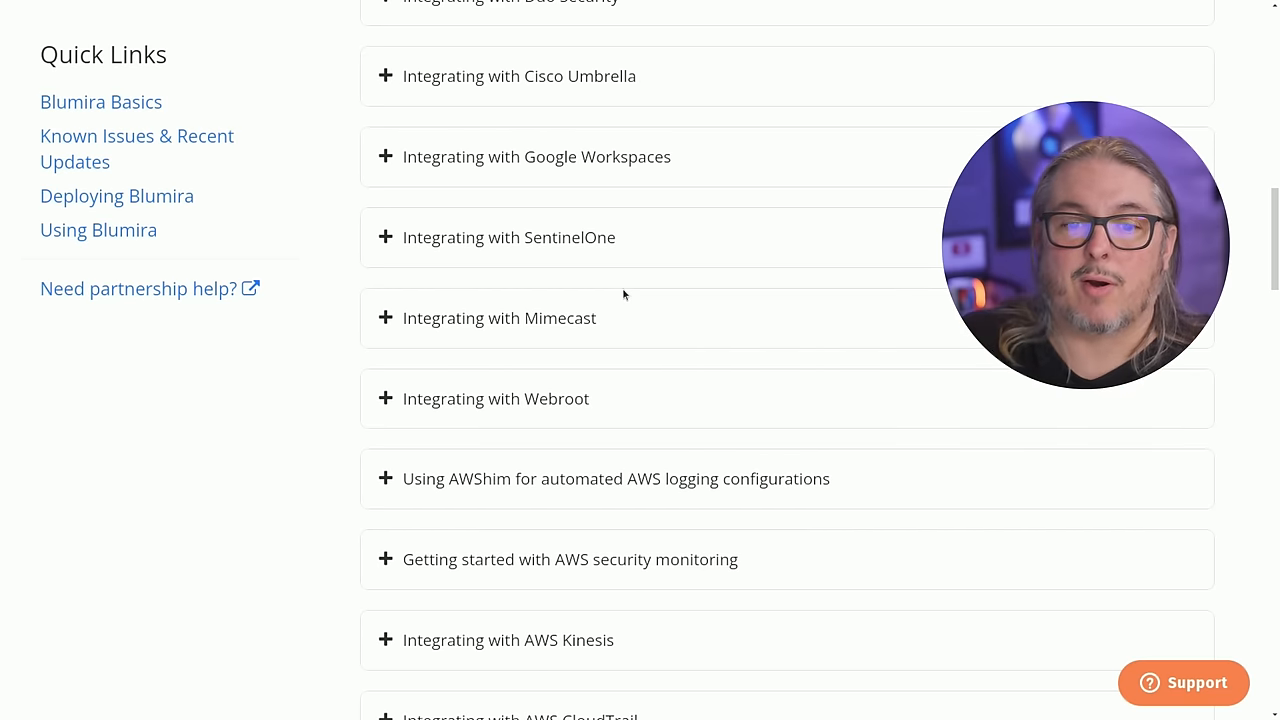
scroll(up, 3)
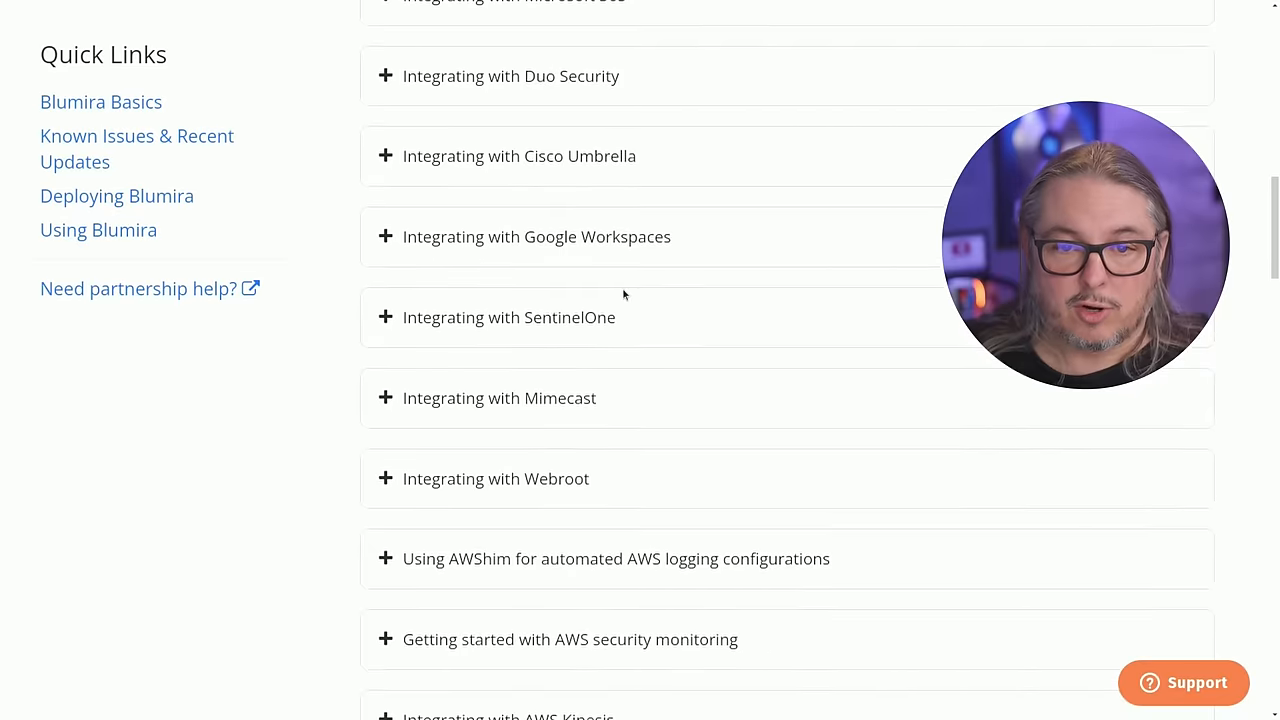
scroll(up, 3)
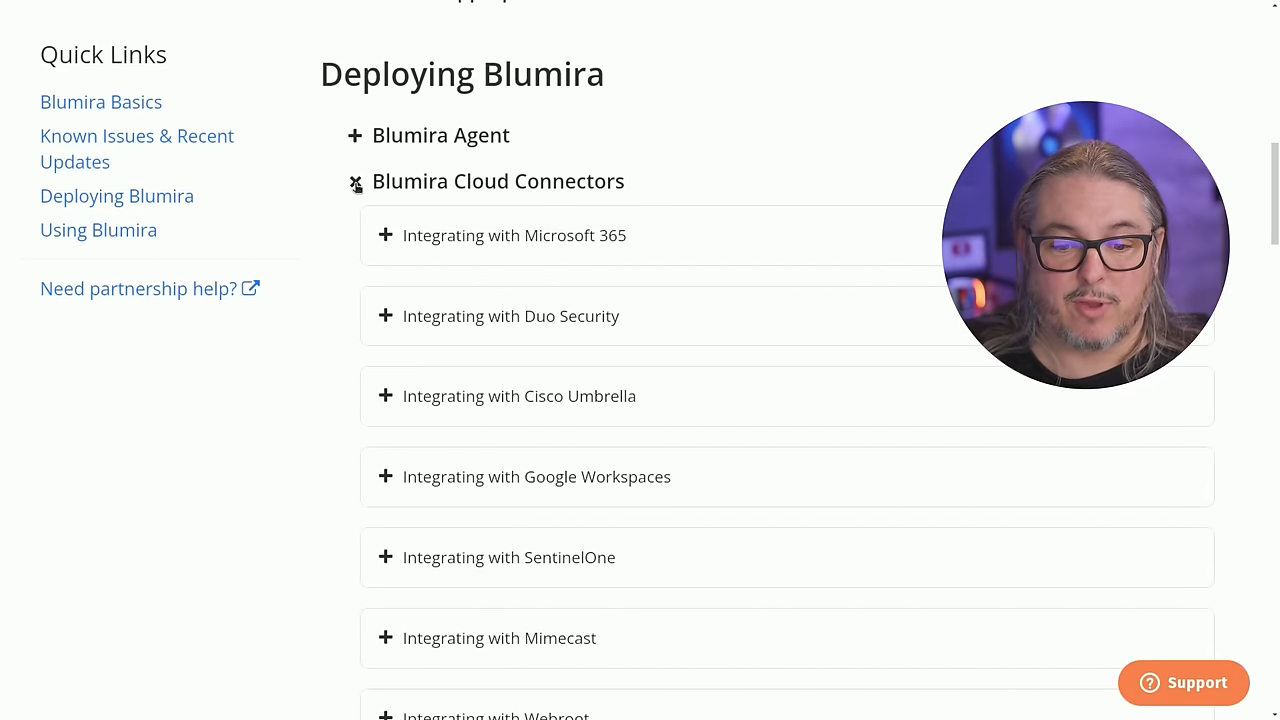
scroll(down, 3)
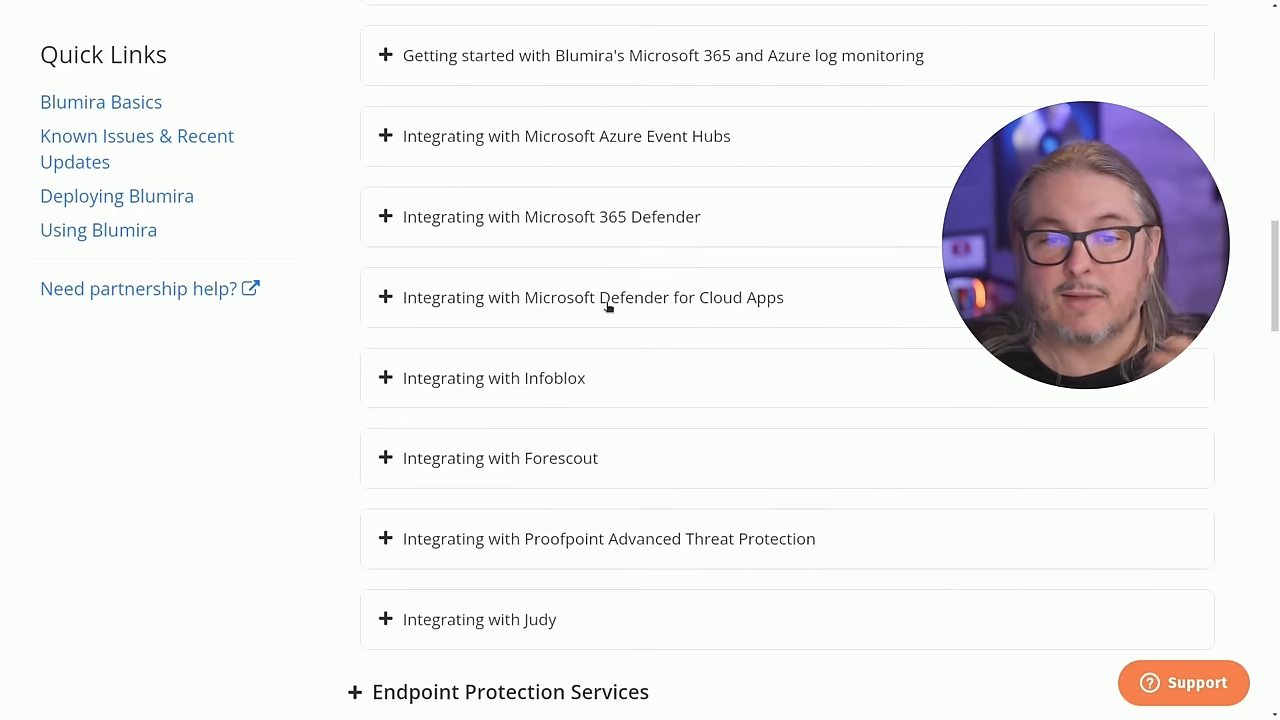
scroll(up, 3)
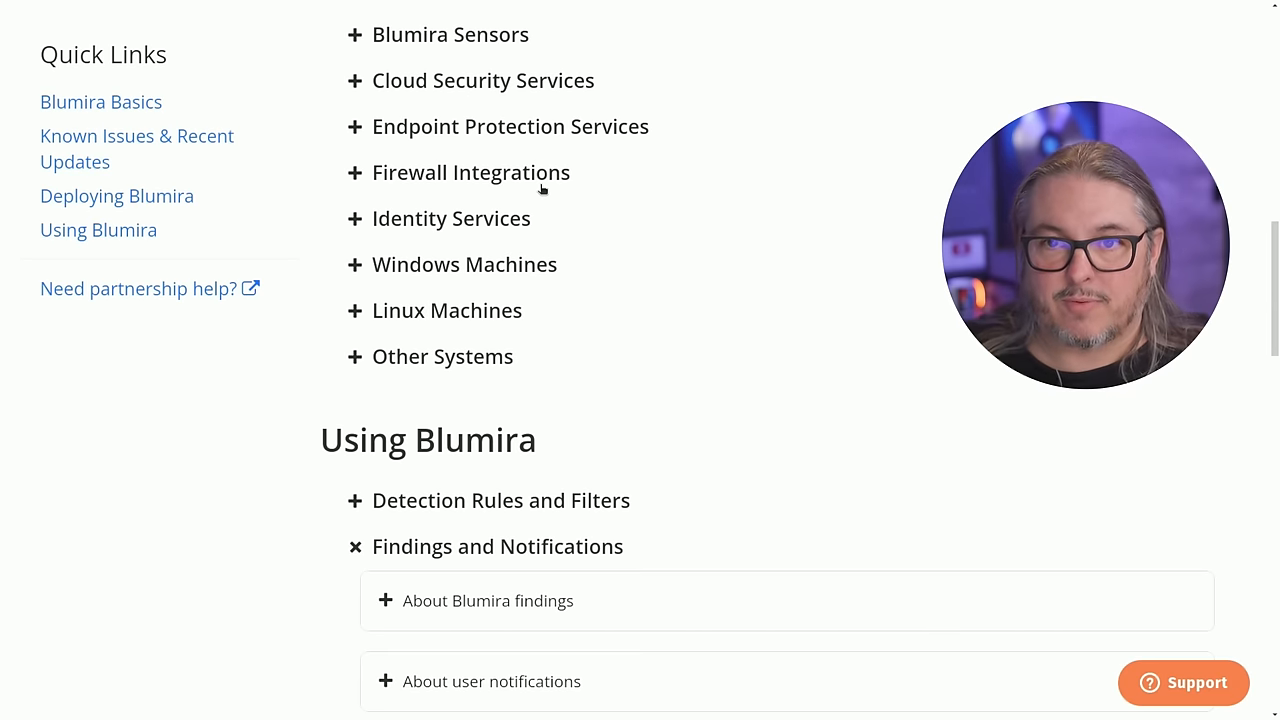
scroll(up, 3)
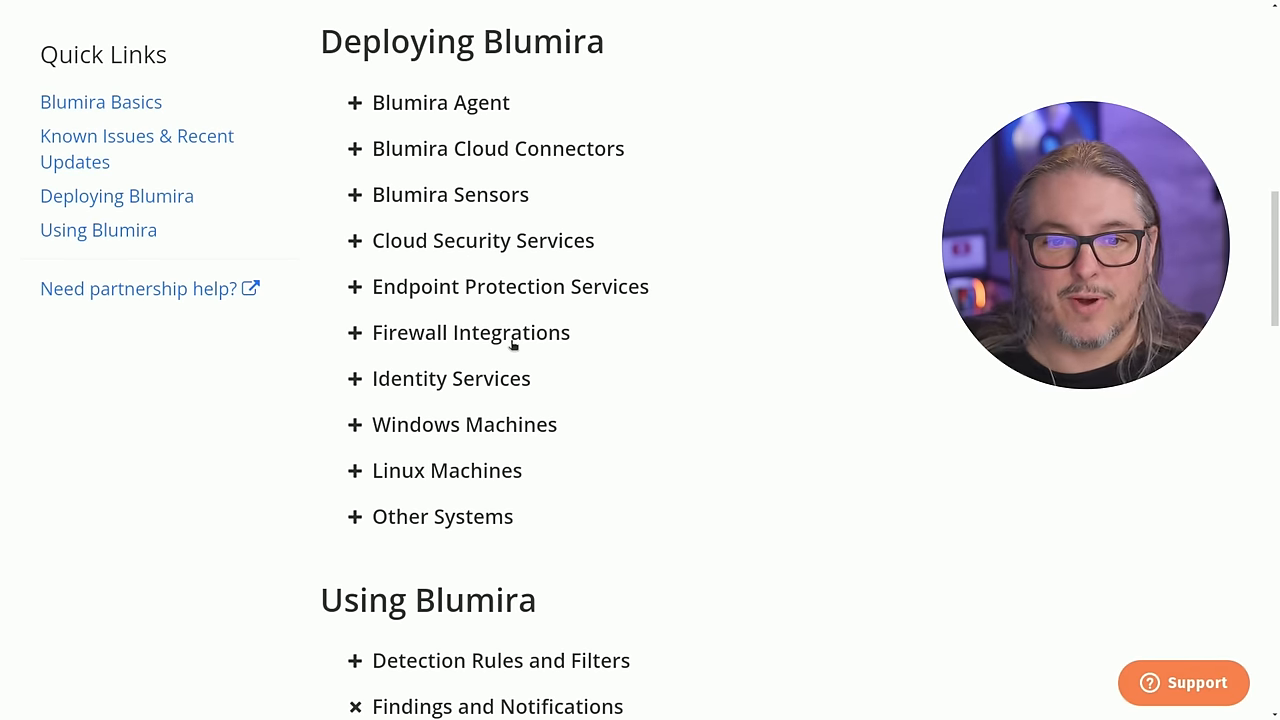
Step: Expand the Firewall Integrations guides, scroll through them, then collapse them again
click(470, 332)
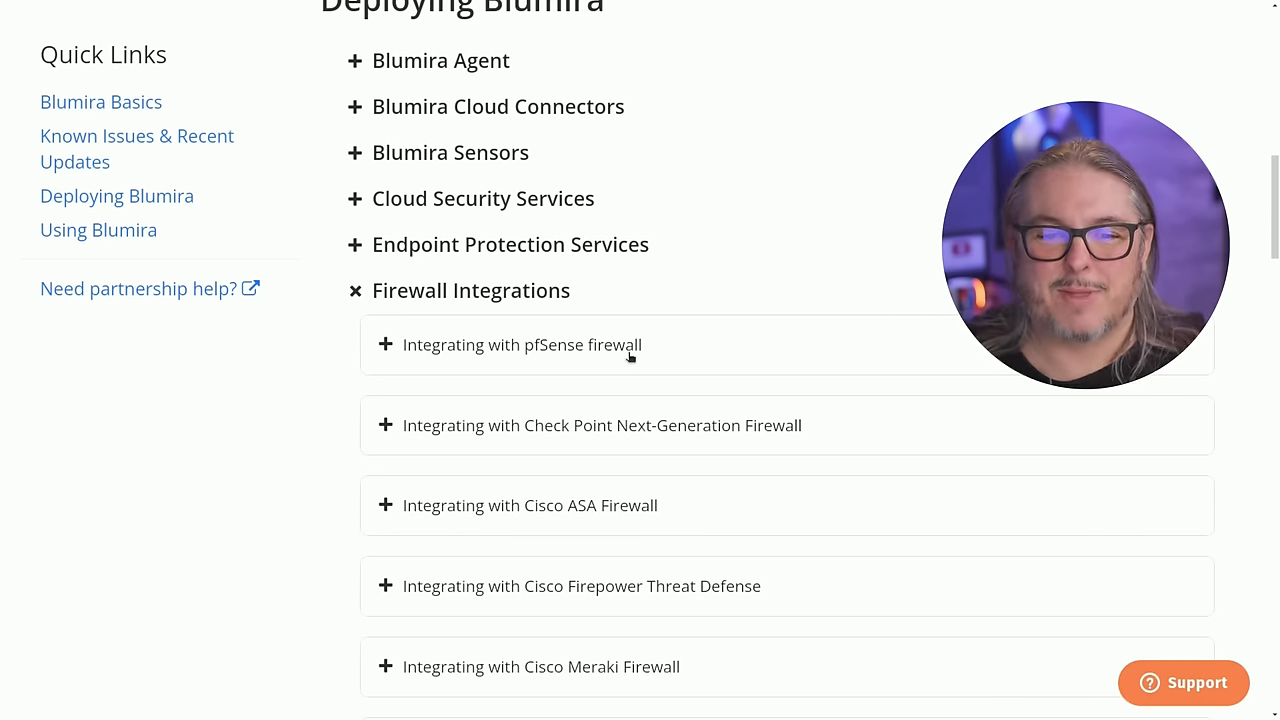
scroll(down, 3)
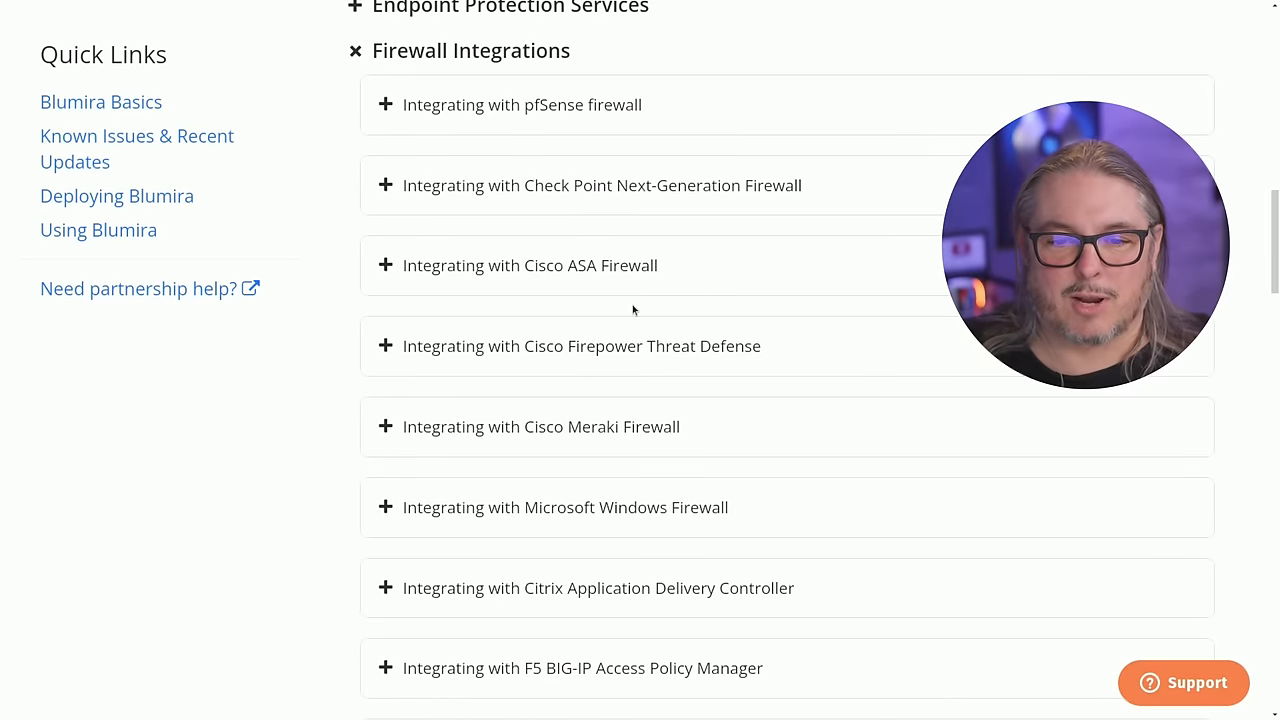
scroll(down, 3)
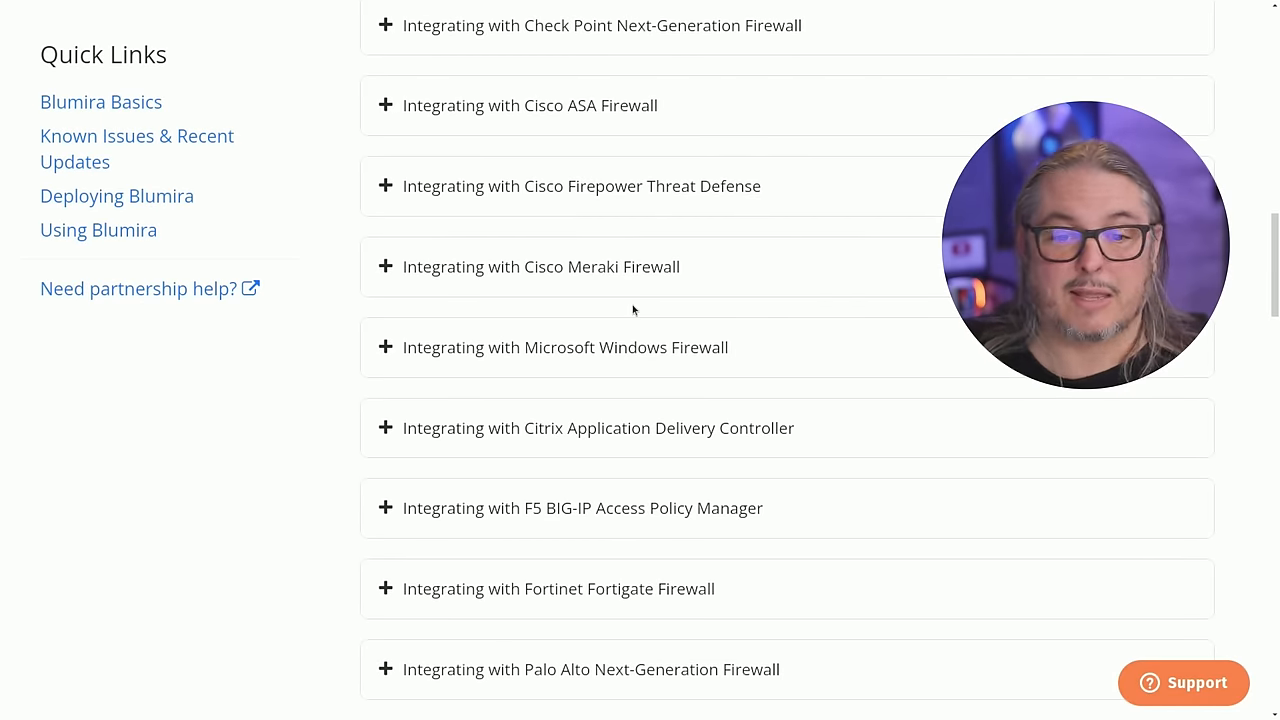
scroll(down, 3)
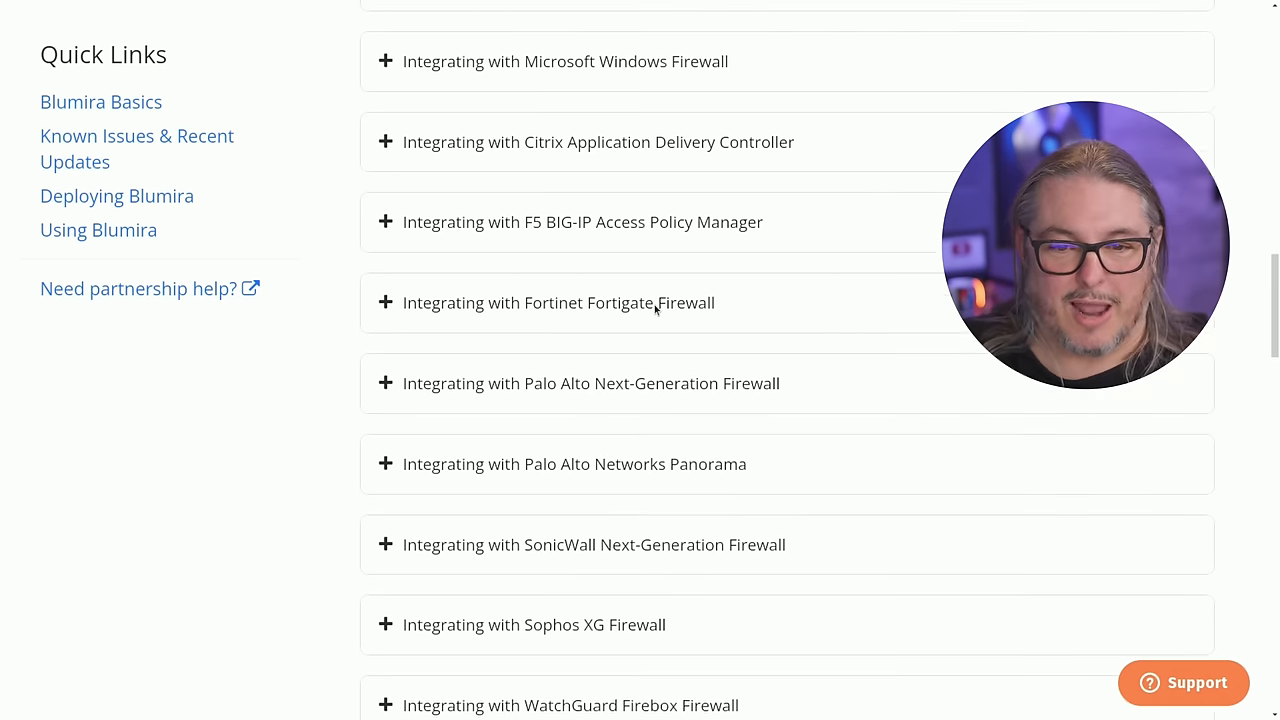
scroll(down, 3)
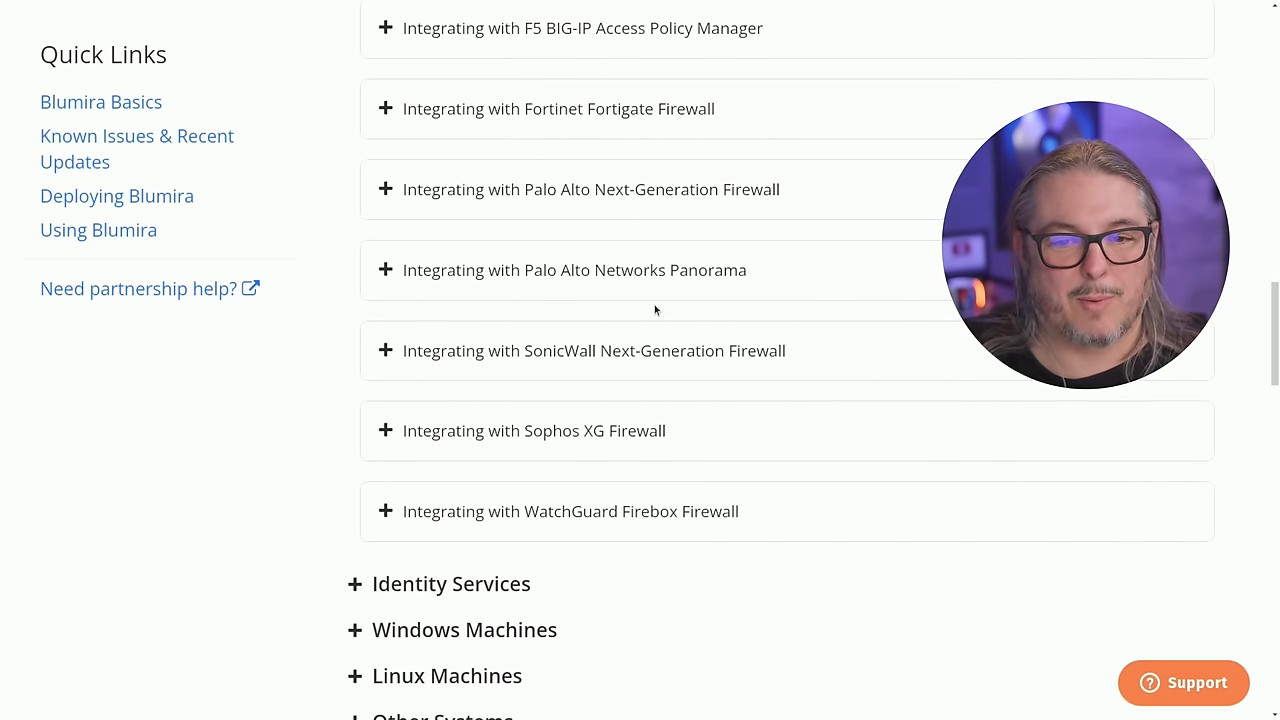
scroll(down, 3)
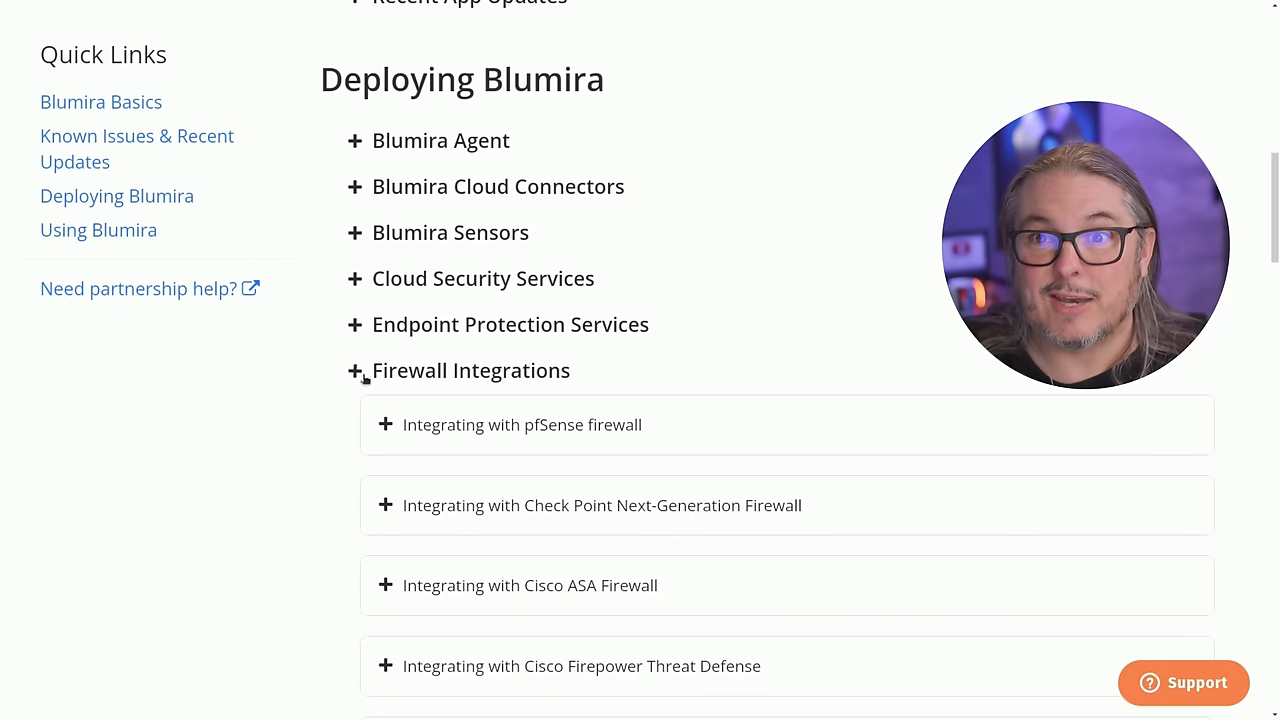
click(355, 370)
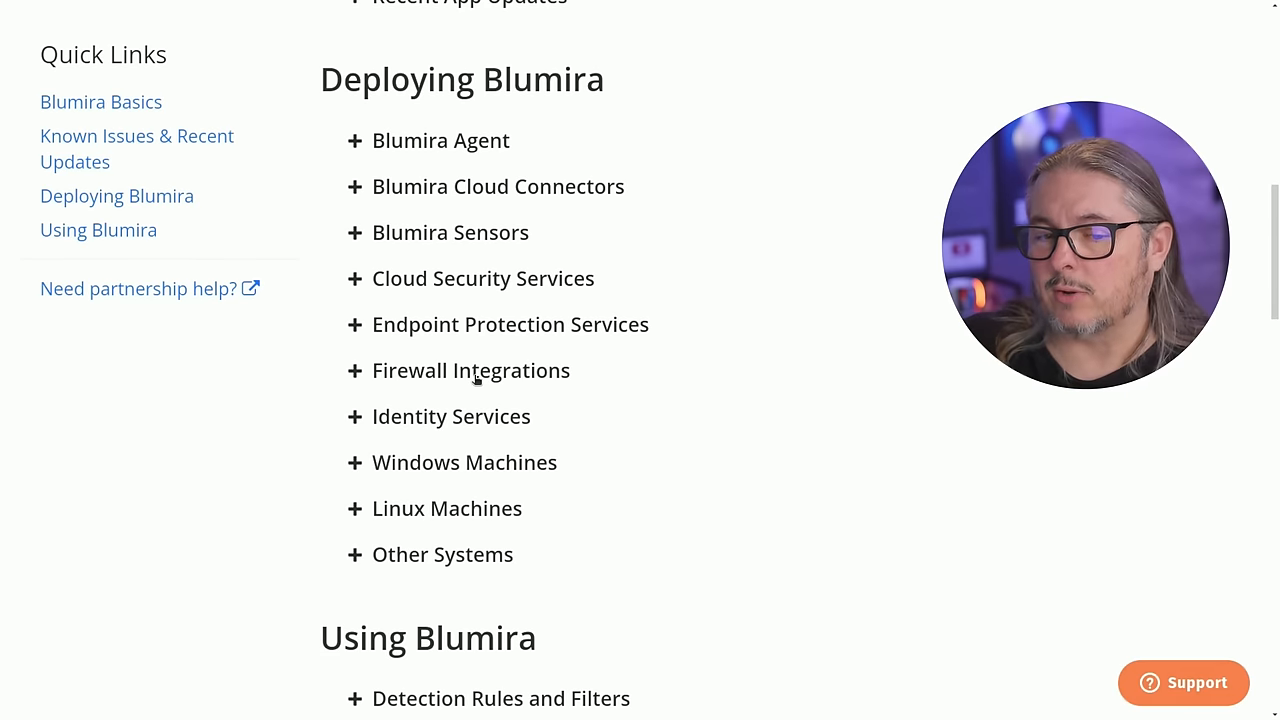
mouse_move(800, 485)
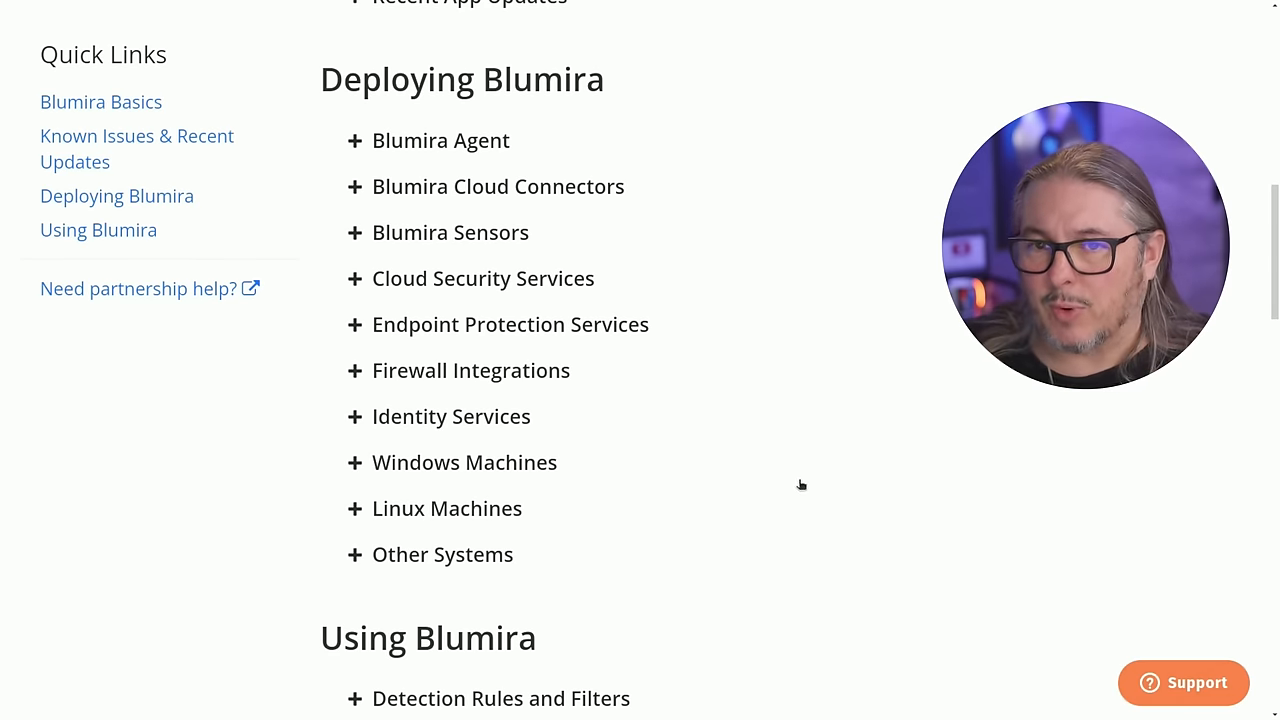
Step: Scroll down through the Top Findings list, then back up to page 3
scroll(down, 3)
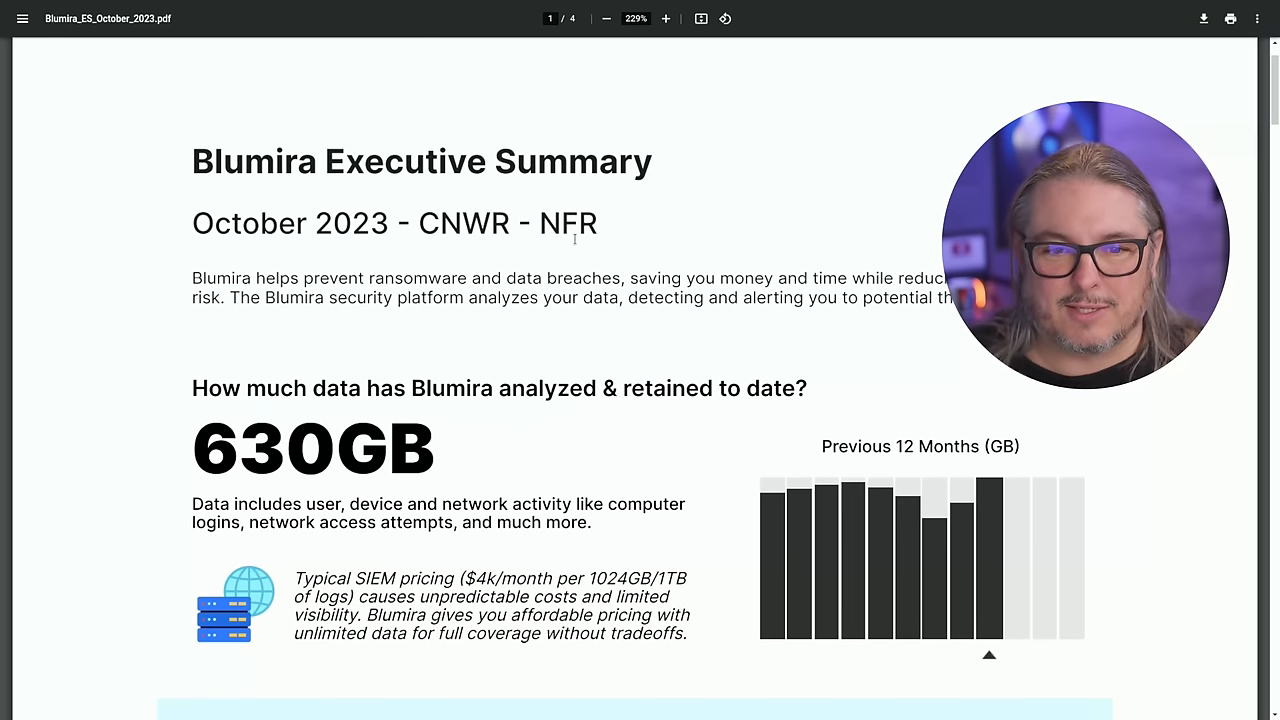
scroll(down, 3)
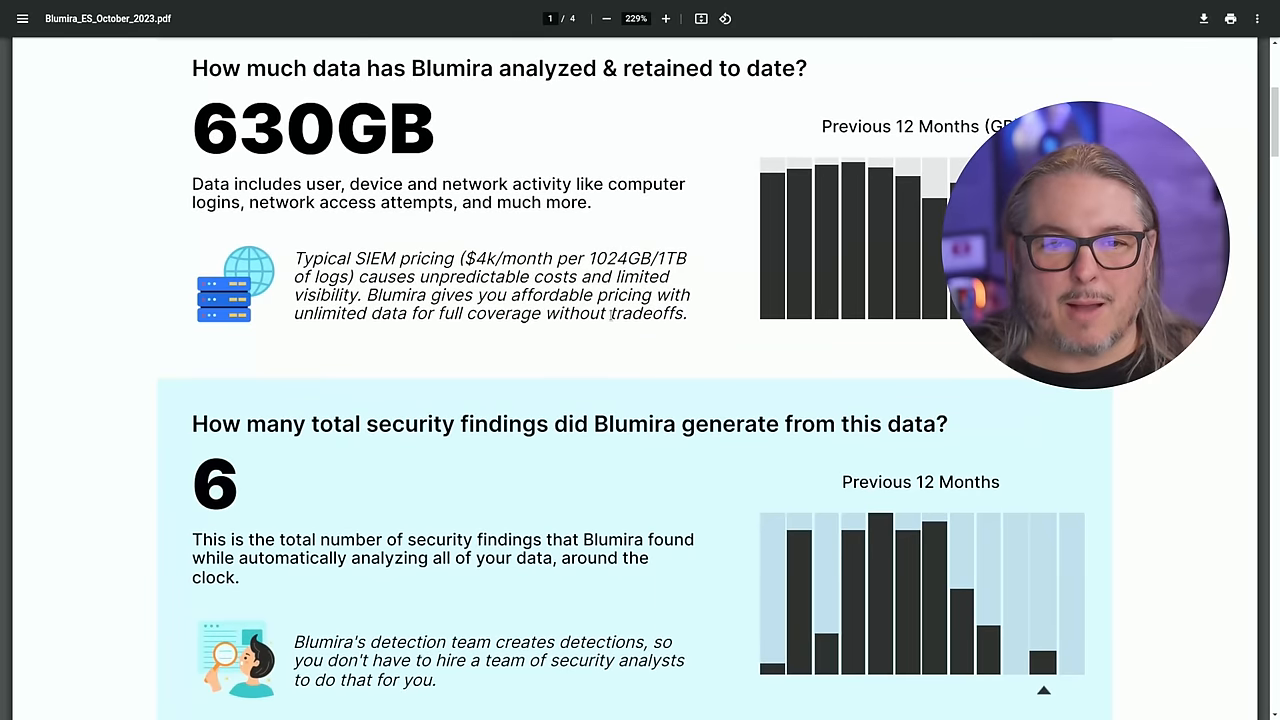
mouse_move(658, 146)
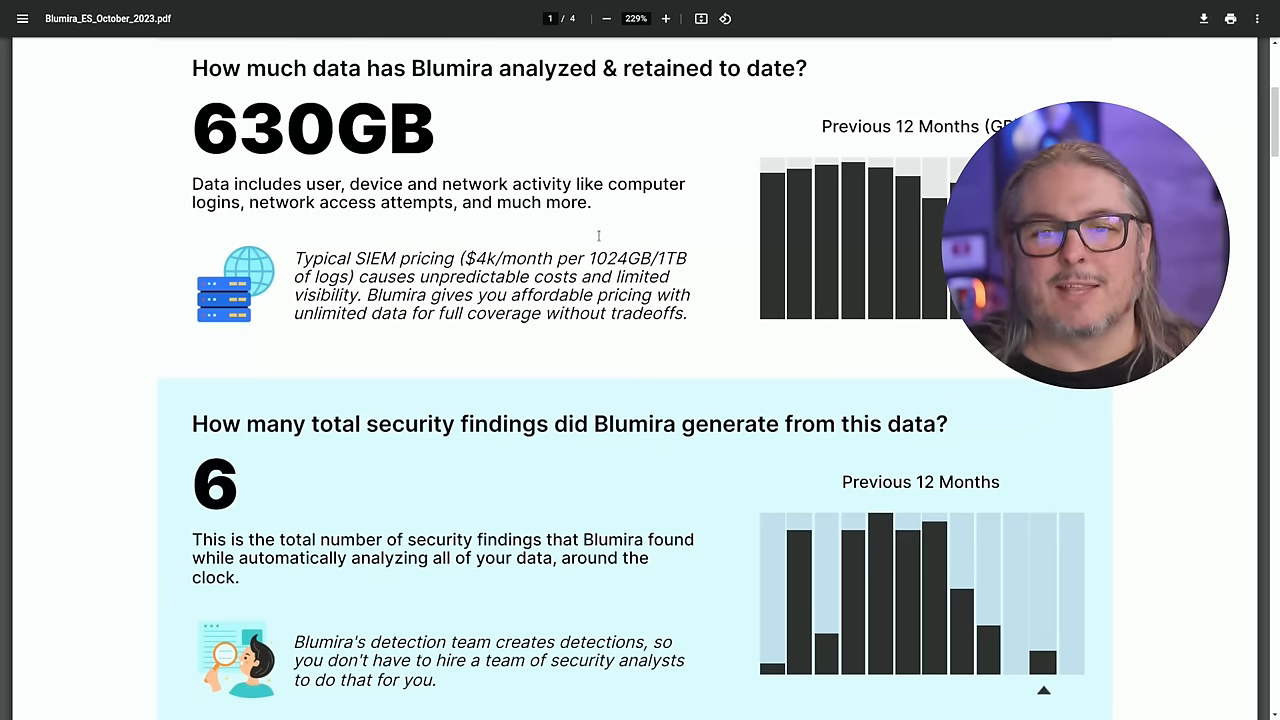
scroll(down, 3)
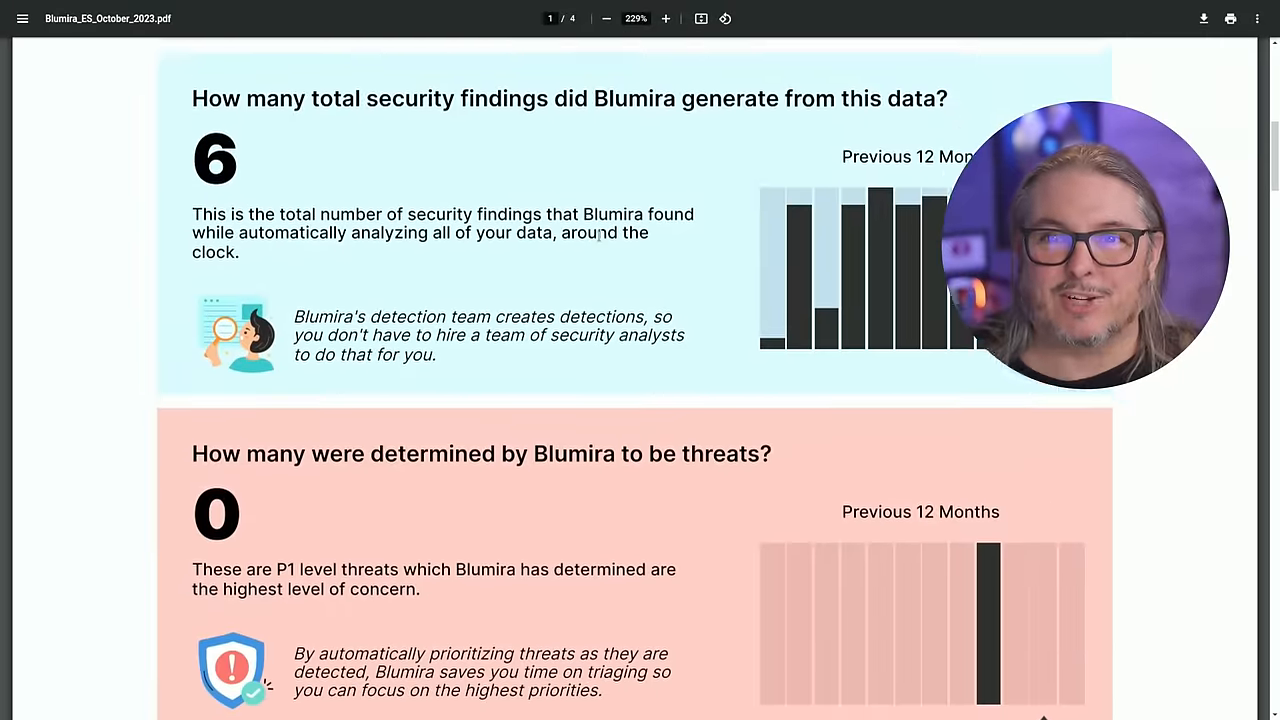
scroll(down, 3)
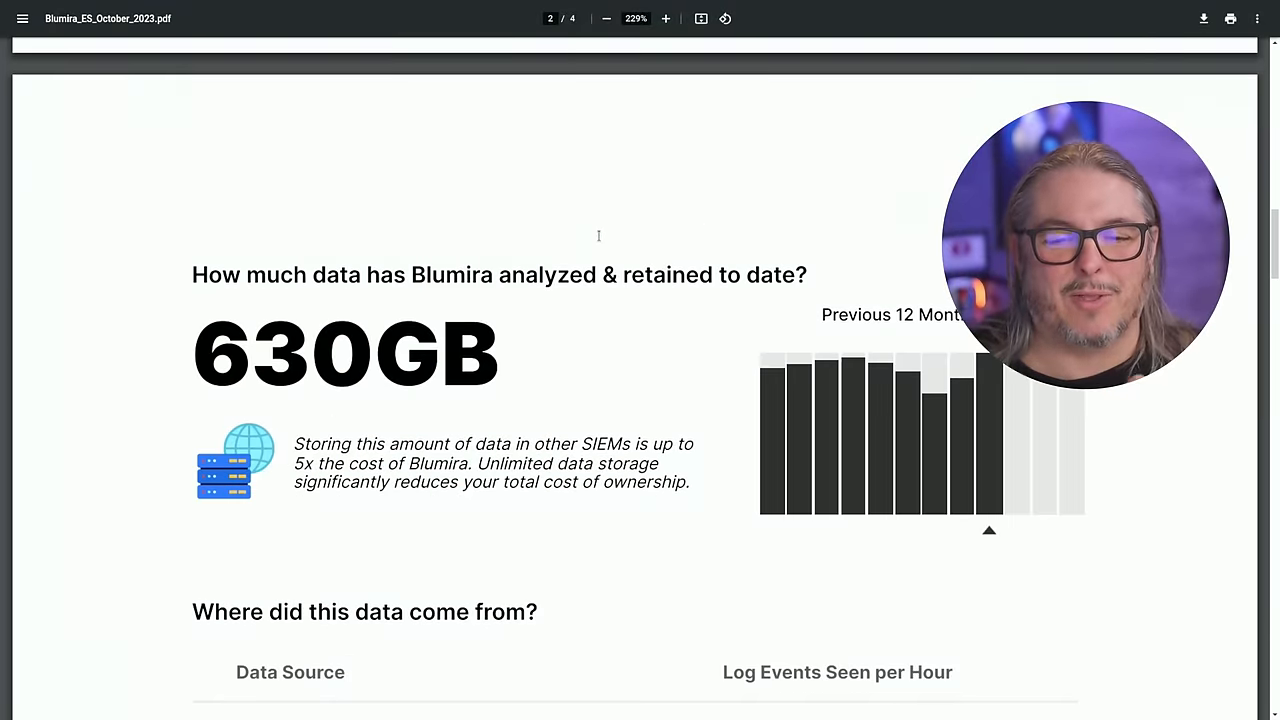
scroll(down, 3)
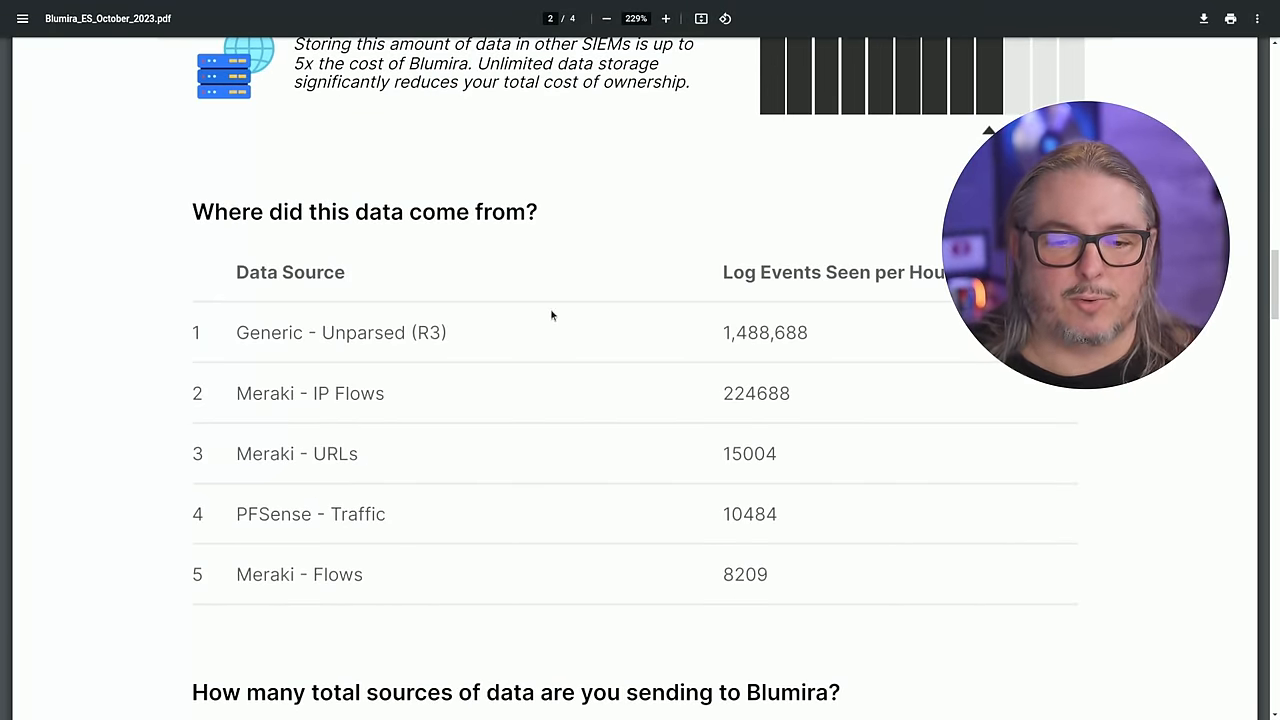
scroll(down, 3)
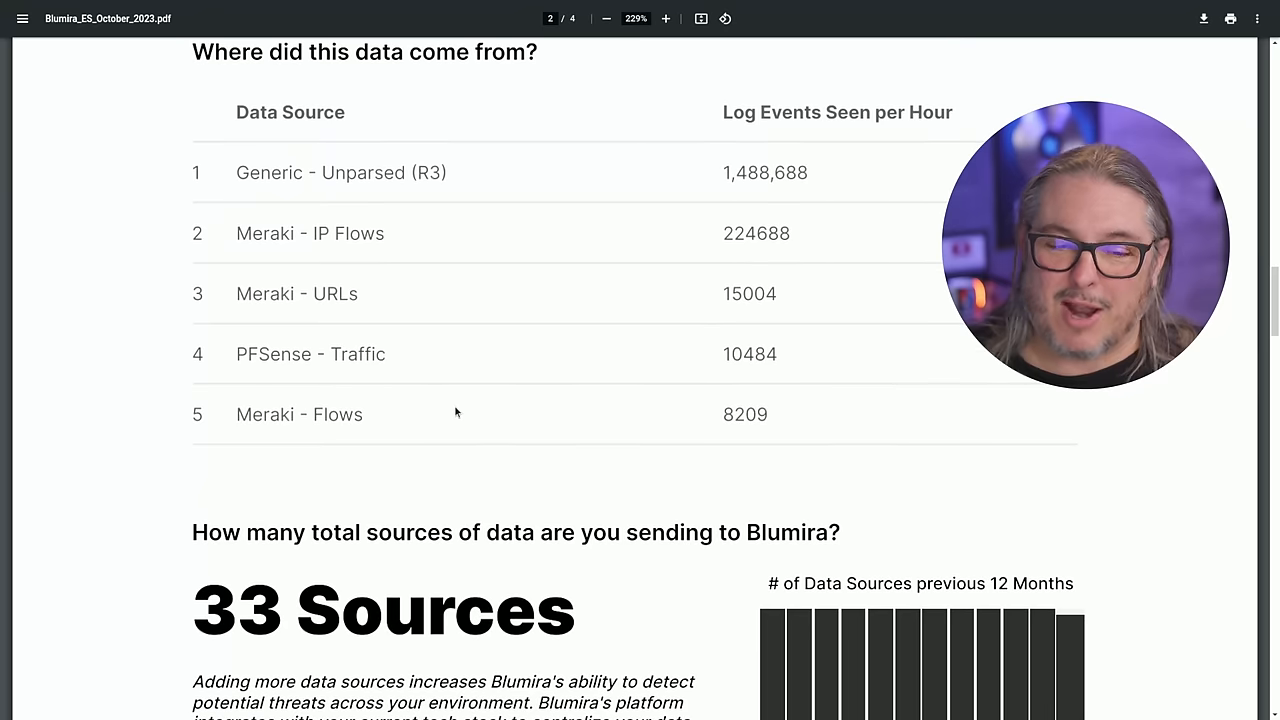
mouse_move(615, 433)
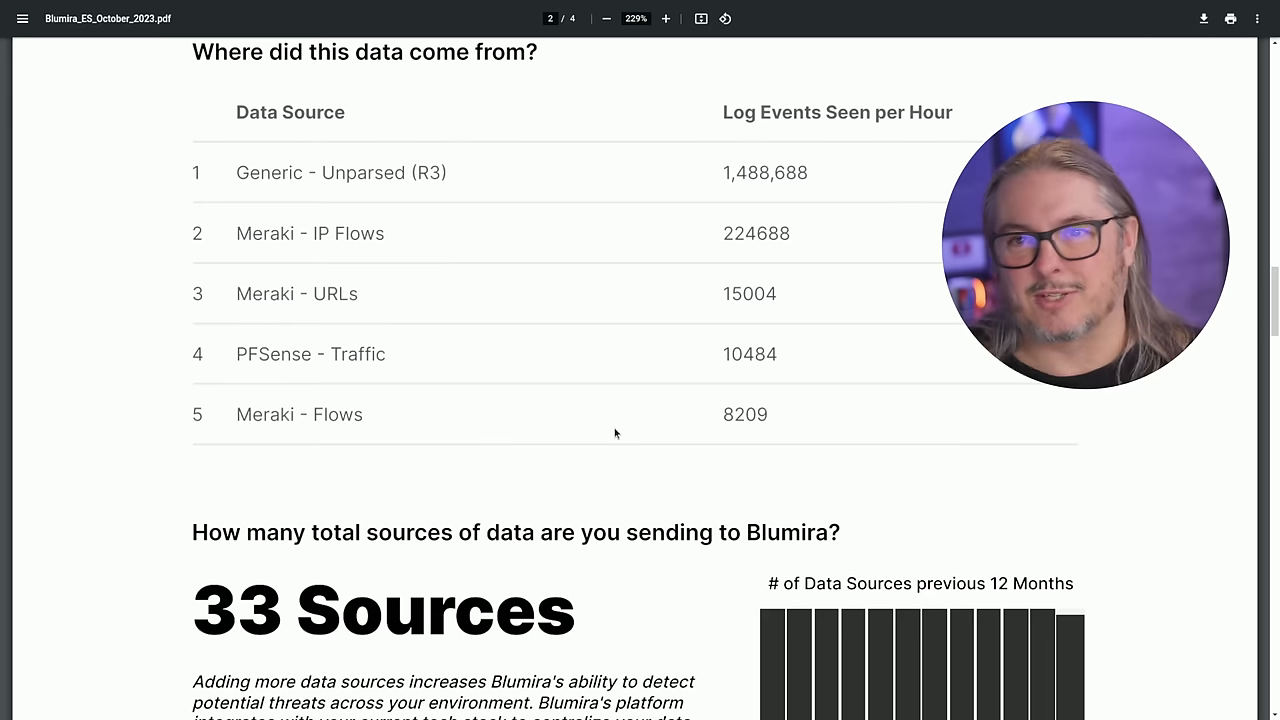
mouse_move(639, 413)
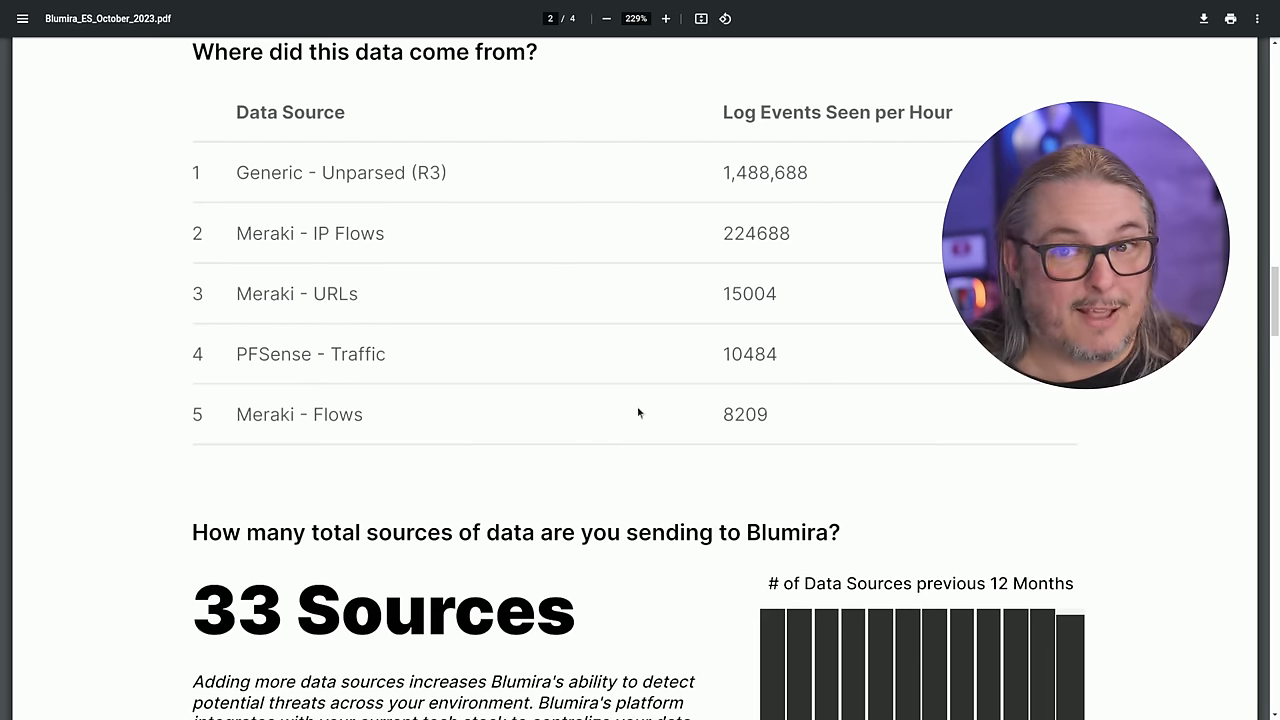
scroll(down, 3)
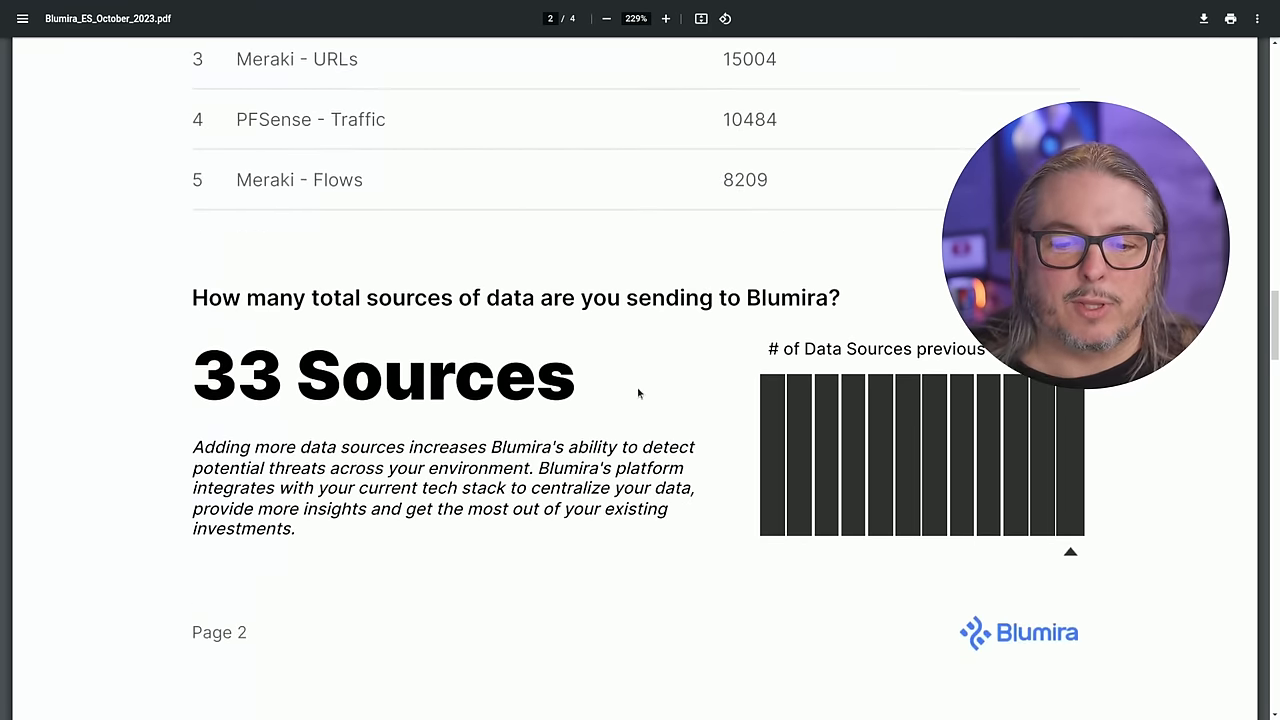
scroll(down, 3)
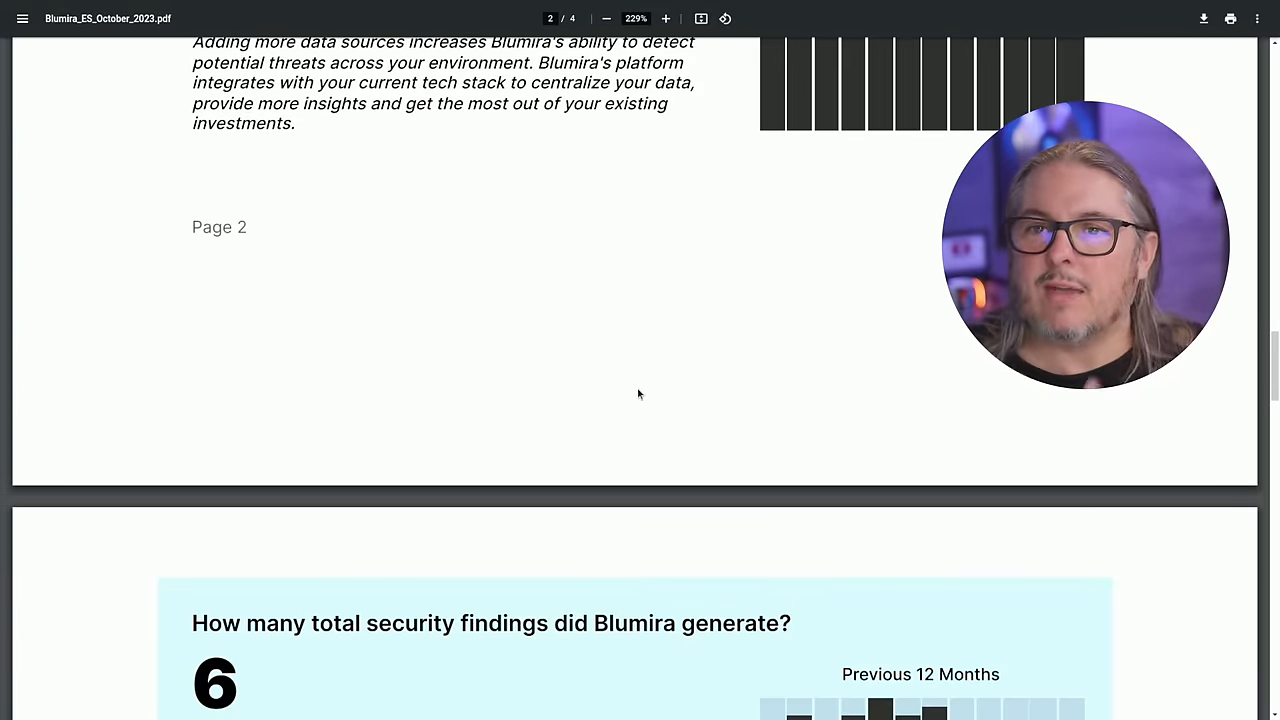
scroll(down, 3)
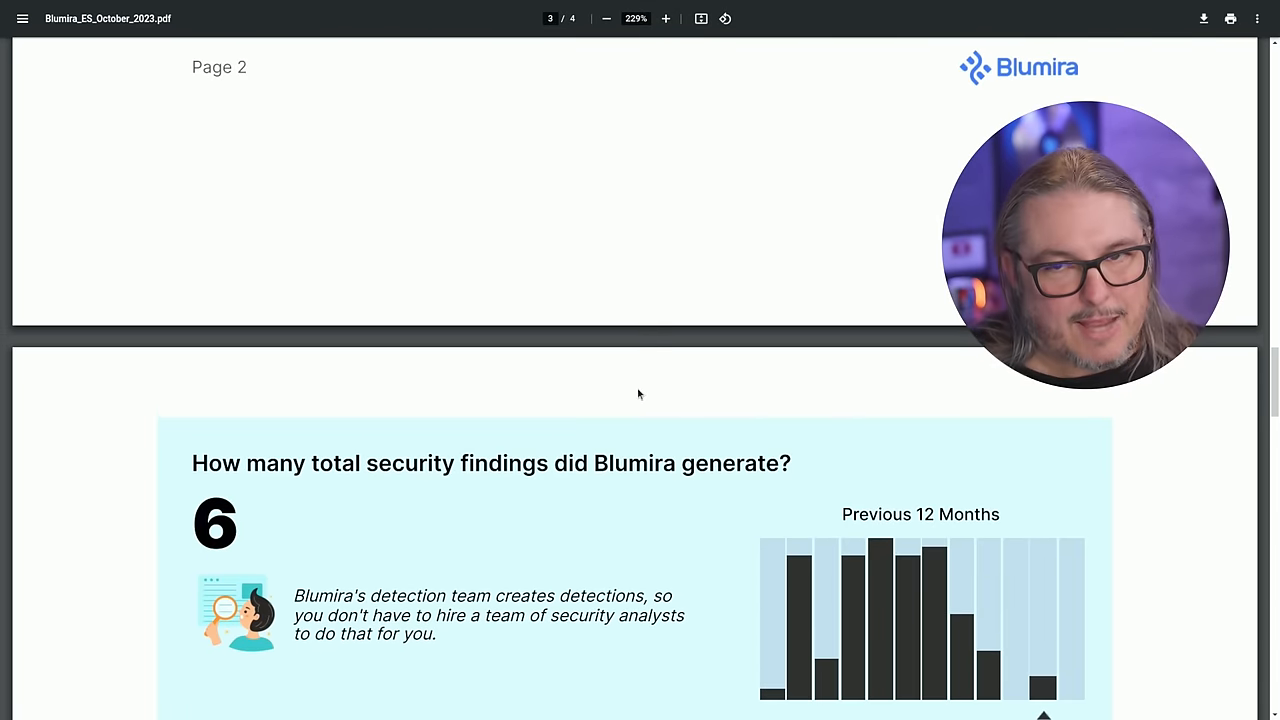
scroll(down, 3)
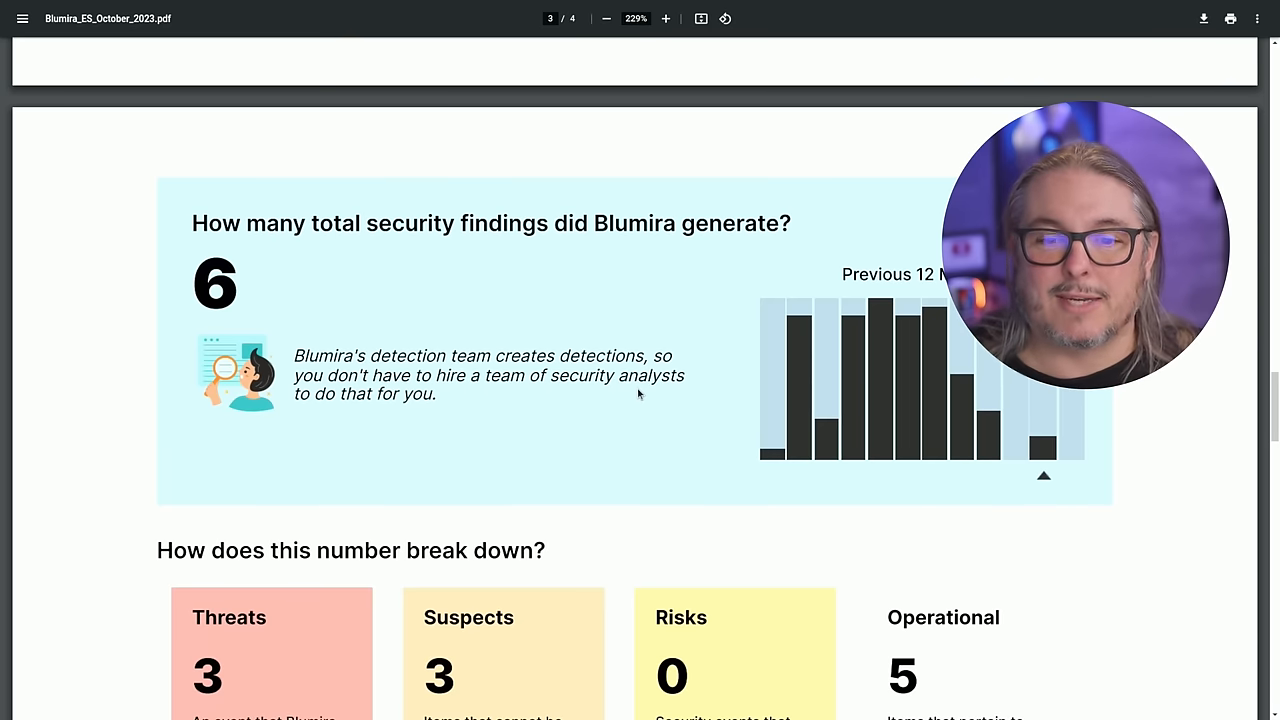
scroll(up, 3)
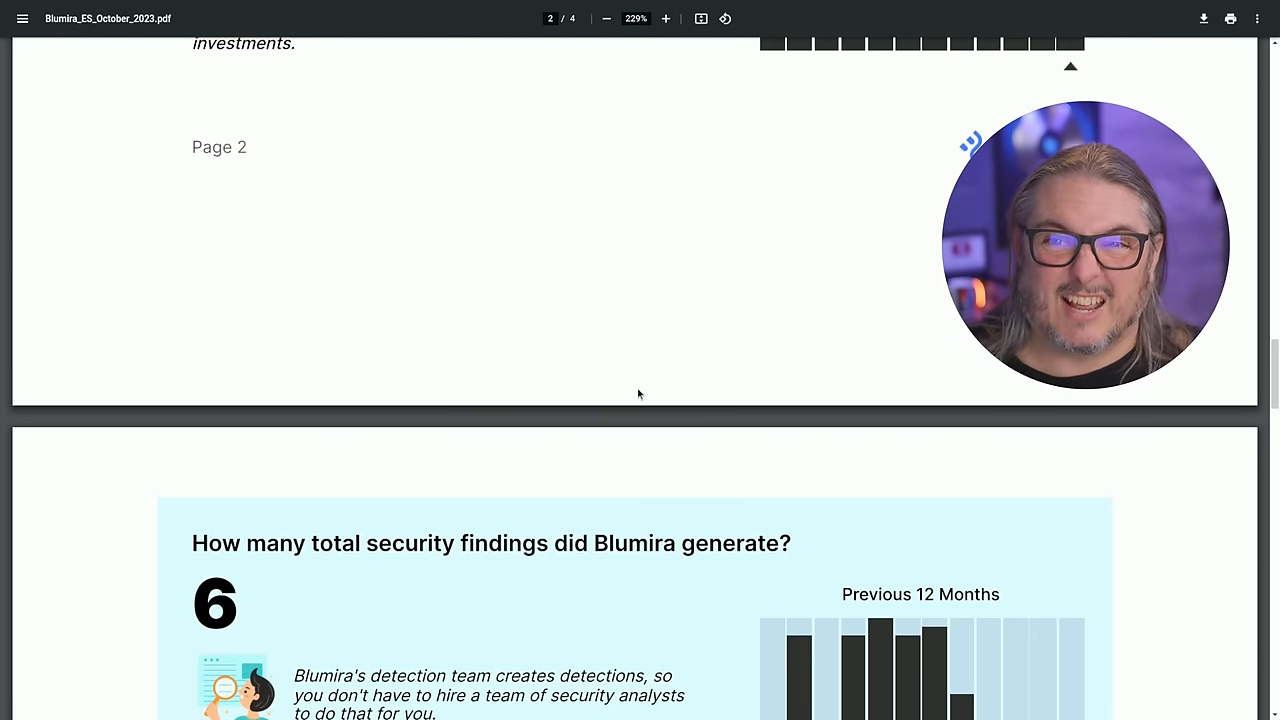
scroll(down, 3)
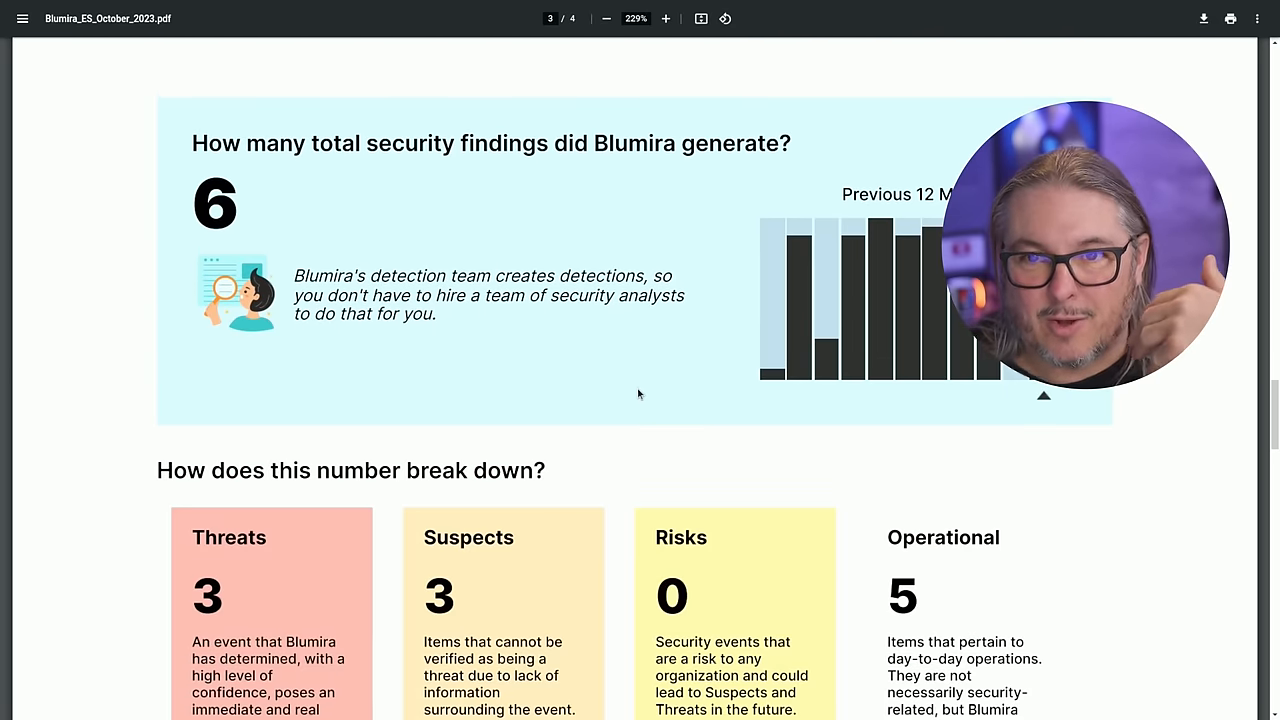
scroll(down, 3)
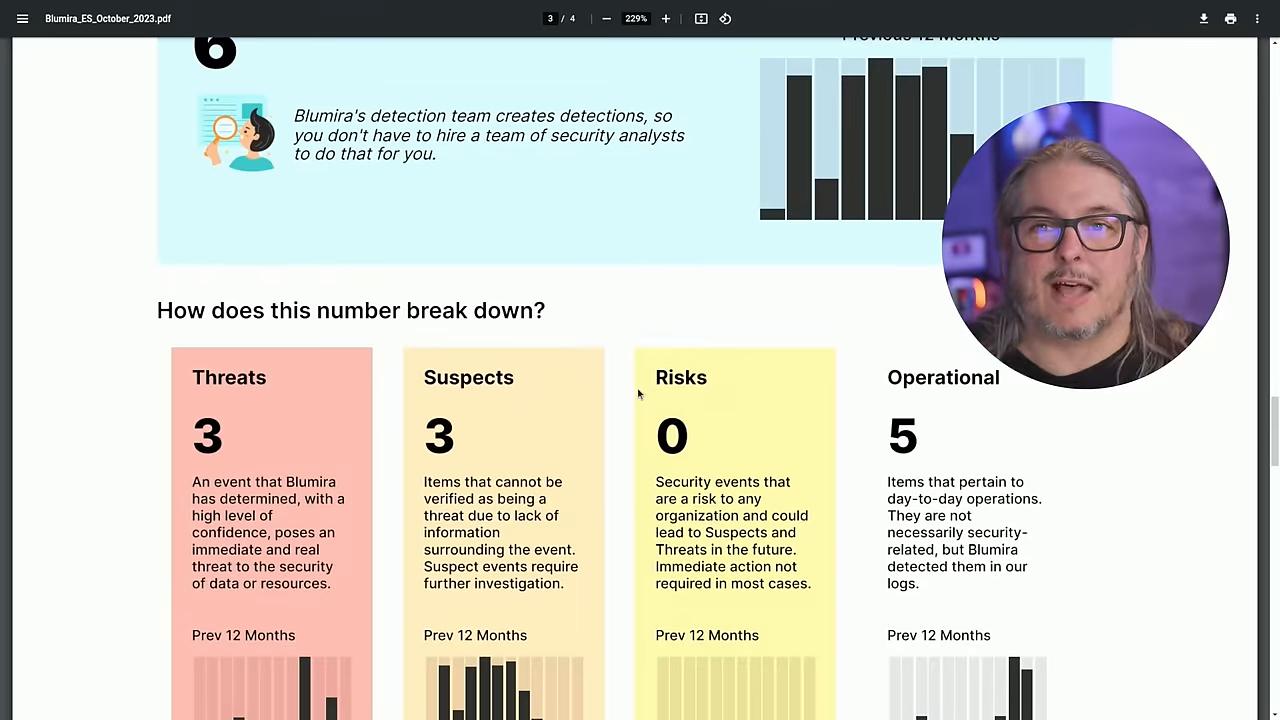
scroll(down, 3)
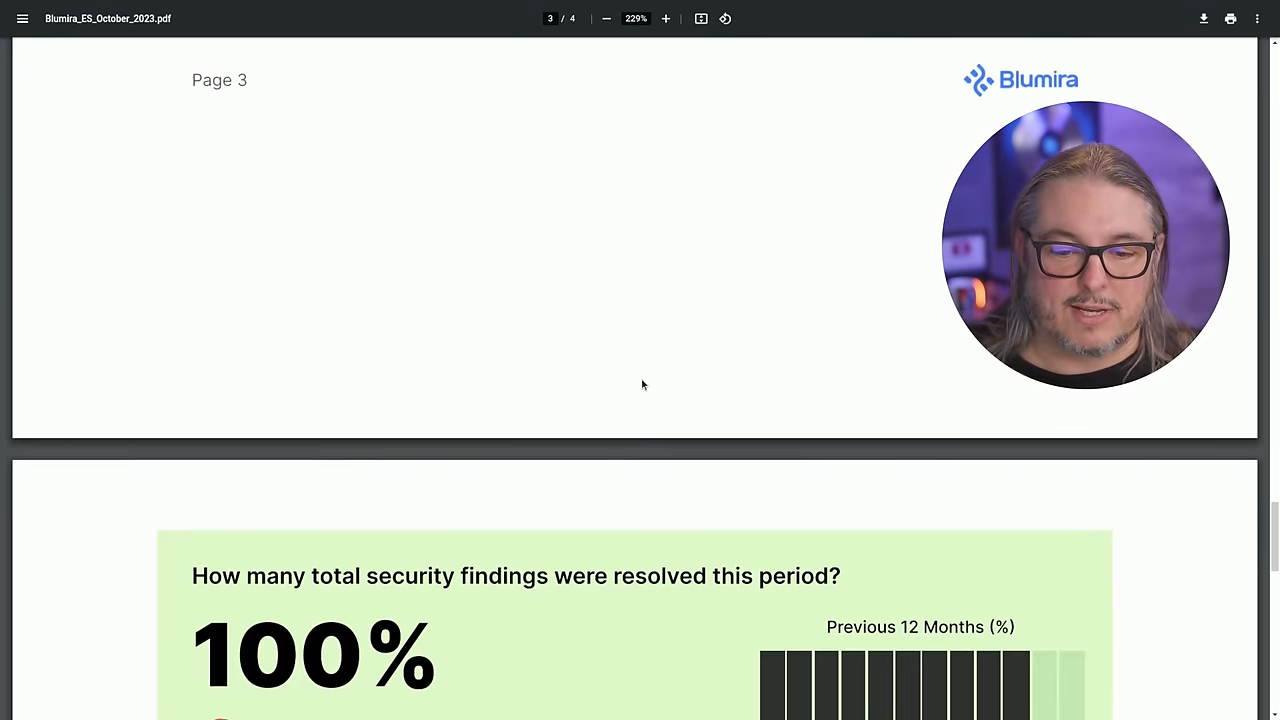
scroll(down, 3)
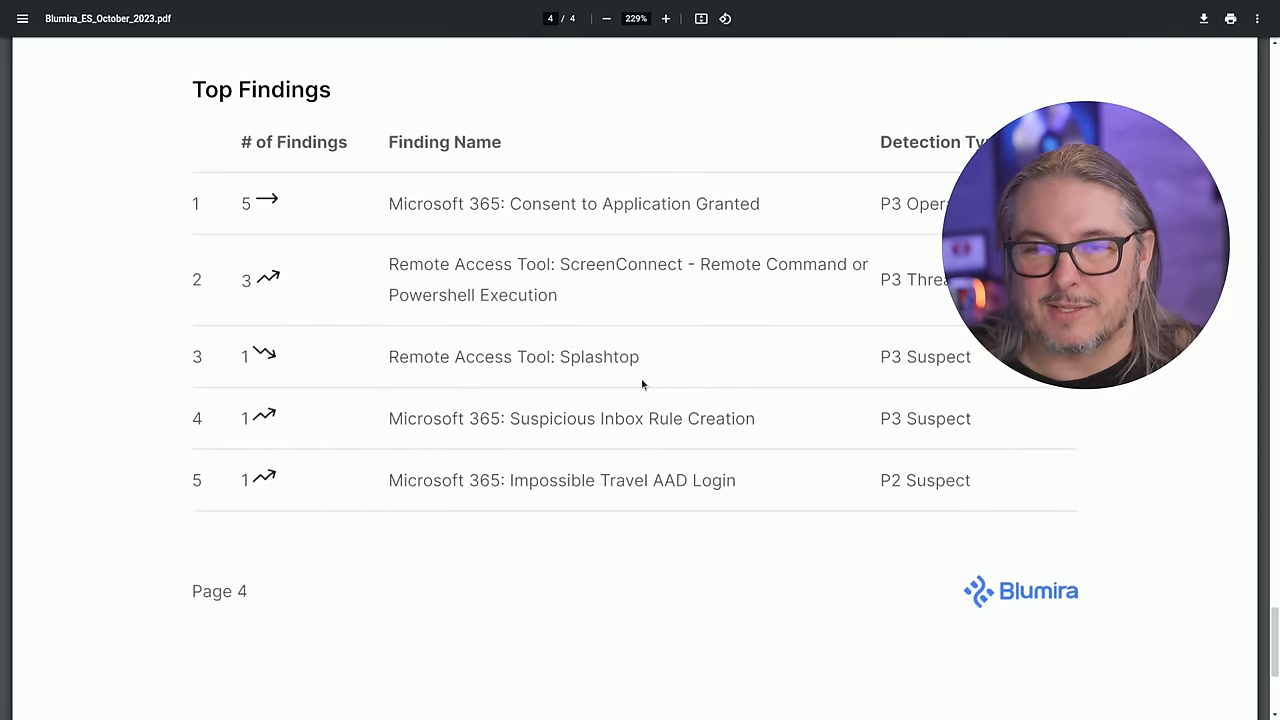
mouse_move(616, 393)
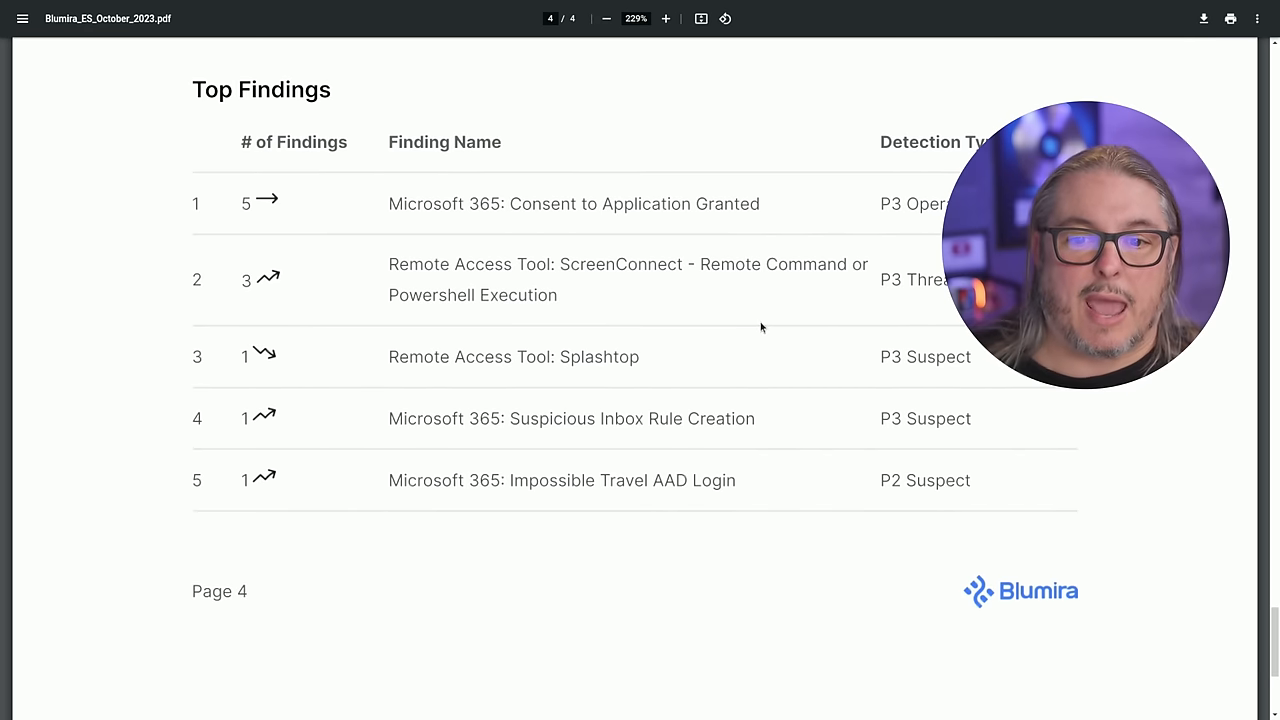
mouse_move(733, 355)
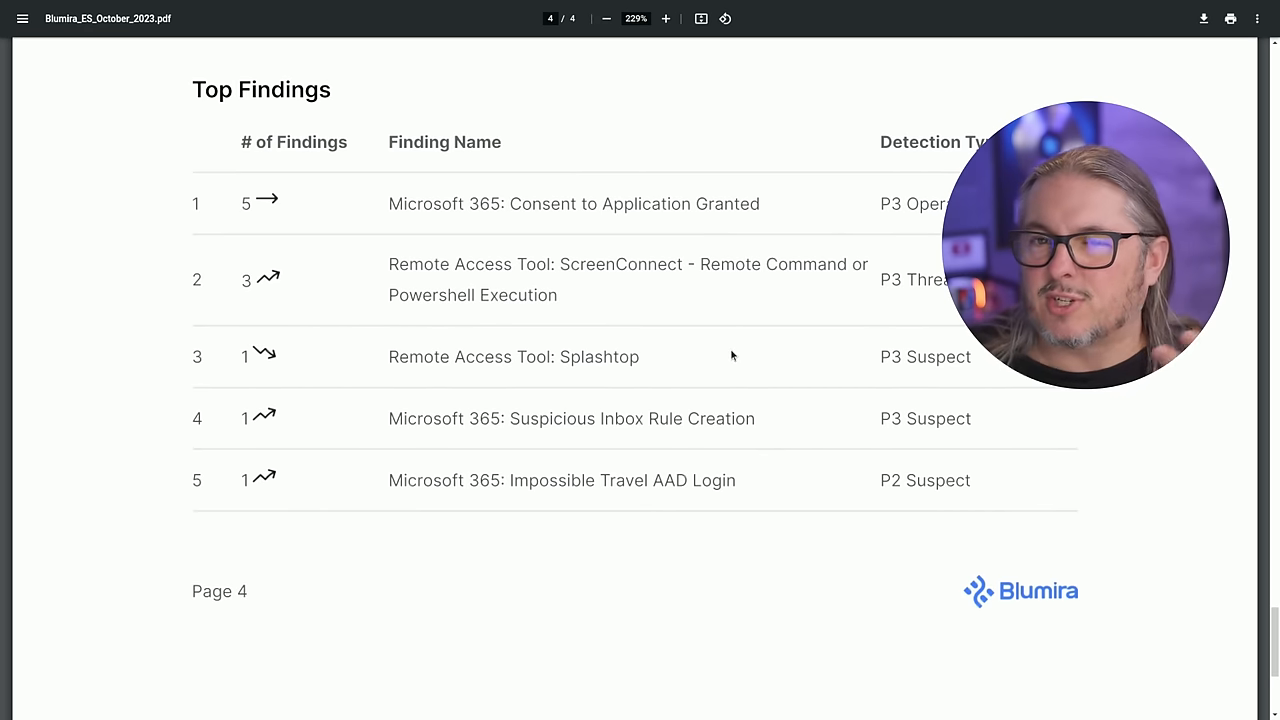
mouse_move(657, 327)
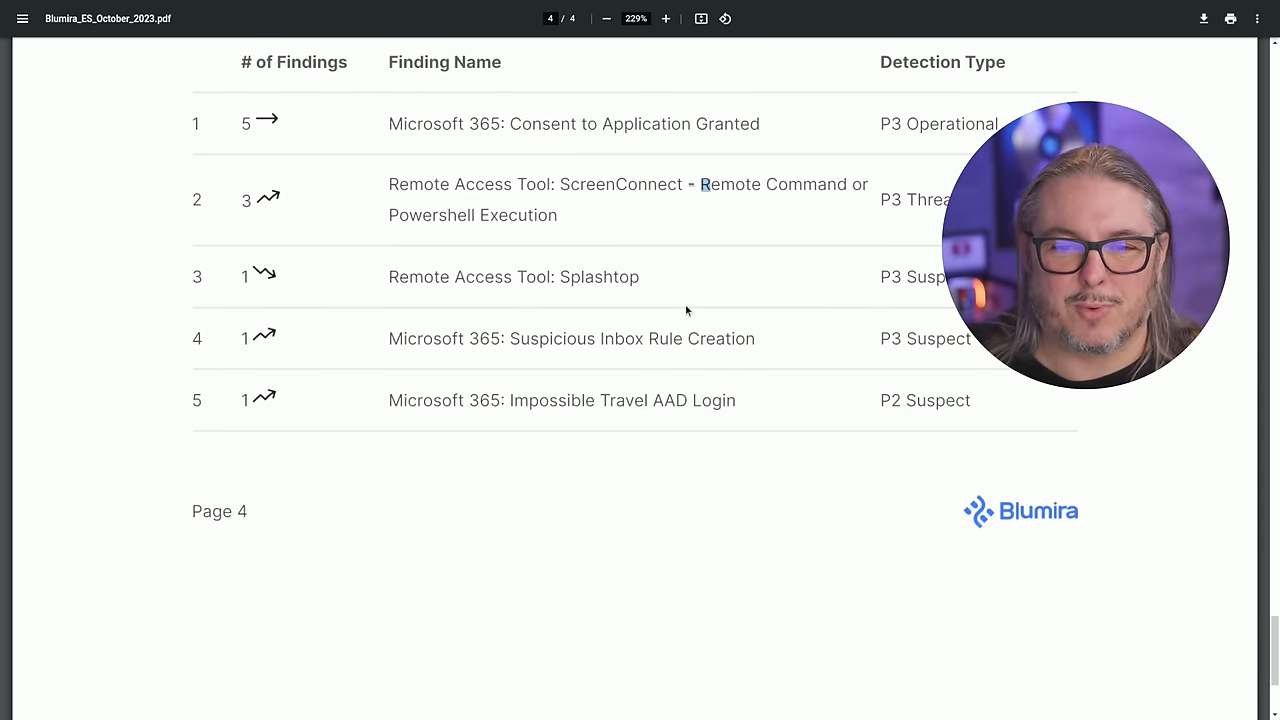
mouse_move(352, 300)
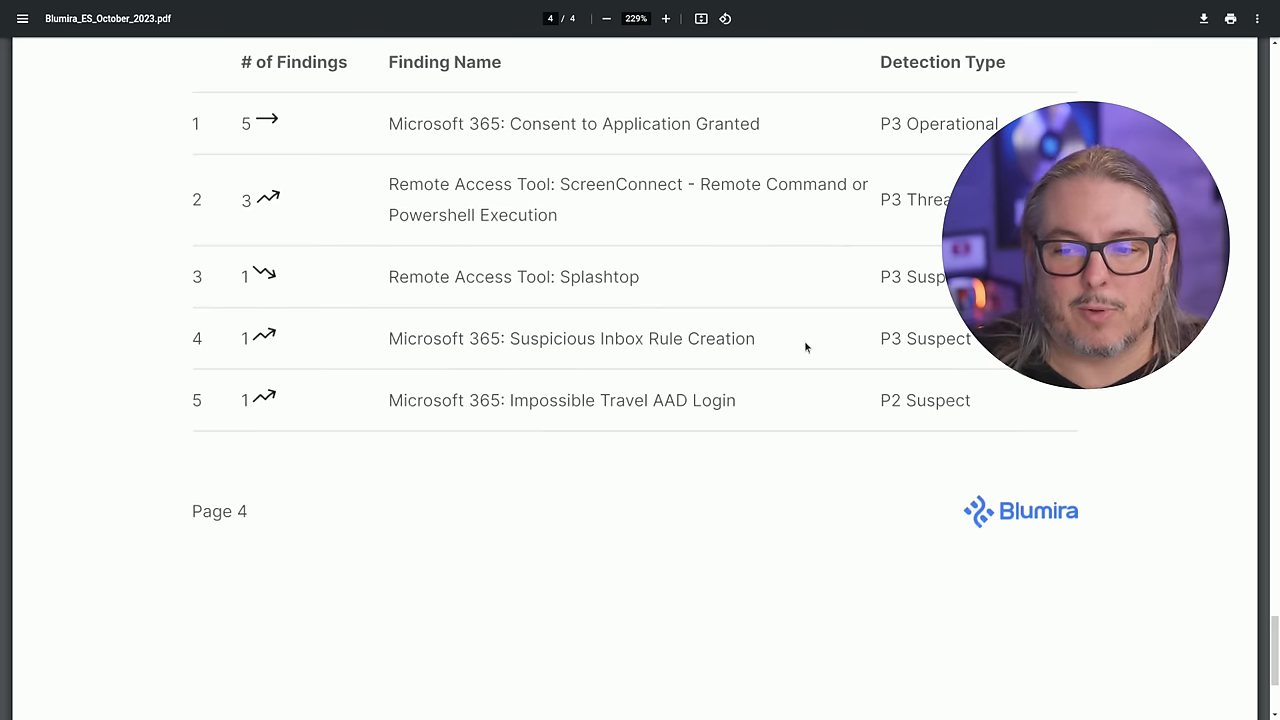
mouse_move(810, 337)
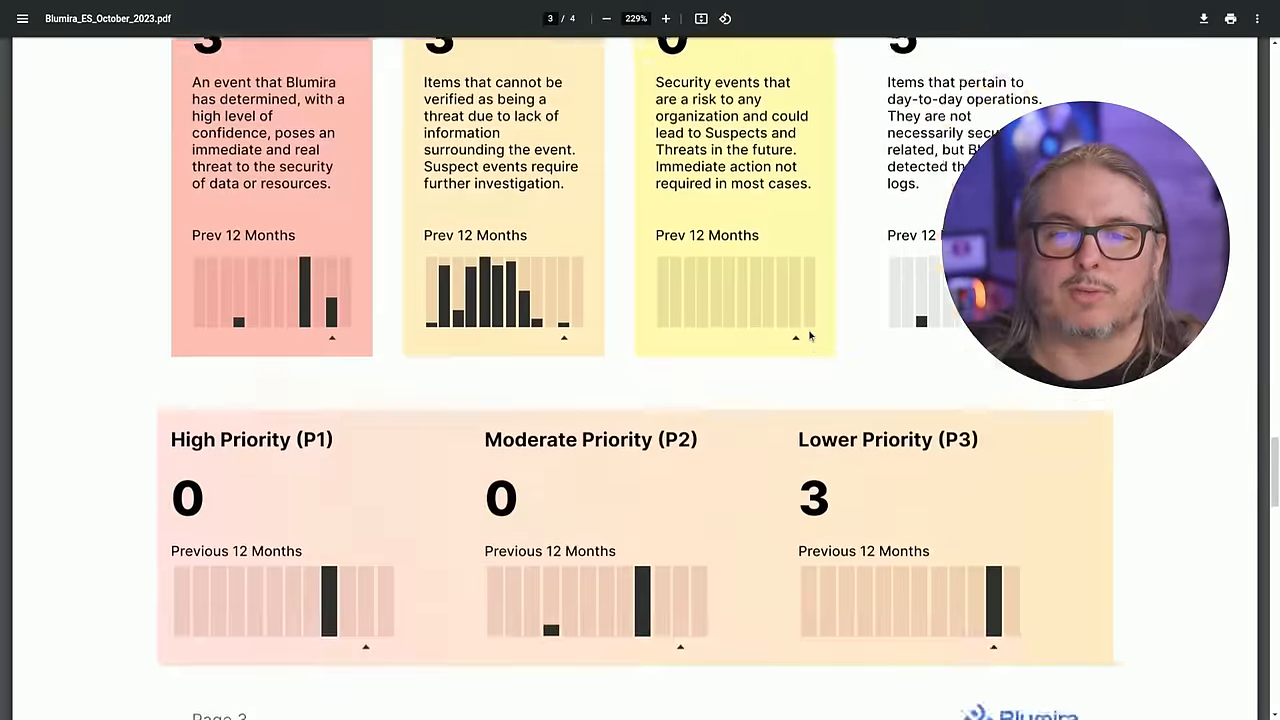
scroll(up, 3)
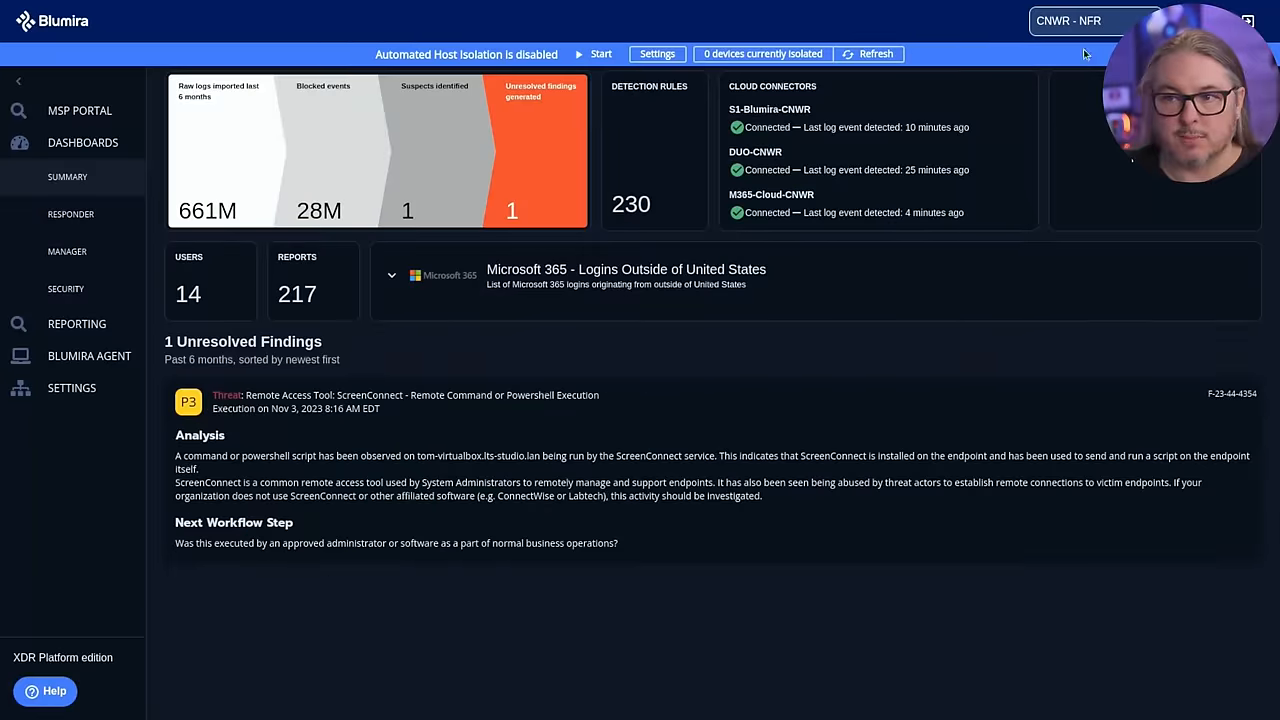
mouse_move(643, 271)
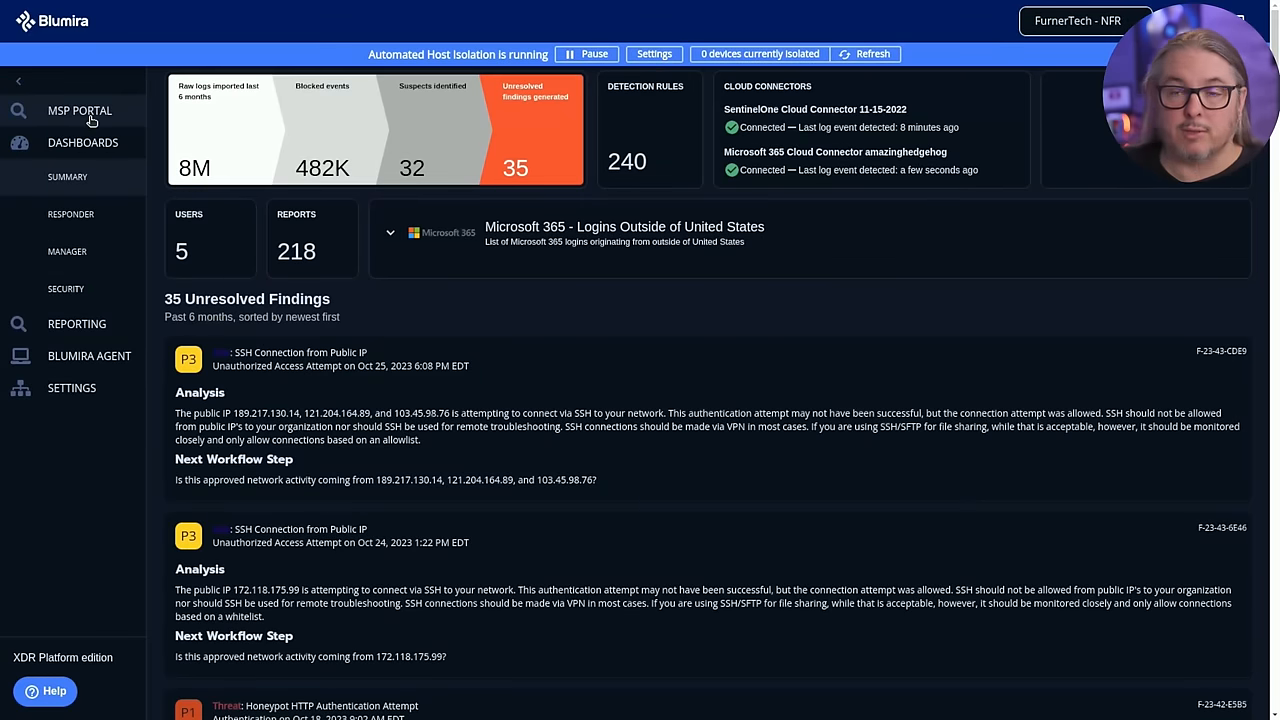
Step: Open MSP Portal > Accounts to view the empty Organizations list
click(80, 110)
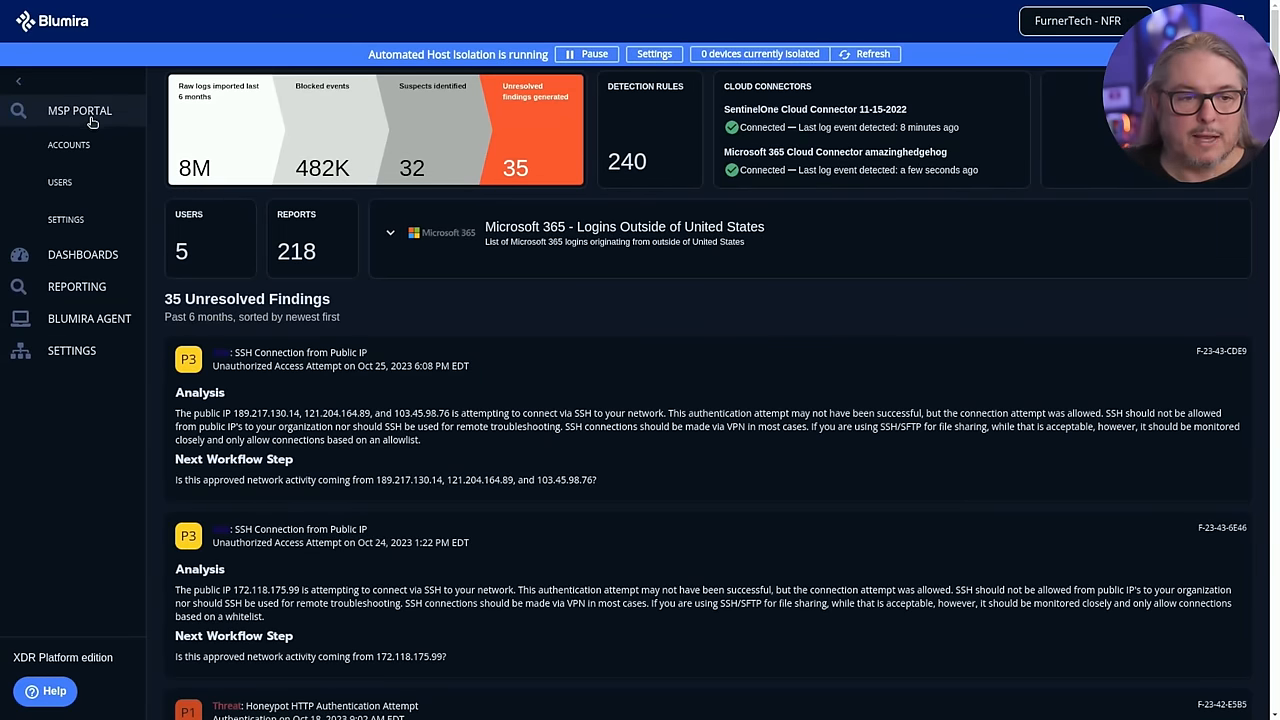
click(68, 144)
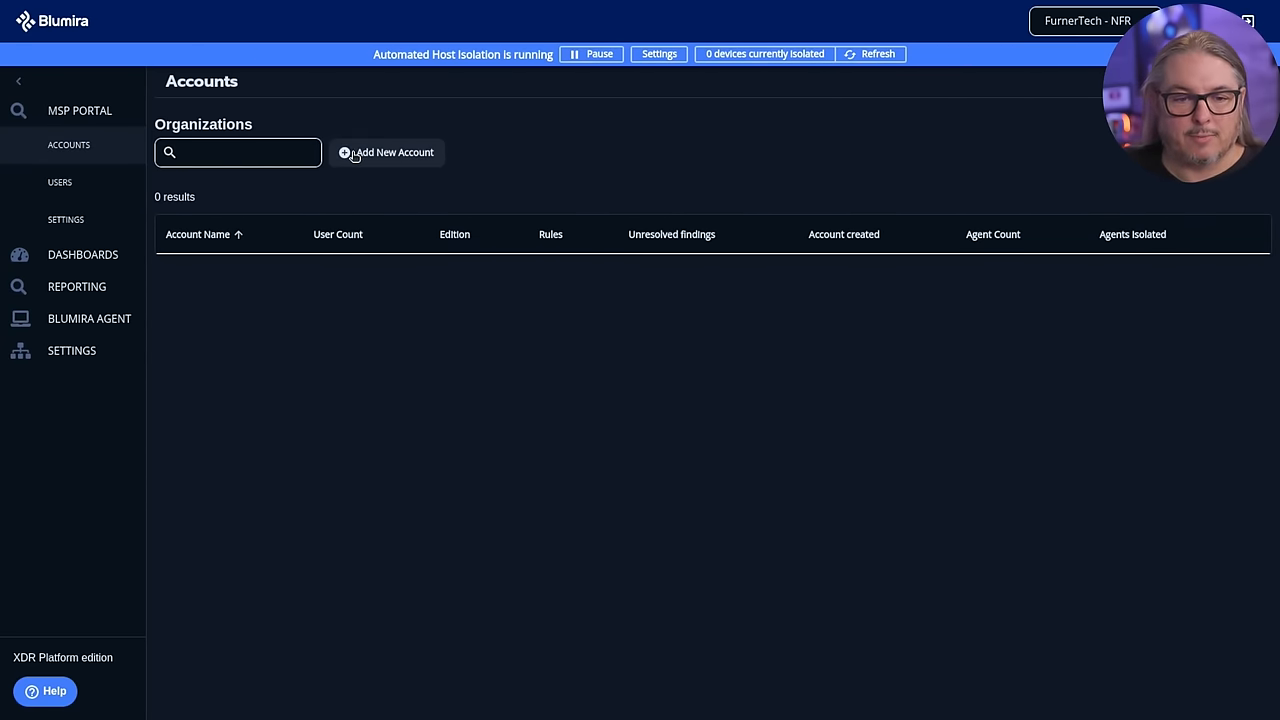
Step: Inspect the Add New Account form's user count and edition options, then switch to CNWR - NFR
click(389, 152)
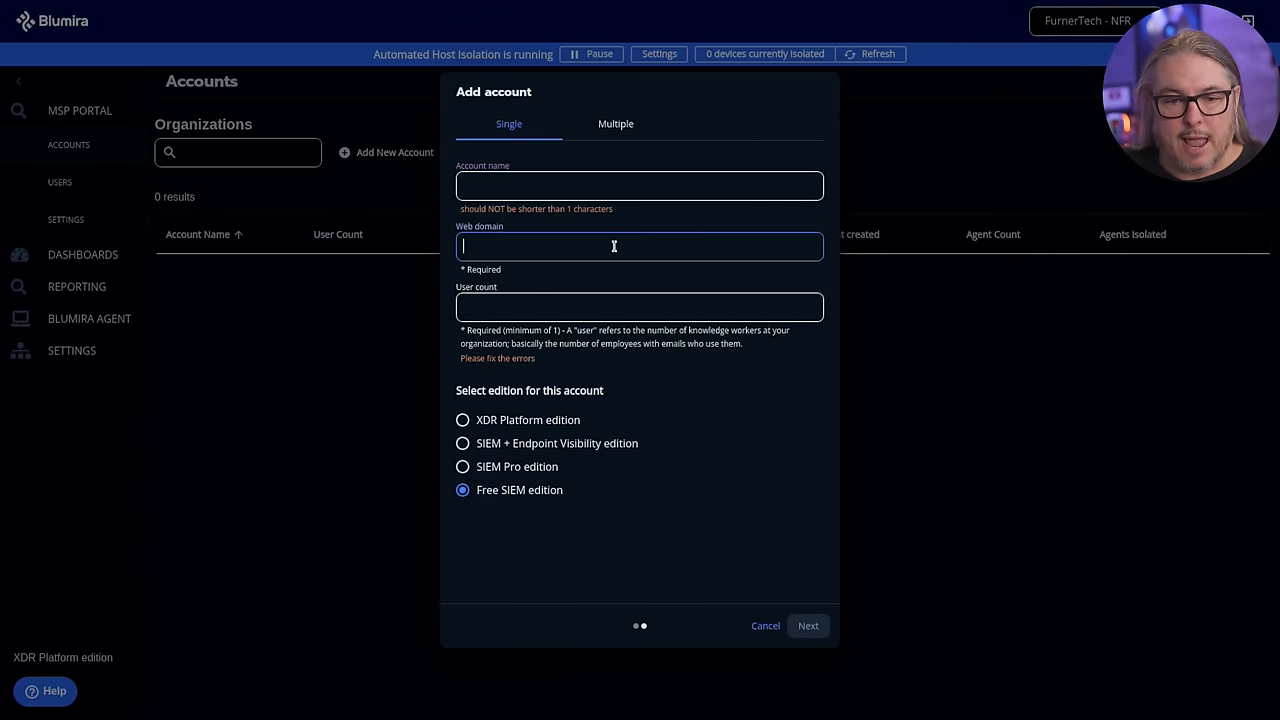
click(639, 307)
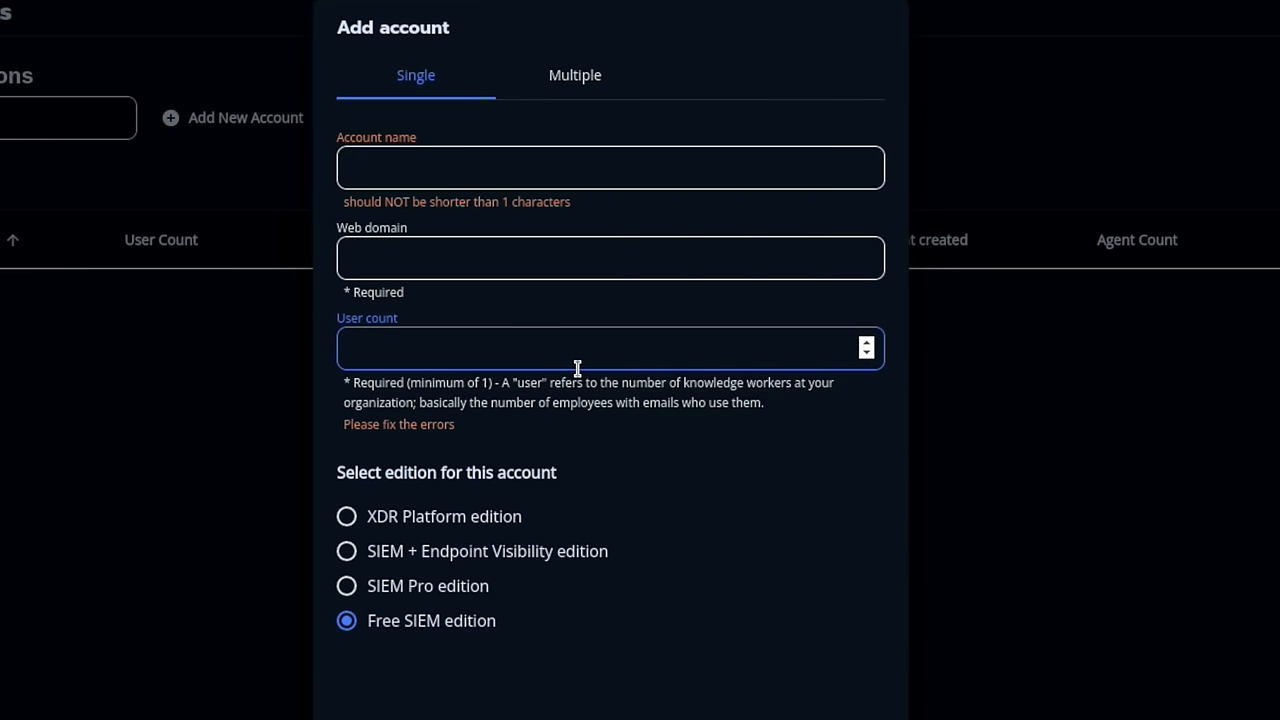
click(610, 347)
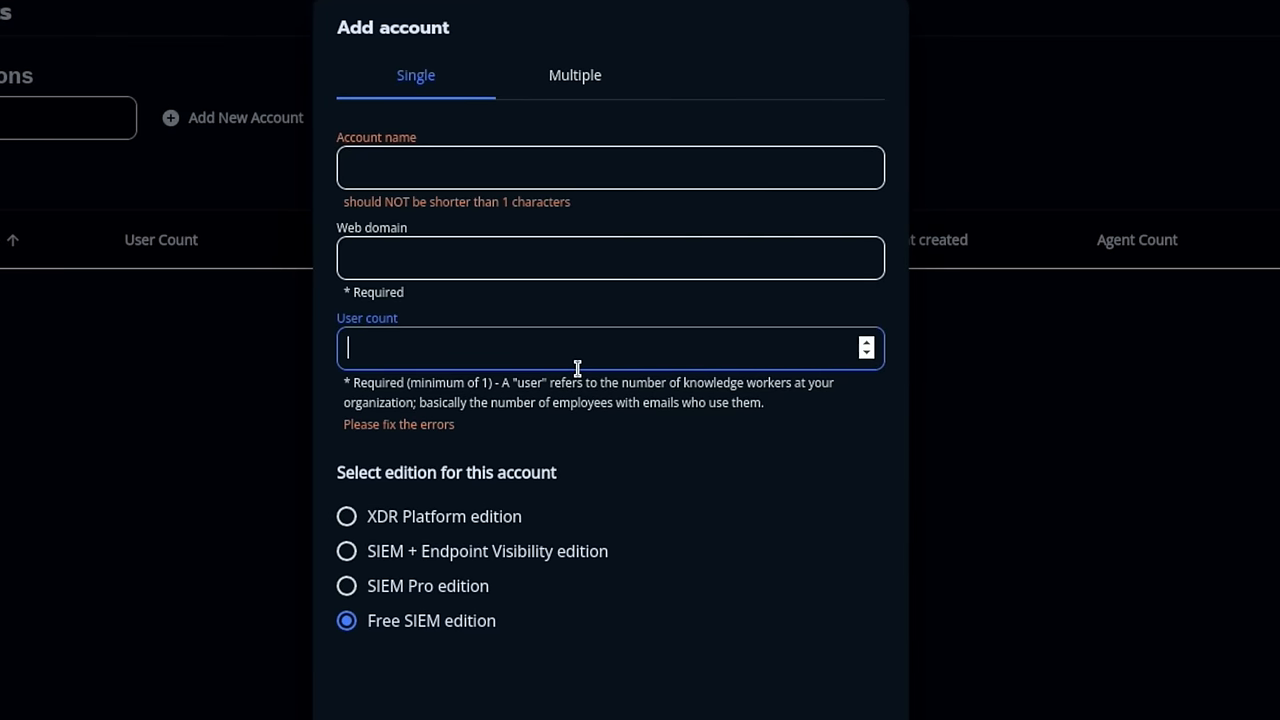
mouse_move(468, 567)
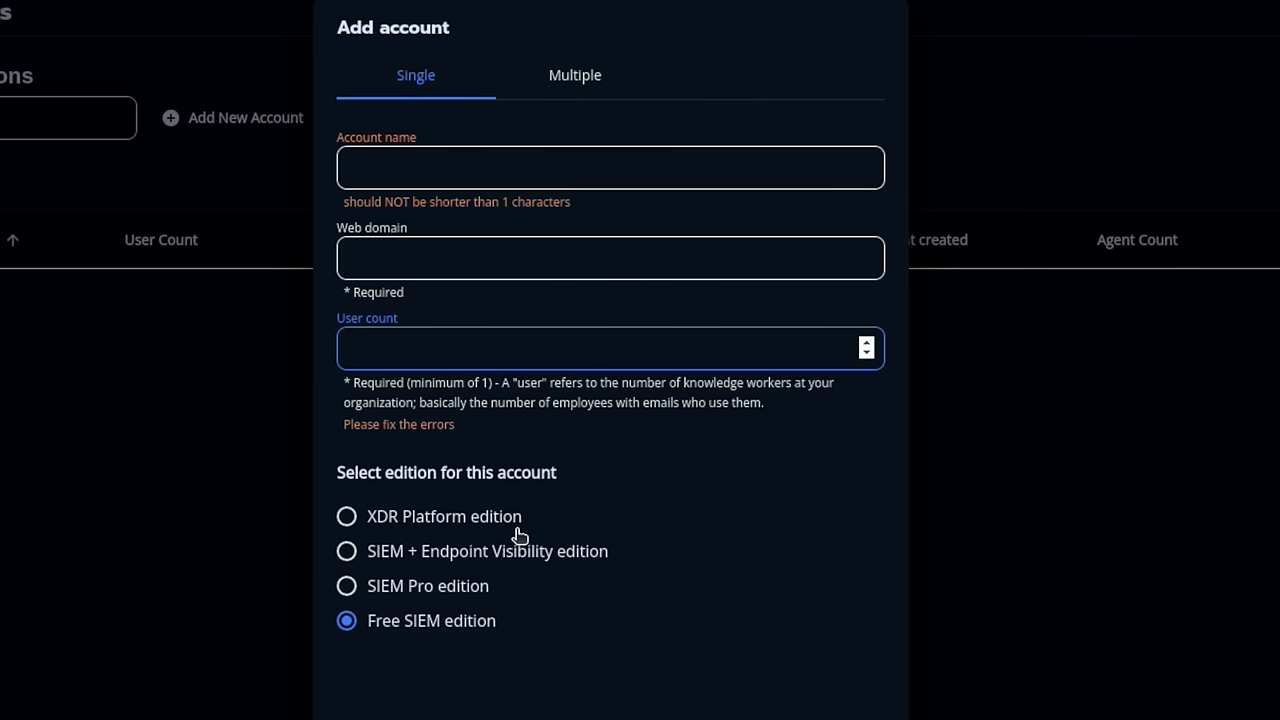
click(610, 347)
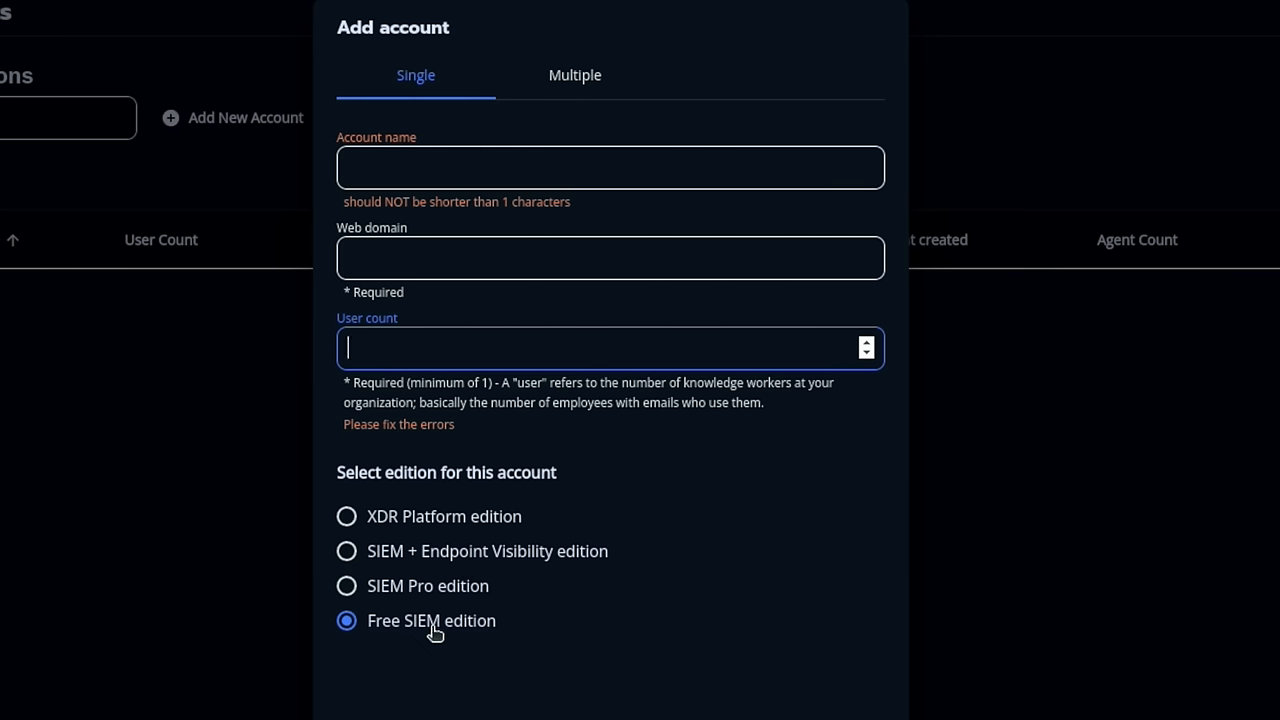
mouse_move(587, 131)
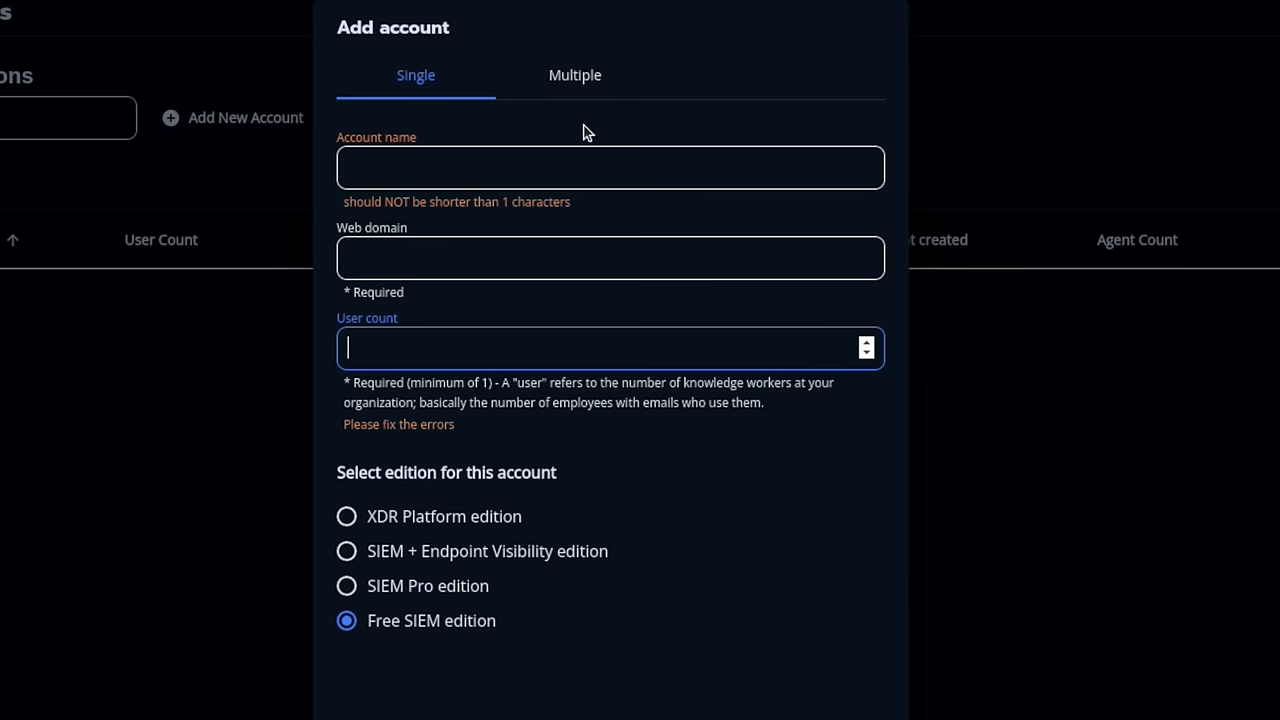
click(575, 75)
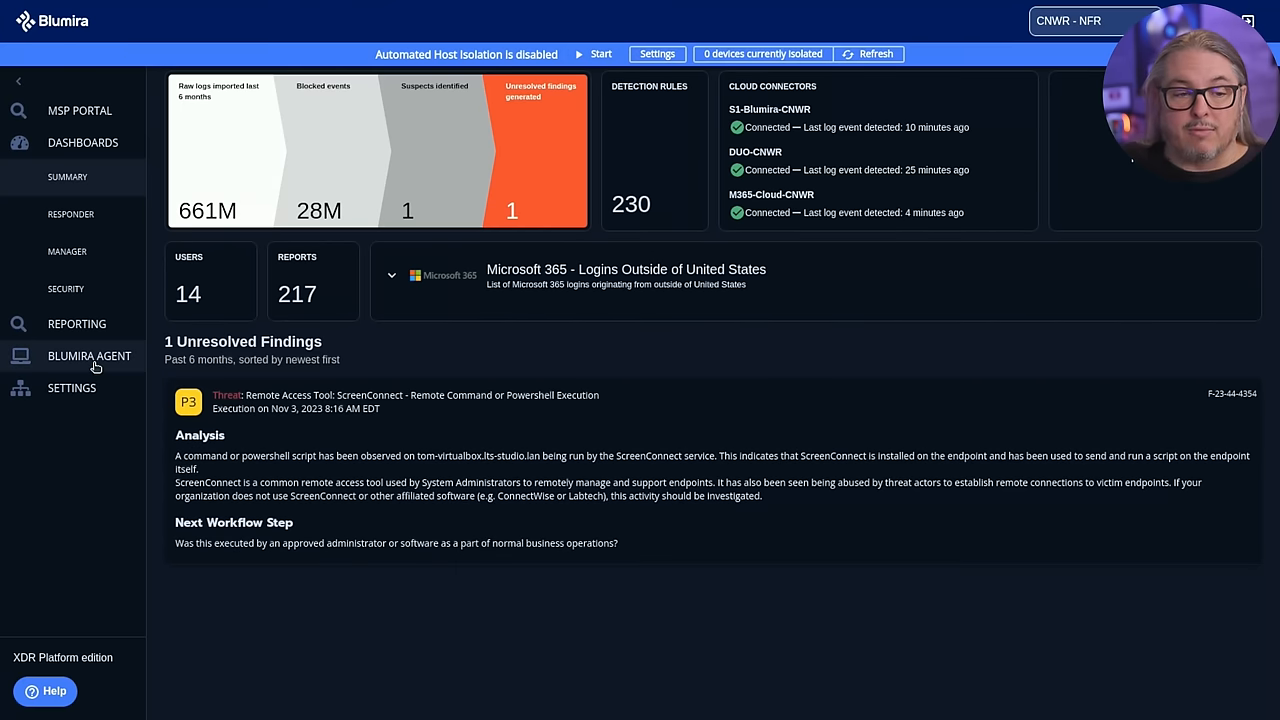
Step: View Settings > Locations, then Cloud Connectors, then the Sensors list
click(71, 388)
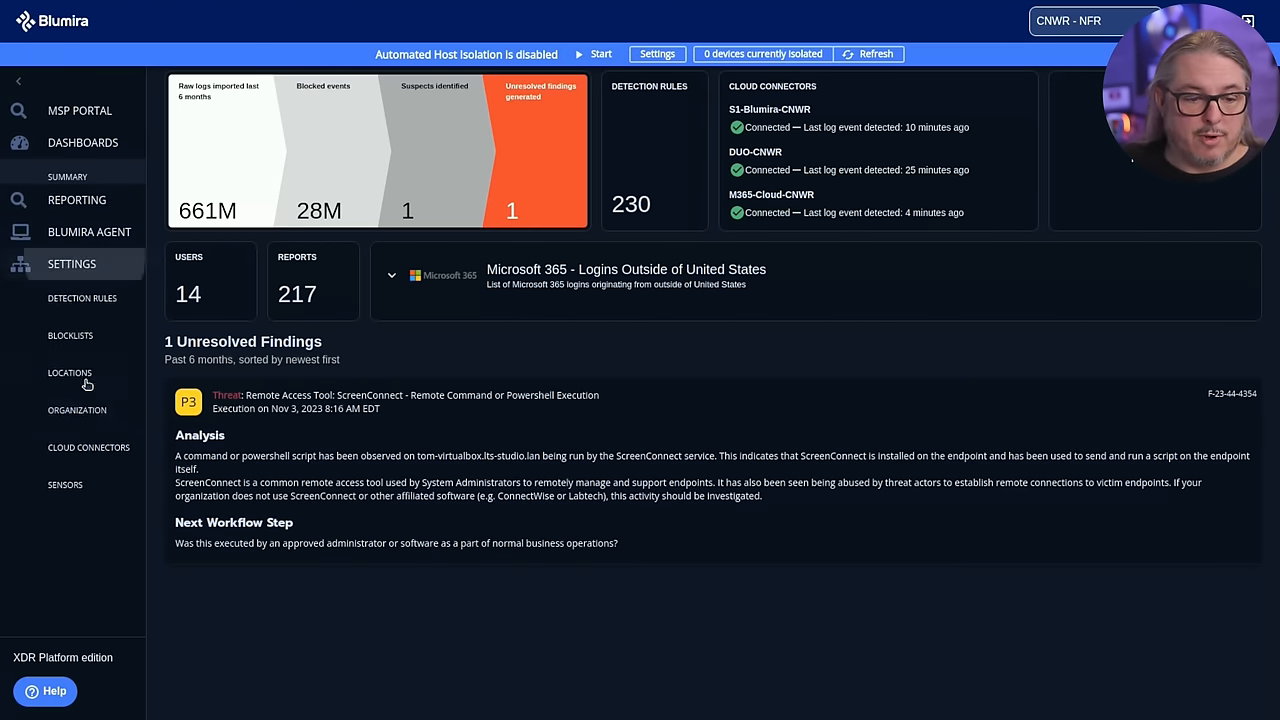
click(69, 373)
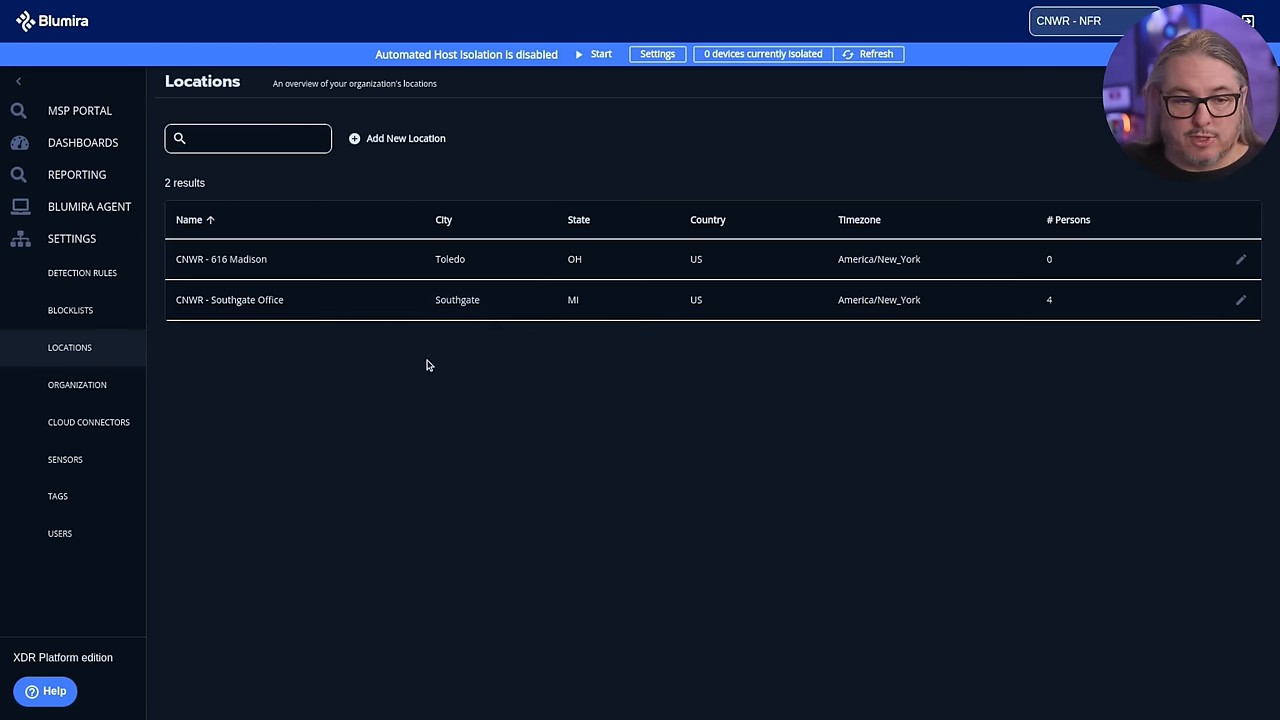
mouse_move(337, 296)
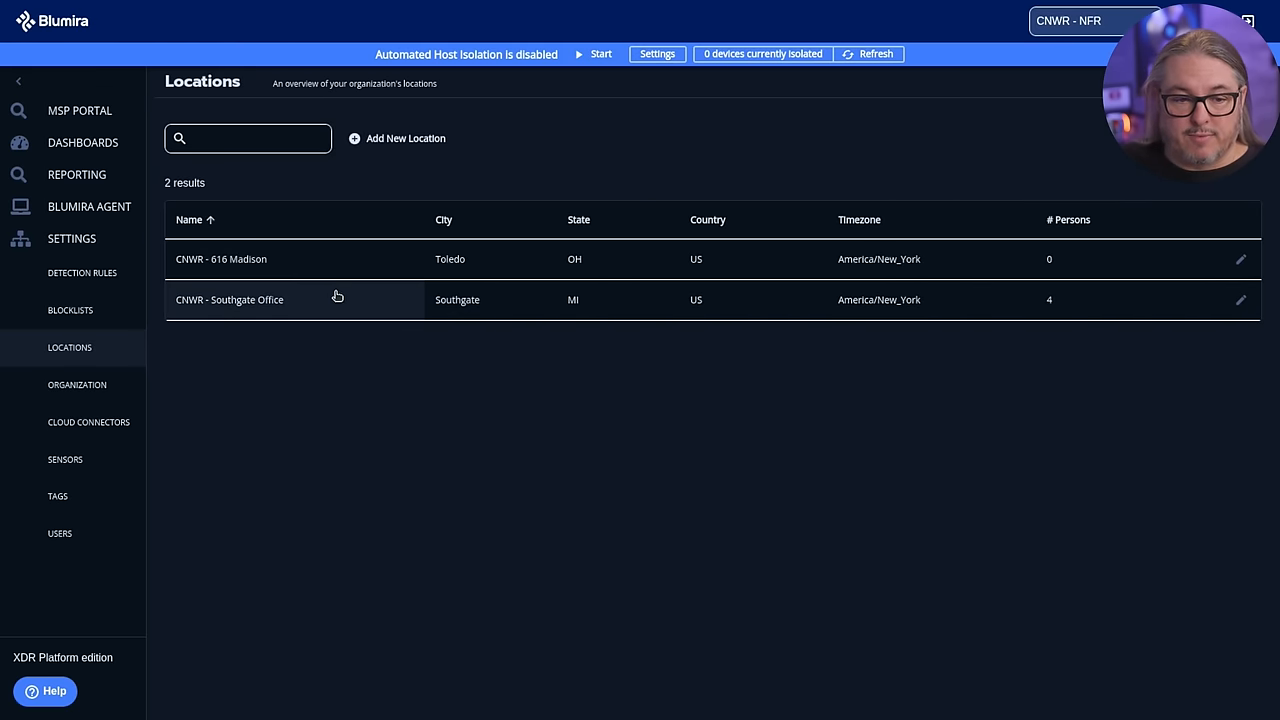
mouse_move(141, 421)
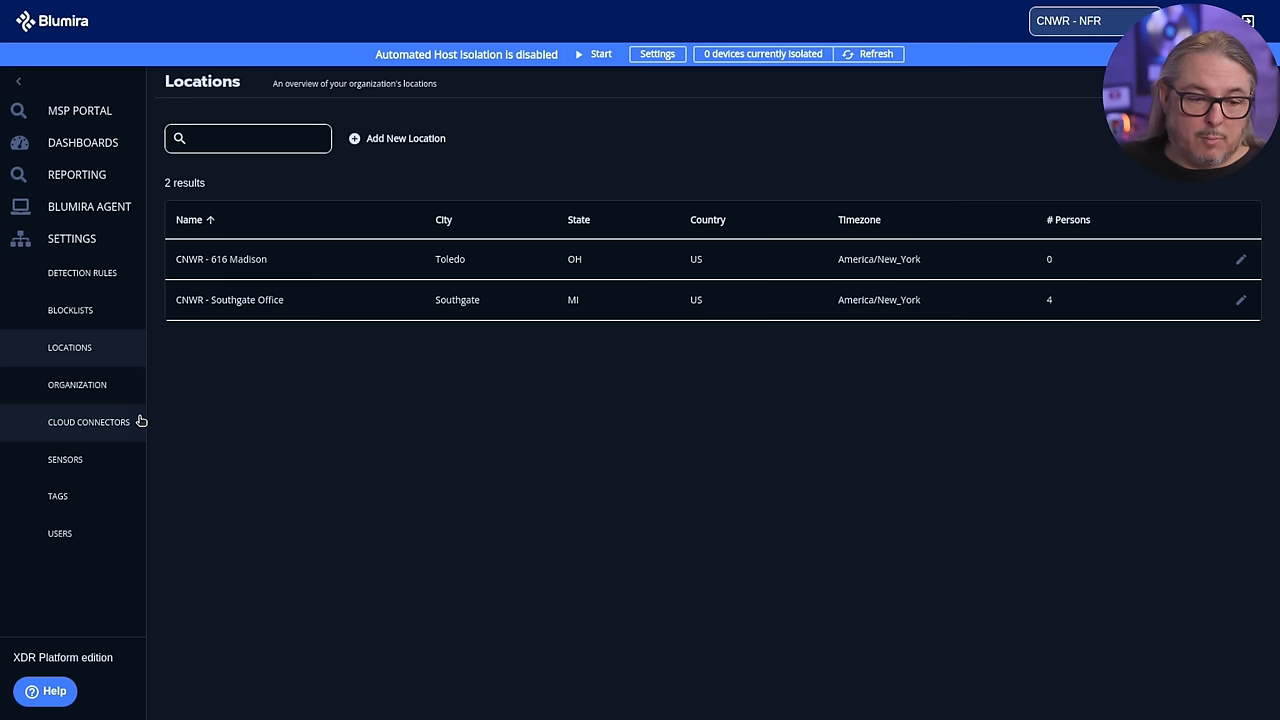
mouse_move(112, 431)
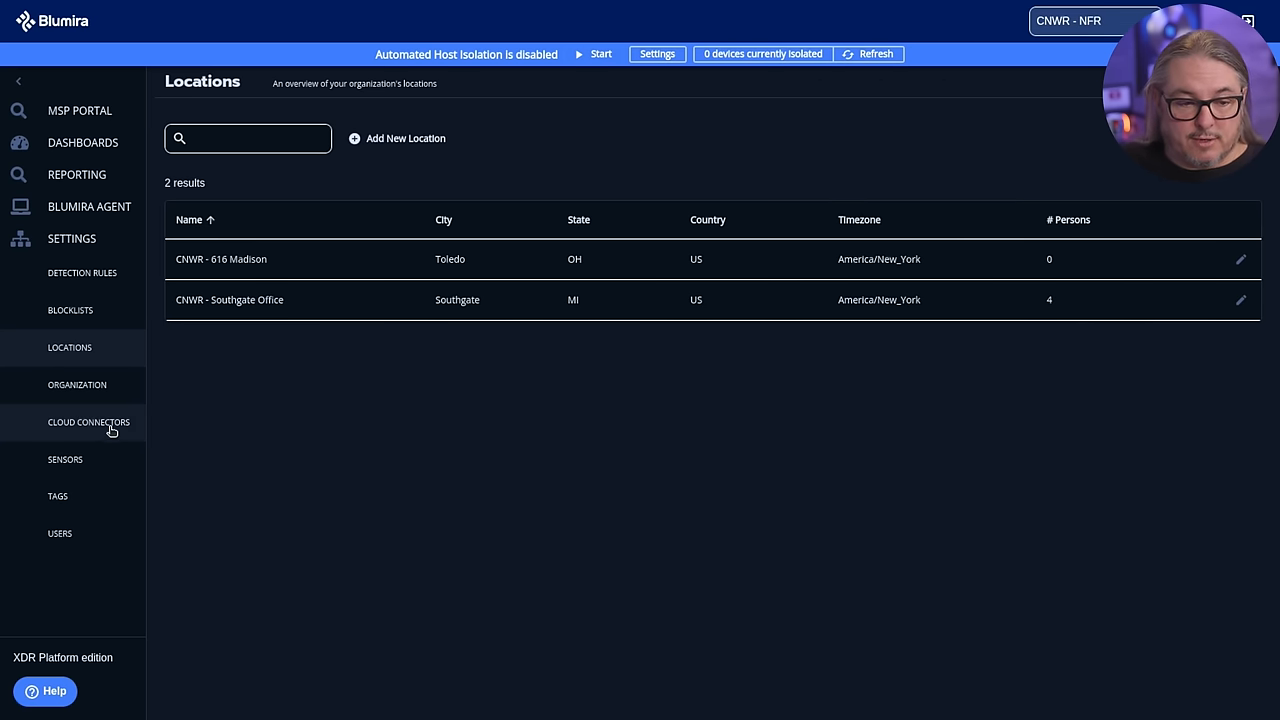
click(88, 421)
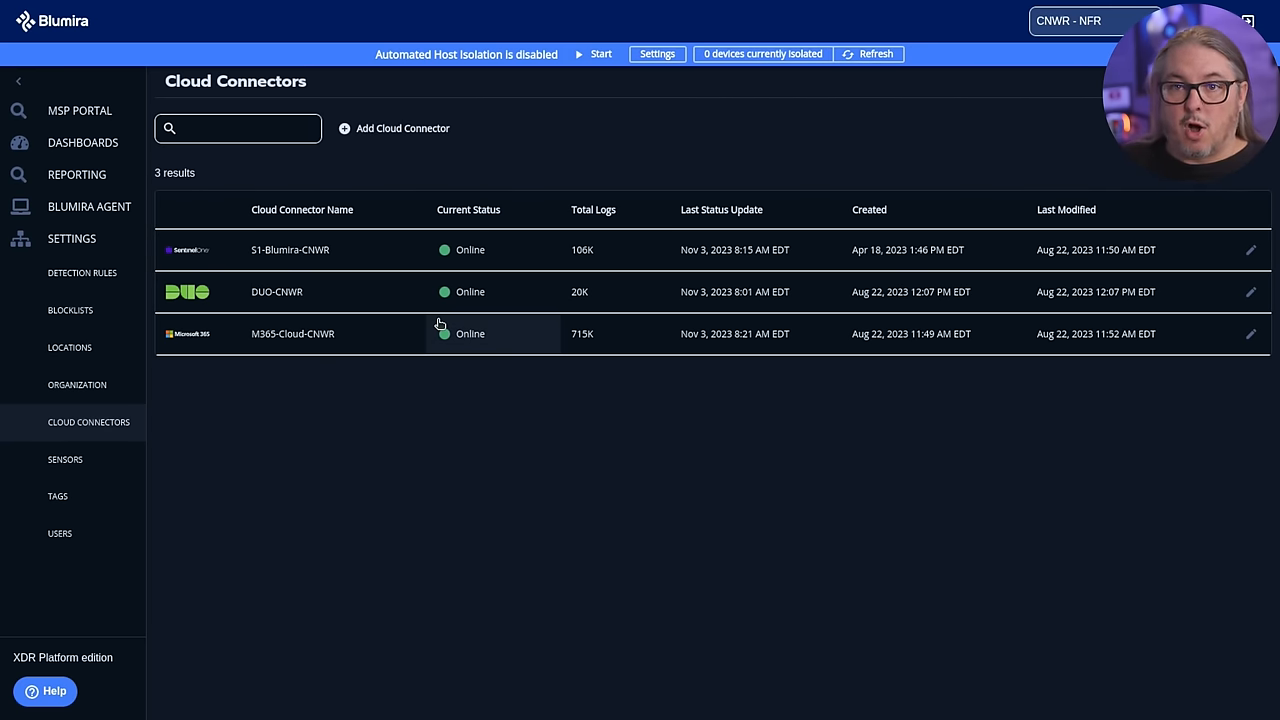
click(65, 459)
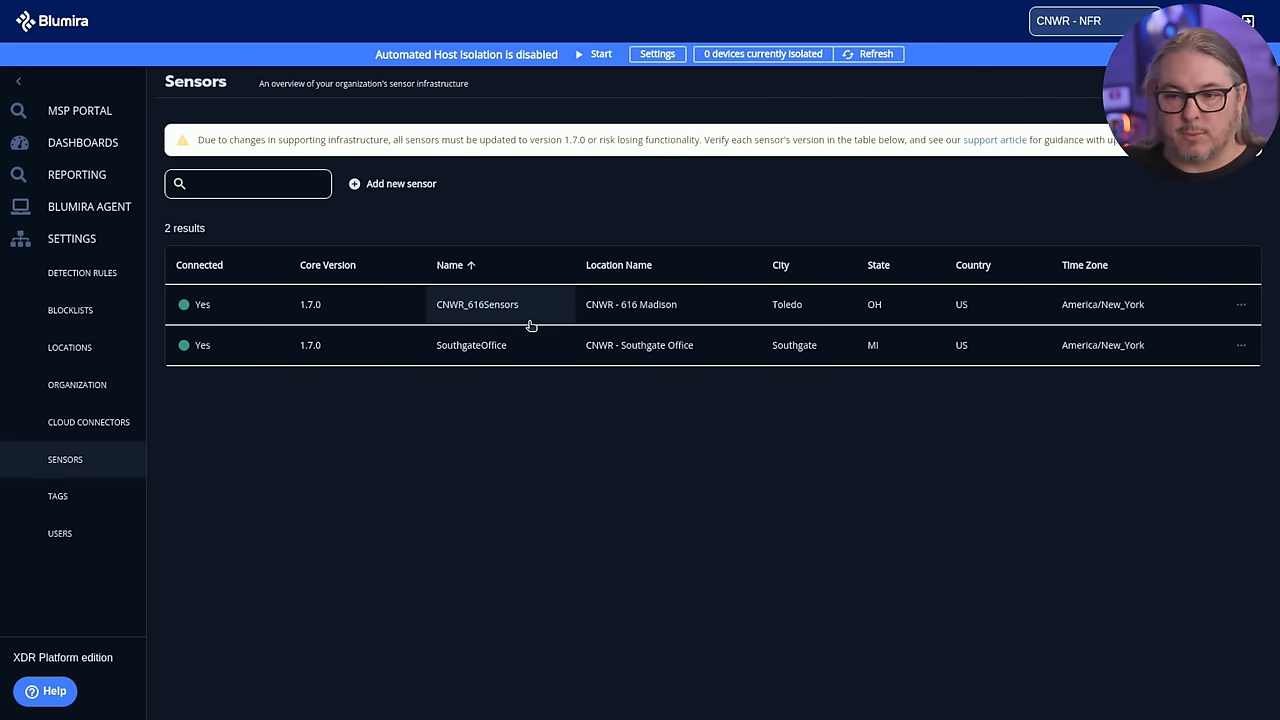
mouse_move(600, 371)
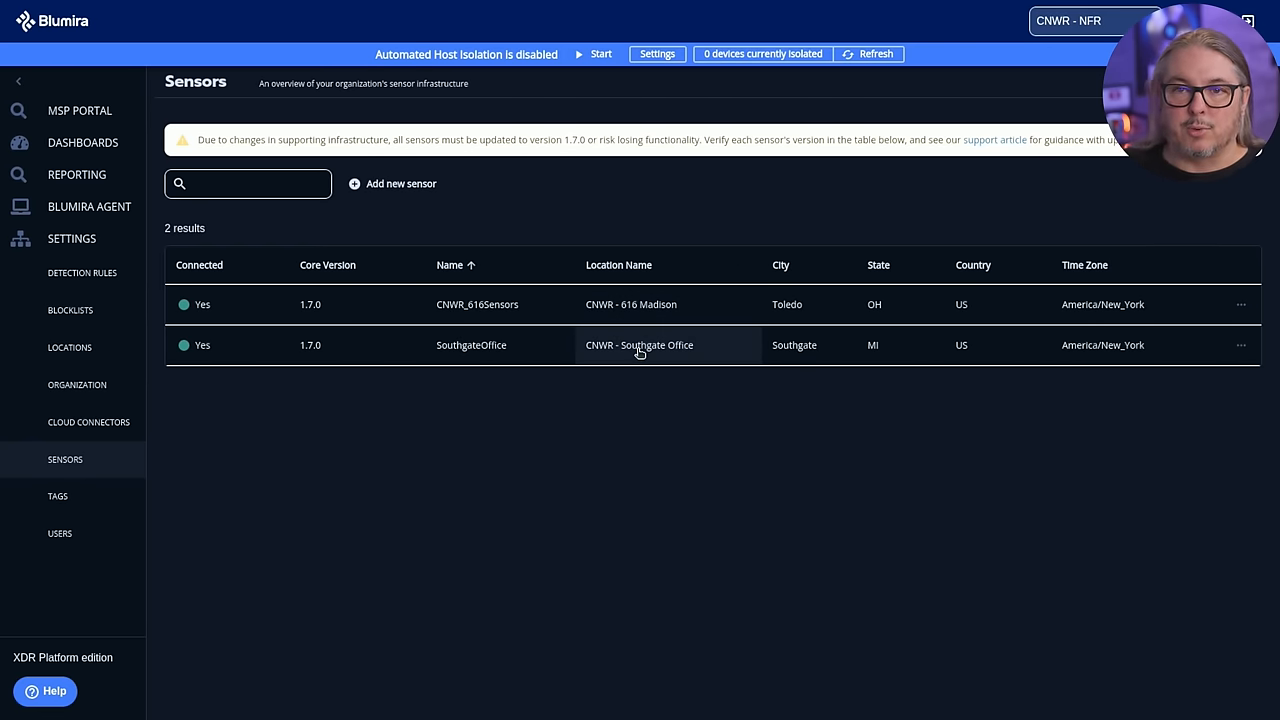
mouse_move(591, 304)
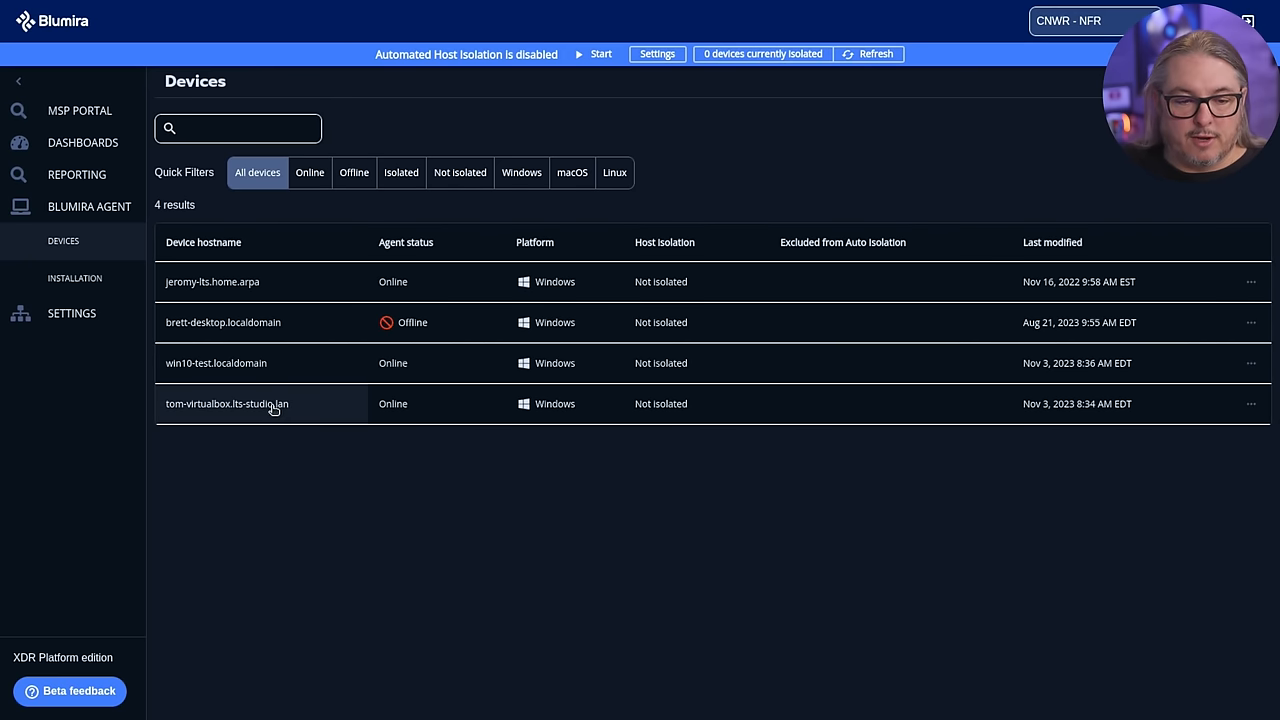
mouse_move(285, 410)
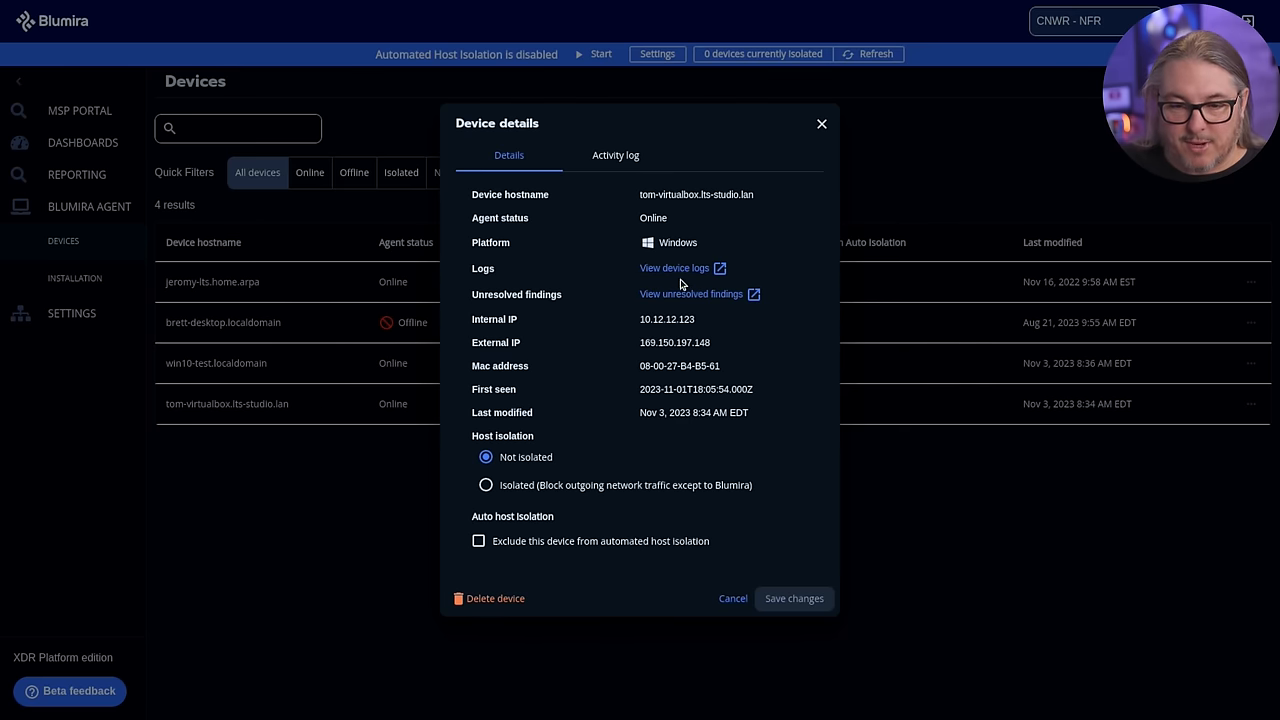
mouse_move(601, 295)
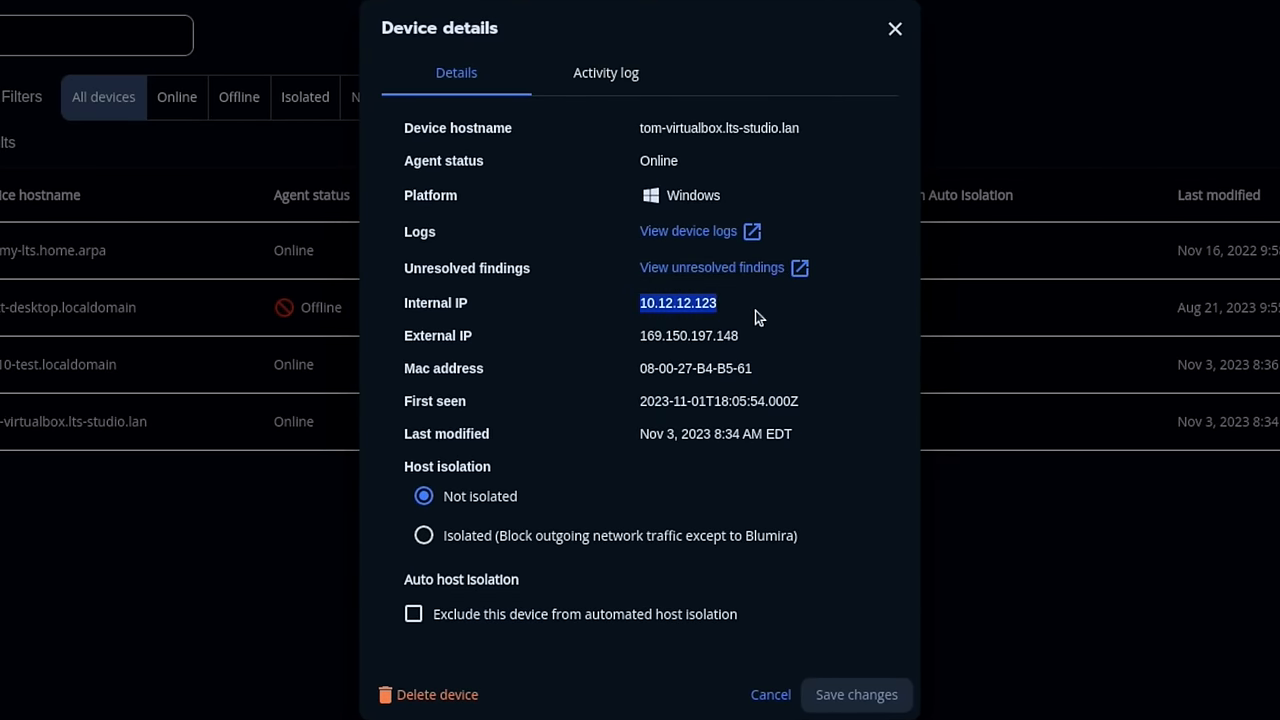
mouse_move(720, 336)
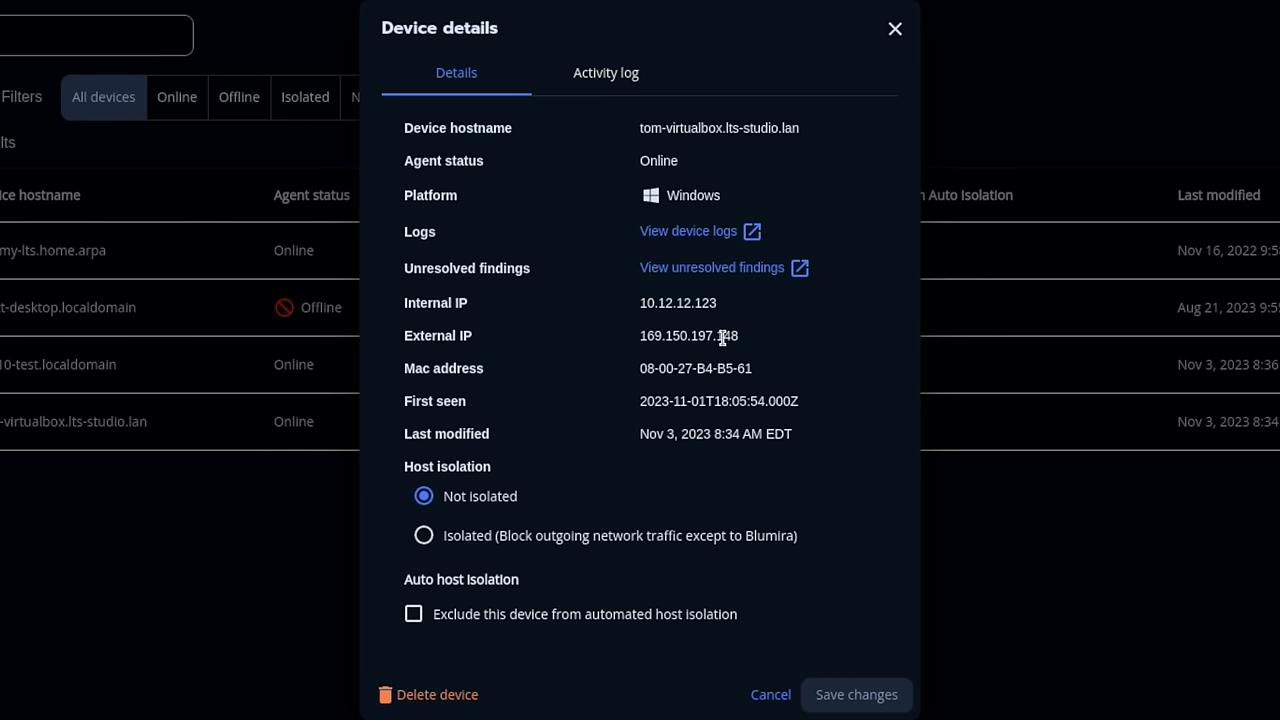
double_click(688, 335)
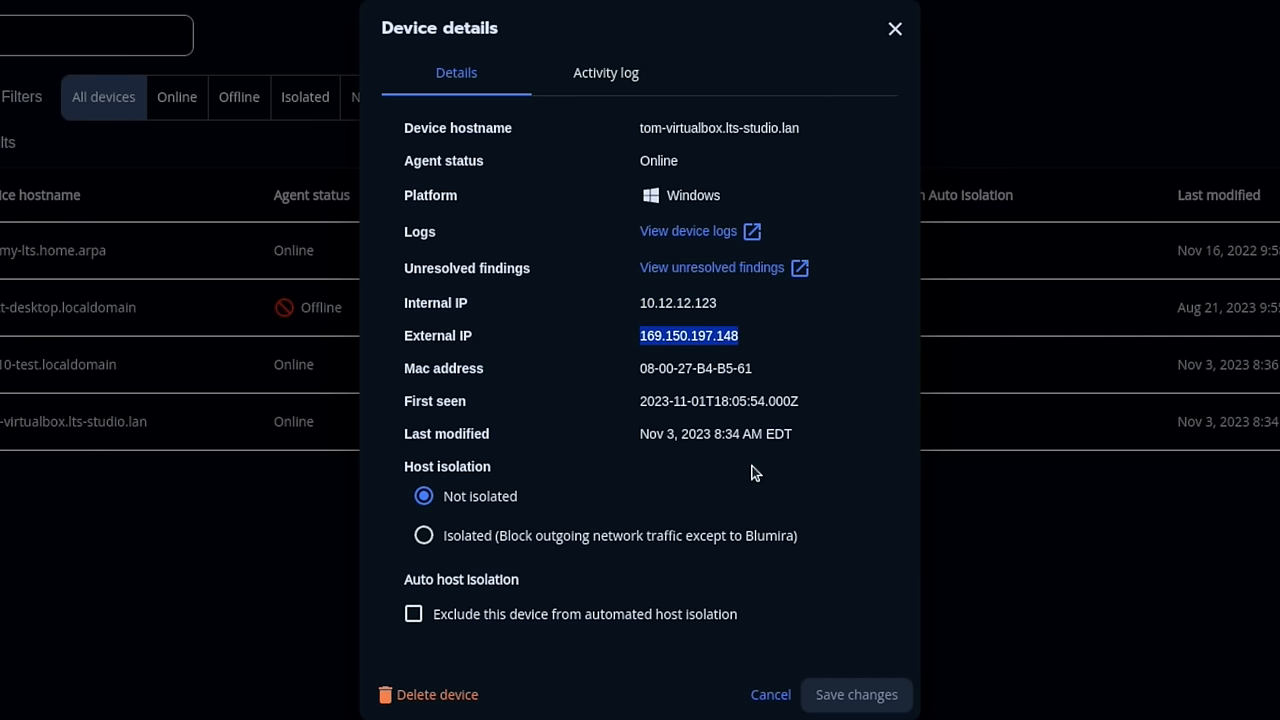
mouse_move(462, 543)
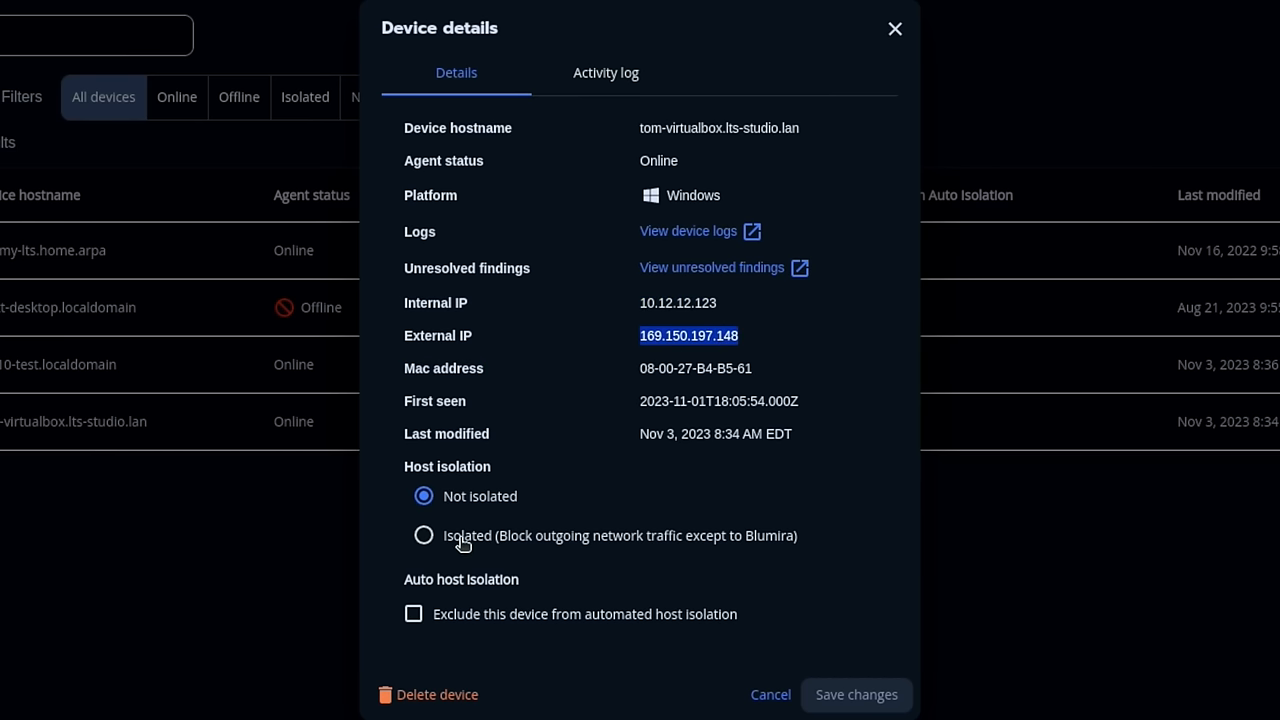
mouse_move(497, 603)
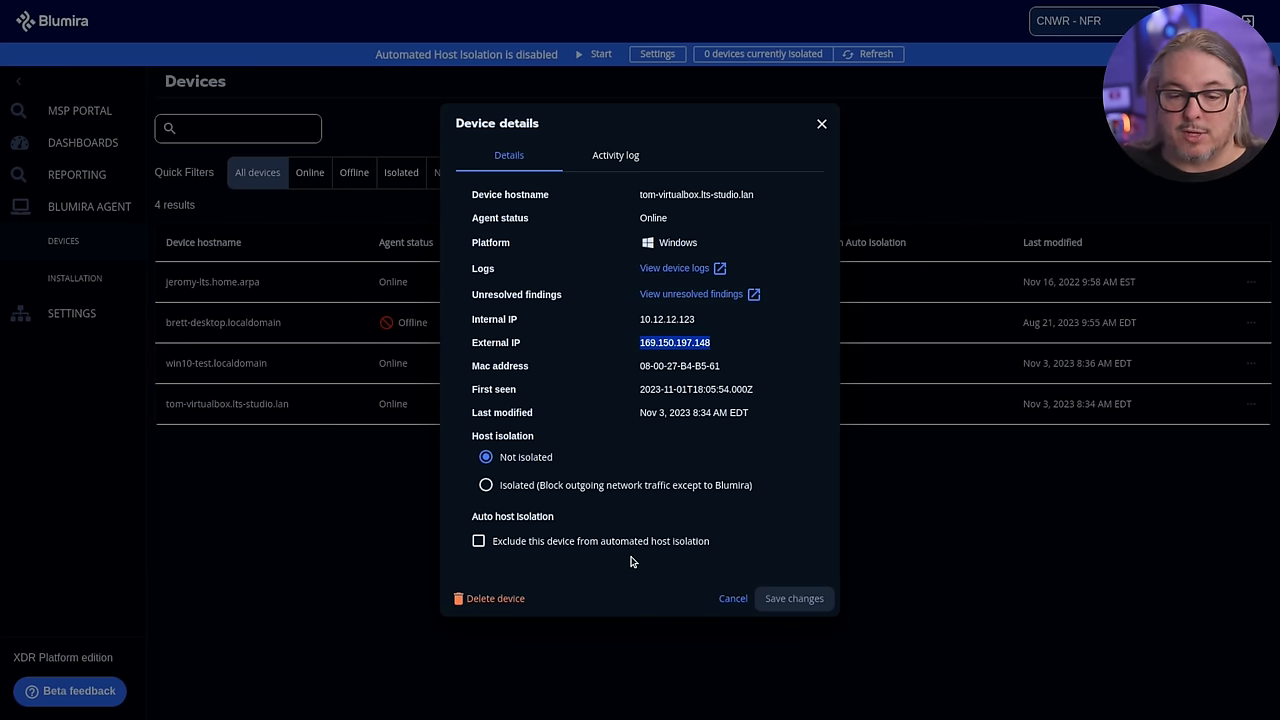
mouse_move(608, 548)
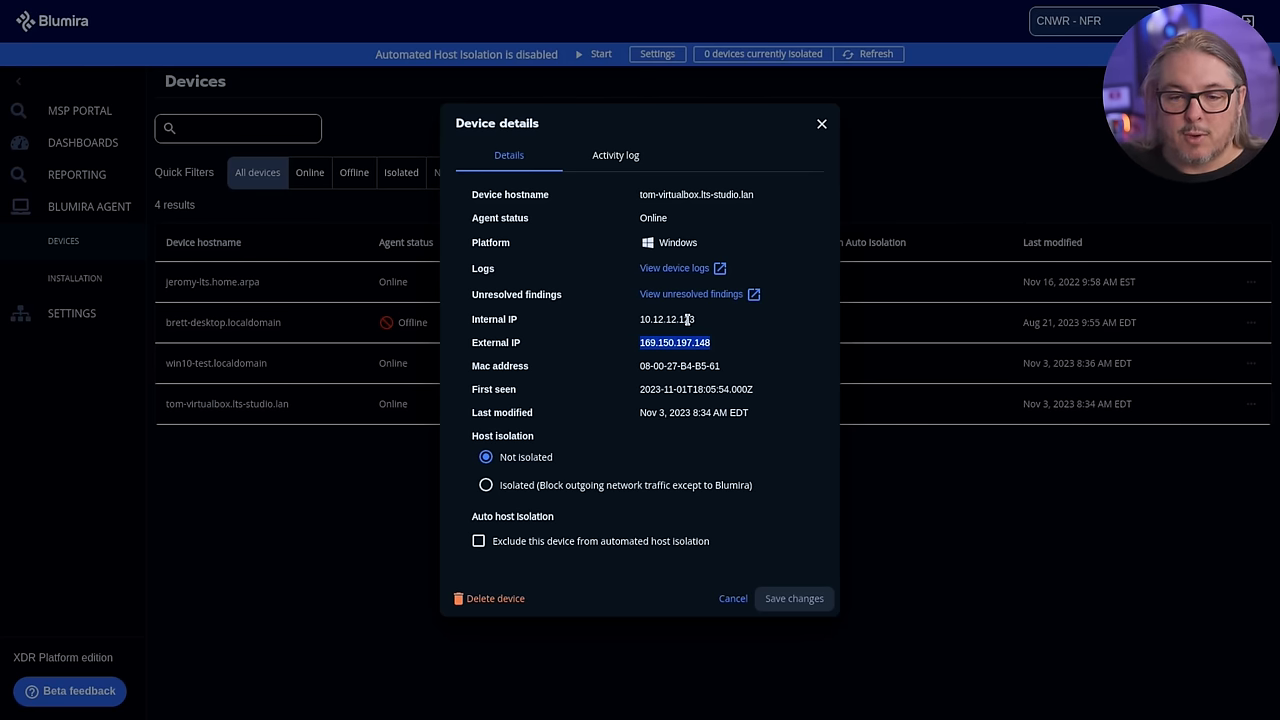
mouse_move(674, 267)
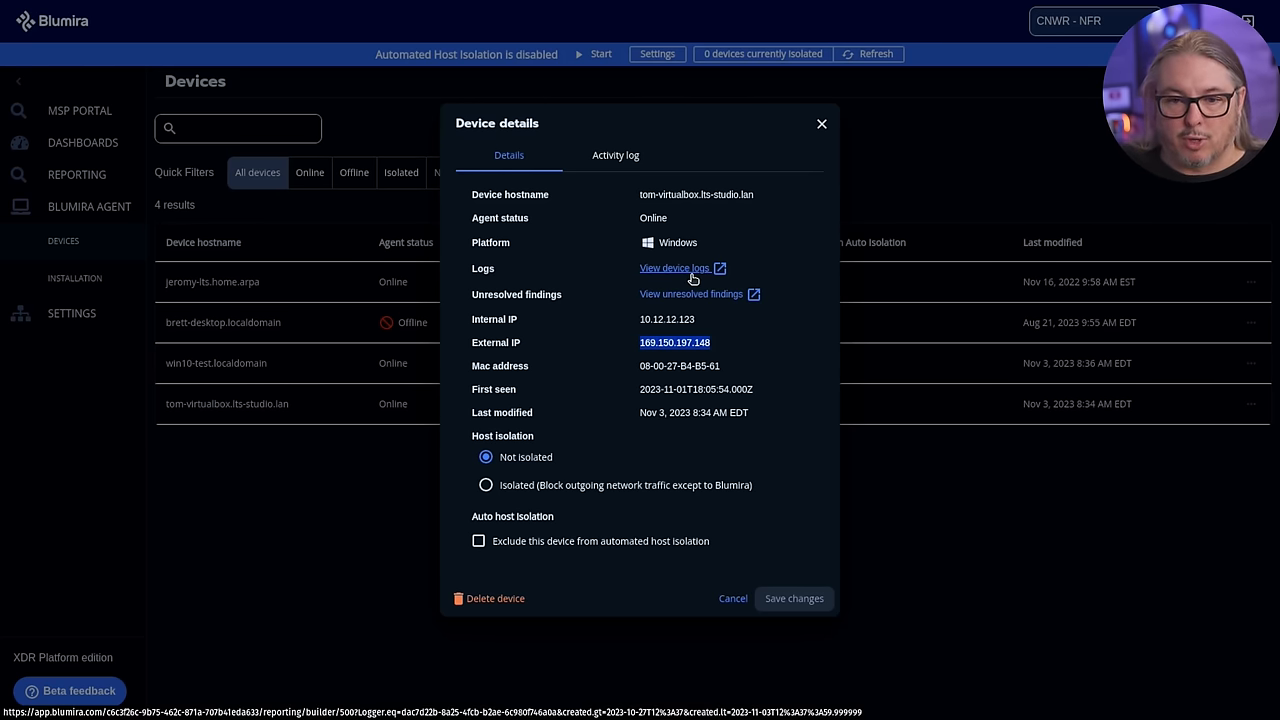
Step: Open this device's logs in Report Builder with advanced query options shown
click(676, 268)
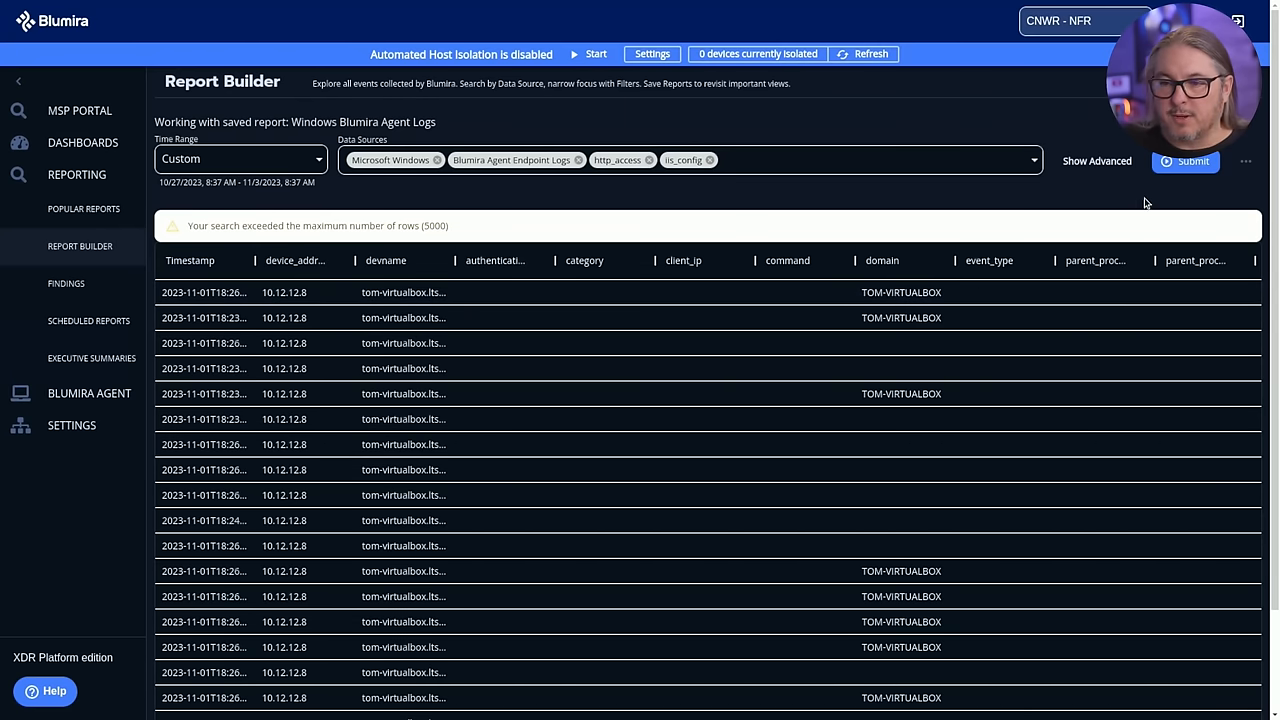
click(1096, 161)
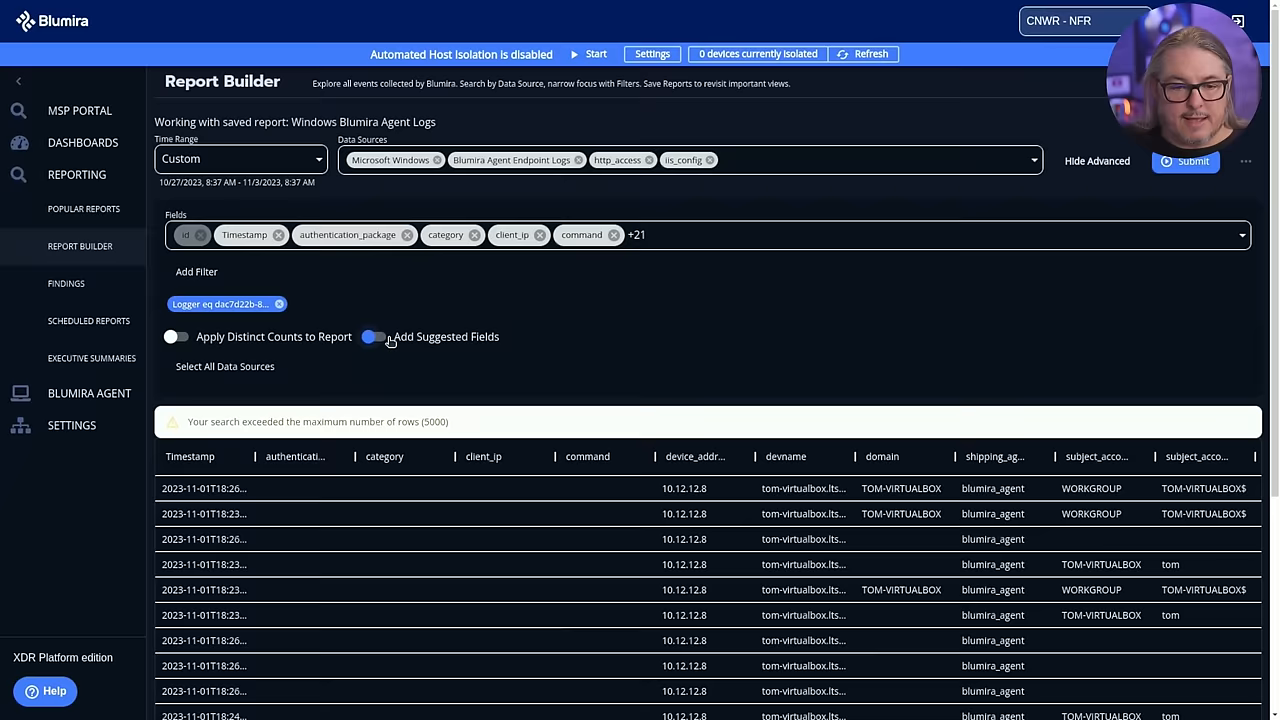
scroll(down, 3)
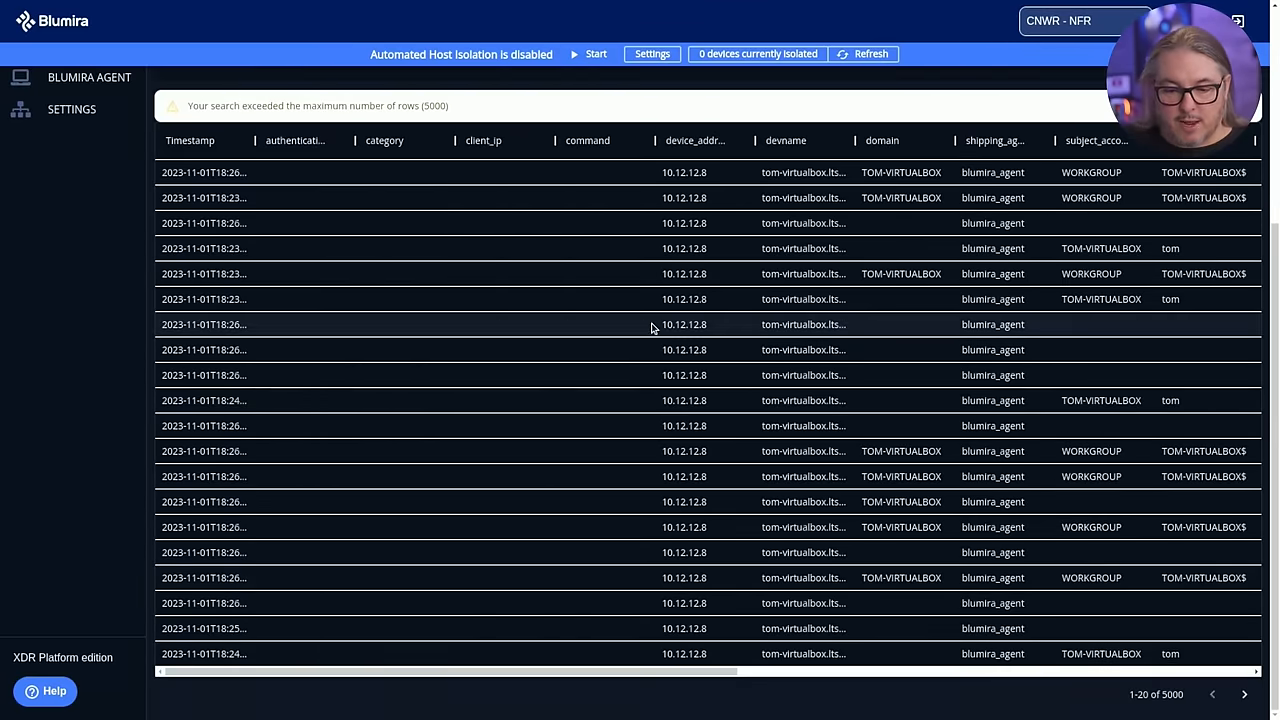
scroll(right, 3)
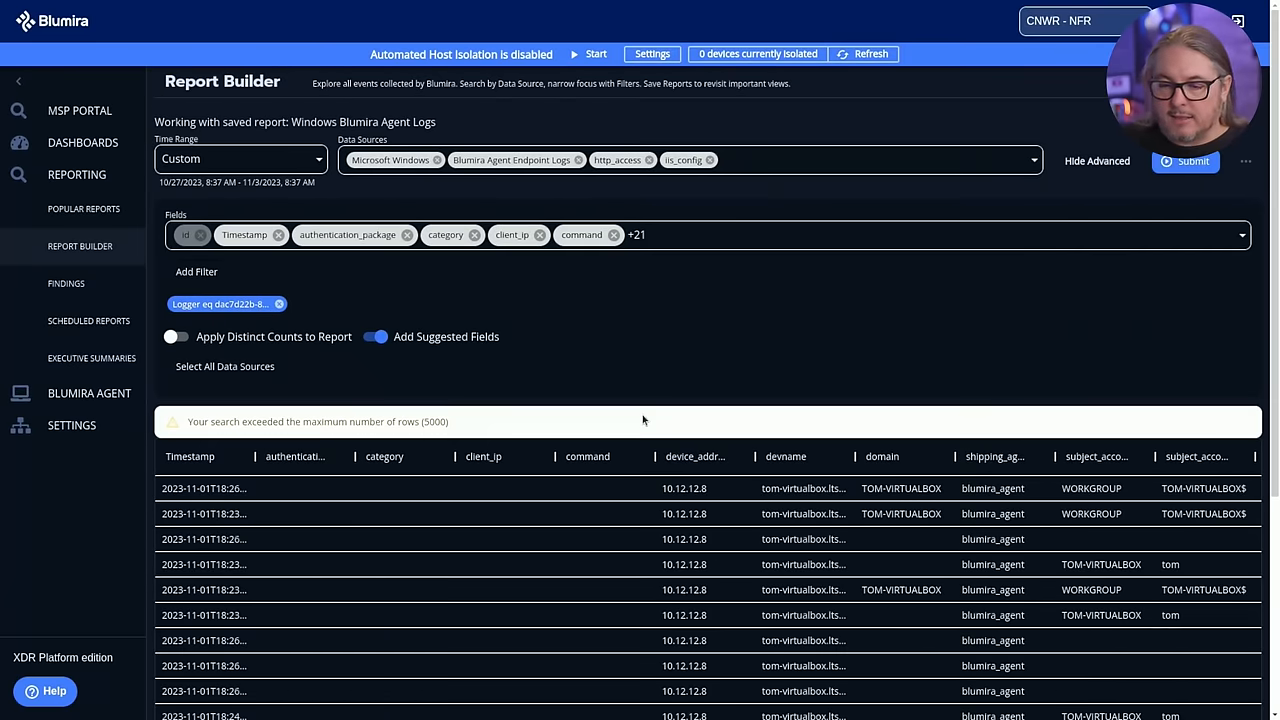
mouse_move(280, 285)
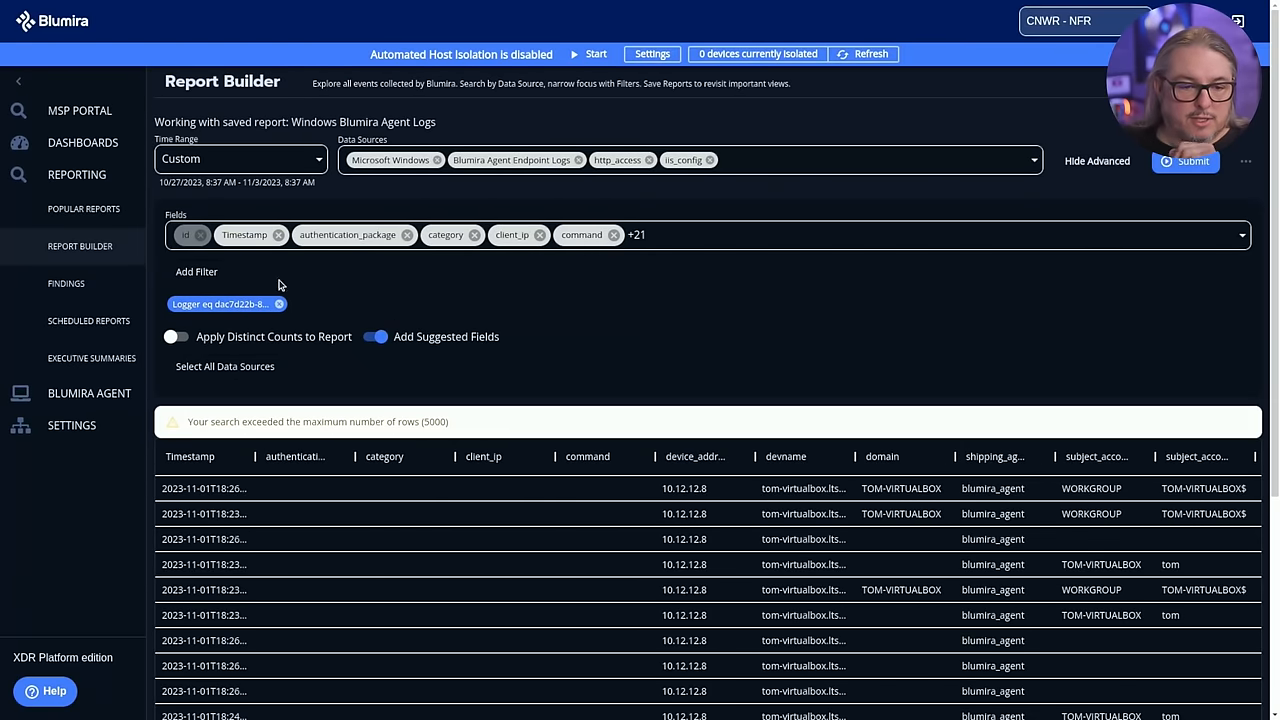
Step: Add a filter where command equals 'whoami'
click(196, 271)
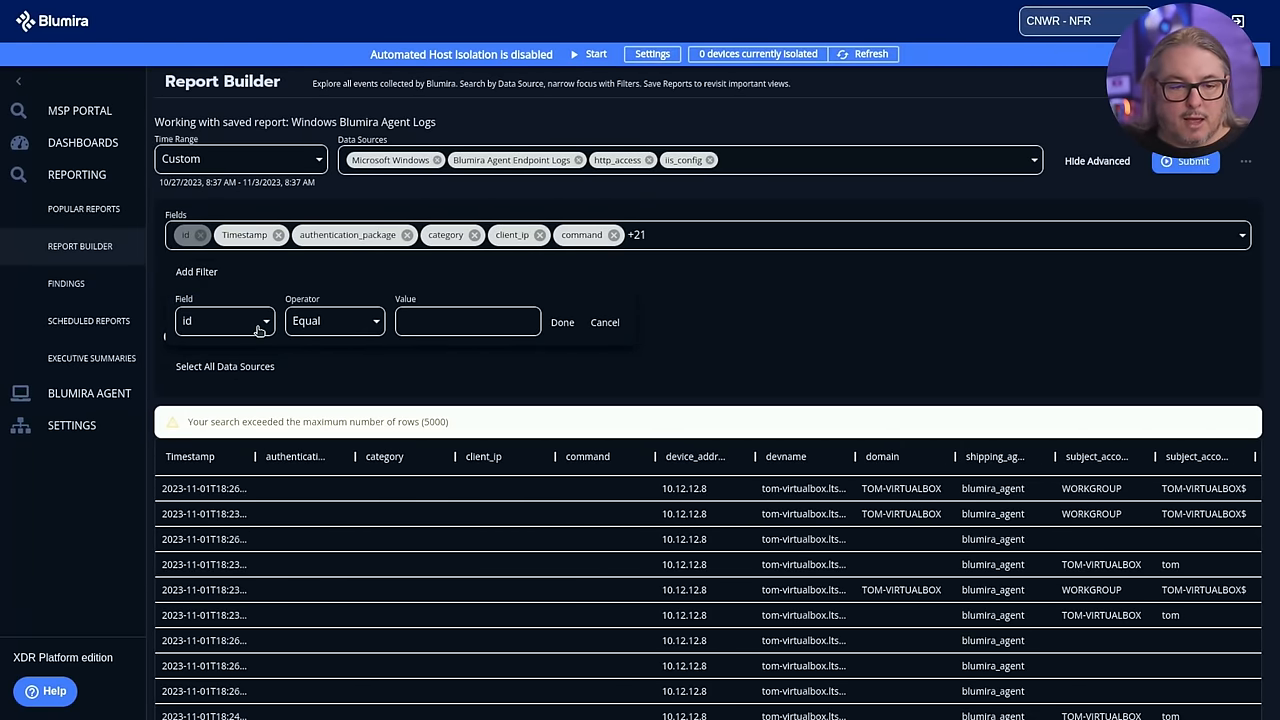
click(224, 321)
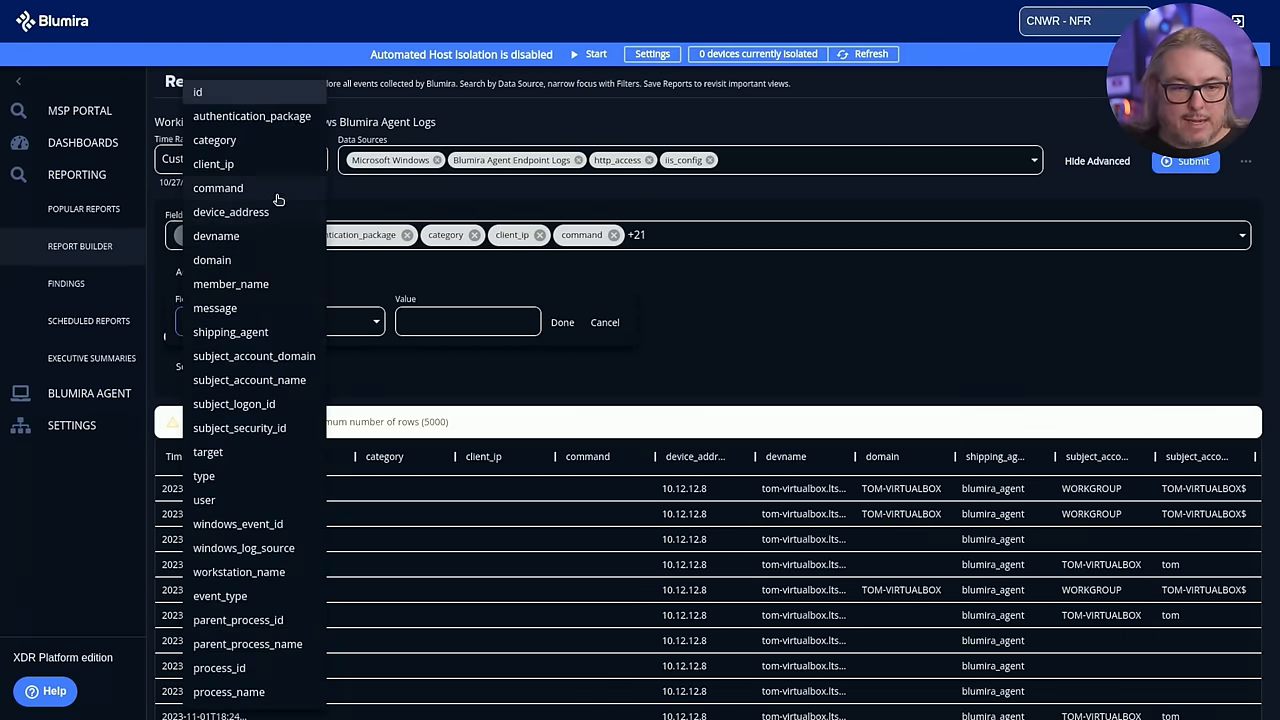
click(217, 188)
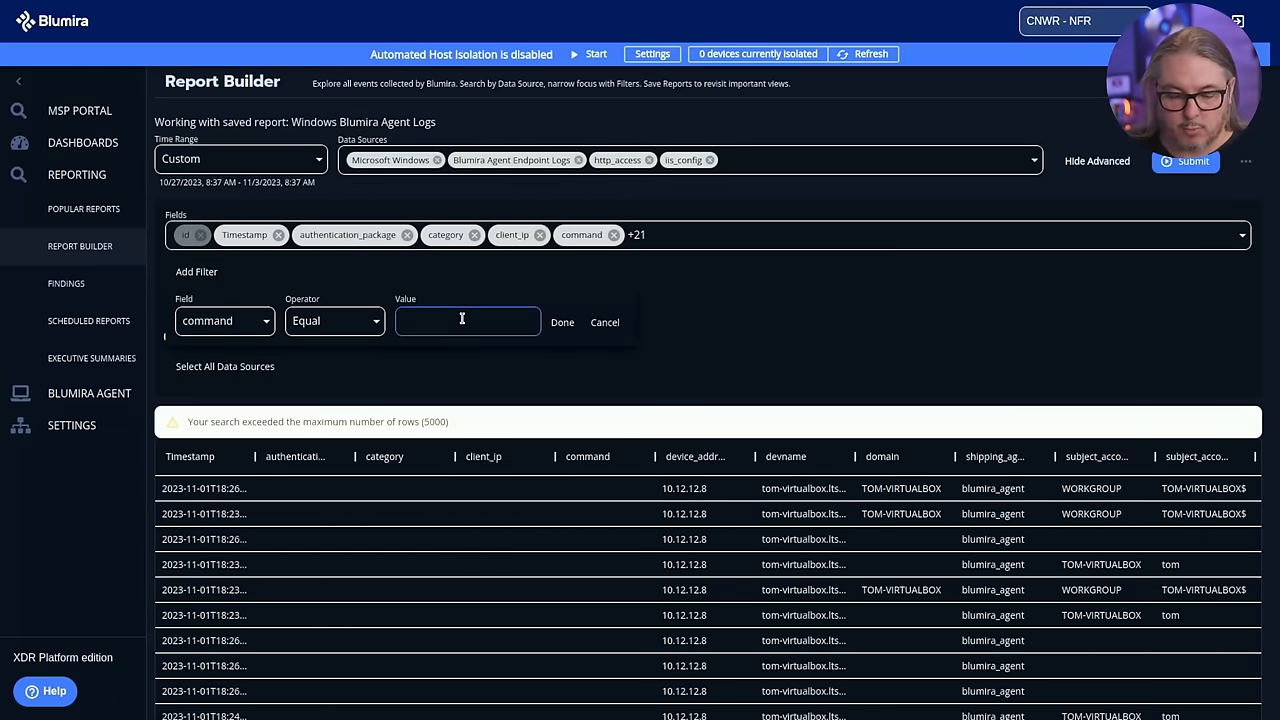
text(whoa)
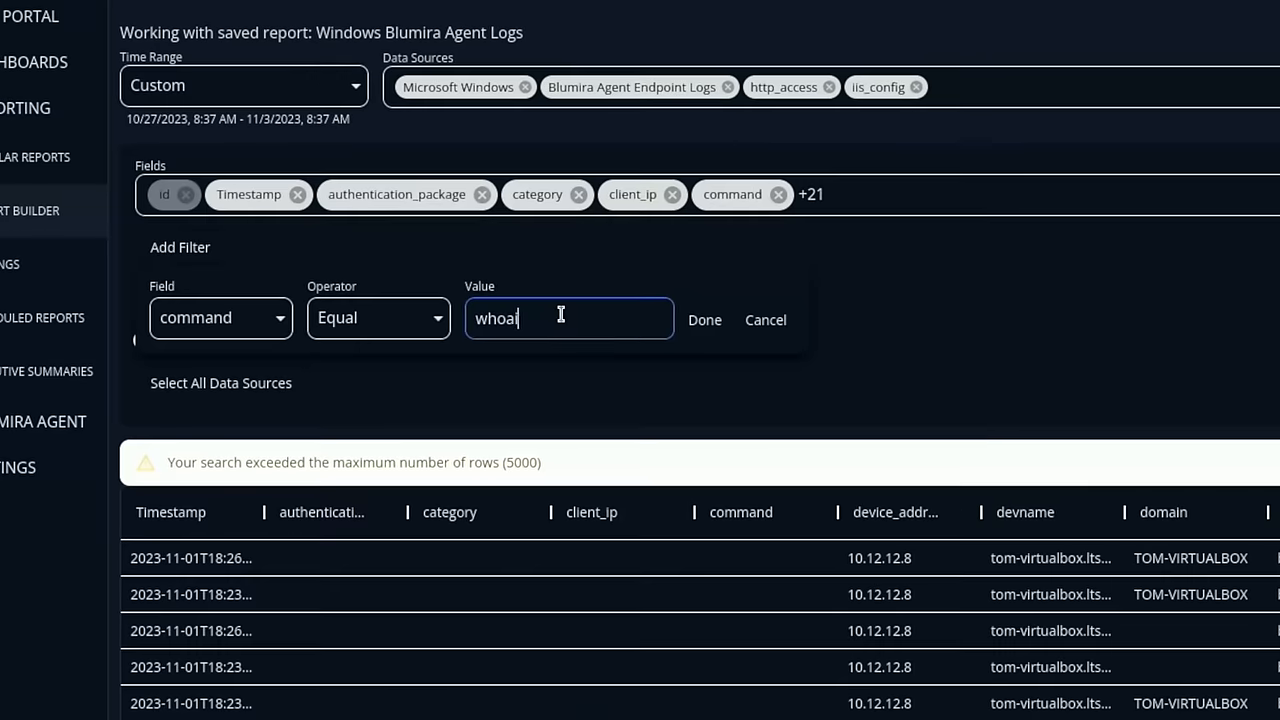
text(i)
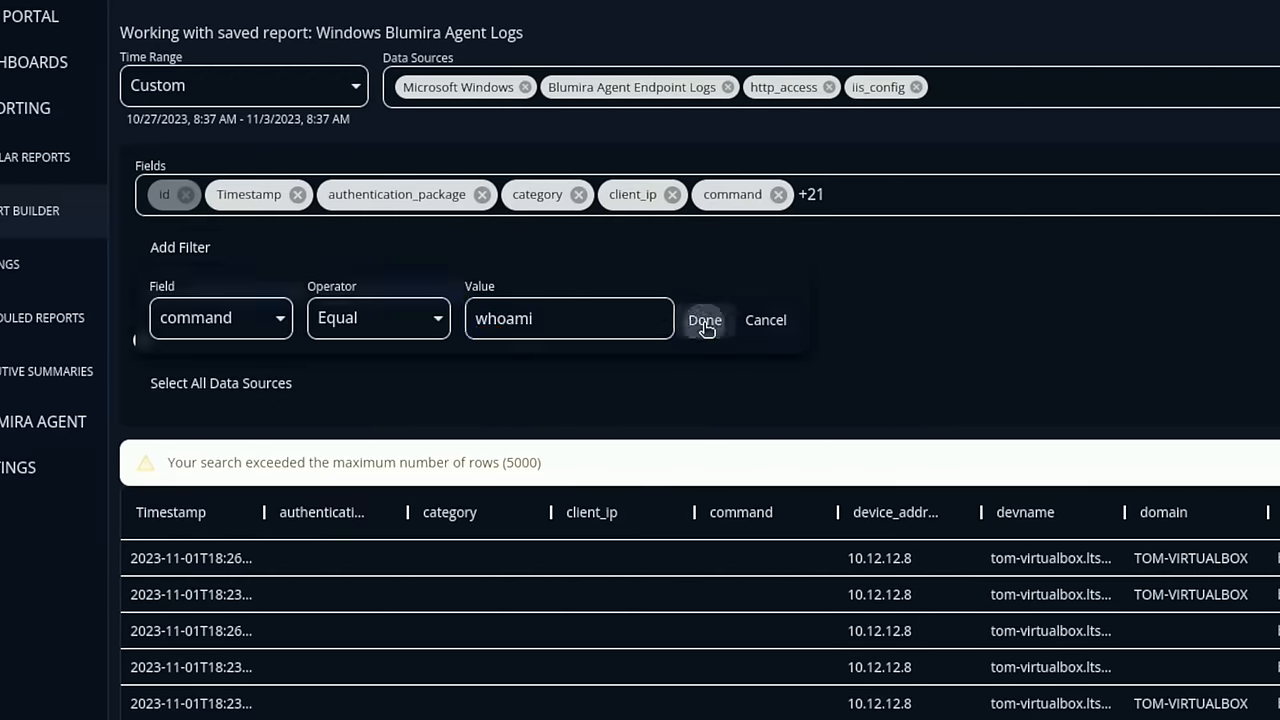
click(705, 320)
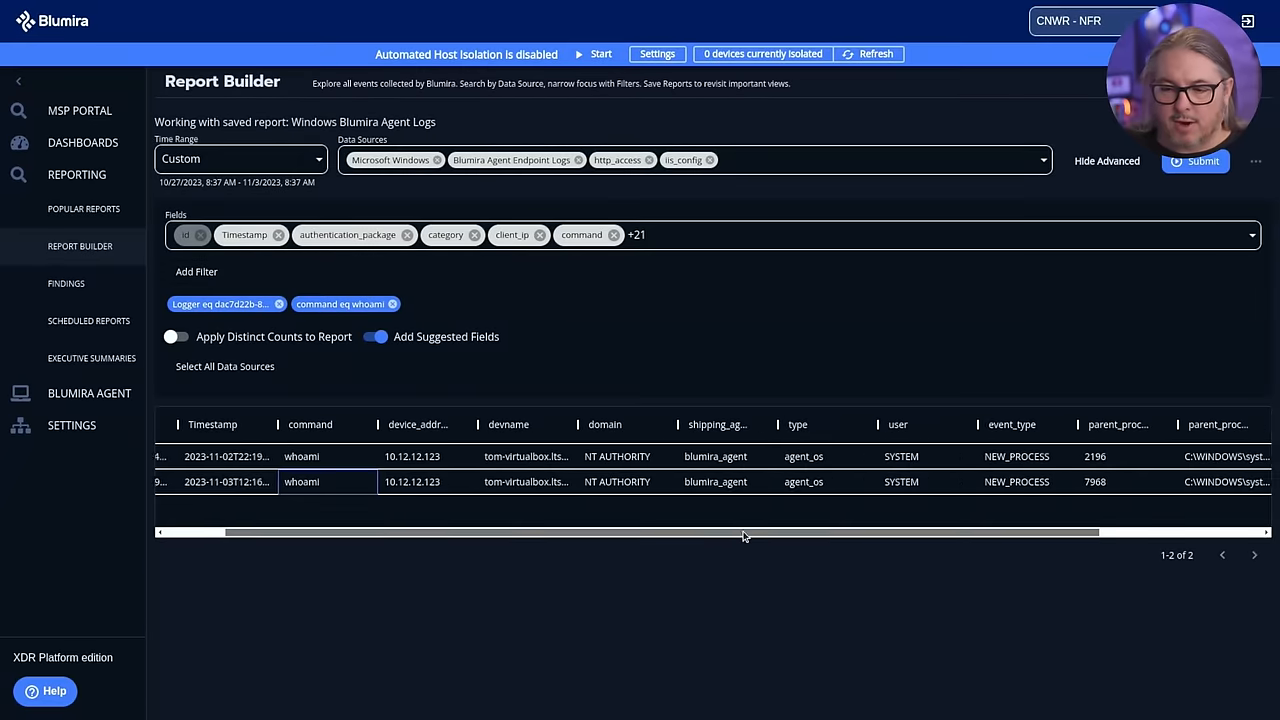
scroll(right, 3)
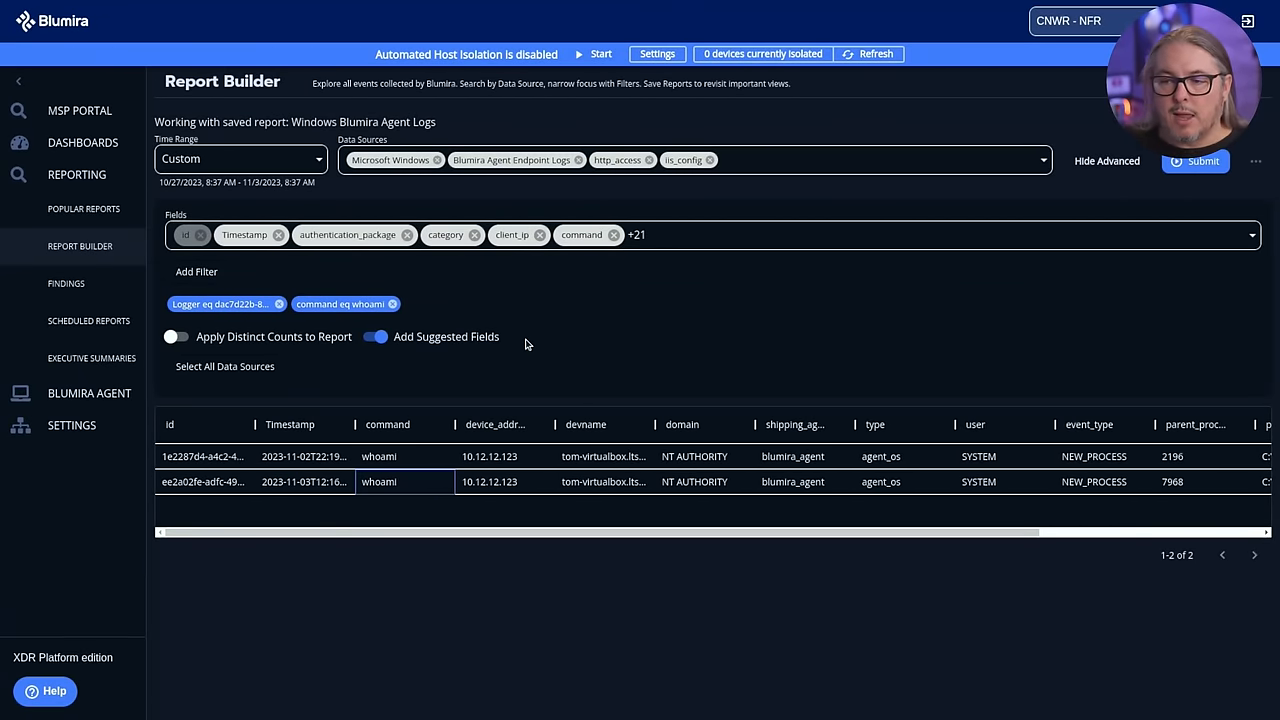
mouse_move(842, 354)
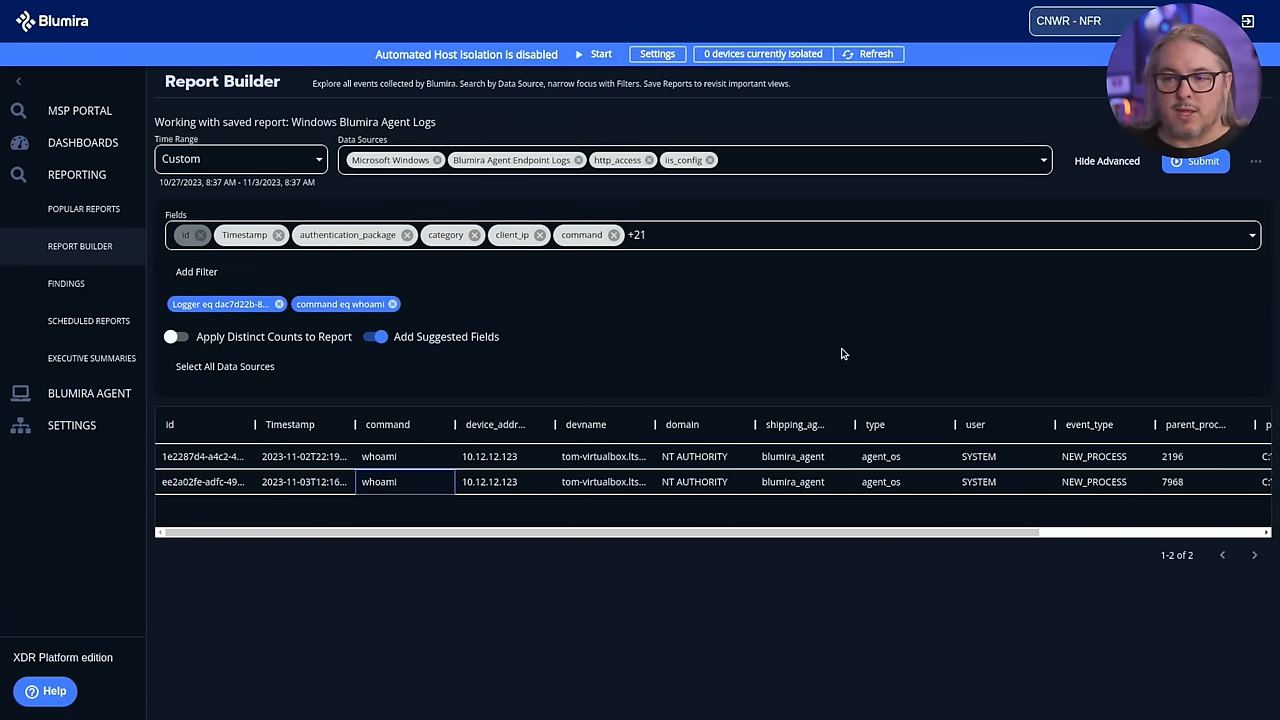
Step: Start a new blank report over the default previous 30 days
click(1256, 161)
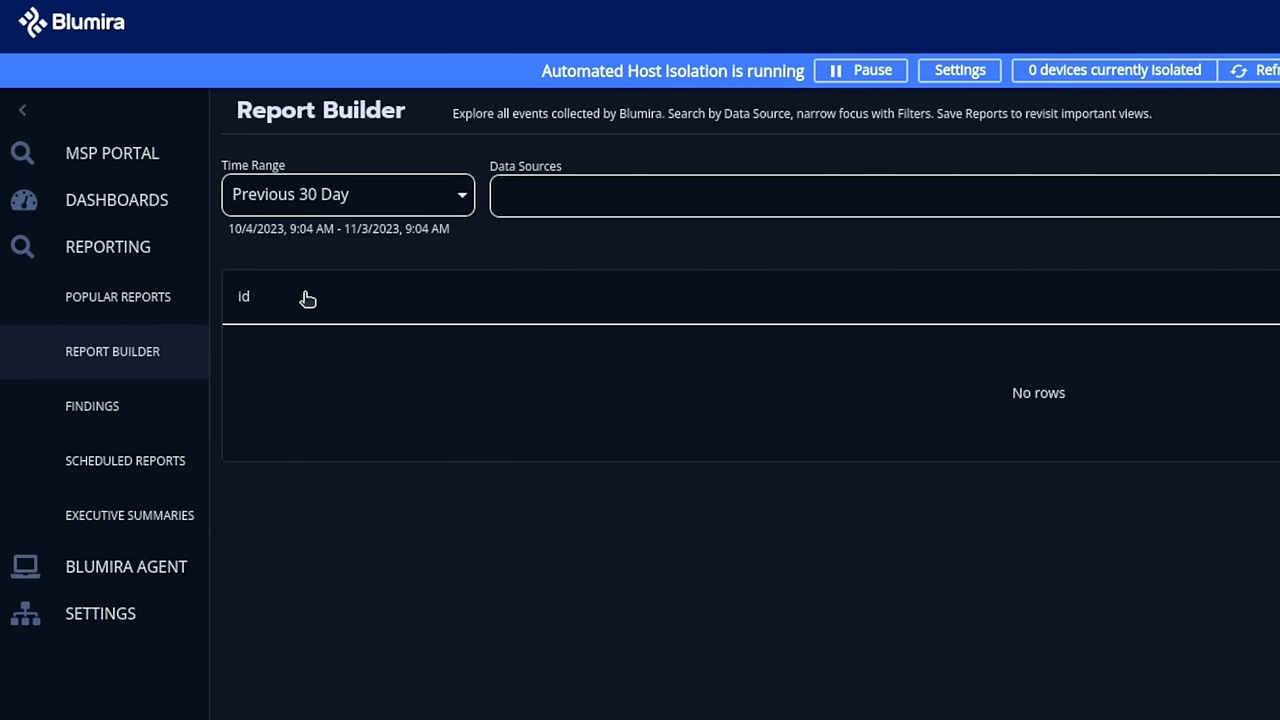
Step: Keep the previous 30 days range and choose Microsoft Windows as the data source
click(347, 194)
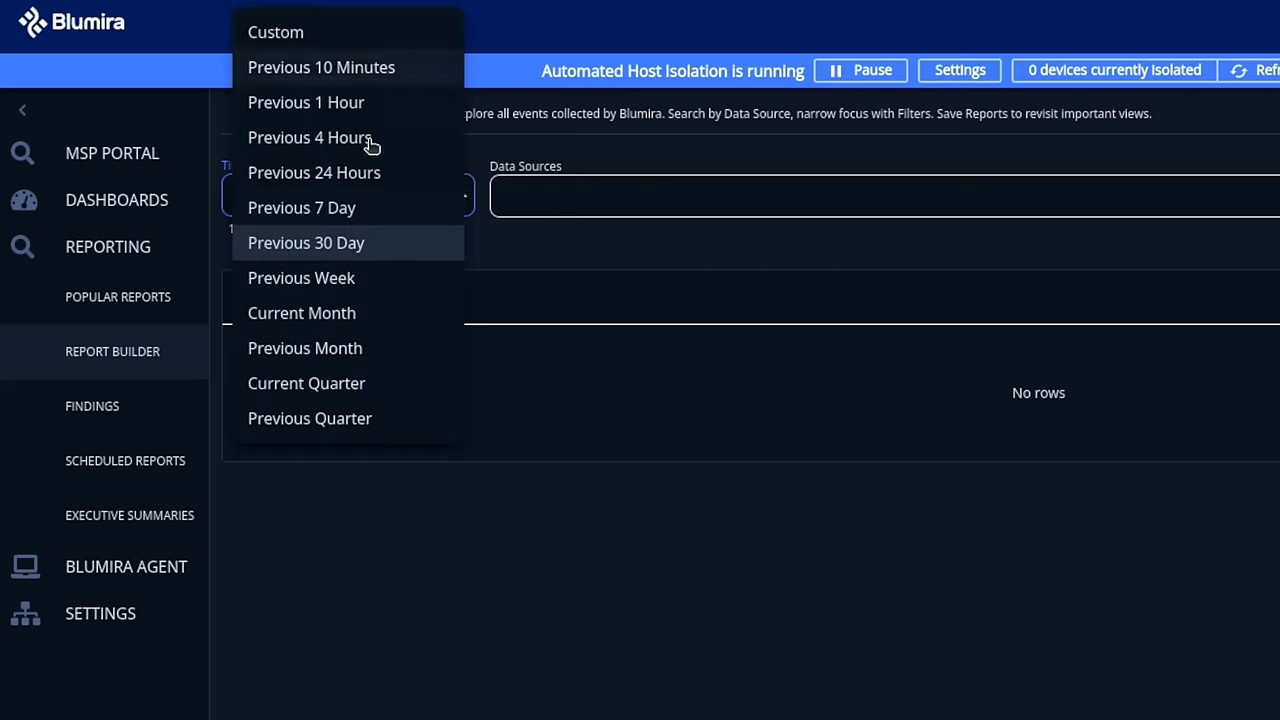
mouse_move(379, 256)
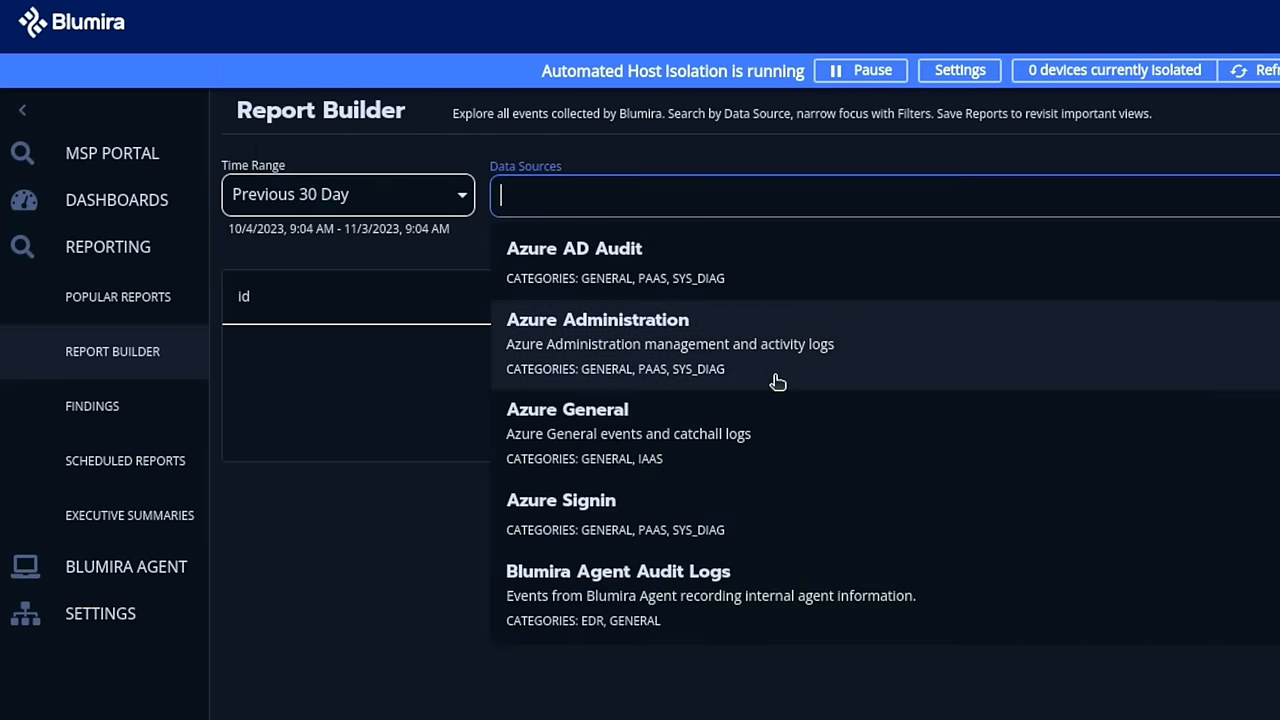
scroll(down, 3)
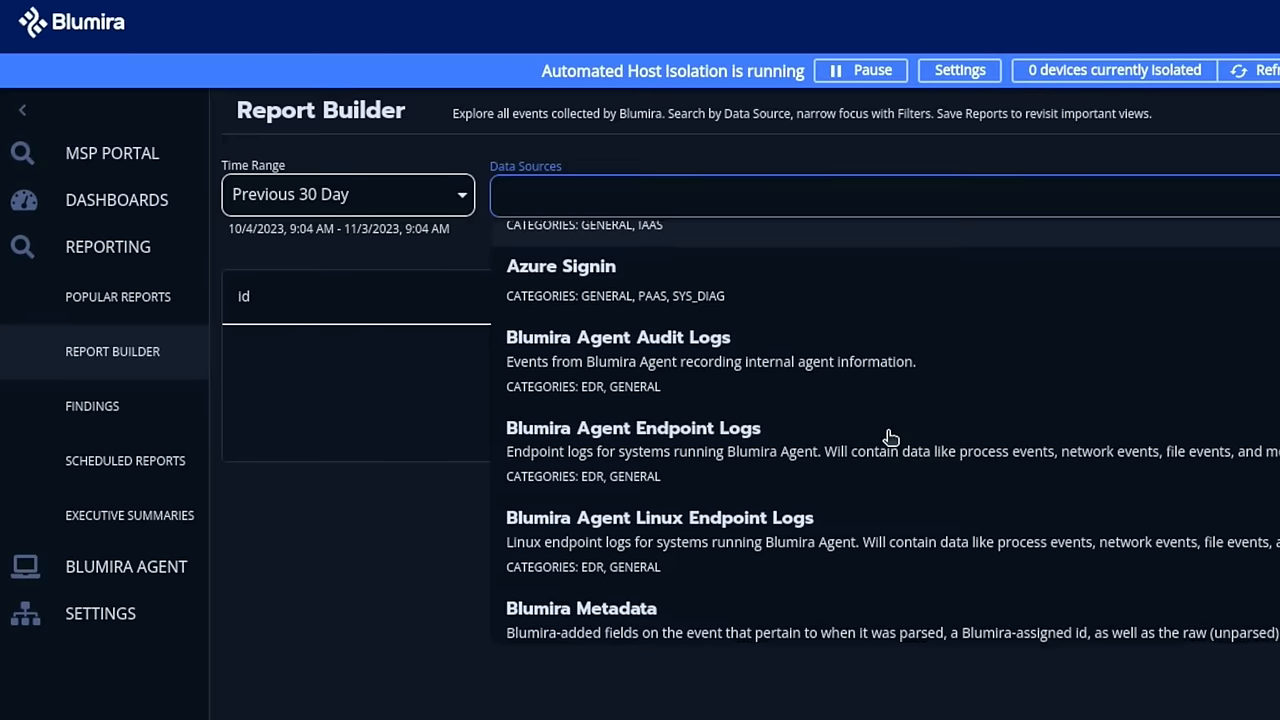
scroll(down, 3)
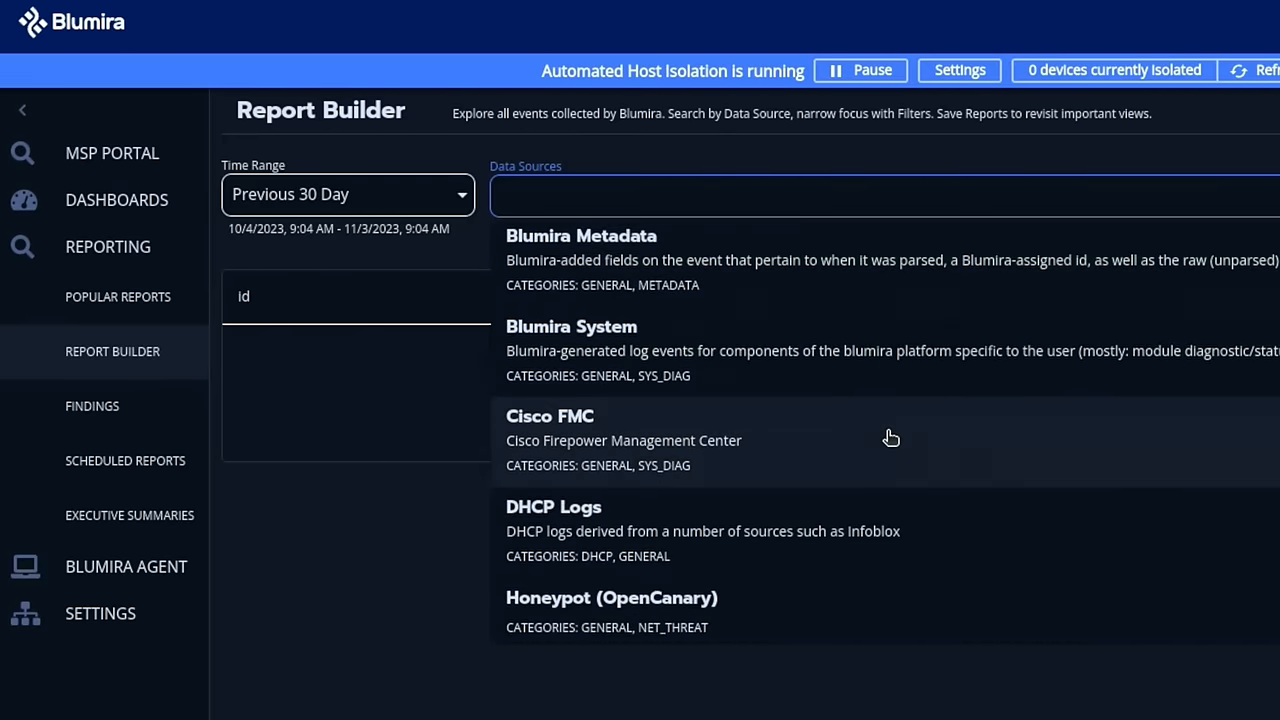
scroll(down, 3)
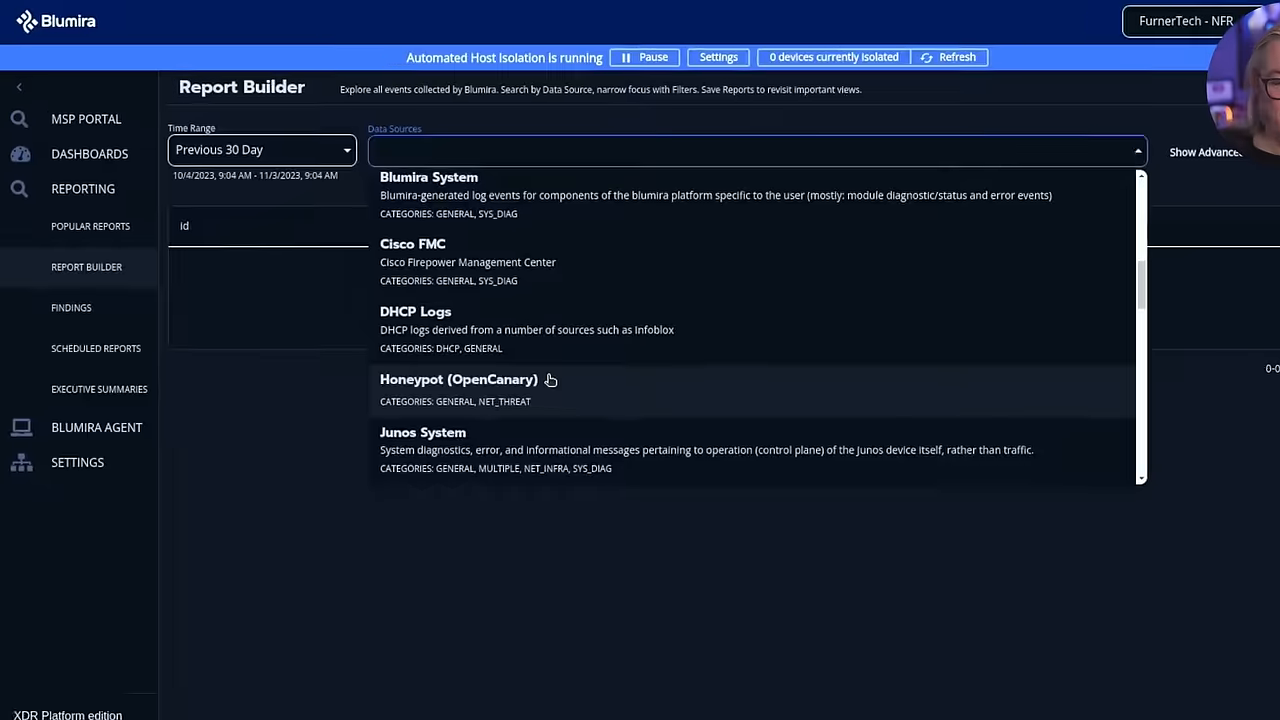
scroll(down, 3)
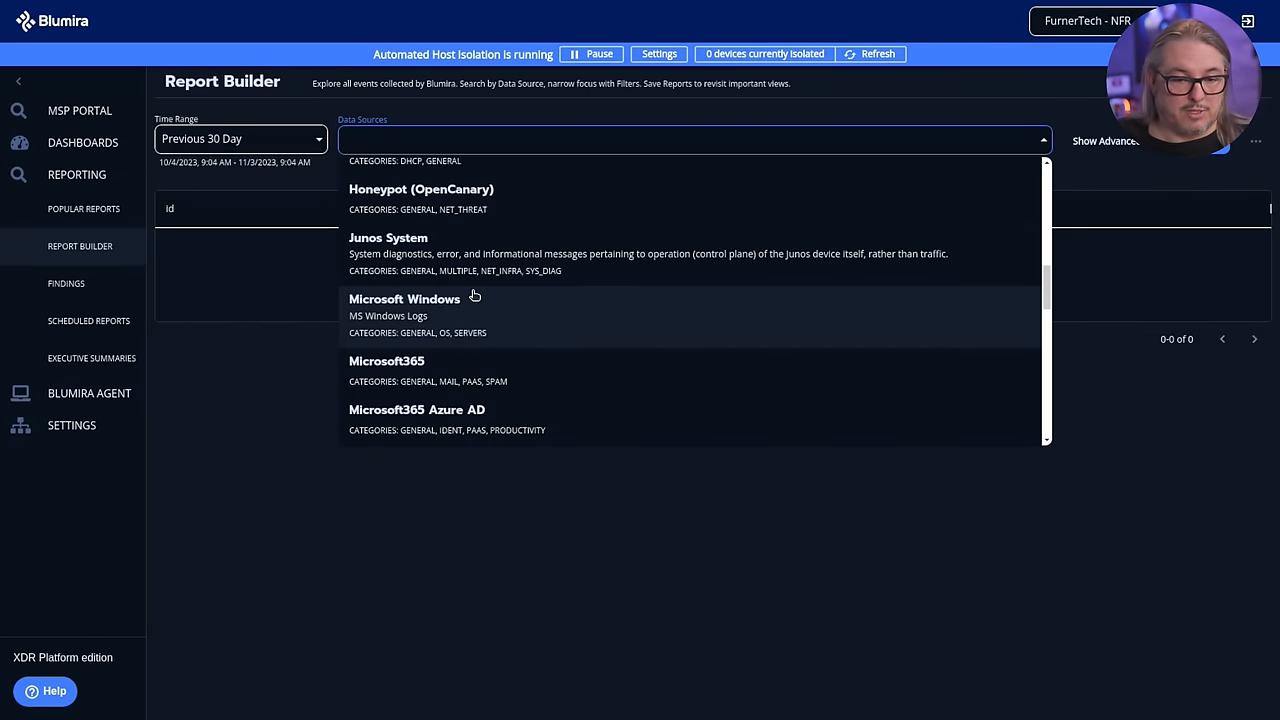
mouse_move(485, 308)
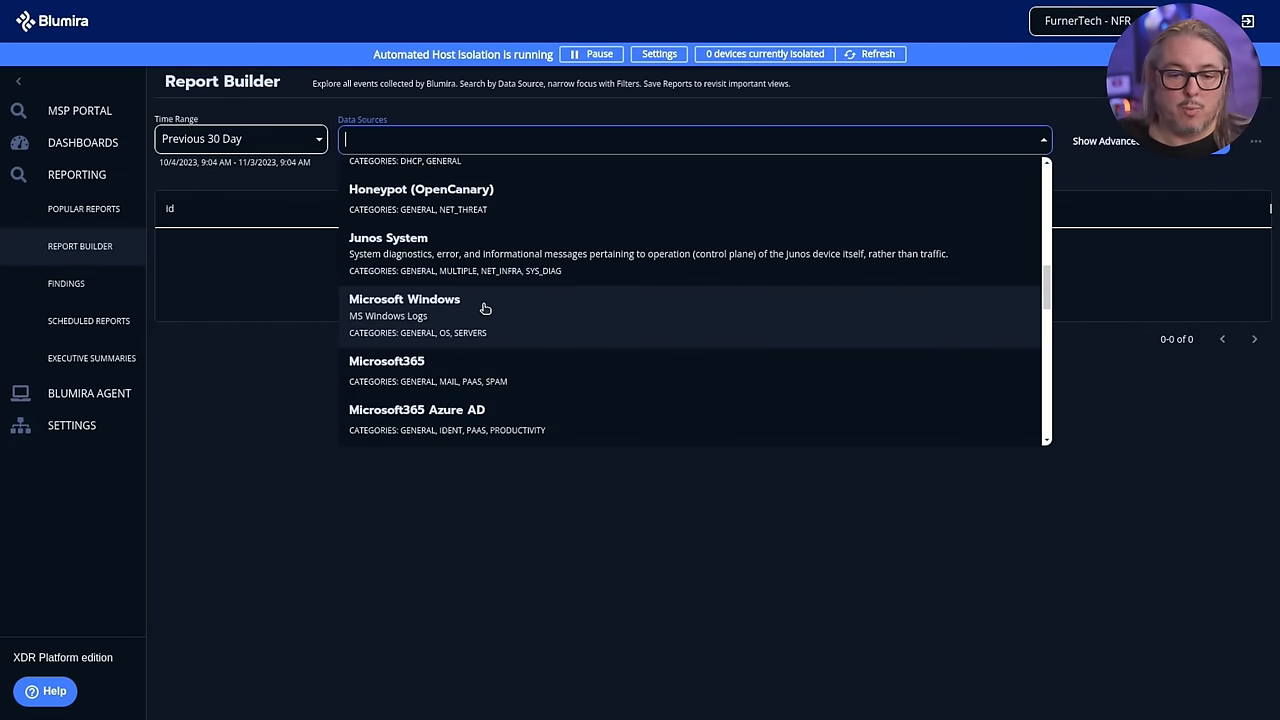
click(404, 299)
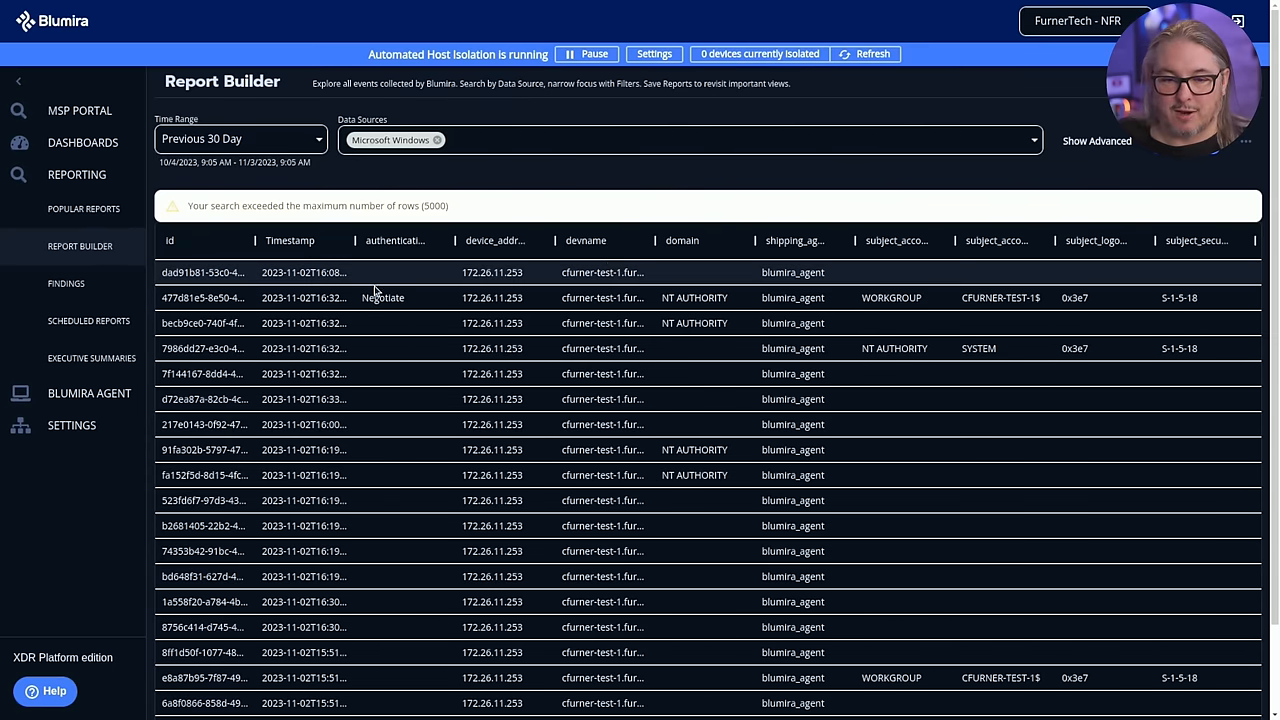
Step: Show advanced options and turn on Apply Distinct Counts to Report
click(1096, 140)
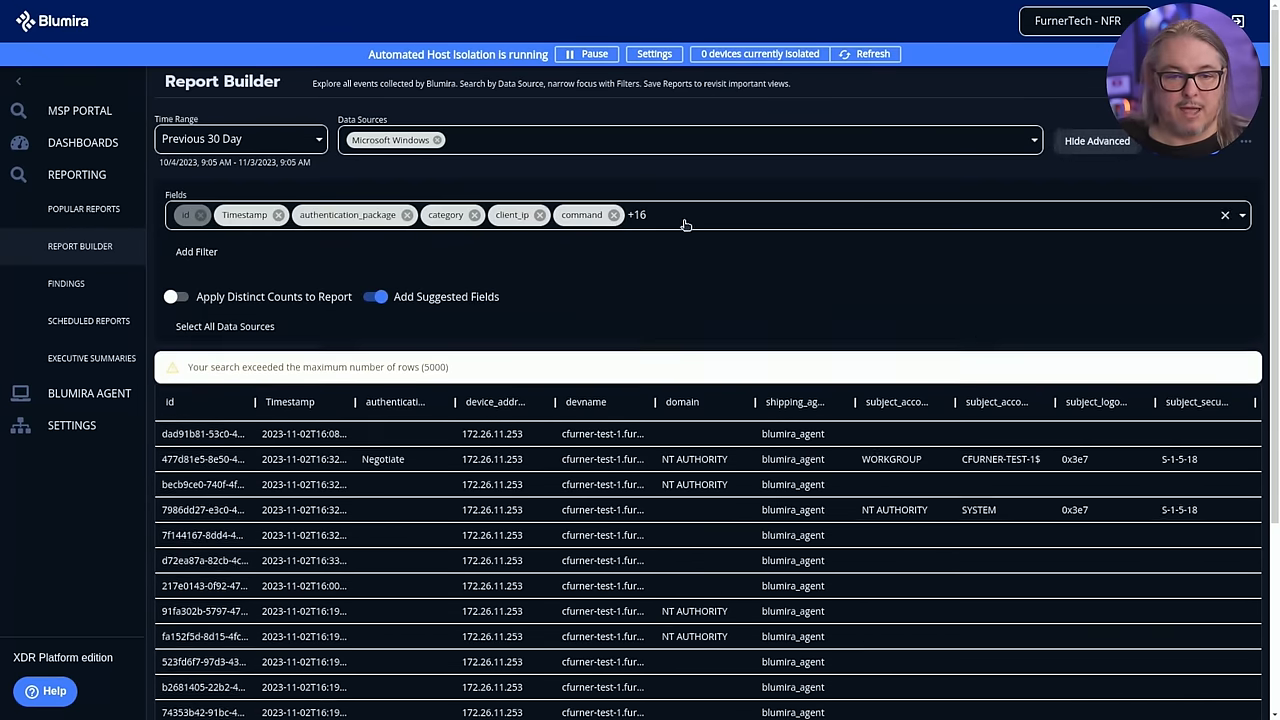
click(374, 296)
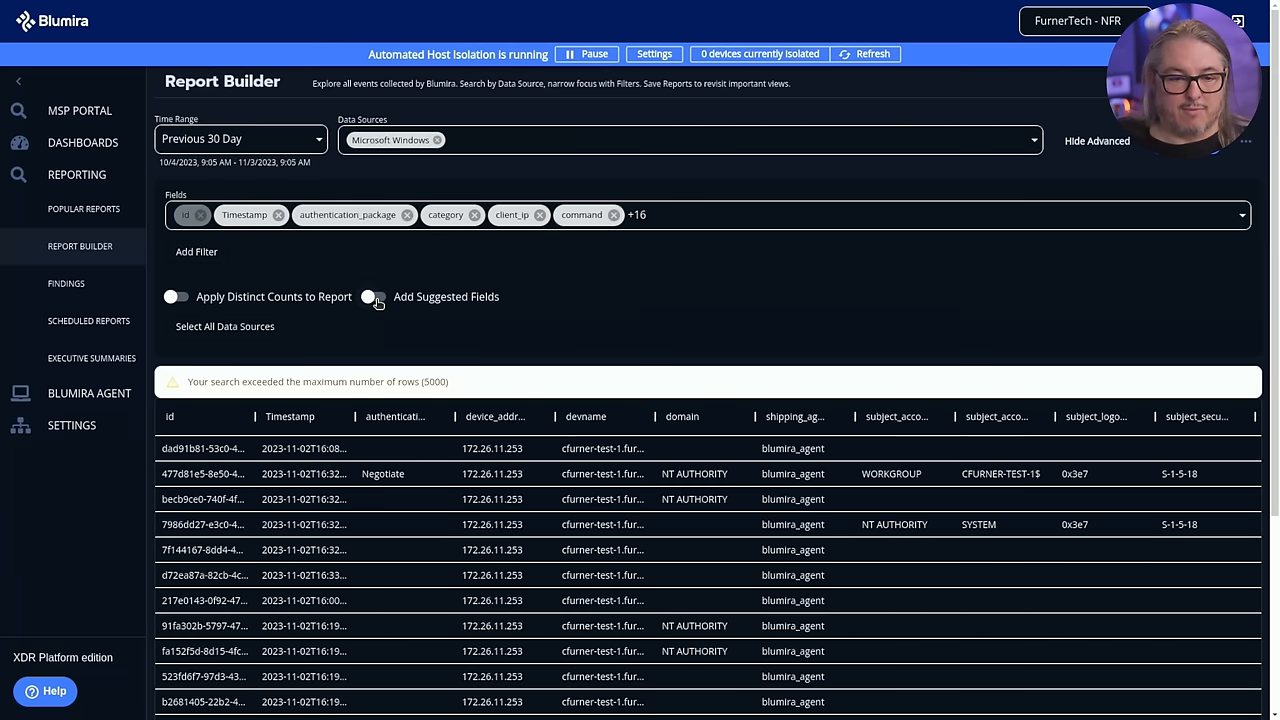
click(373, 296)
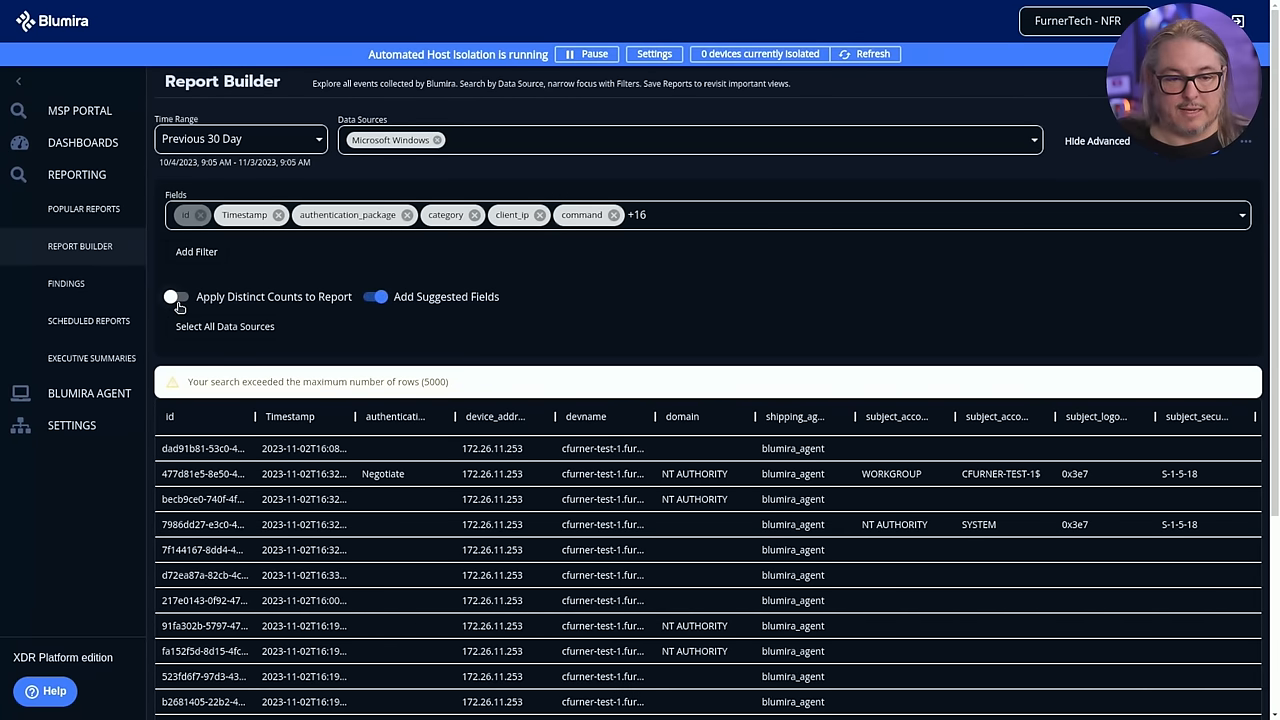
click(176, 296)
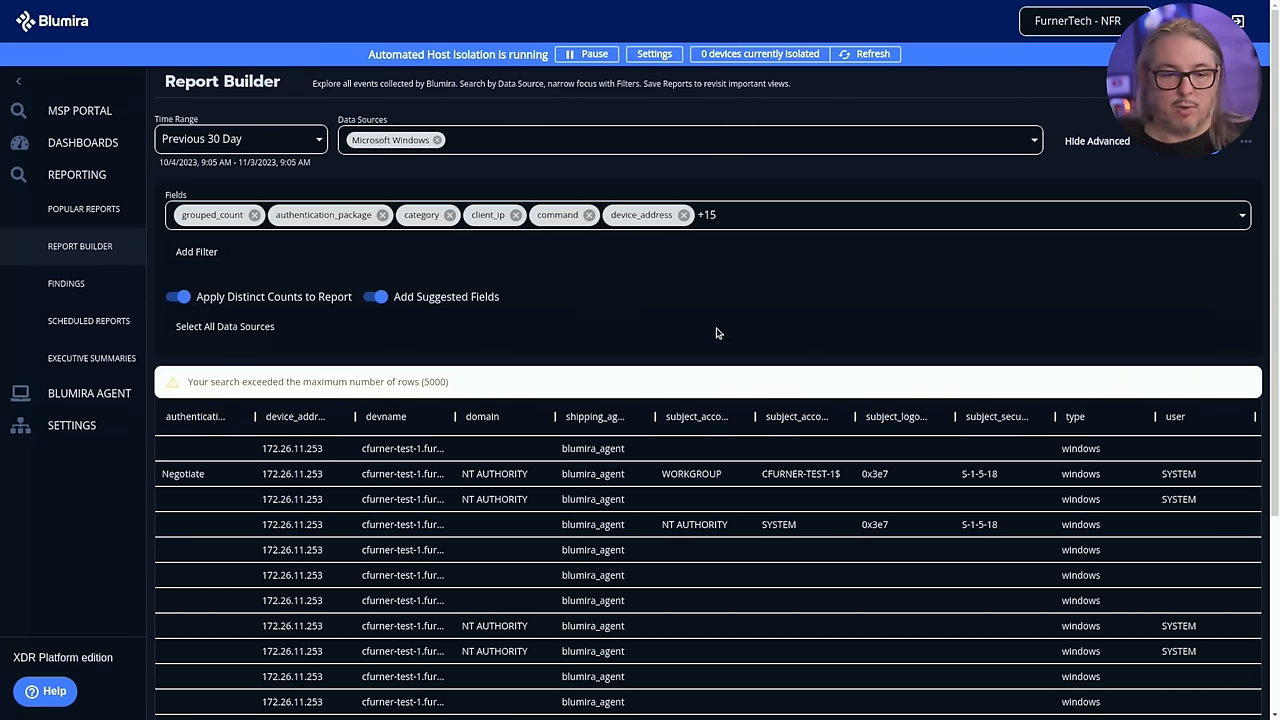
mouse_move(745, 281)
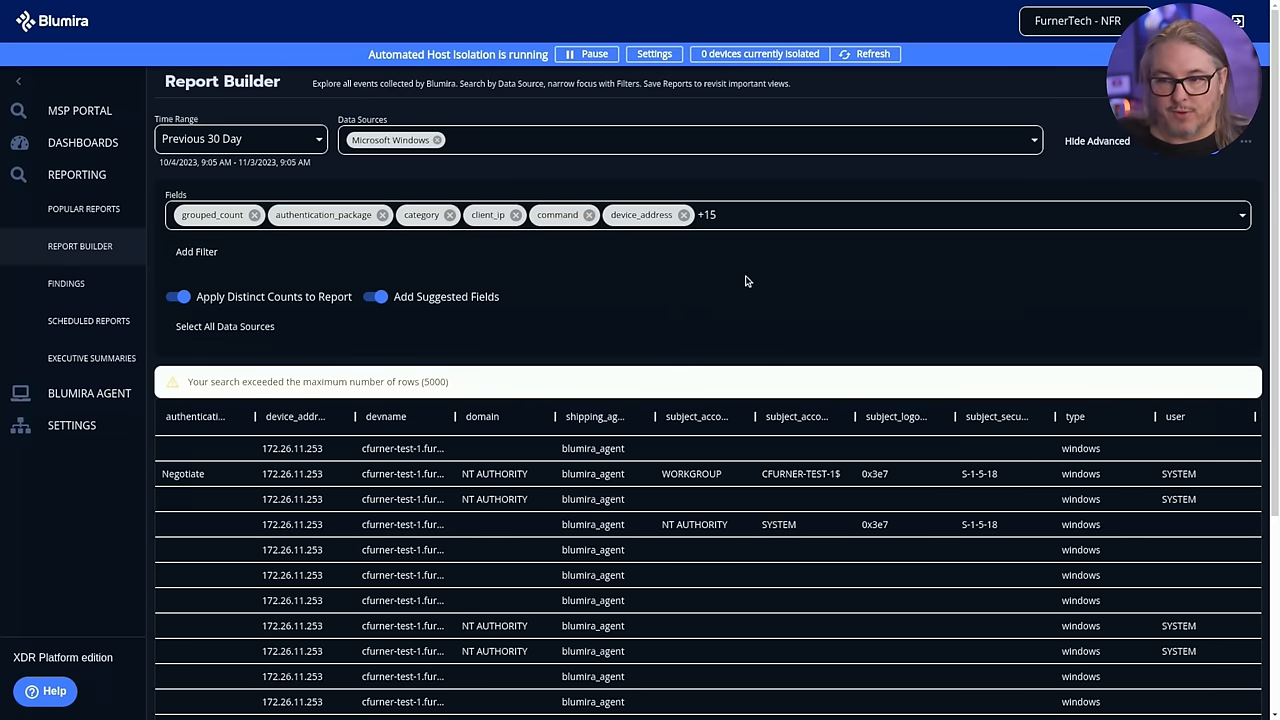
click(196, 251)
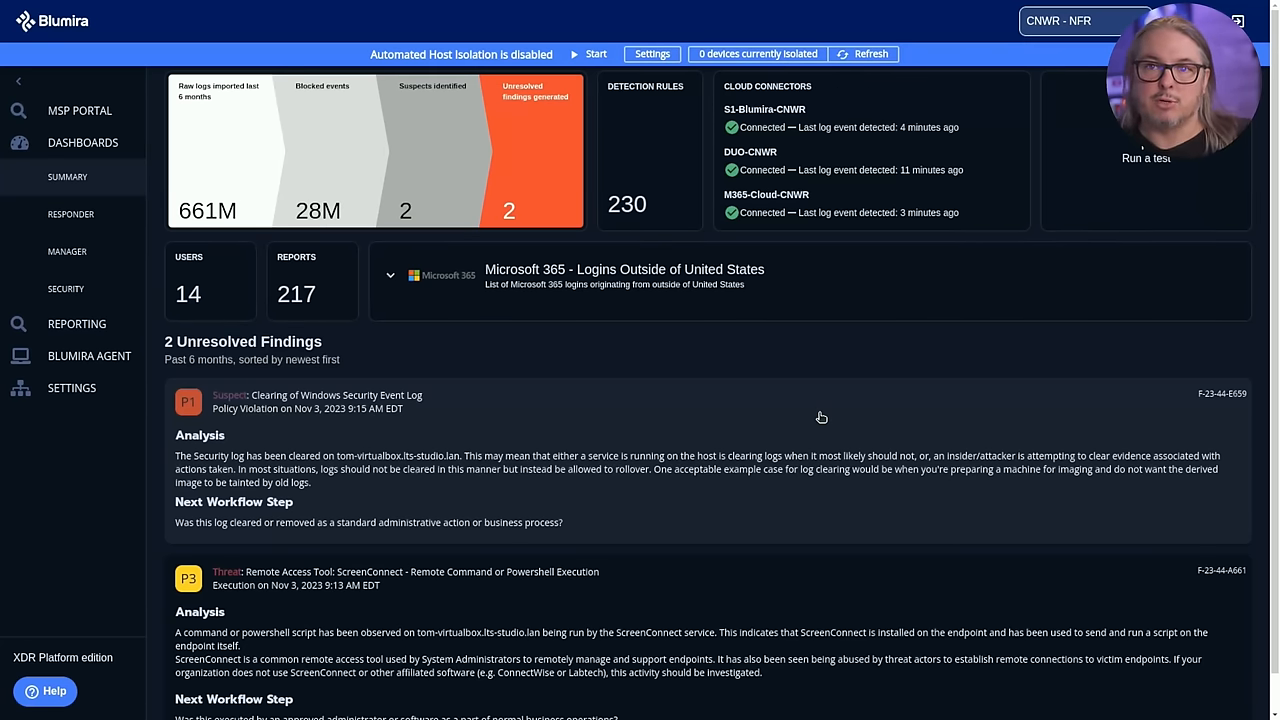
Step: Scroll the unresolved findings to the ScreenConnect Remote Command or Powershell Execution finding
scroll(down, 3)
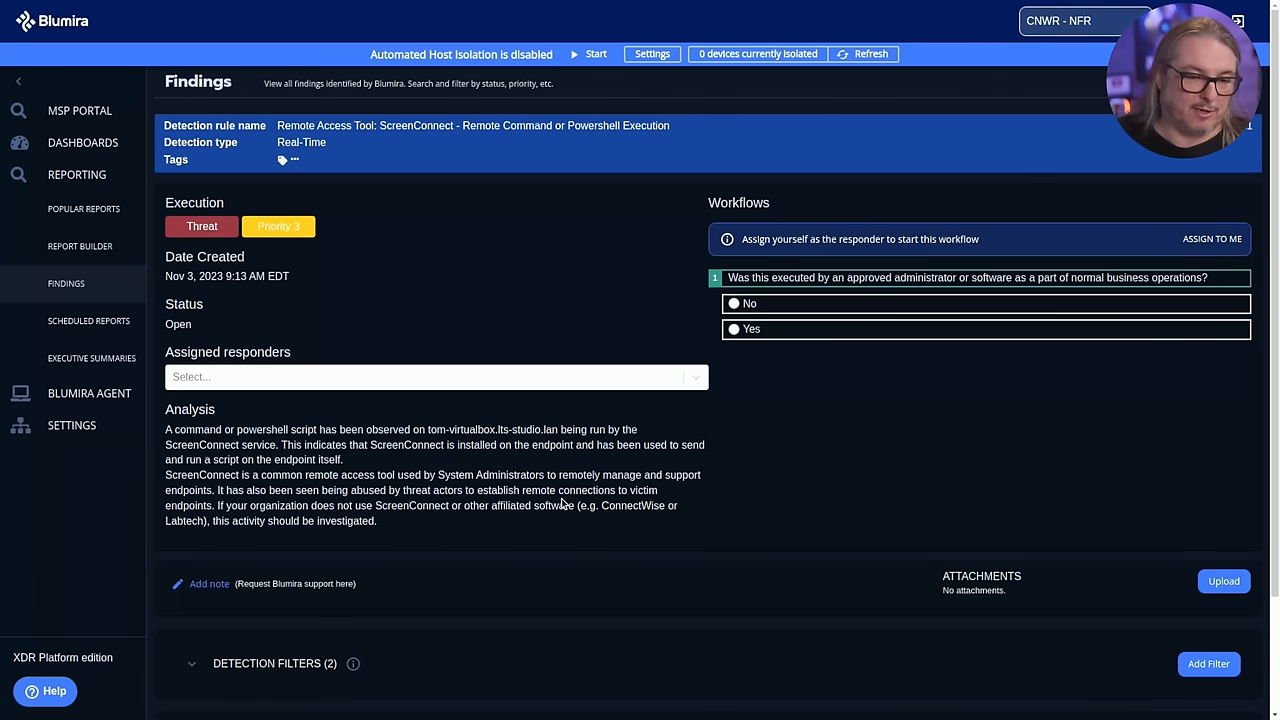
scroll(down, 3)
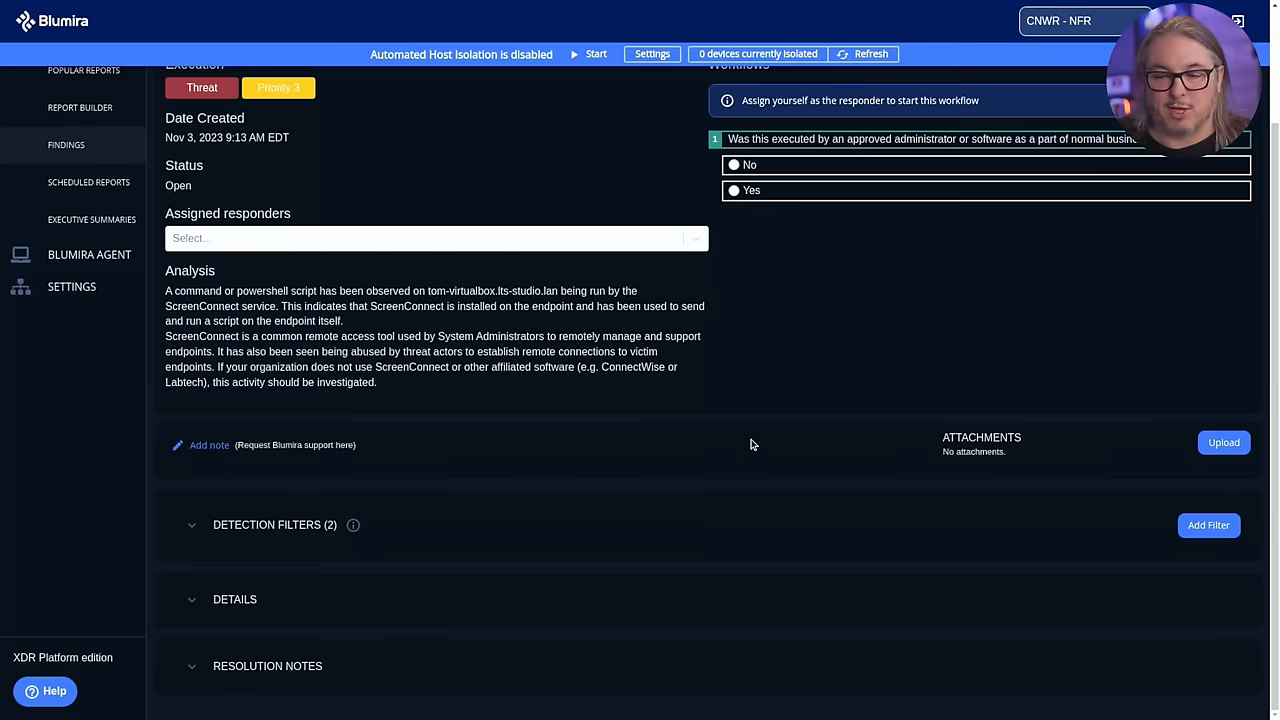
mouse_move(518, 592)
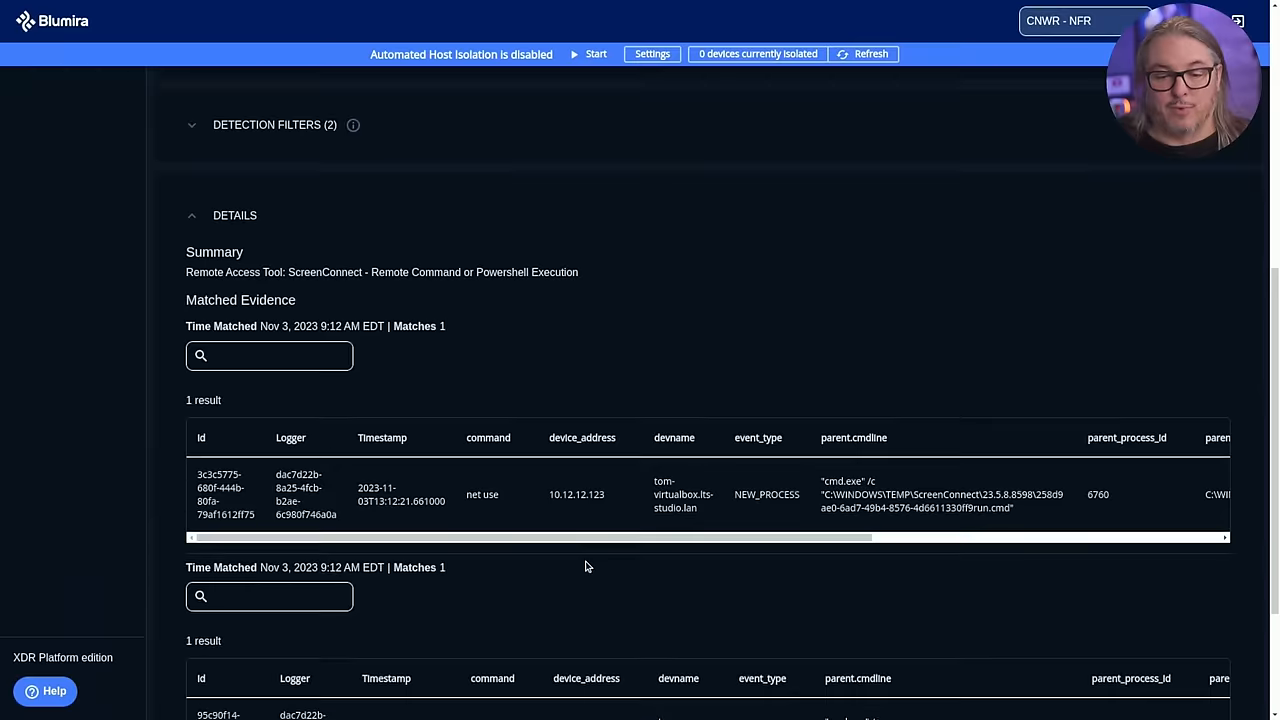
scroll(right, 3)
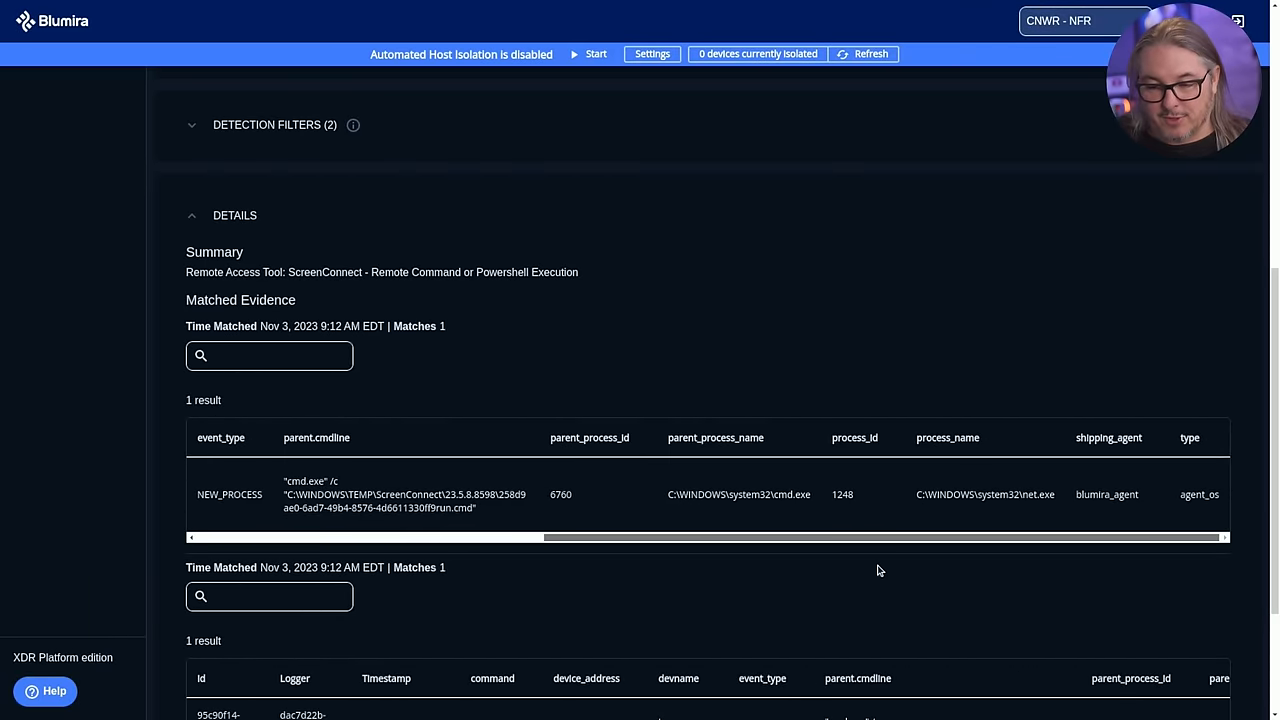
scroll(down, 3)
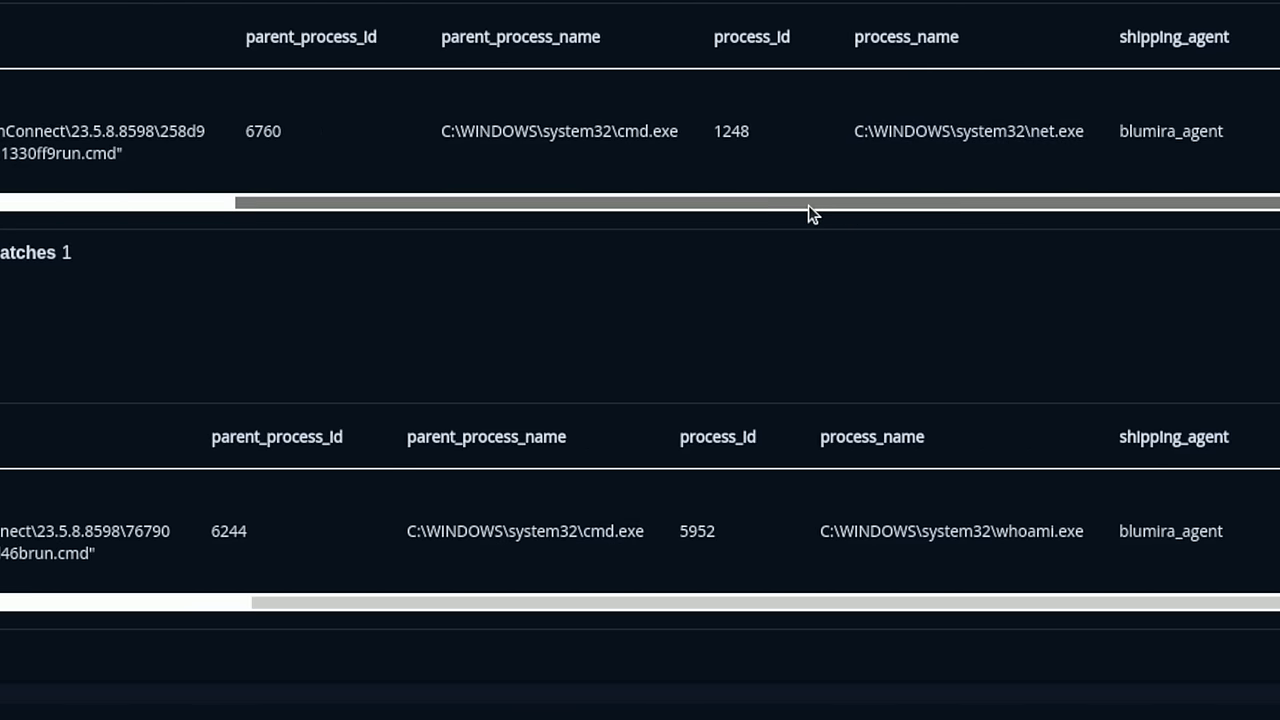
scroll(left, 3)
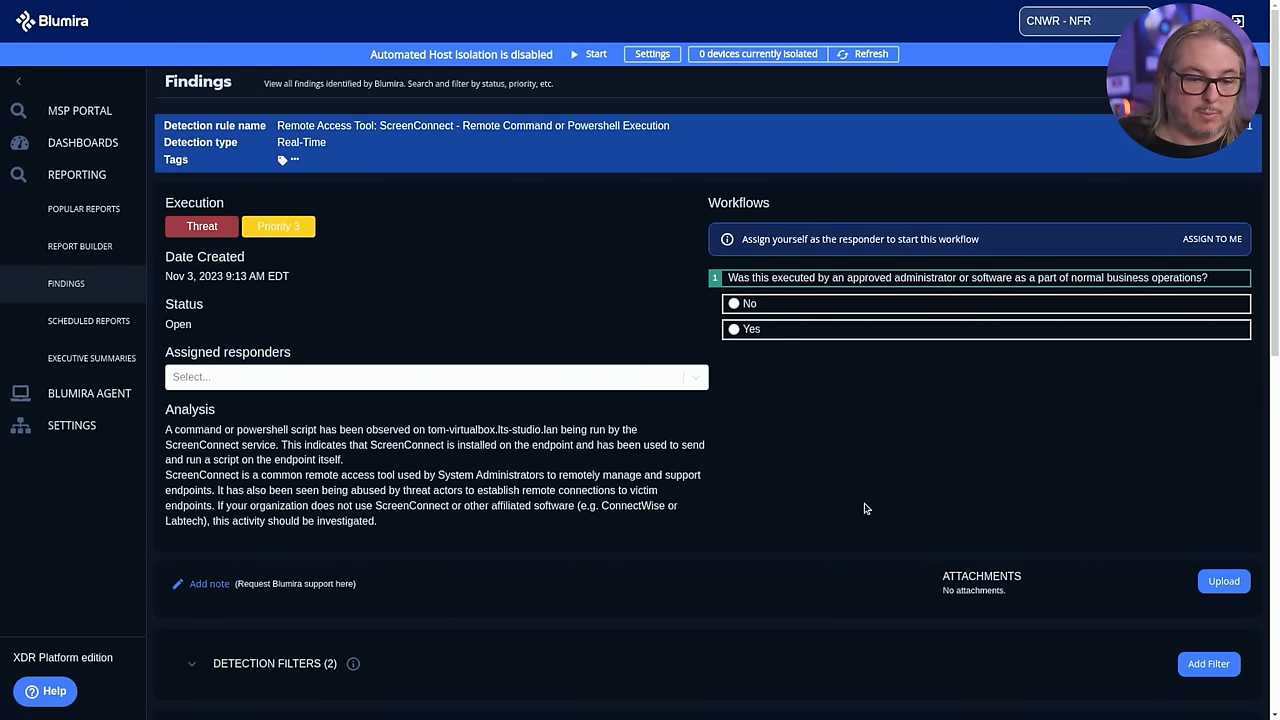
Step: Assign the finding to yourself and answer No to approved administrative action
click(1212, 238)
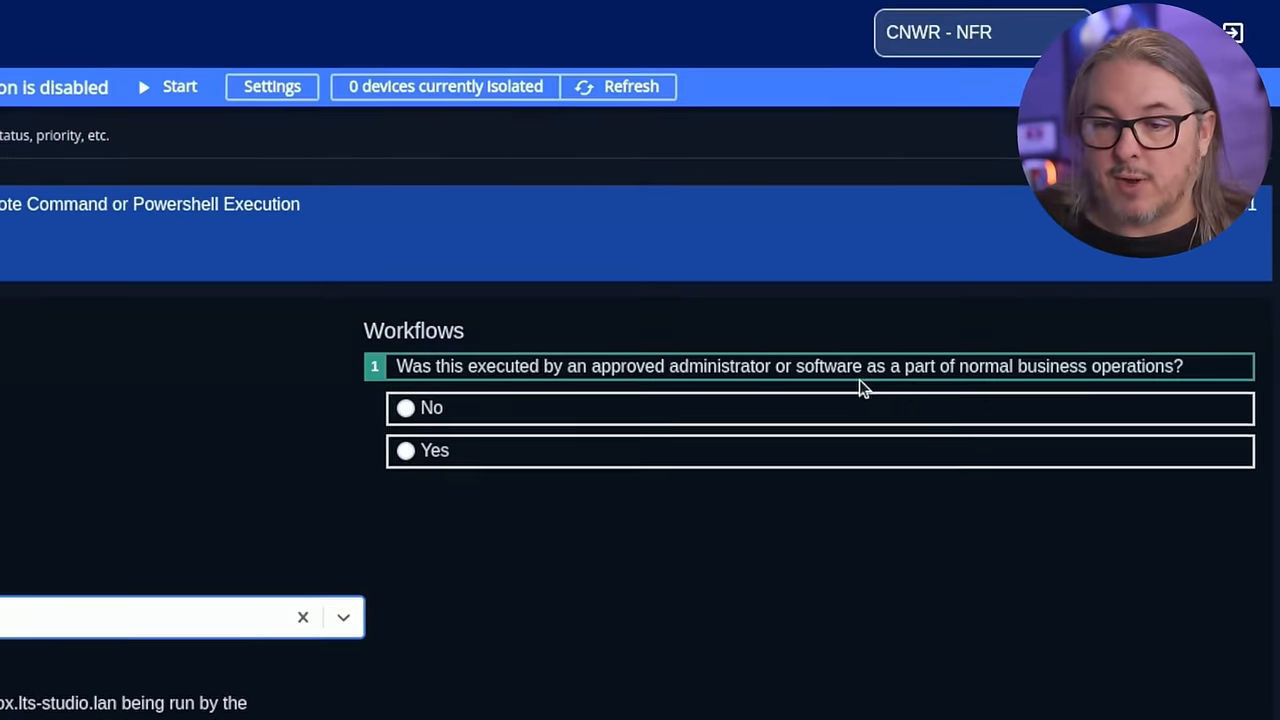
click(405, 407)
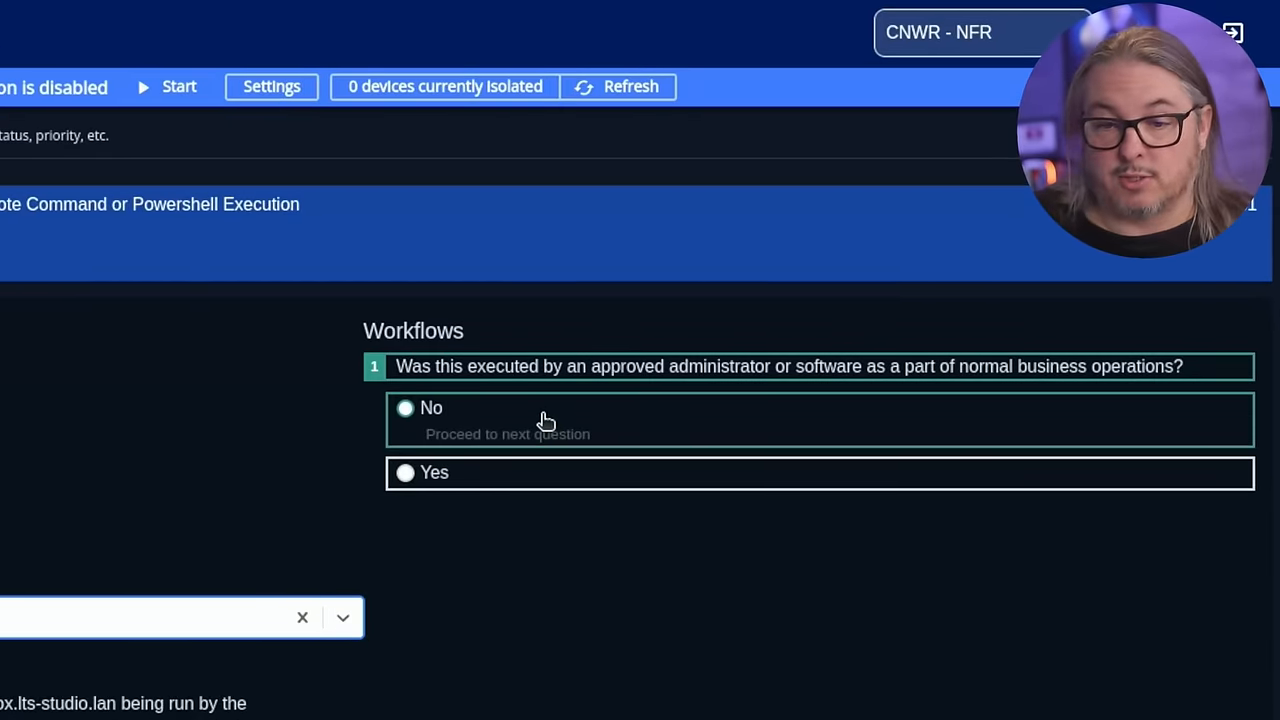
click(405, 407)
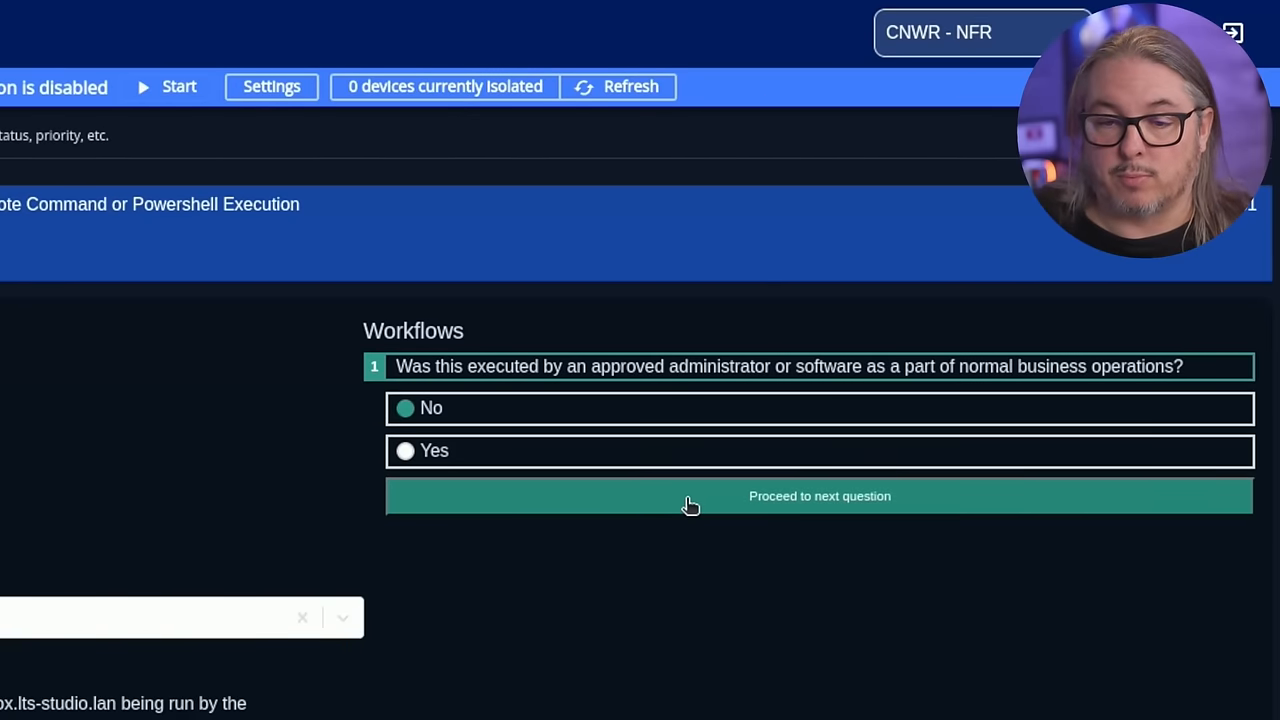
click(819, 495)
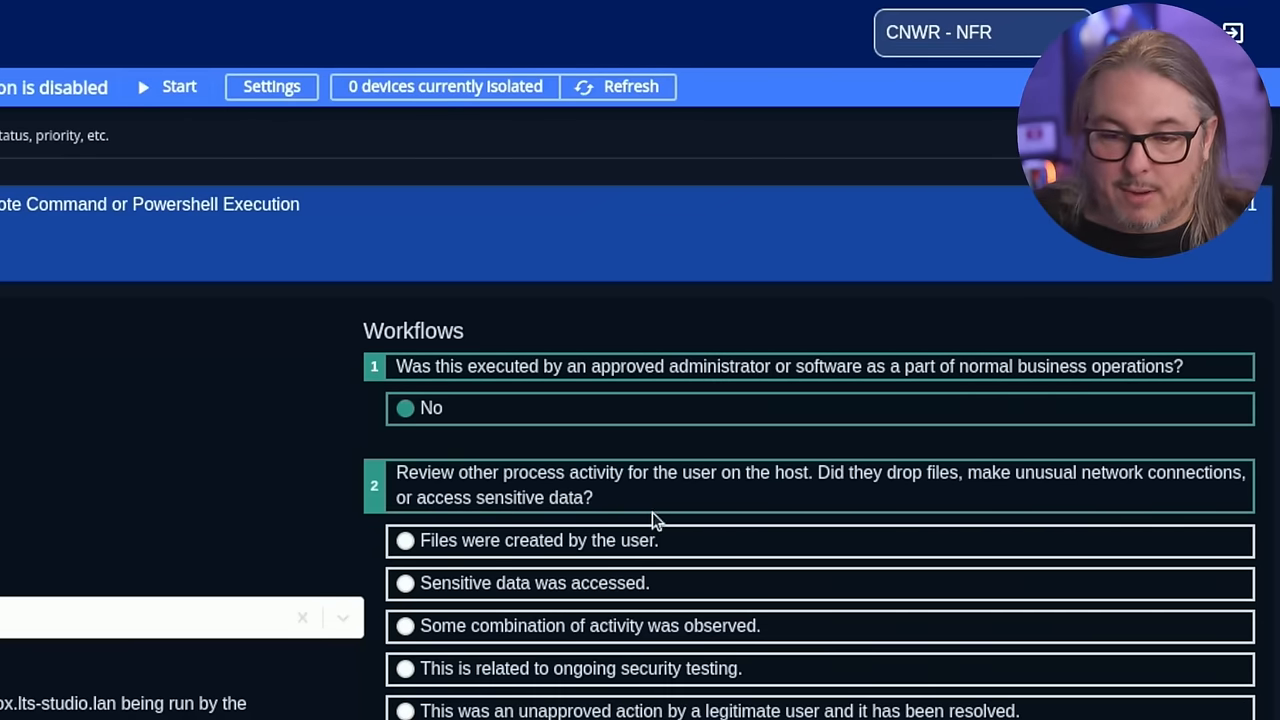
Step: Answer that the activity relates to ongoing security testing
click(405, 625)
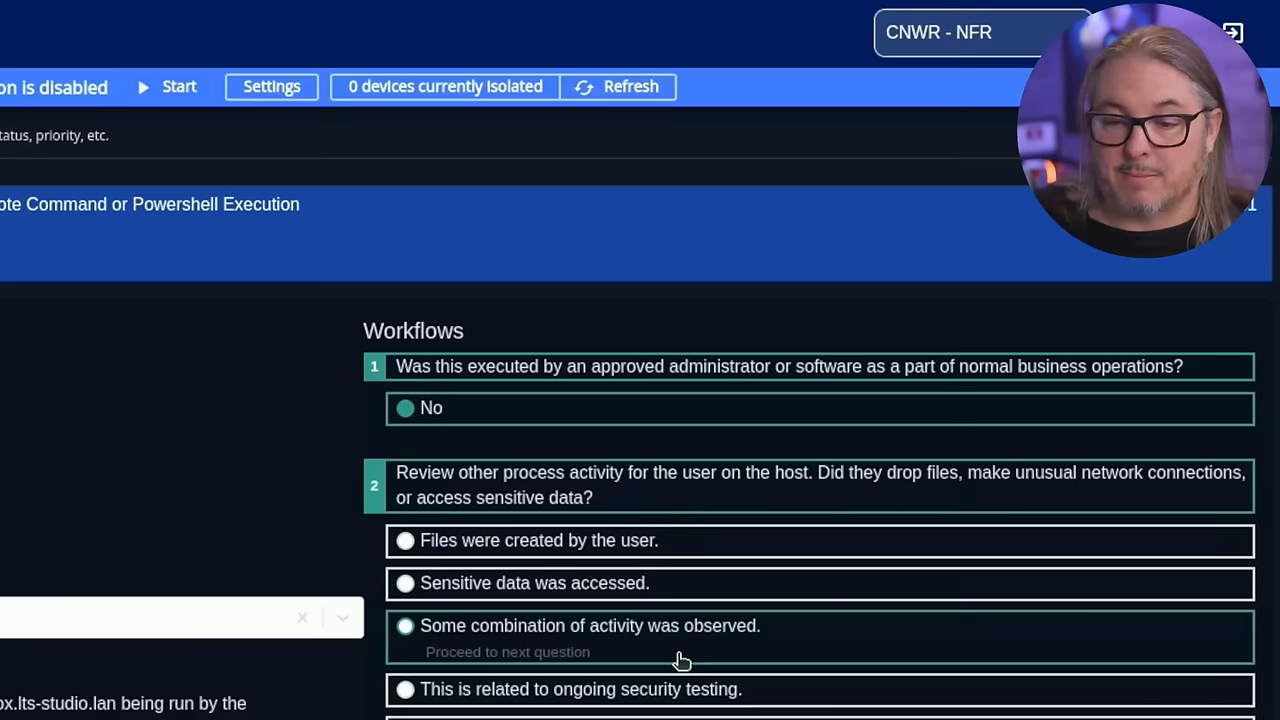
click(405, 668)
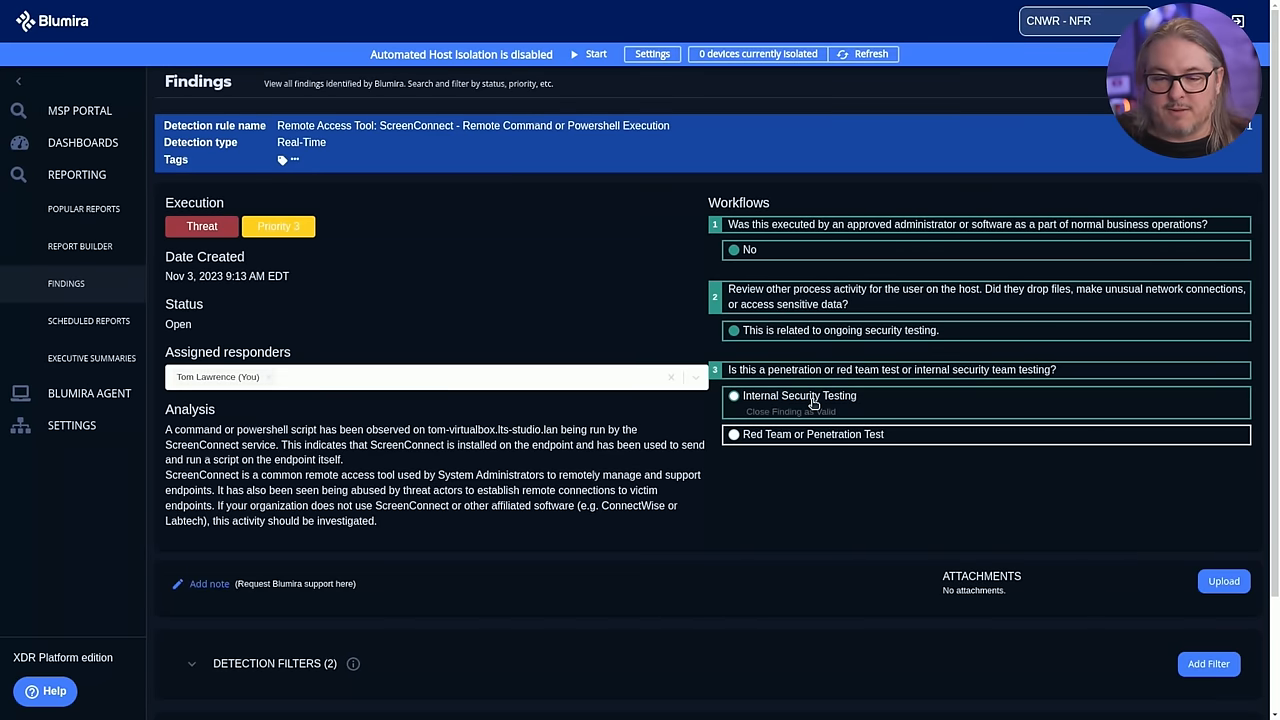
mouse_move(815, 400)
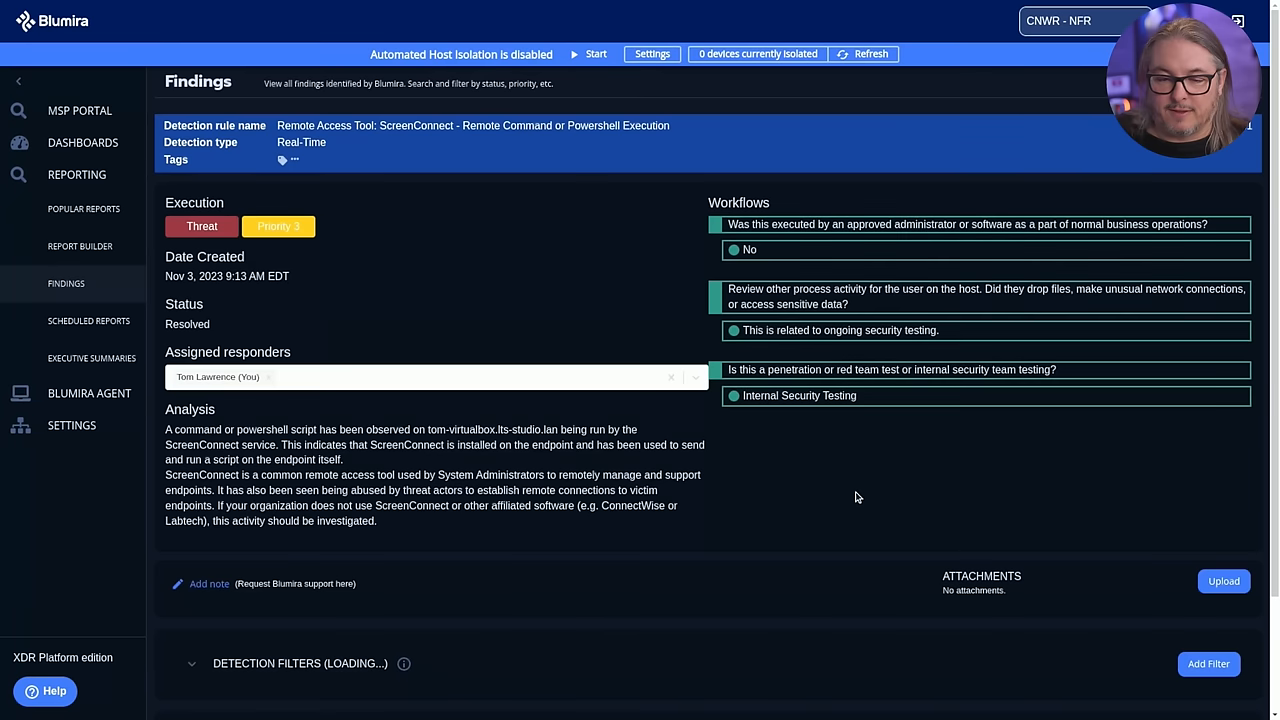
scroll(down, 3)
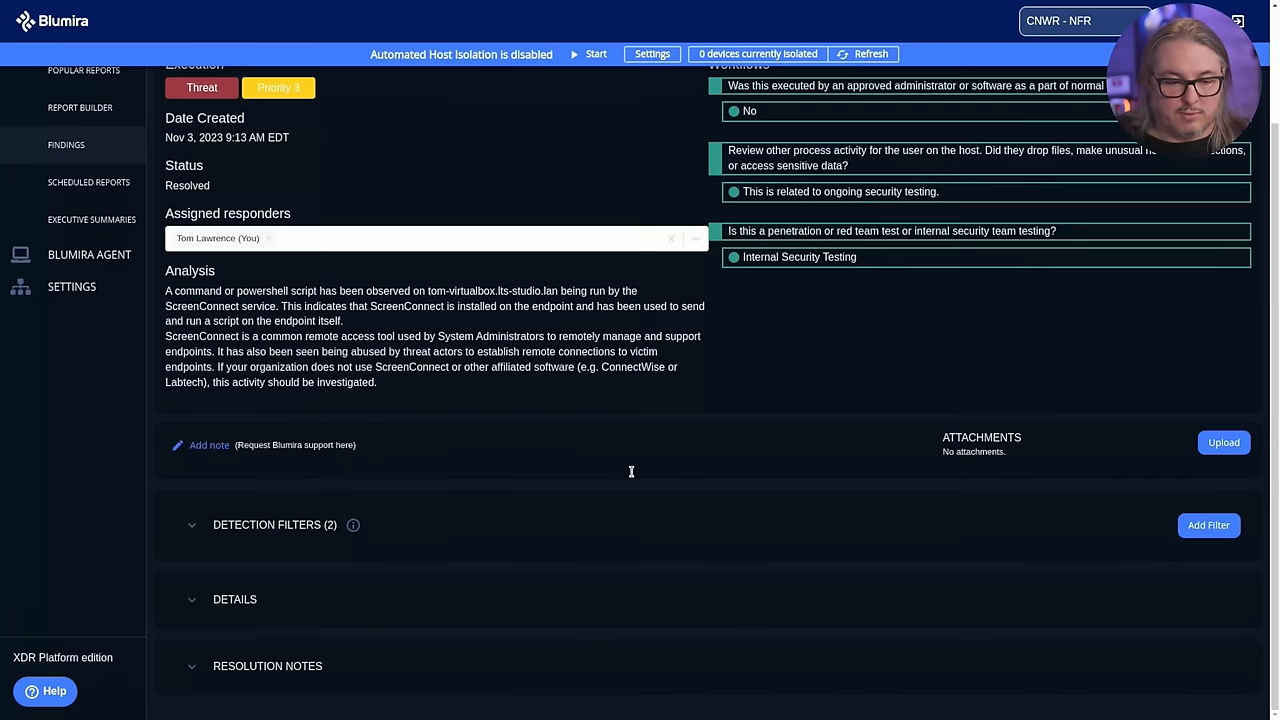
mouse_move(307, 538)
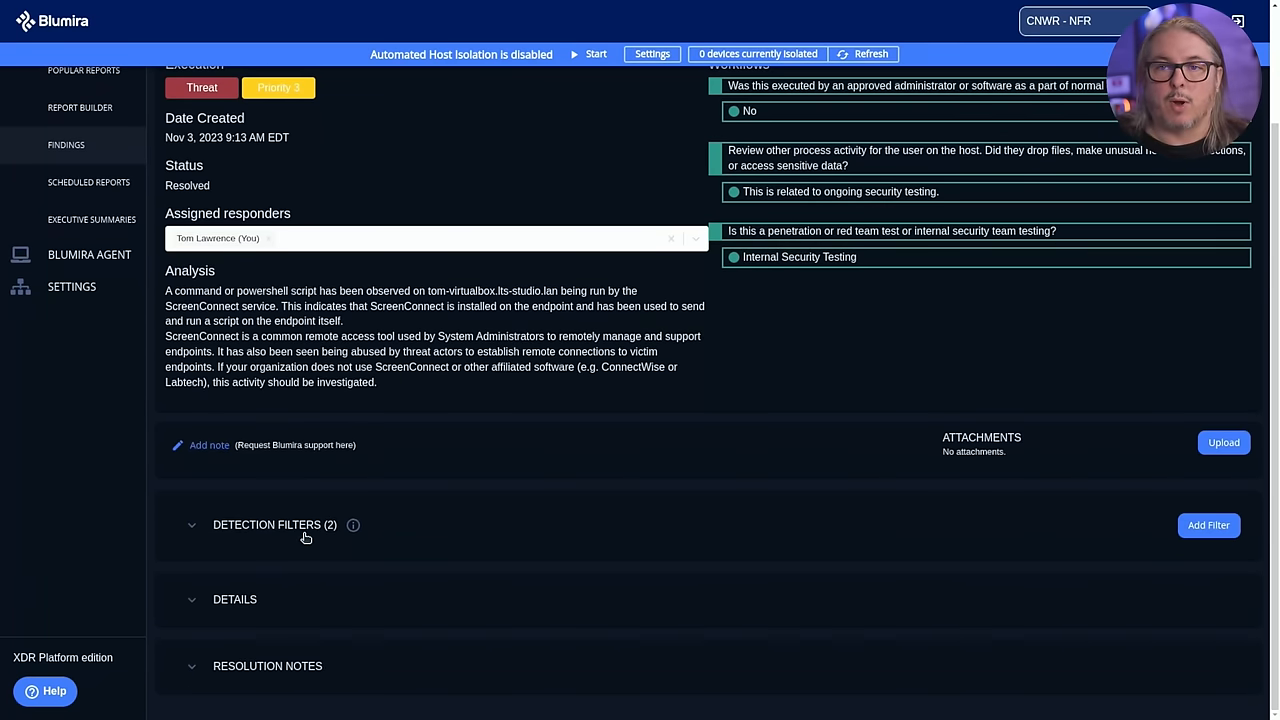
scroll(up, 3)
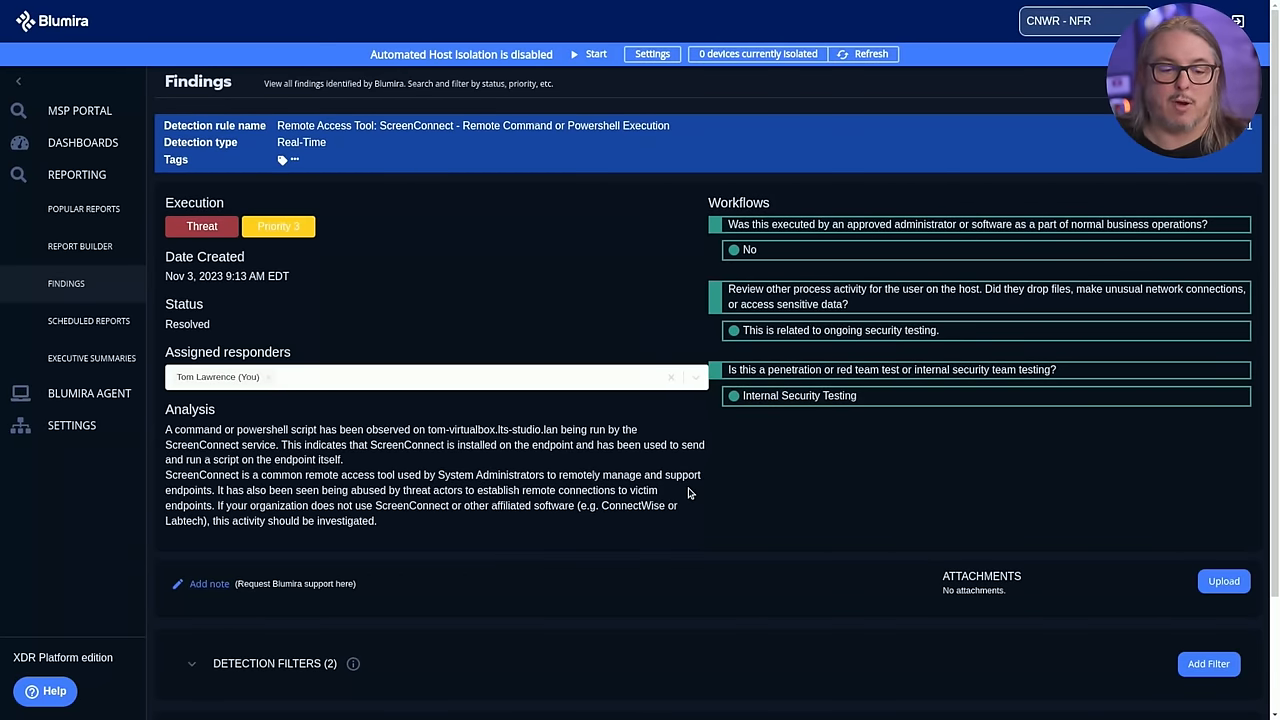
scroll(down, 3)
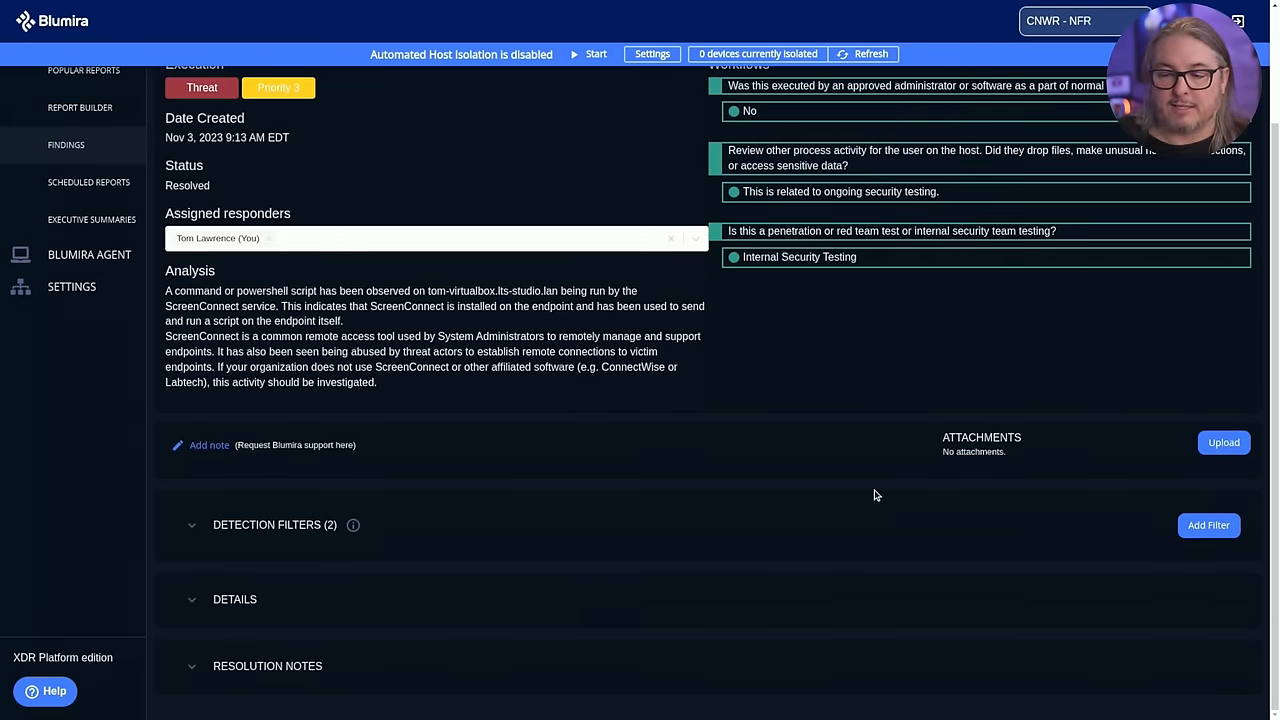
mouse_move(540, 440)
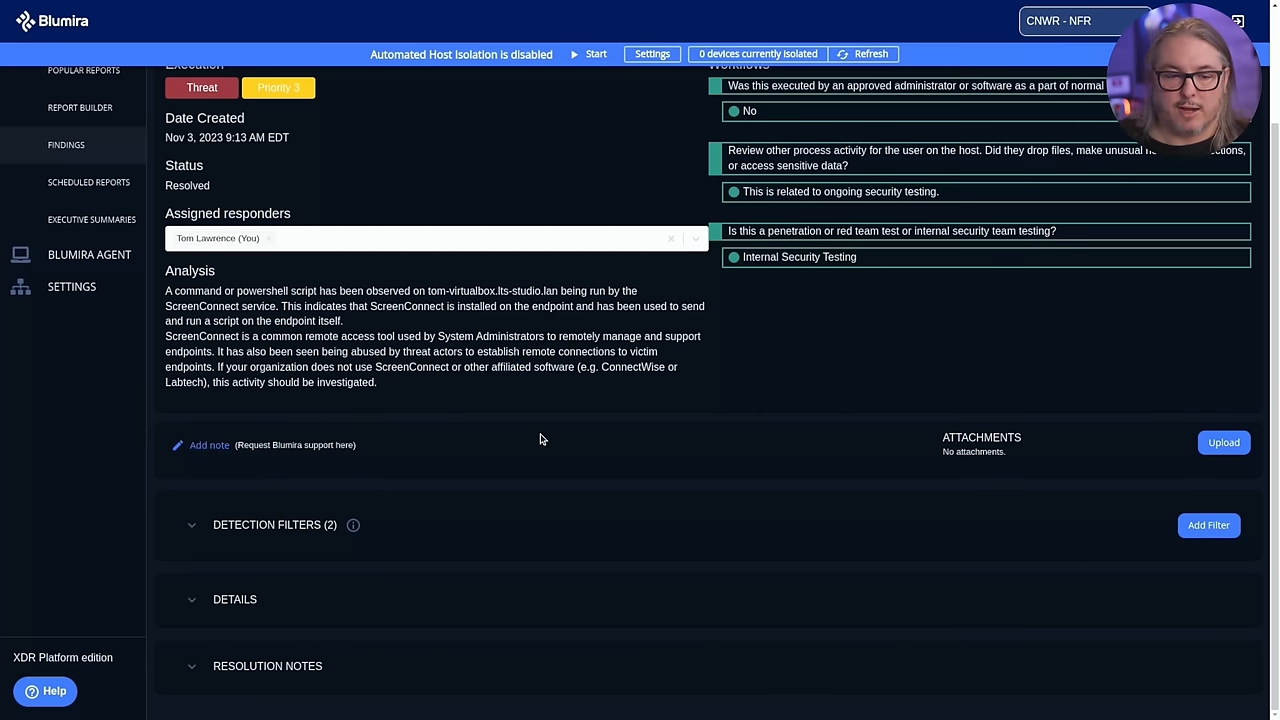
mouse_move(398, 444)
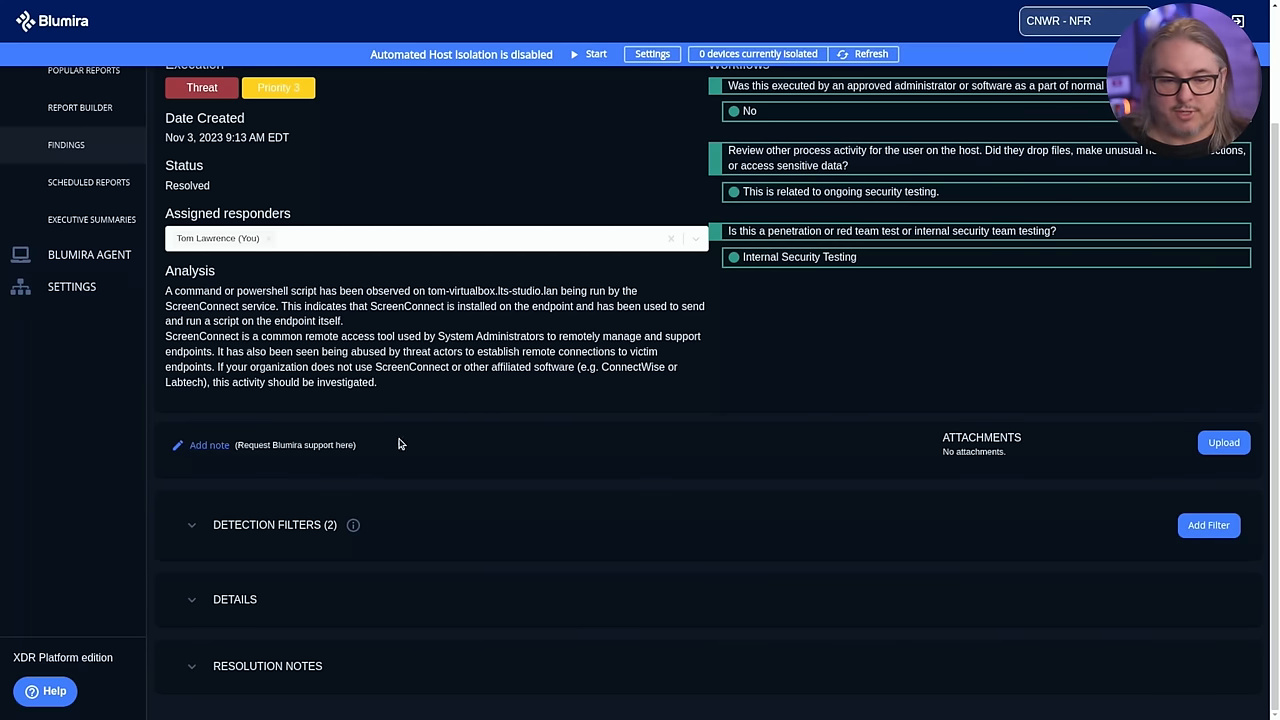
mouse_move(568, 516)
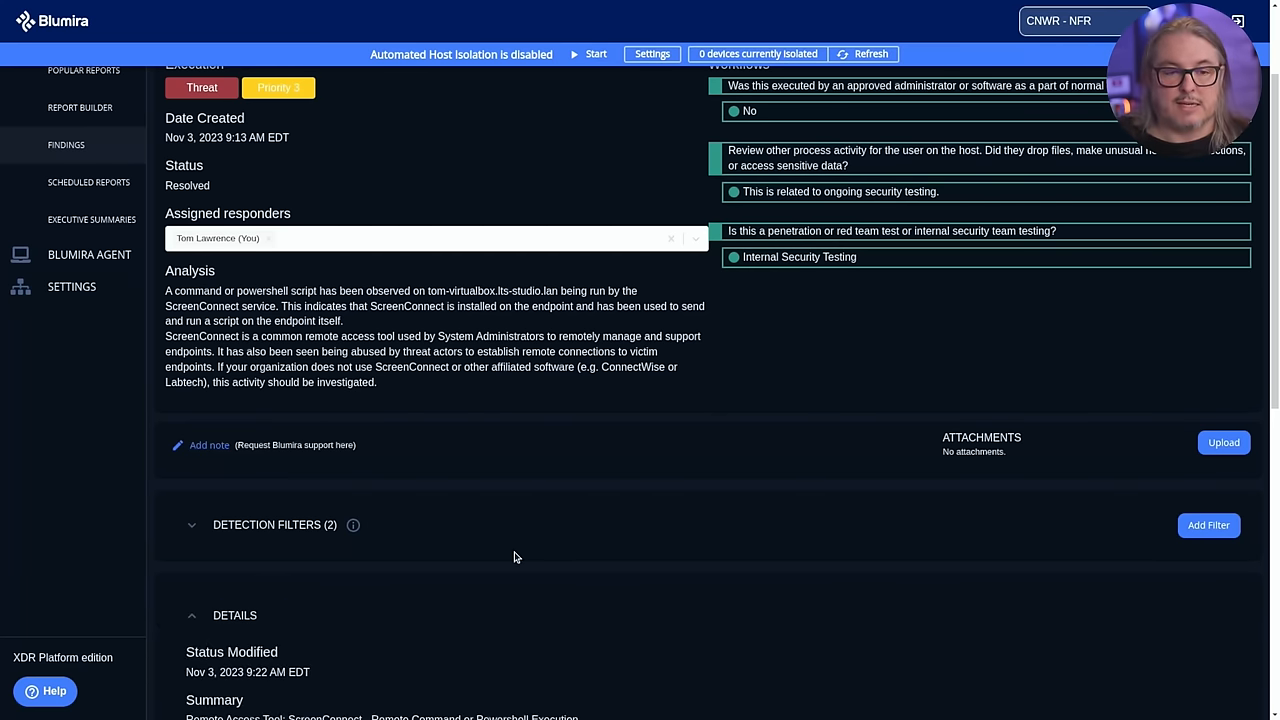
scroll(up, 3)
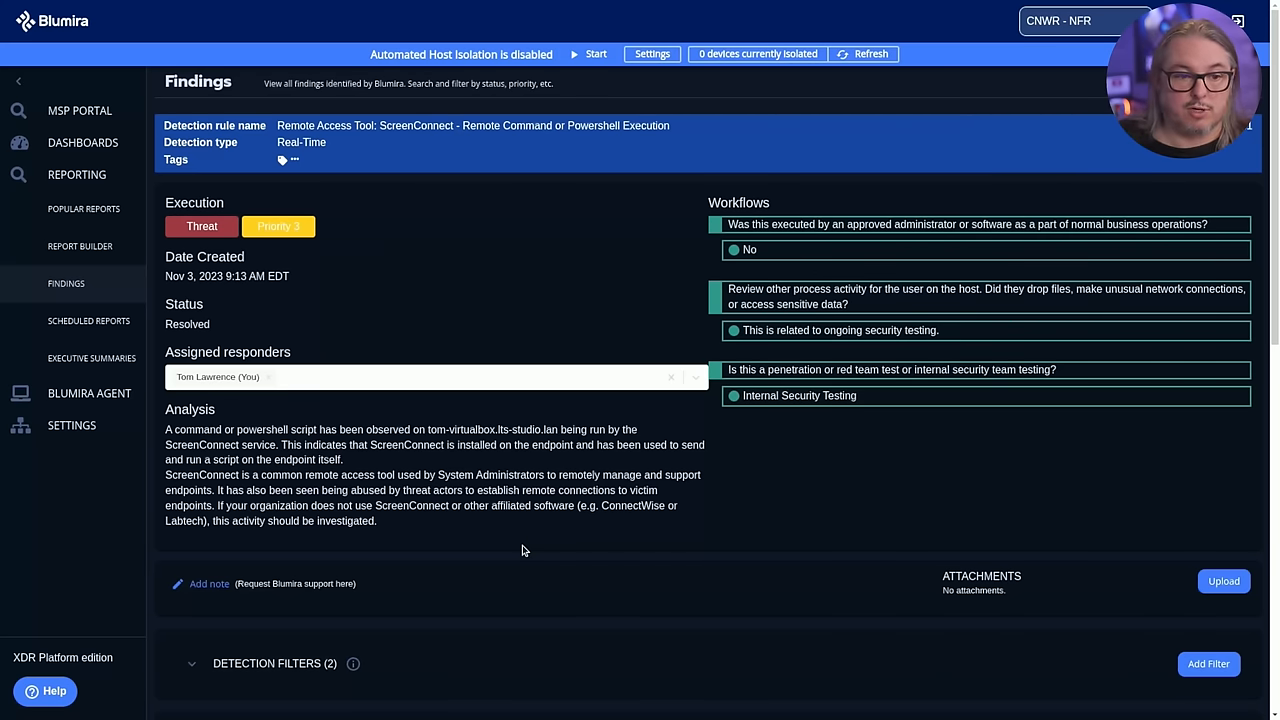
Step: Open the Clearing of Windows Security Event Log finding and mark it as a security test
click(66, 283)
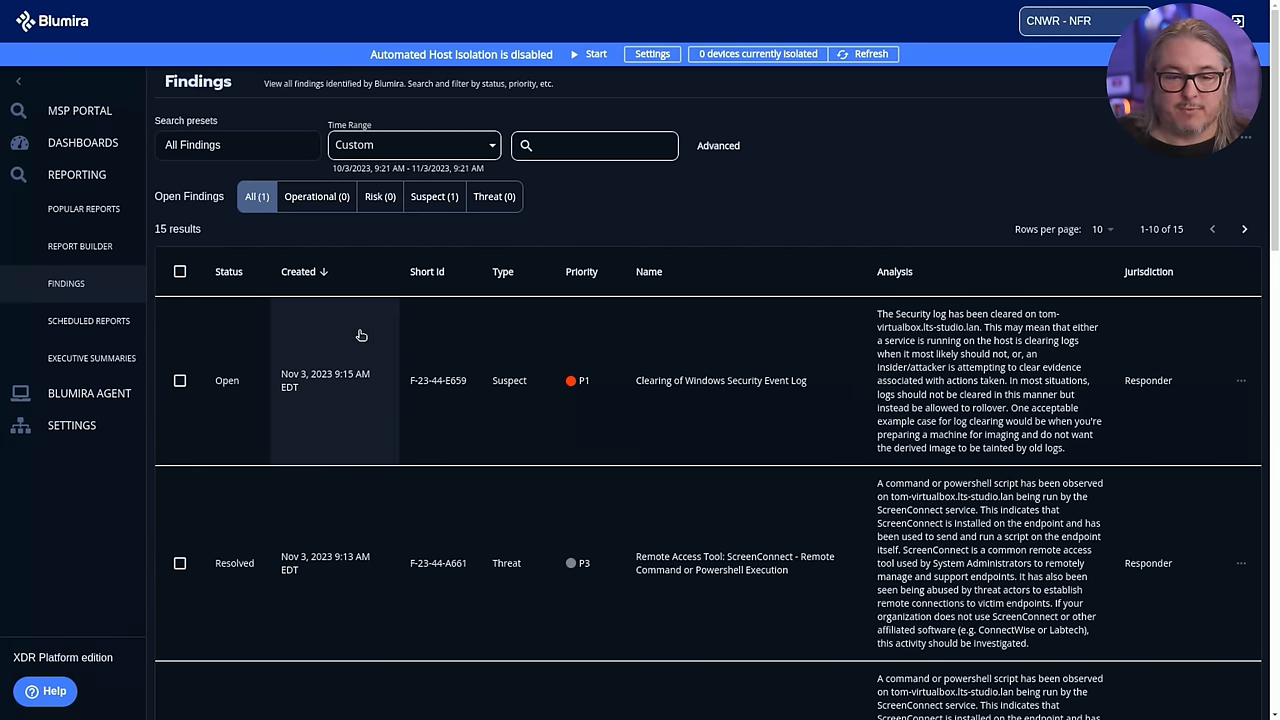
right_click(362, 335)
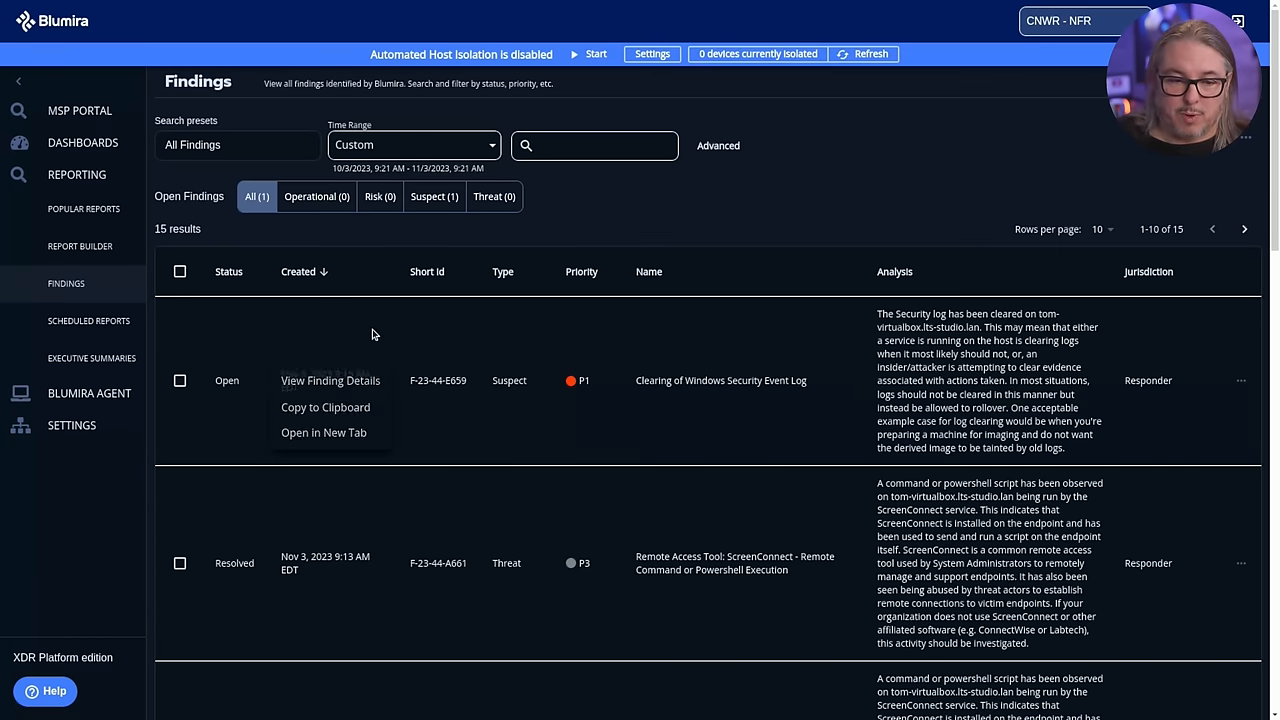
click(330, 380)
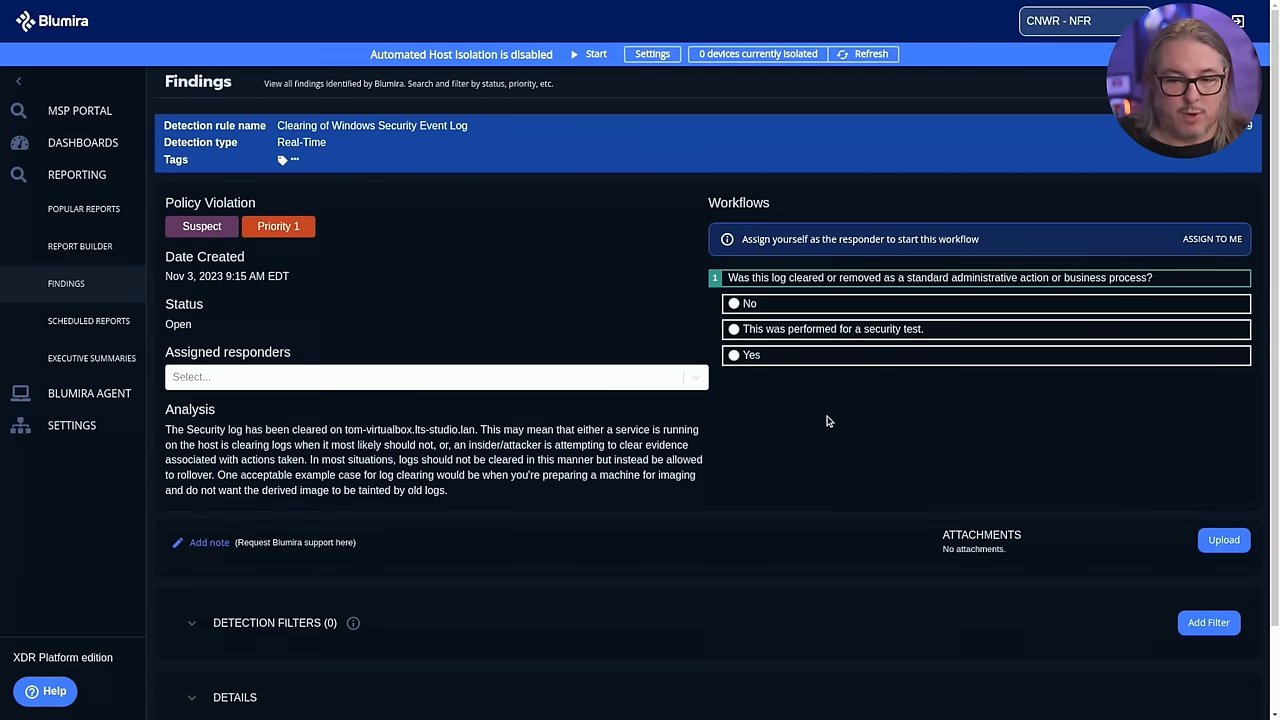
scroll(down, 3)
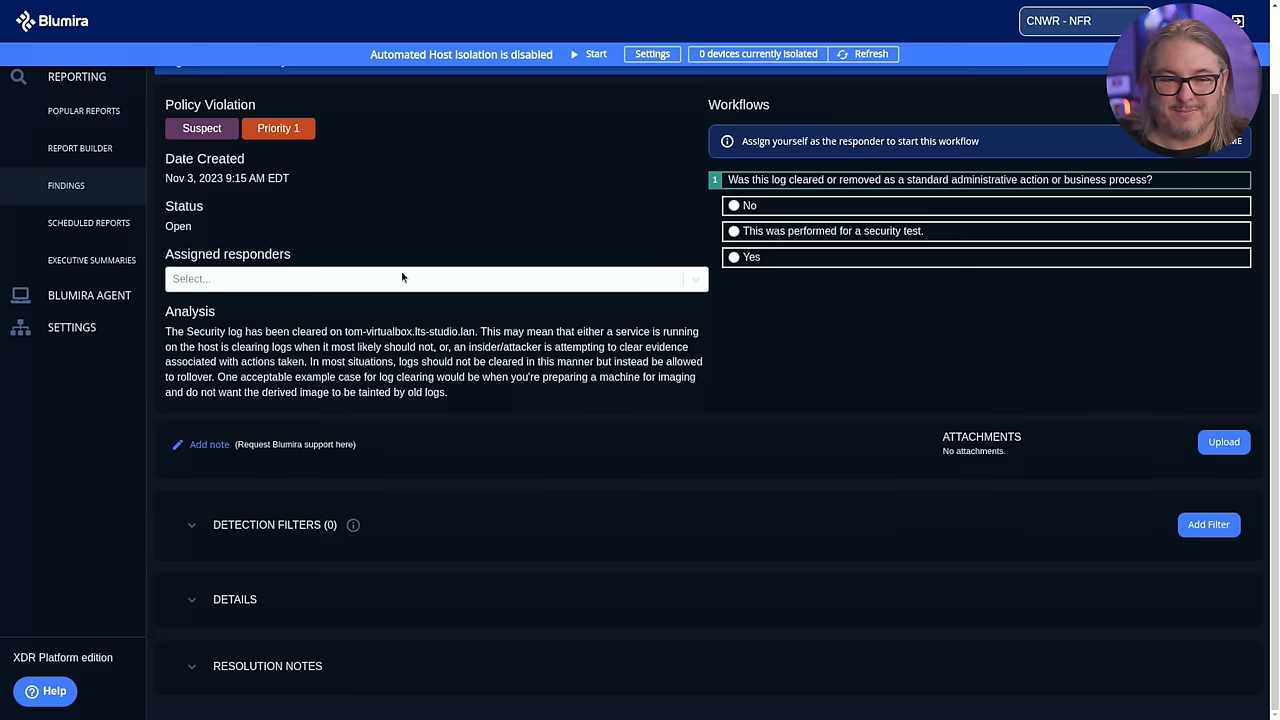
click(734, 178)
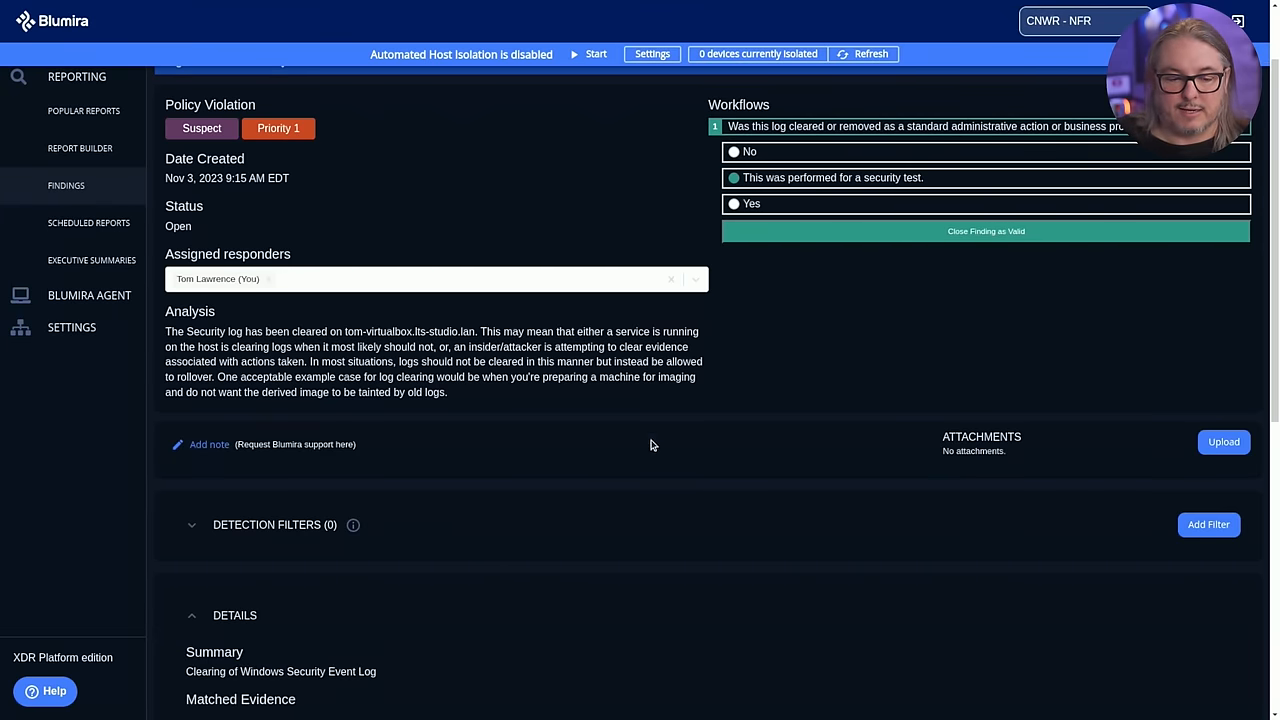
scroll(down, 3)
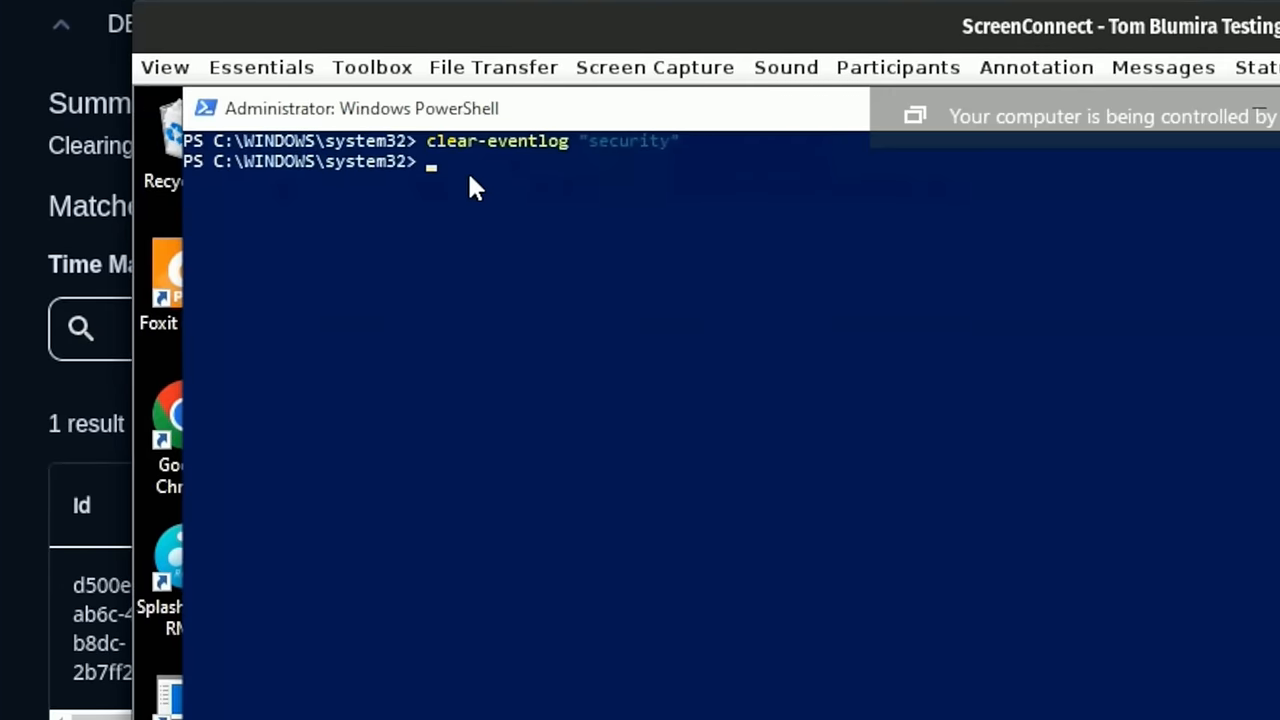
mouse_move(595, 55)
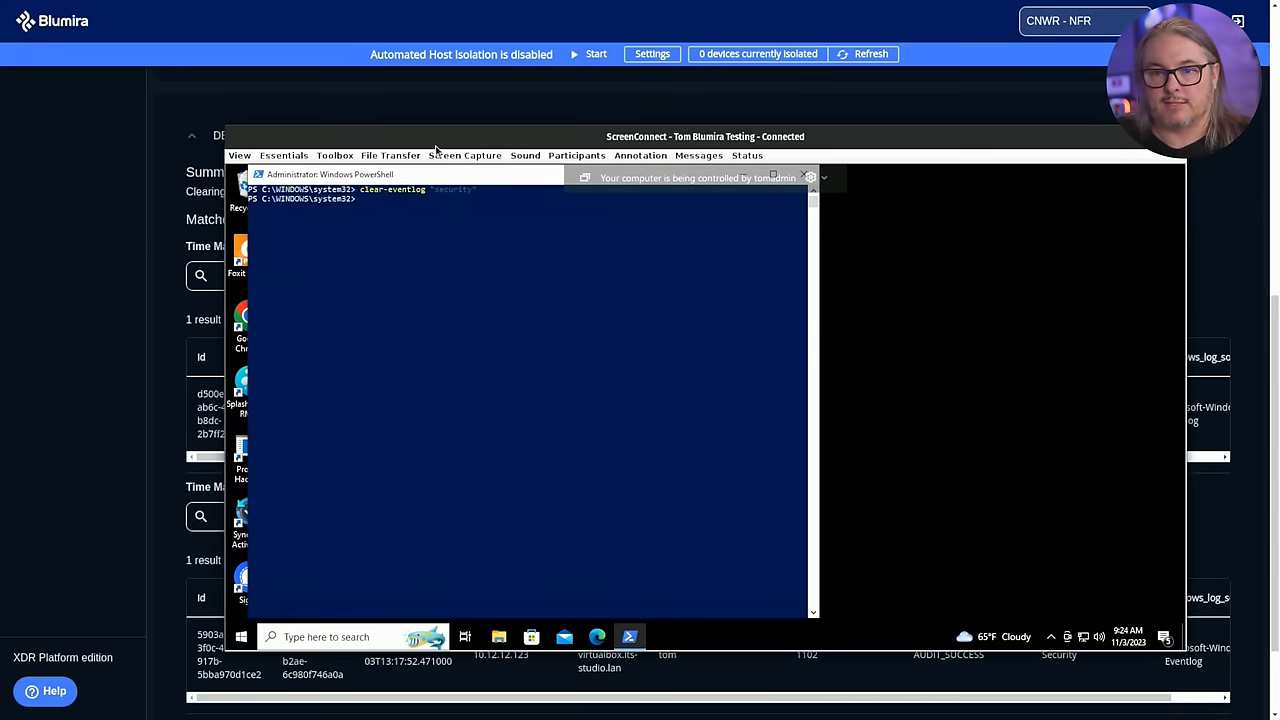
mouse_move(485, 133)
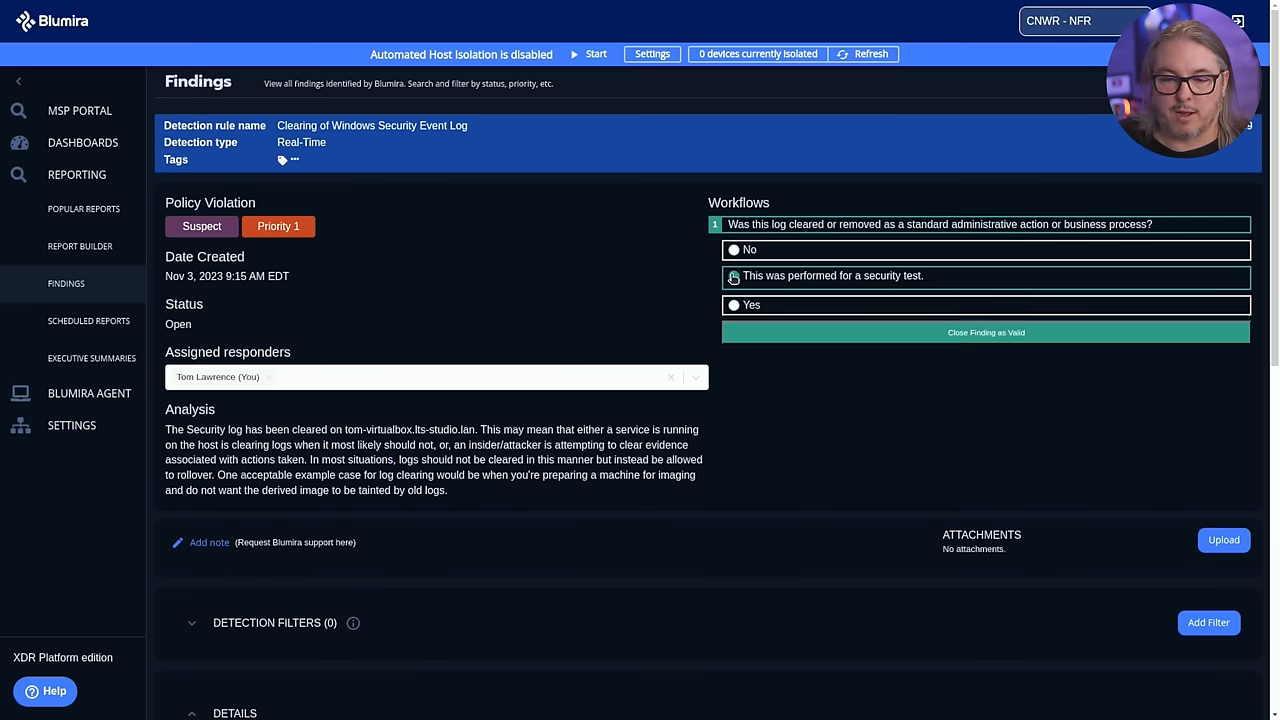
Step: Return to Findings and view details of the top SSH Connection from Public IP finding
click(734, 276)
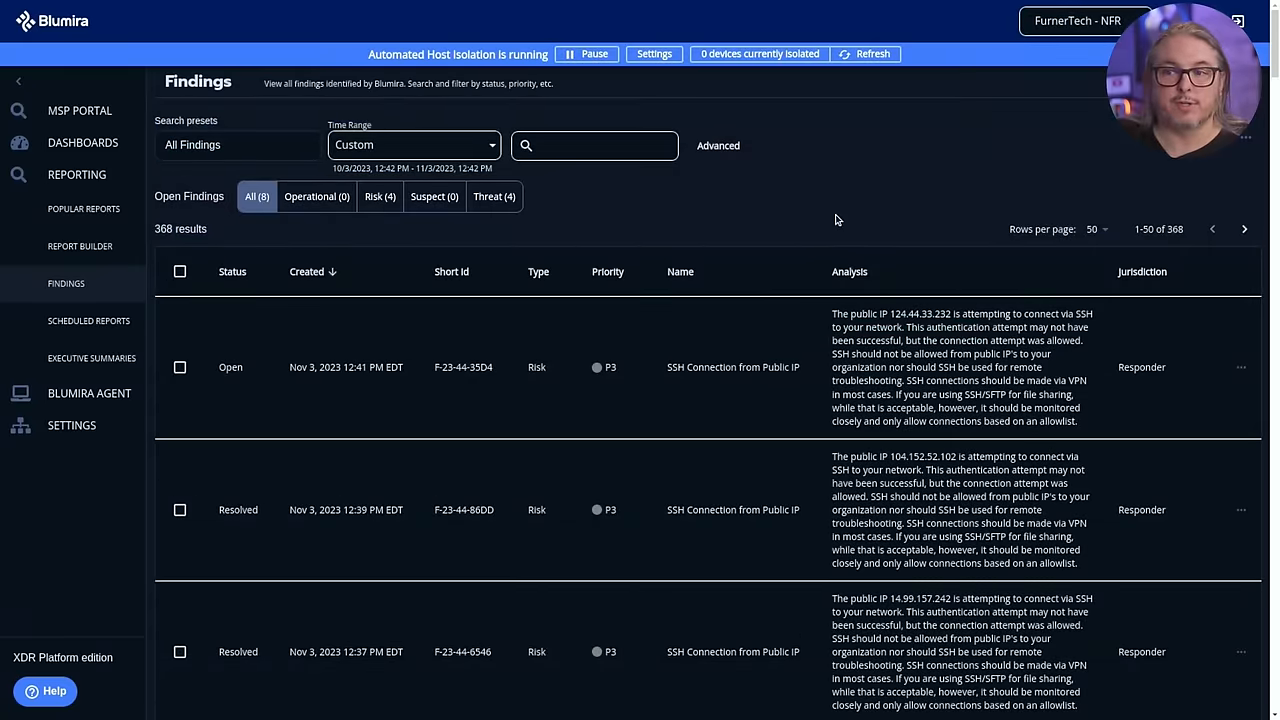
mouse_move(697, 216)
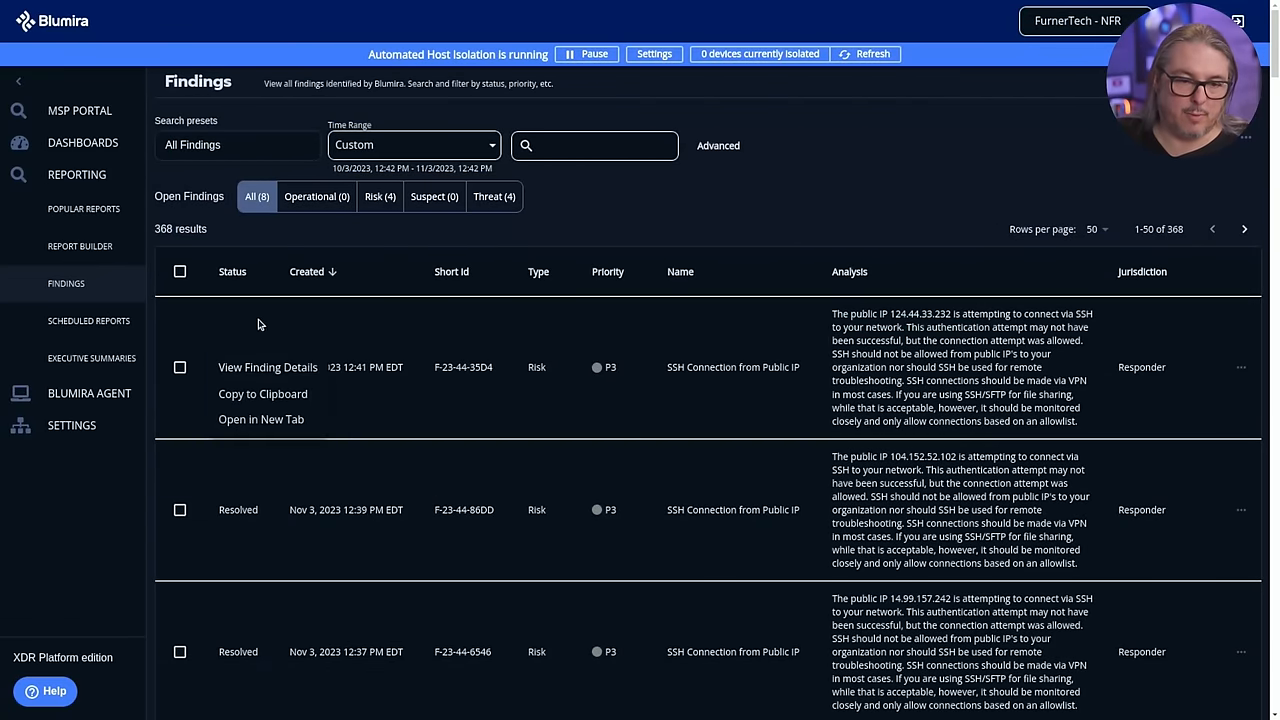
click(267, 367)
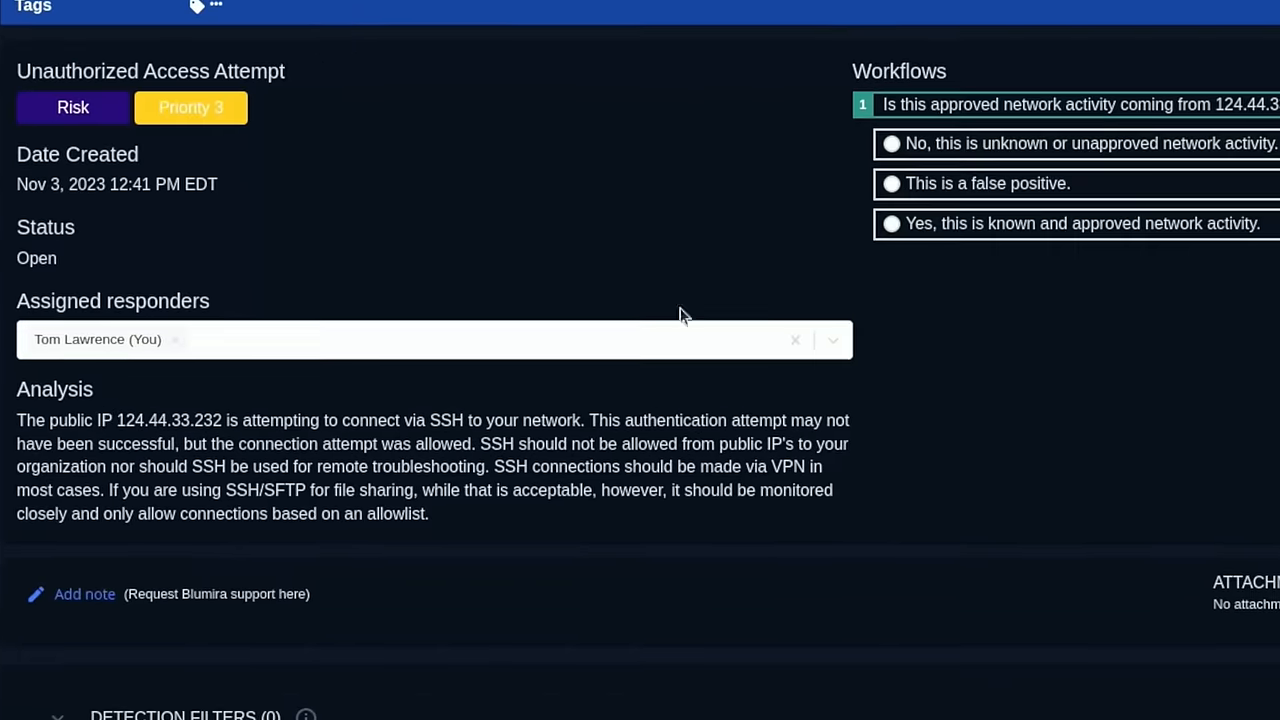
mouse_move(1131, 489)
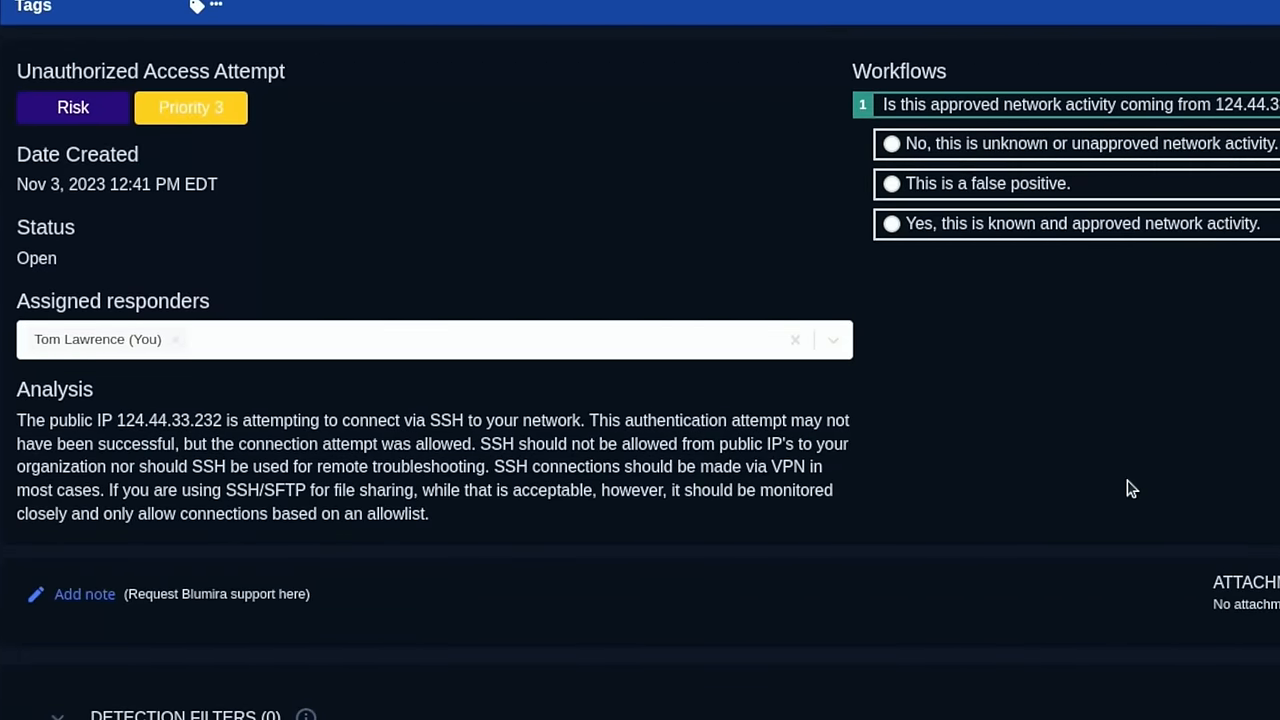
mouse_move(1237, 127)
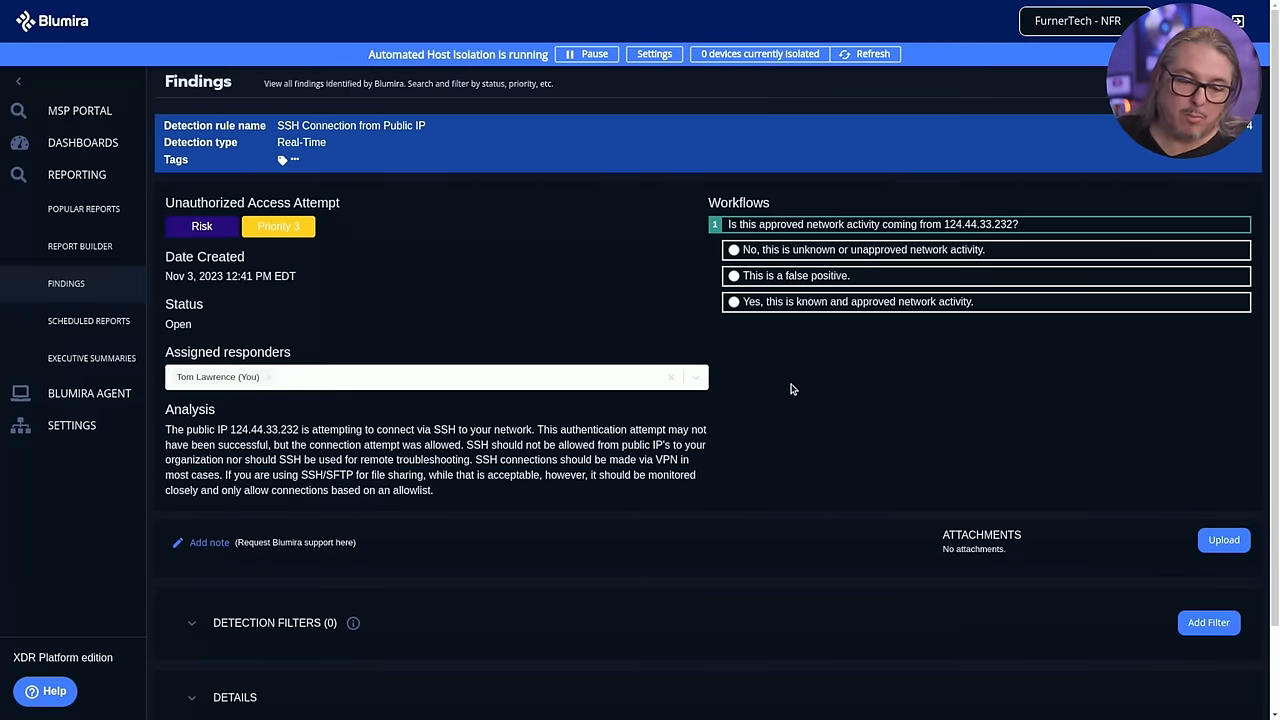
Step: Start a detection filter named 'Bobs Remote IP' with a SourceIP condition
scroll(down, 3)
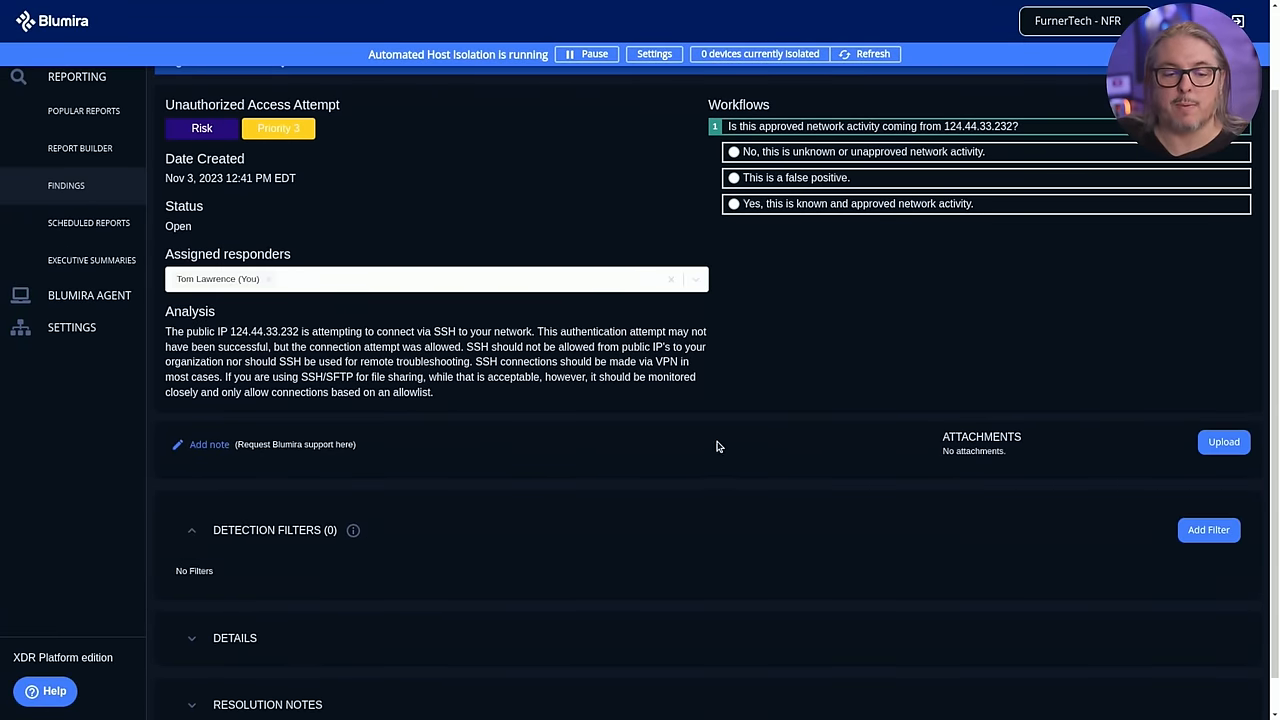
click(1208, 530)
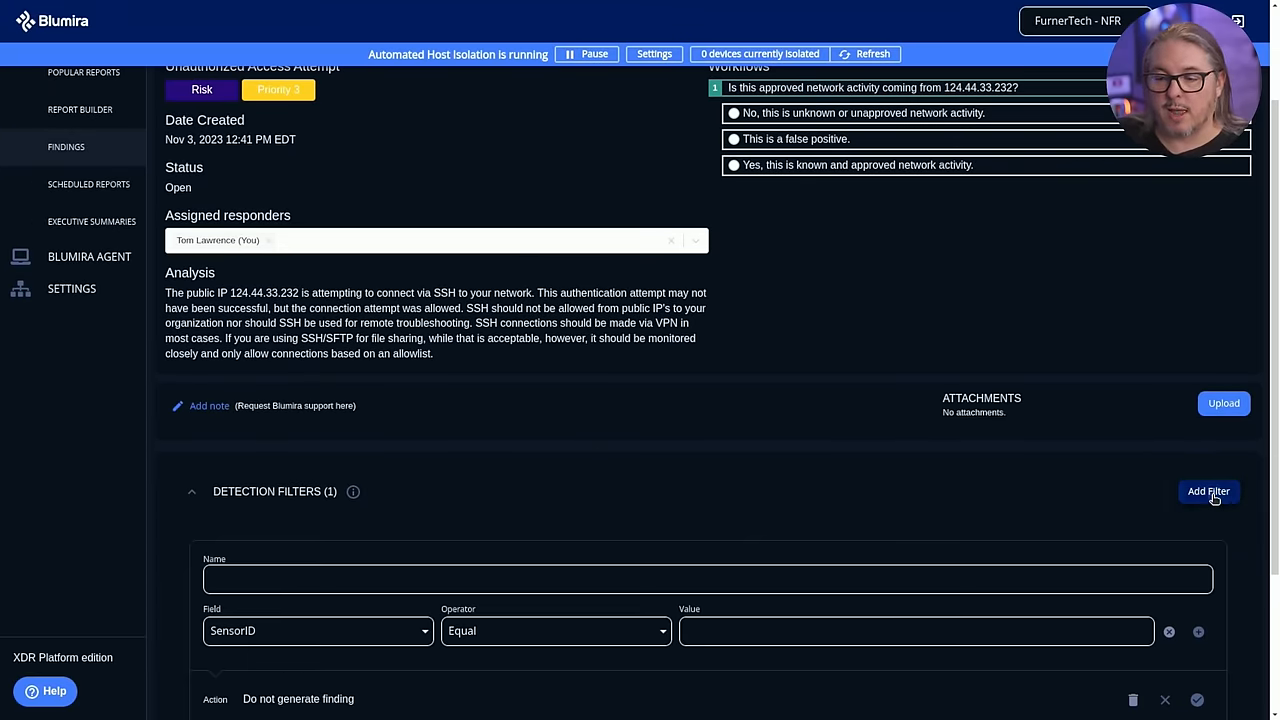
scroll(down, 3)
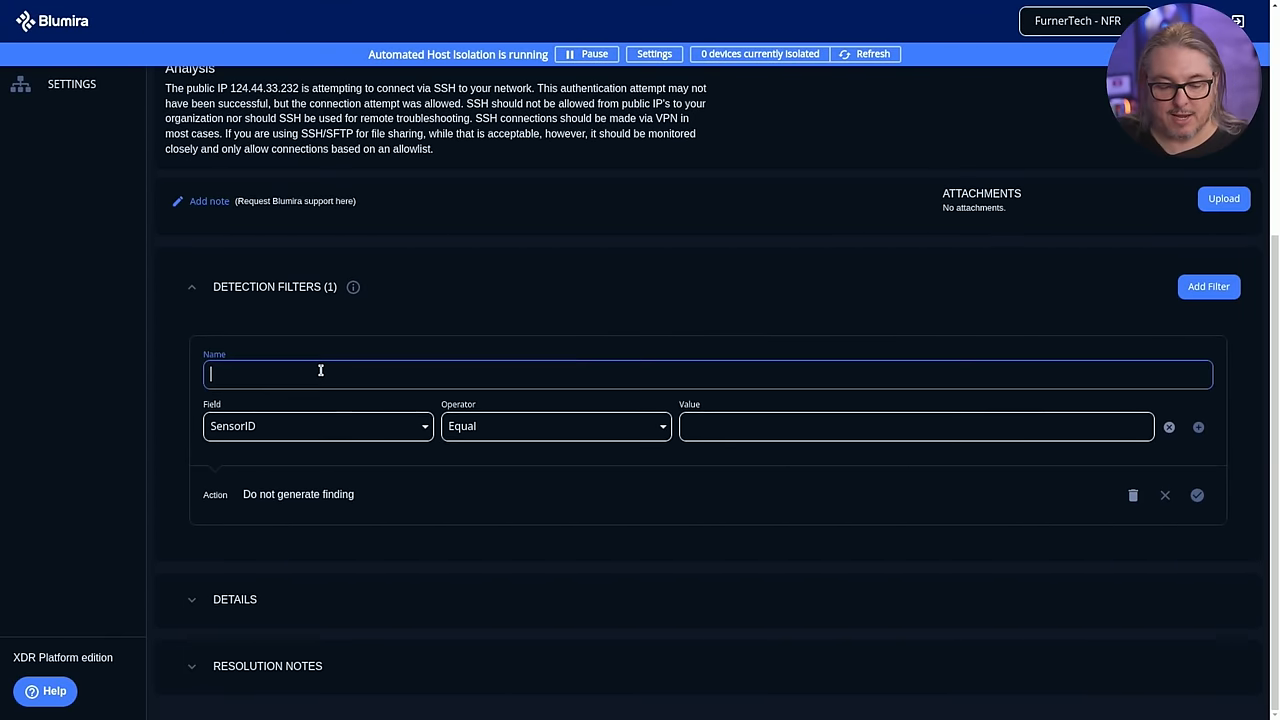
text(Bobs Remote IP)
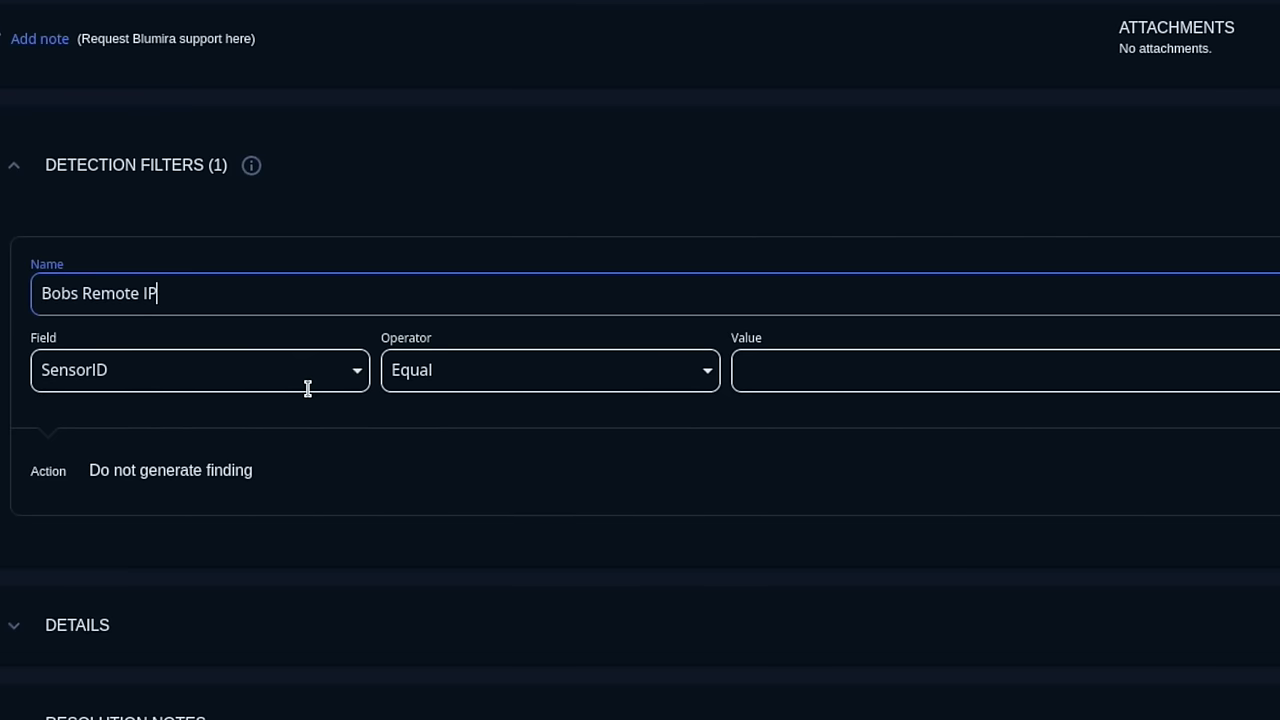
click(200, 370)
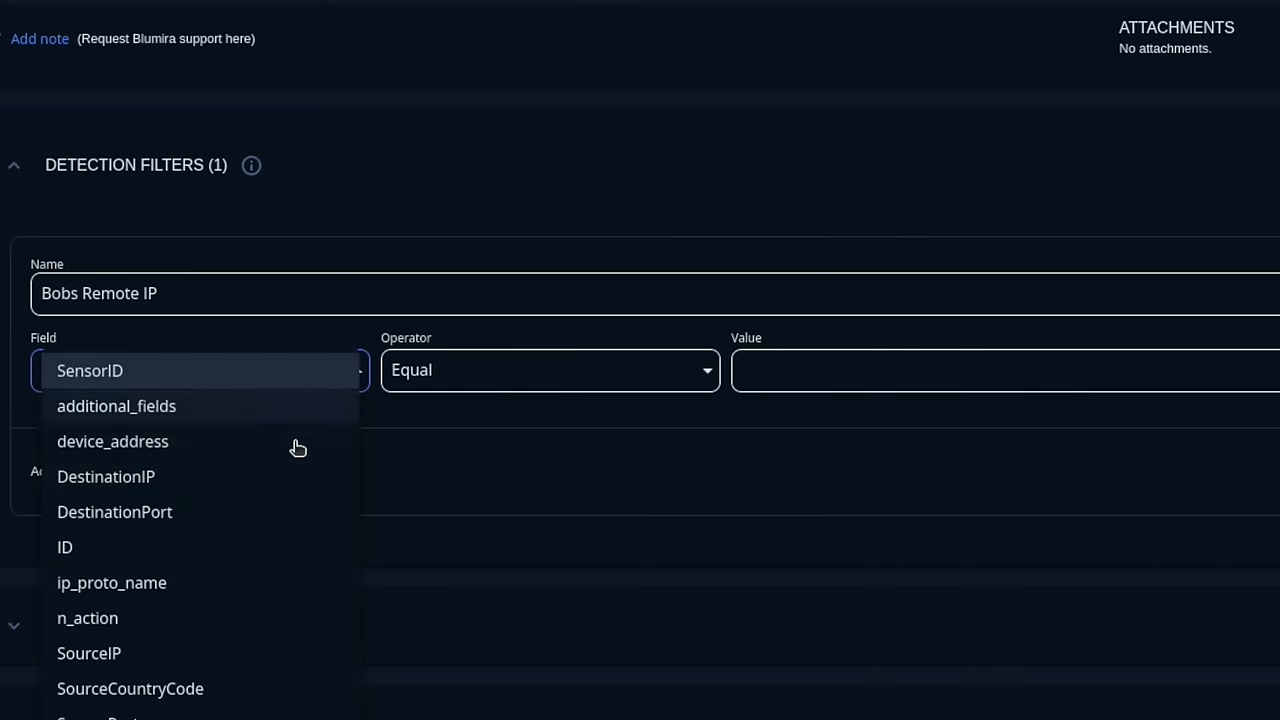
click(88, 653)
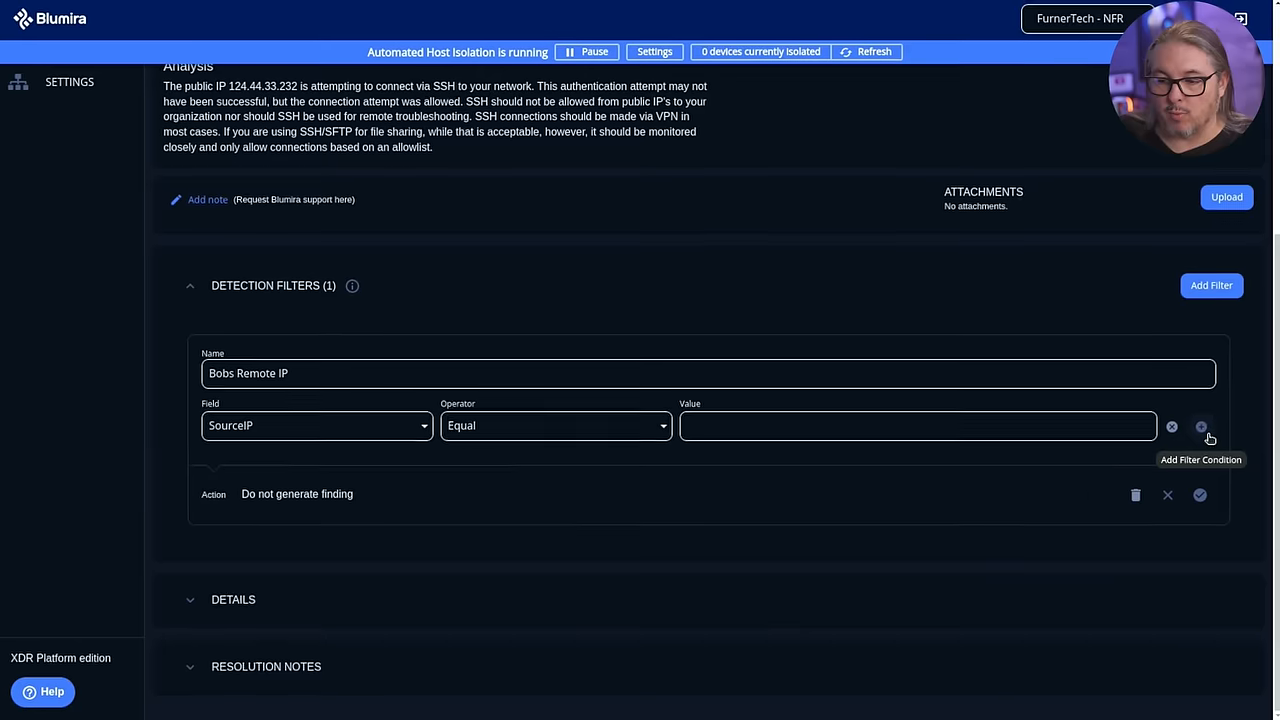
Step: Add a second filter condition for SensorID
click(1201, 427)
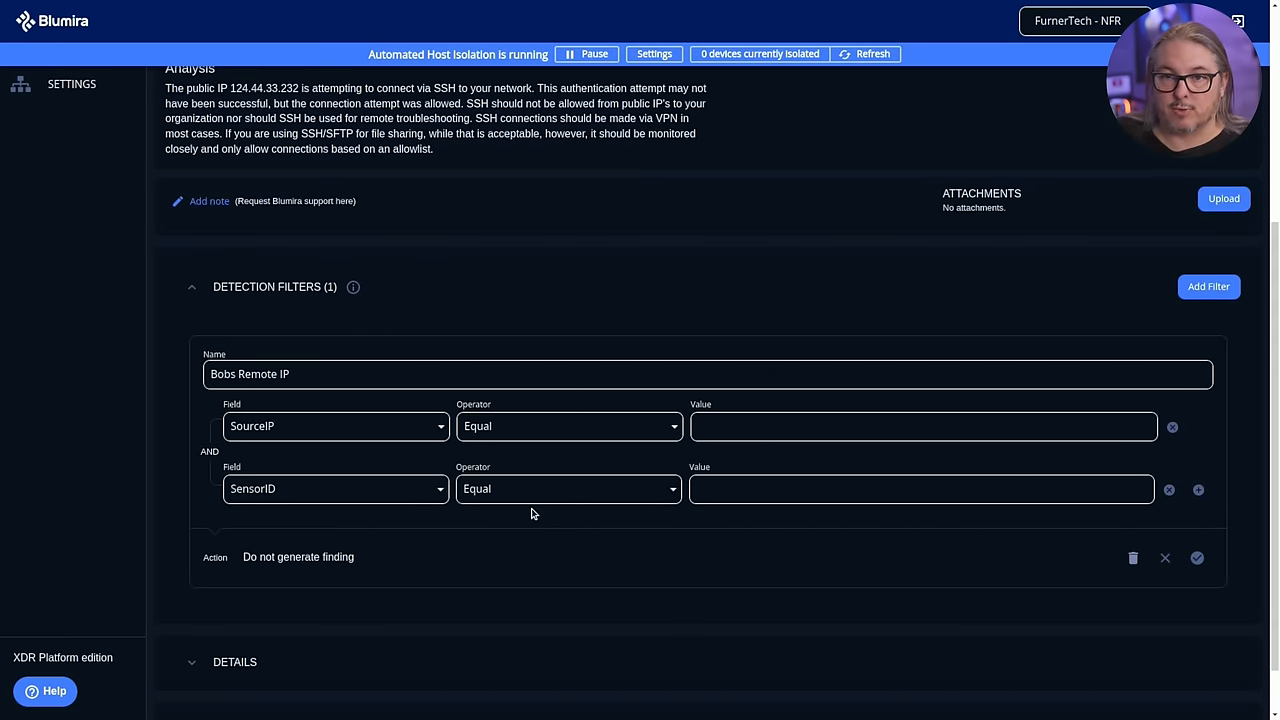
scroll(down, 3)
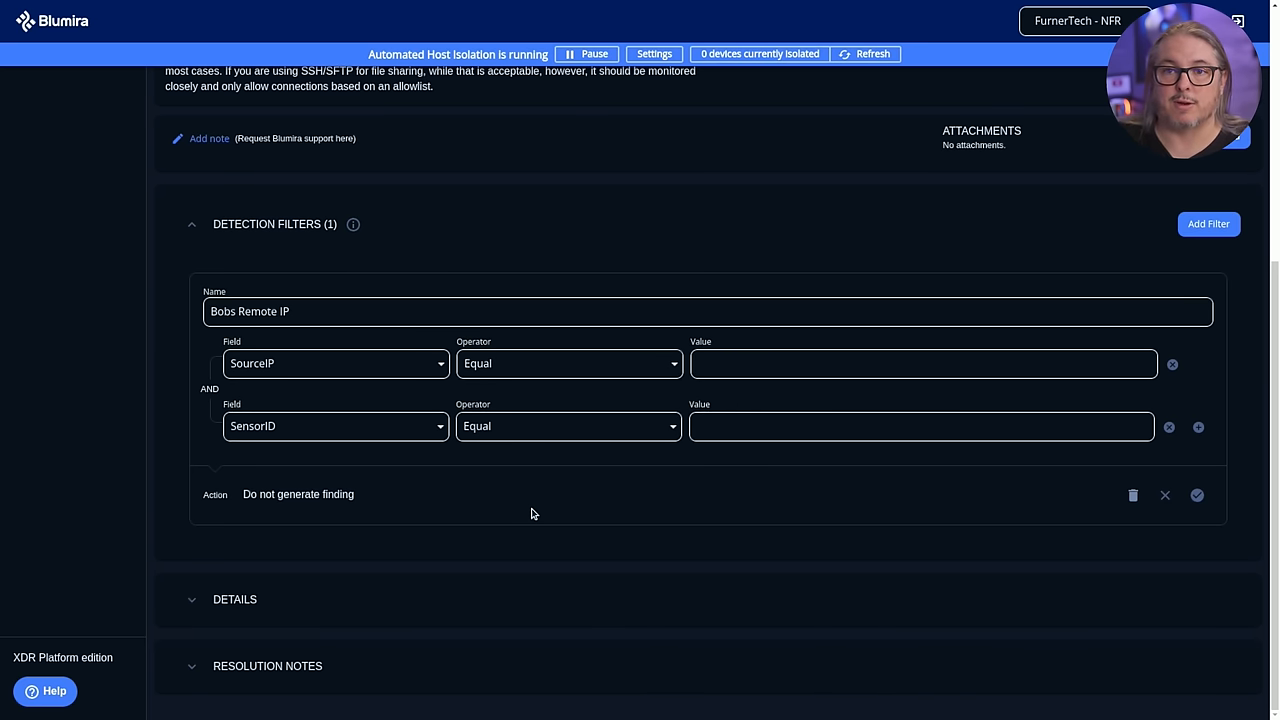
scroll(up, 3)
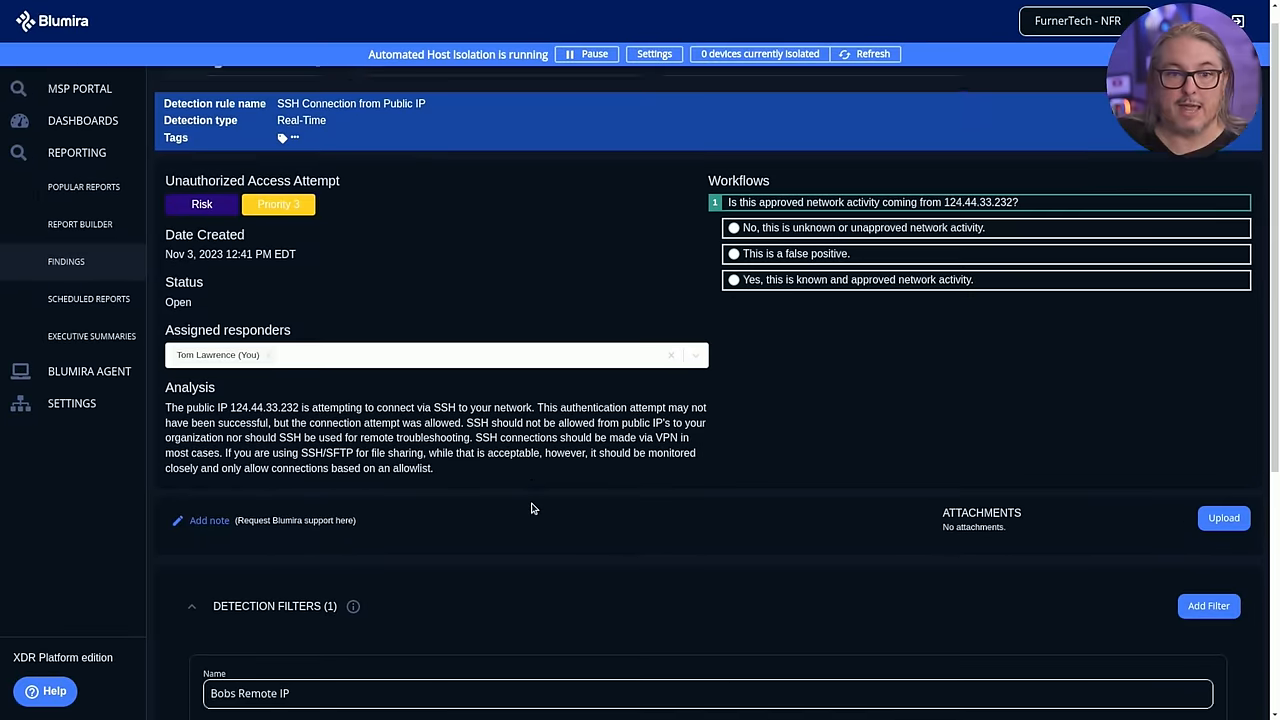
scroll(up, 3)
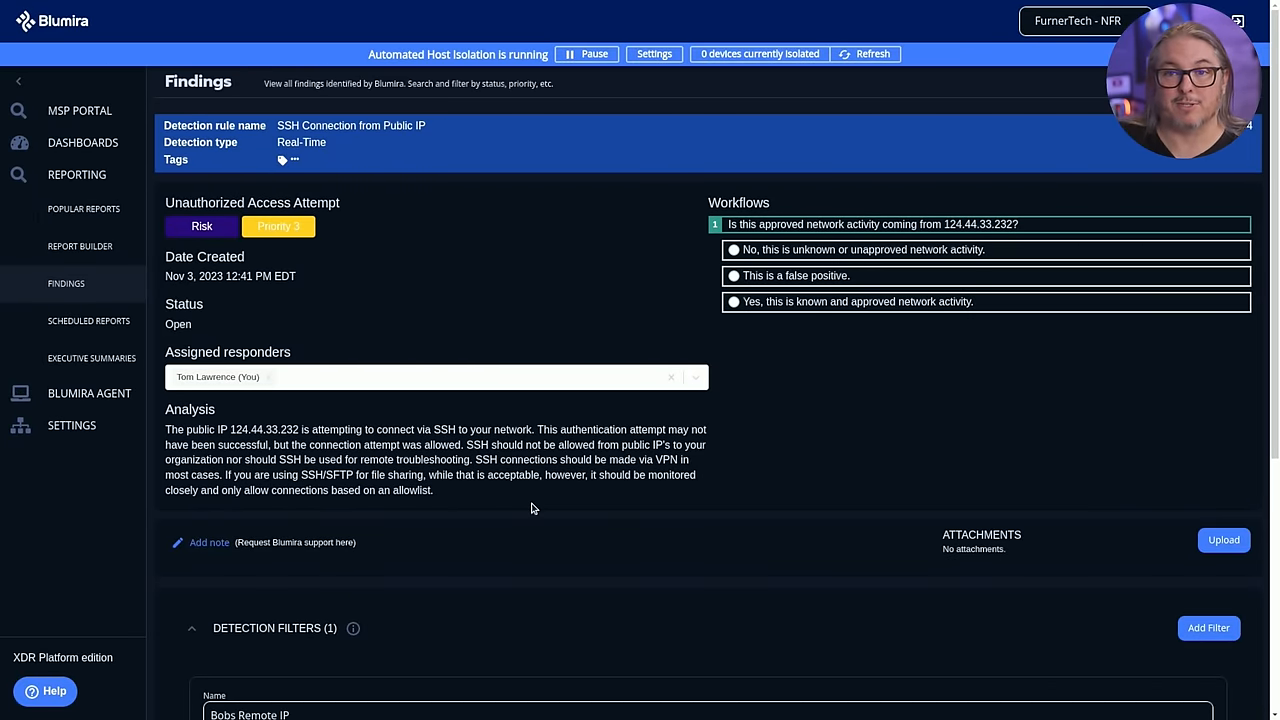
Step: Open Detection Rules and browse the rules under the Disabled preset
click(82, 272)
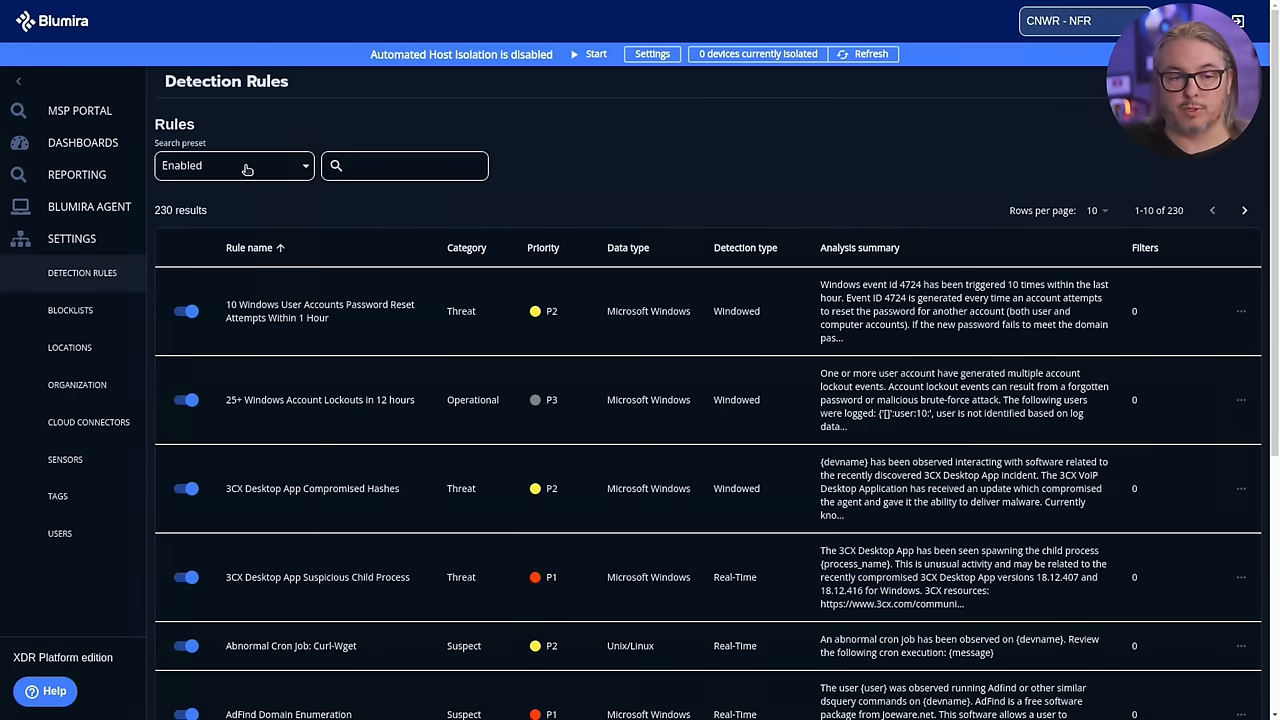
click(234, 165)
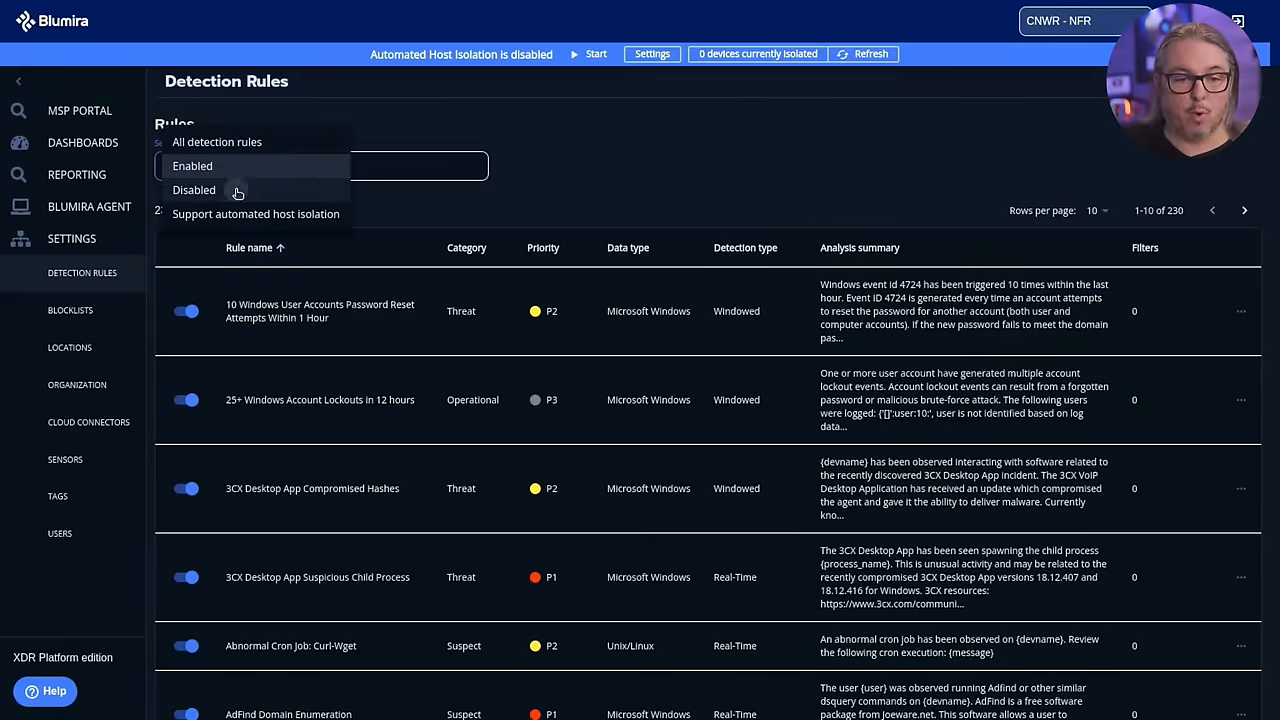
click(194, 190)
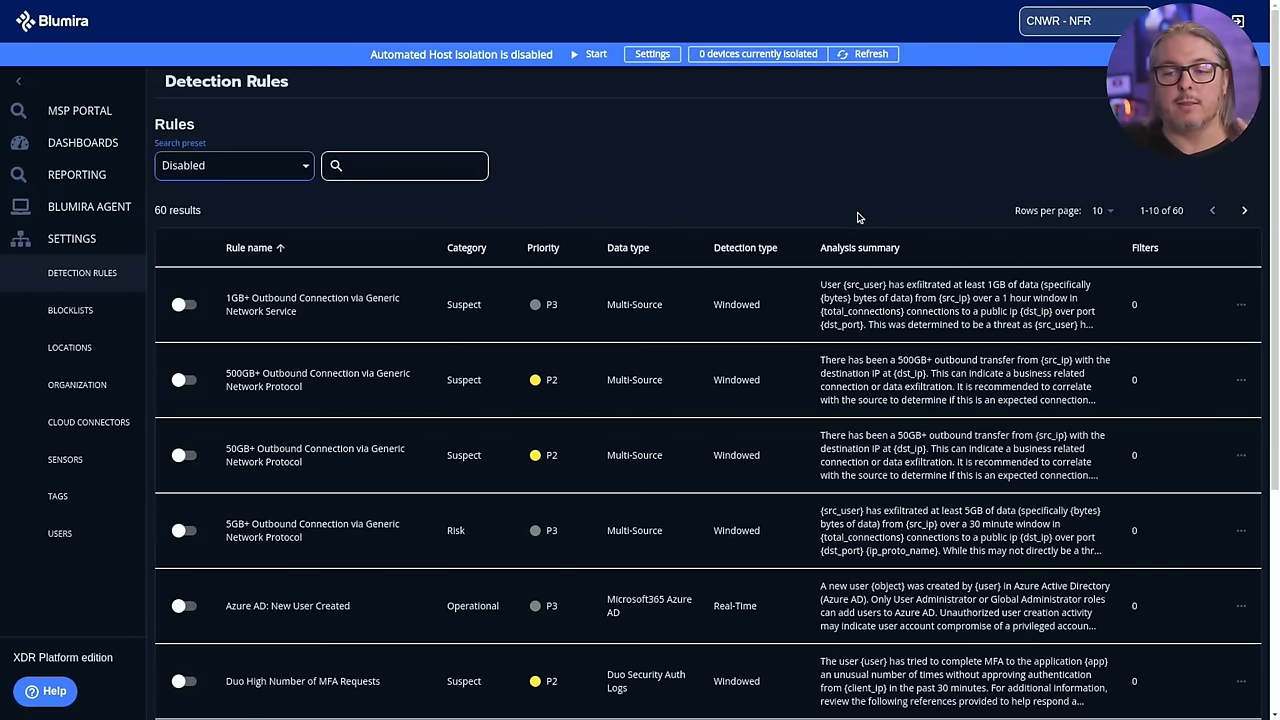
mouse_move(534, 328)
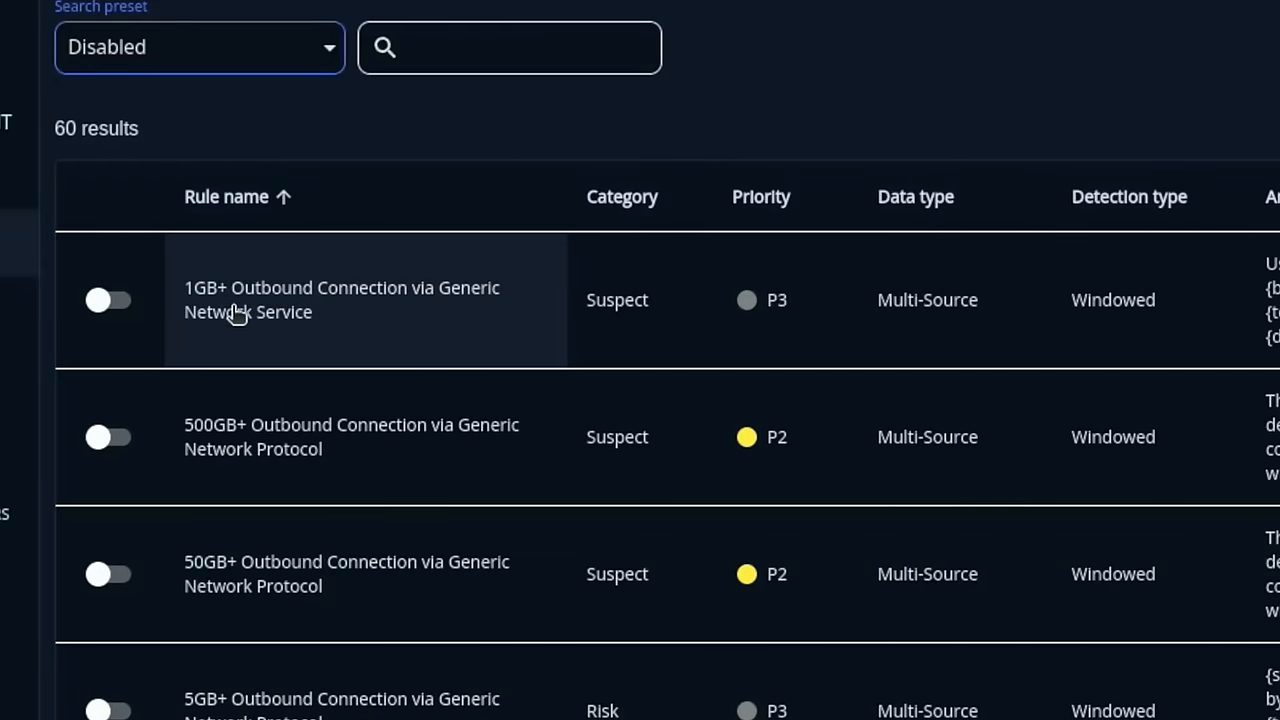
mouse_move(457, 307)
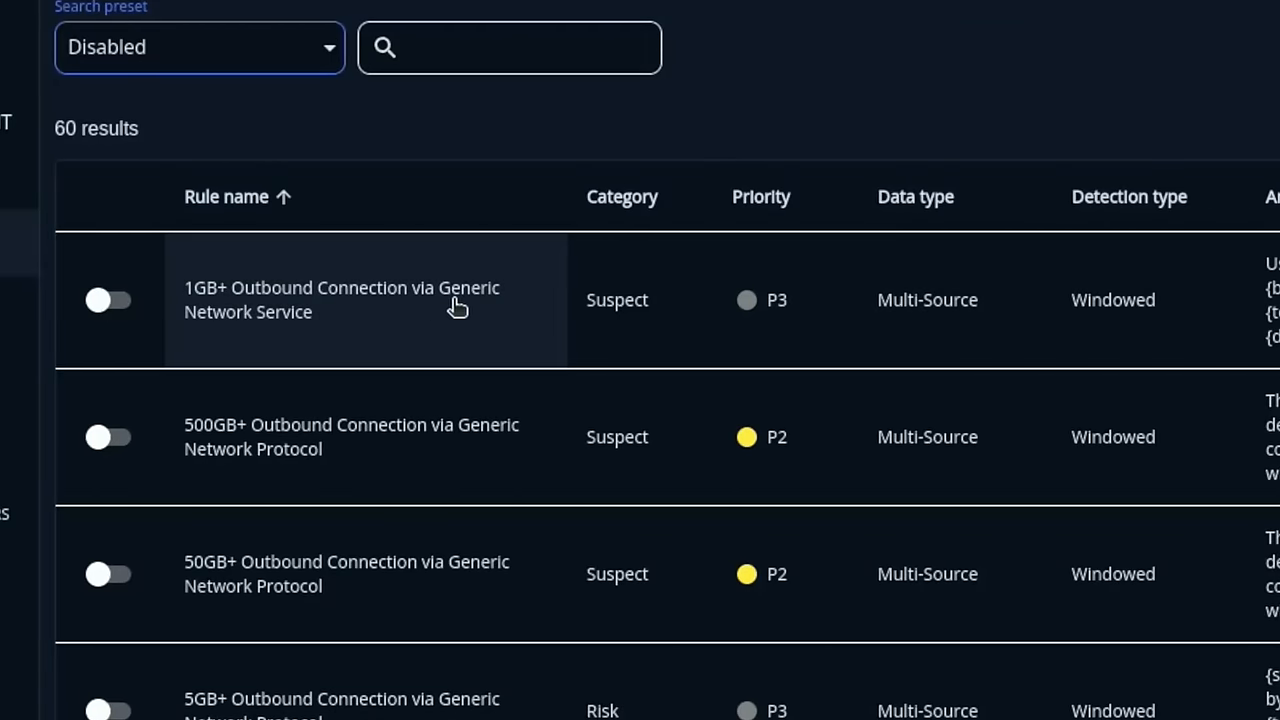
mouse_move(277, 363)
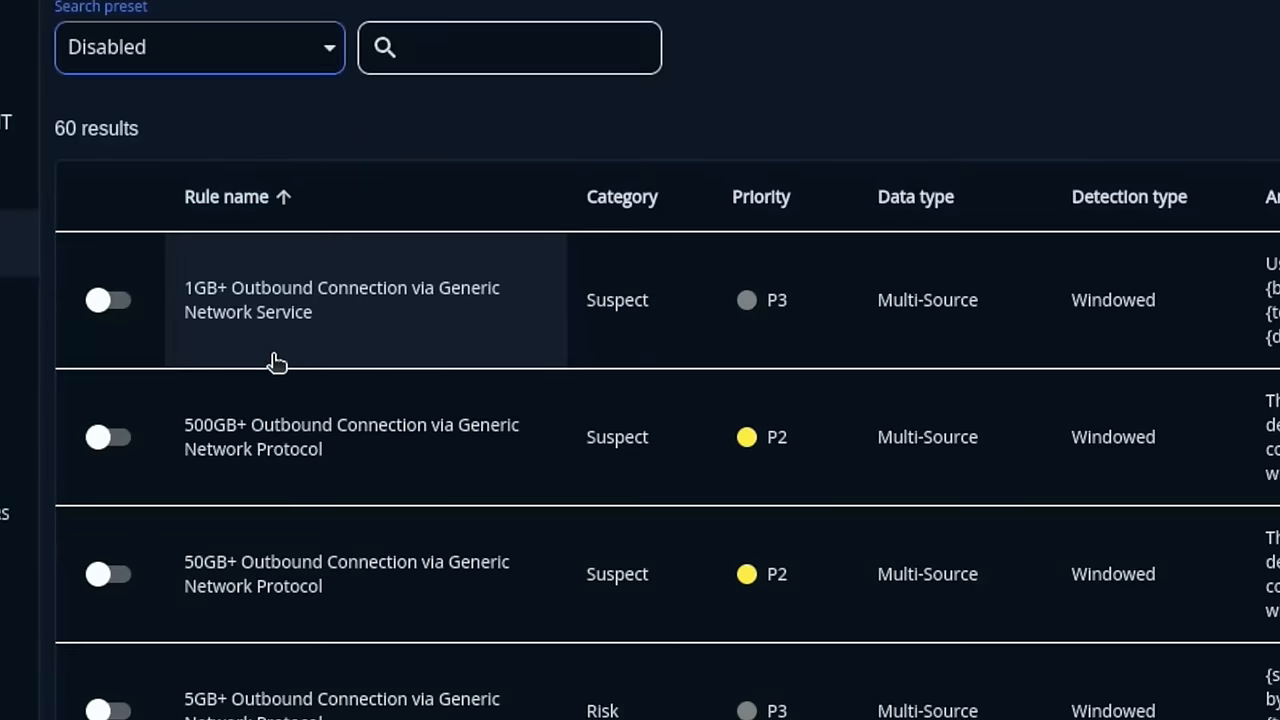
mouse_move(320, 372)
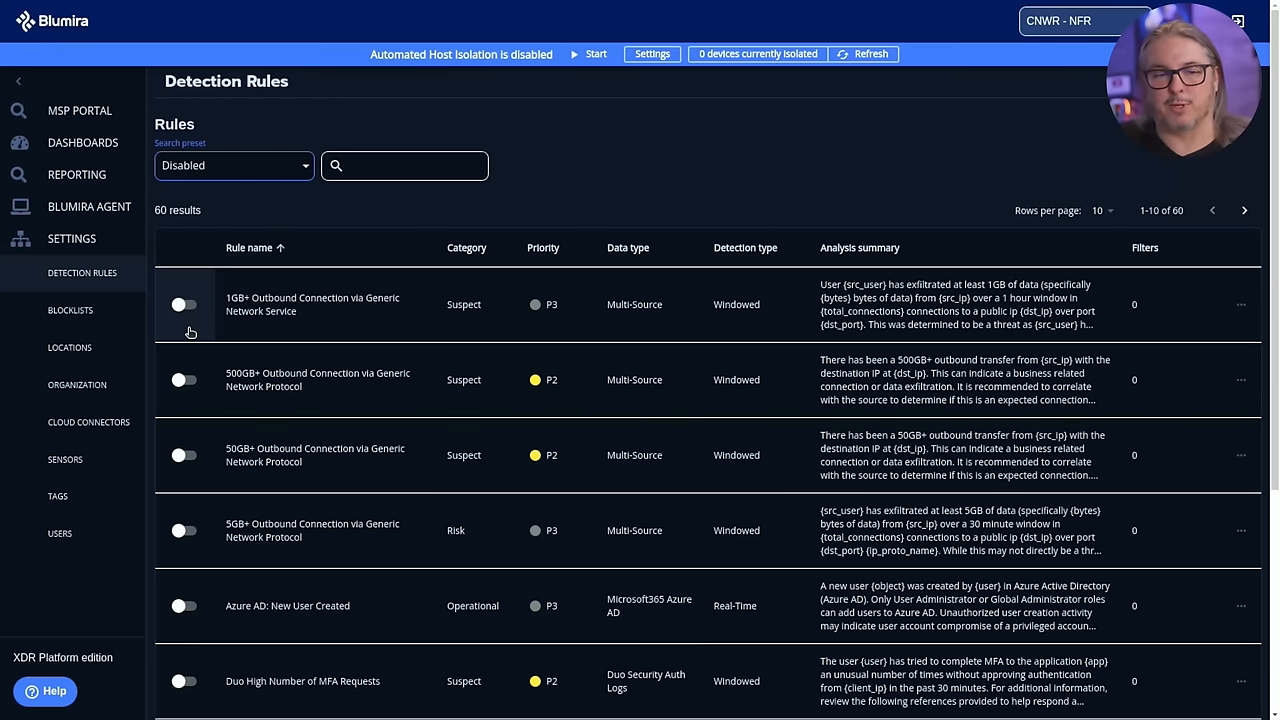
click(184, 304)
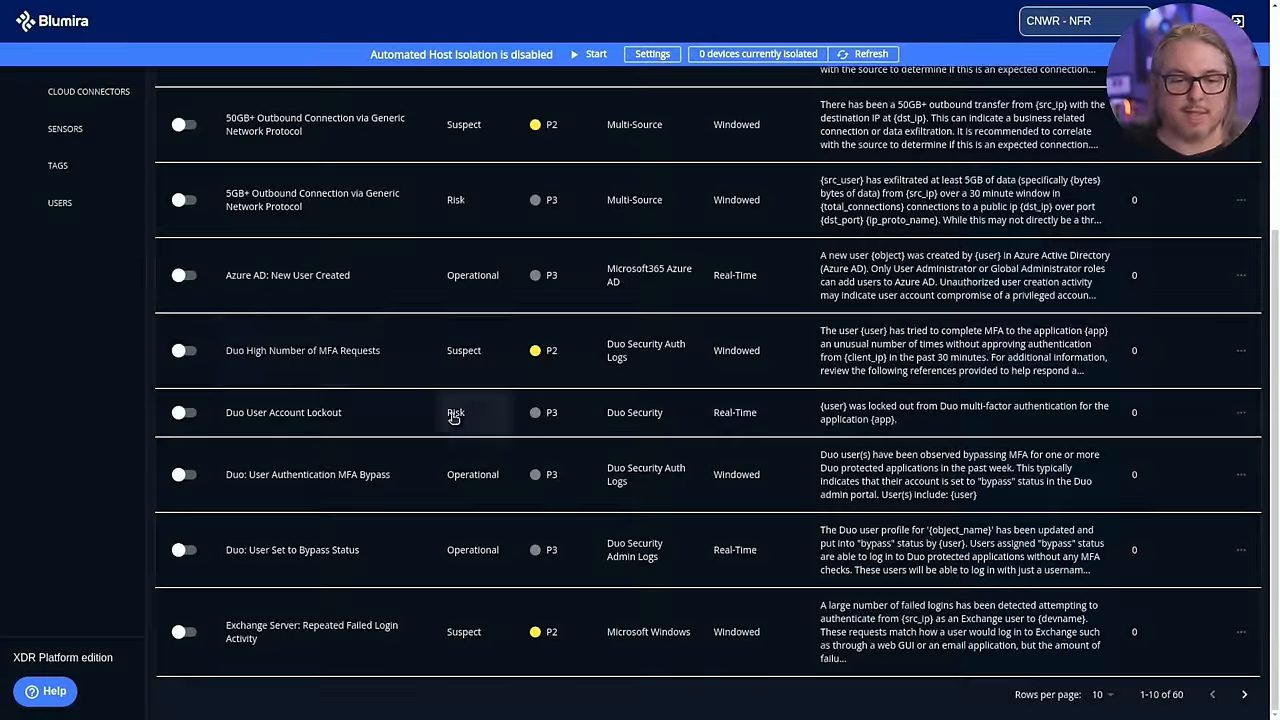
scroll(up, 3)
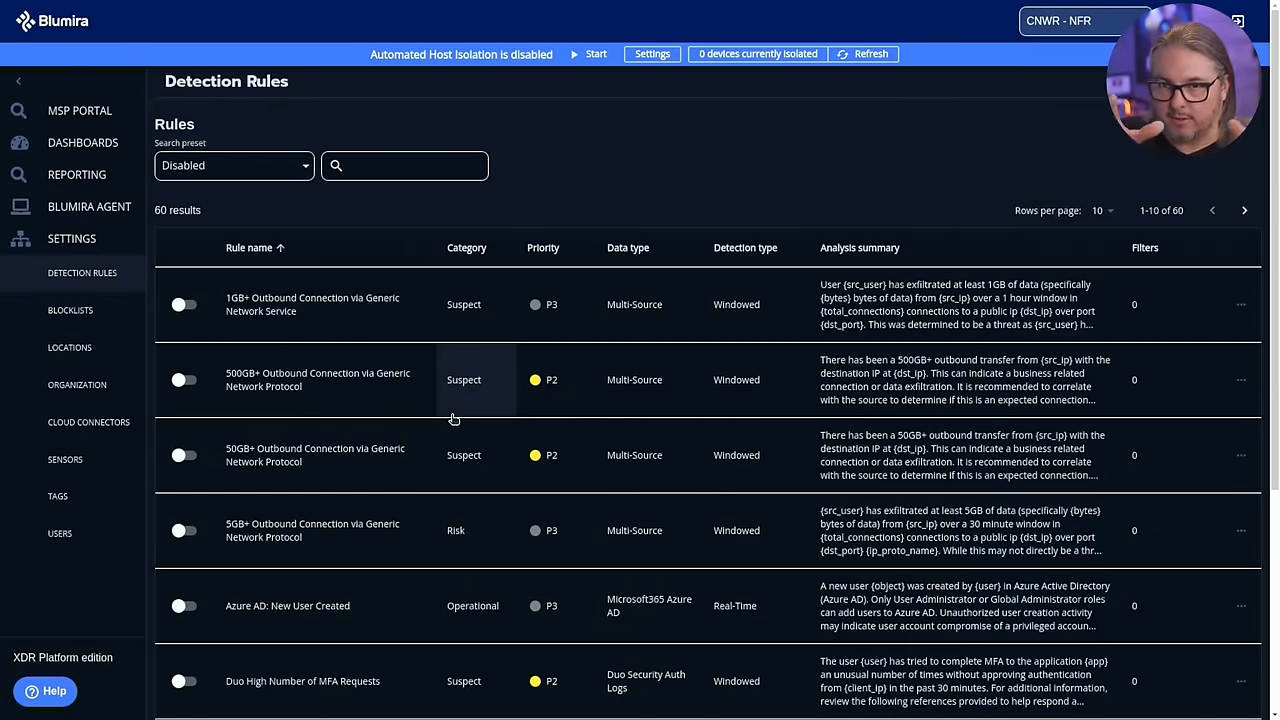
Step: Switch the detection rules preset back to Enabled
click(234, 165)
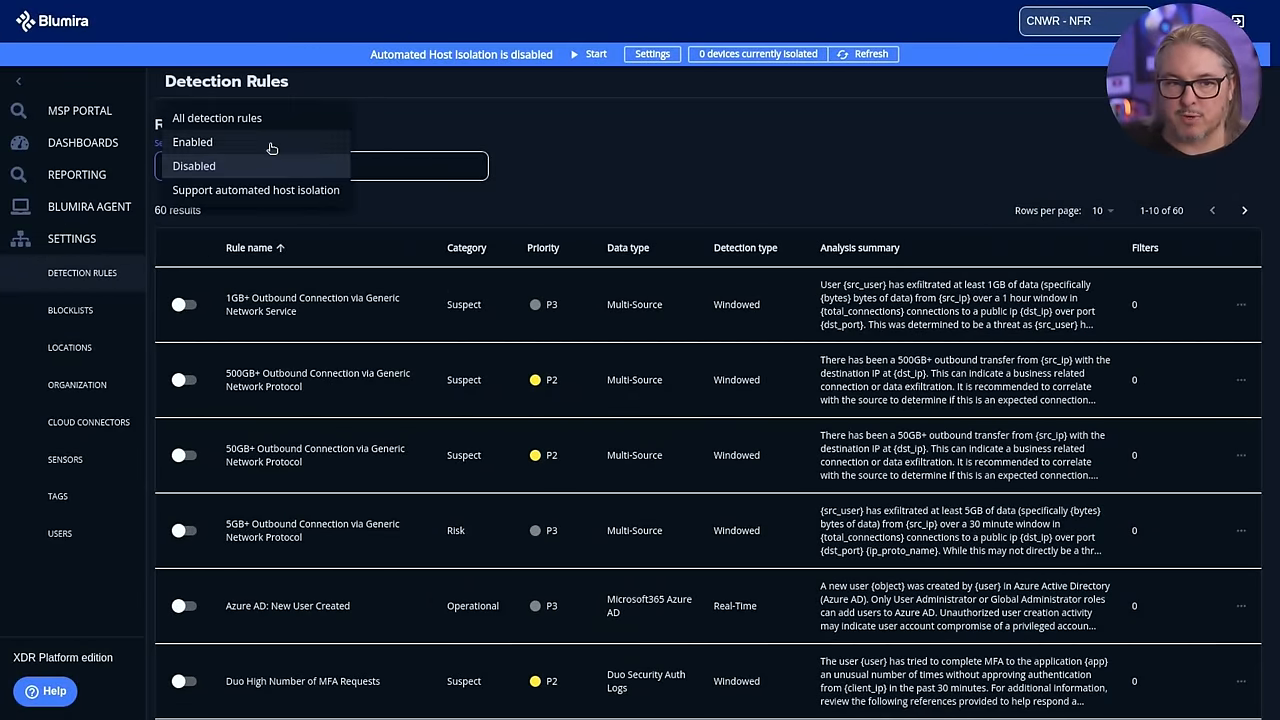
click(192, 141)
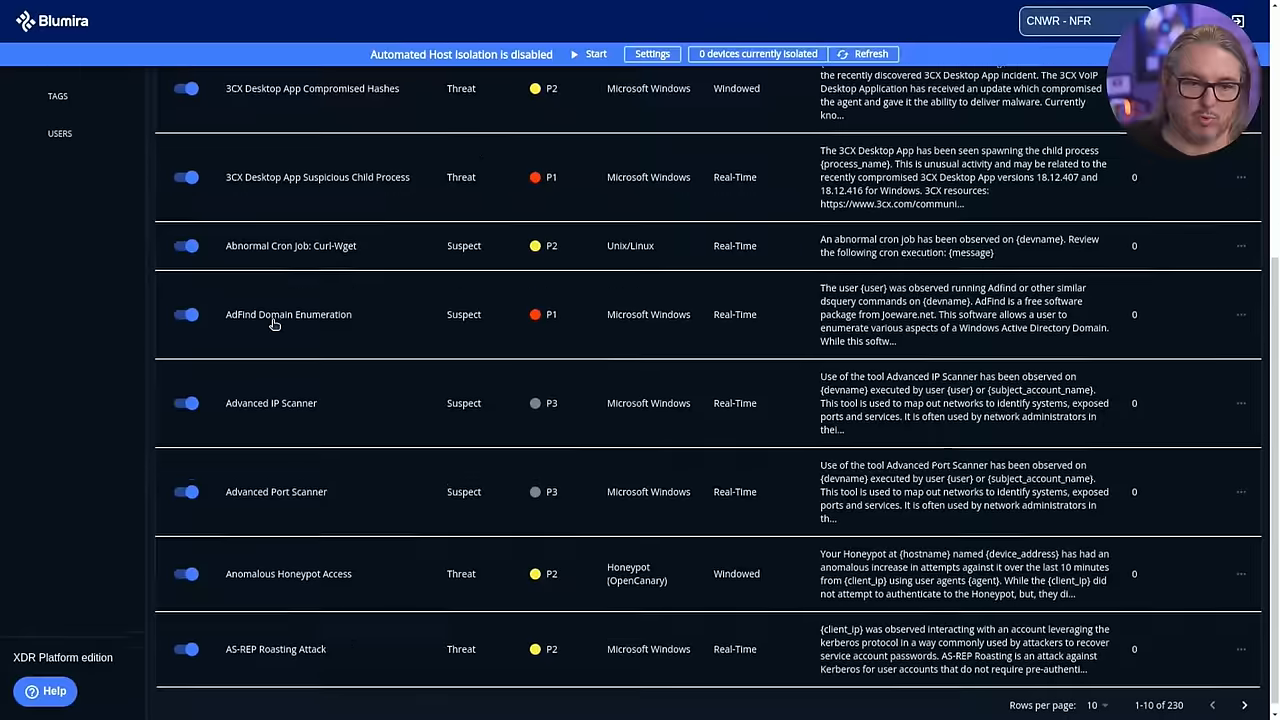
scroll(up, 3)
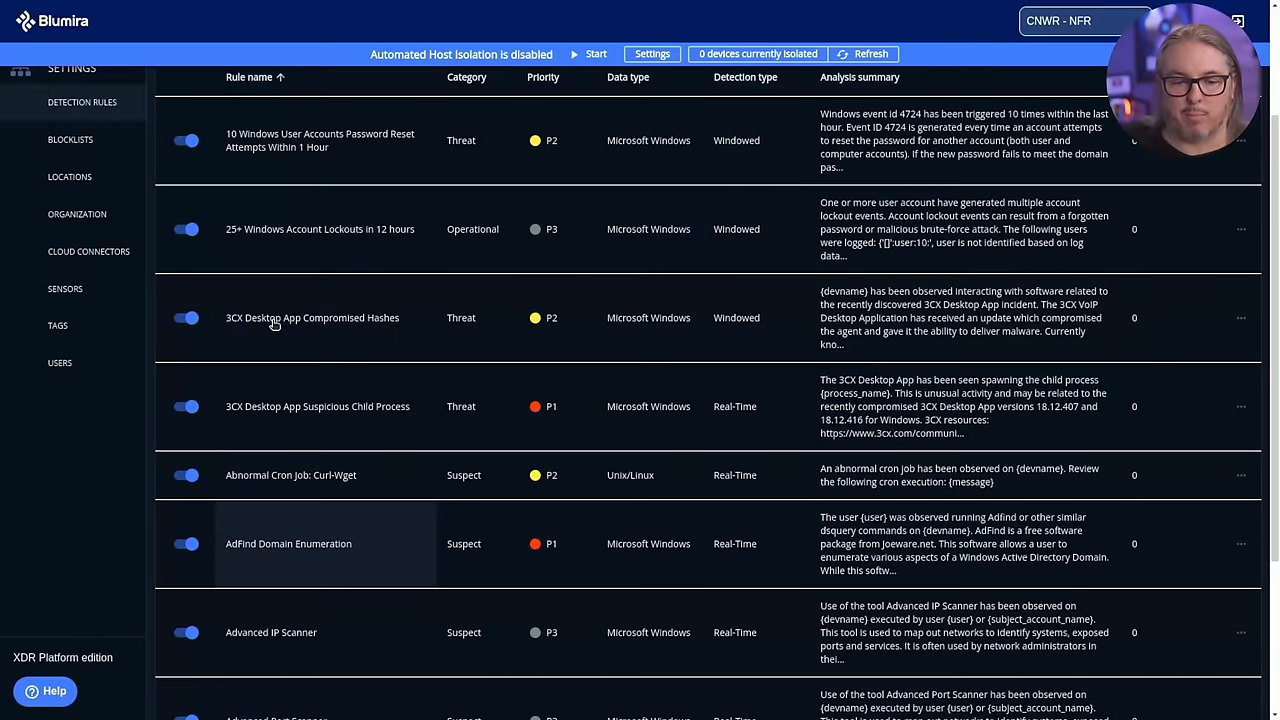
scroll(up, 3)
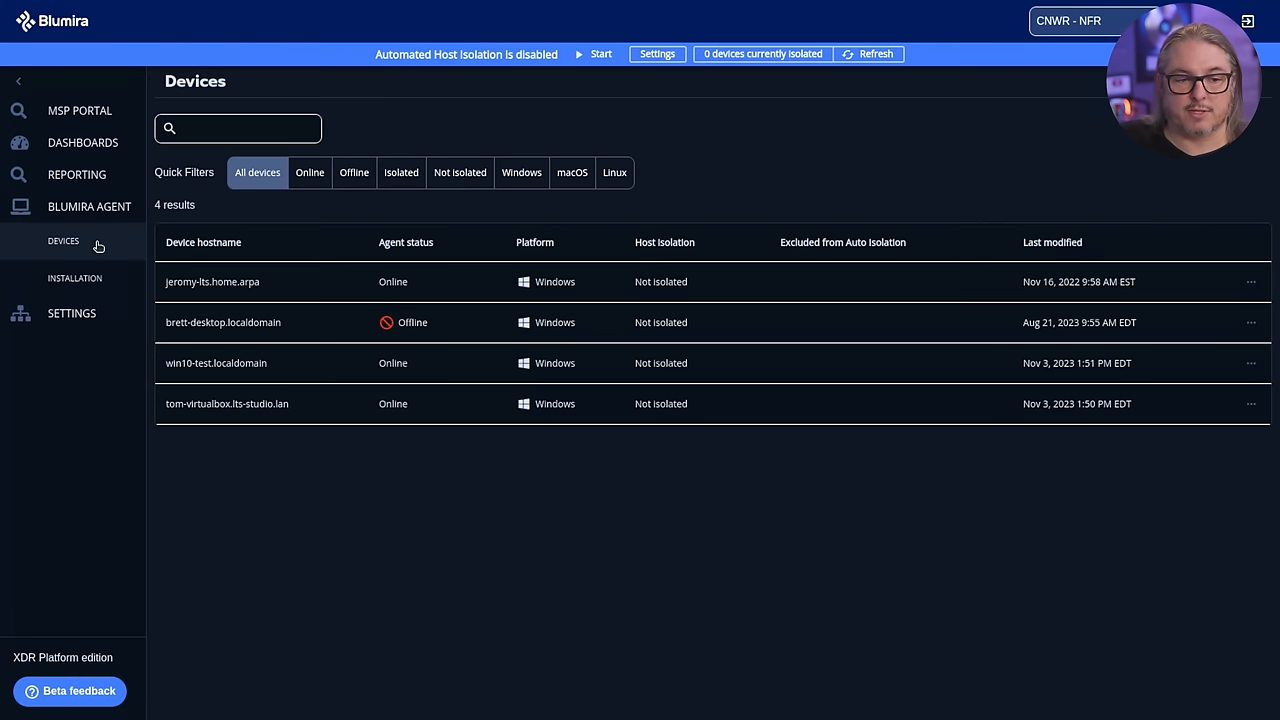
Step: Open the Blumira Agent Installation page showing 4 of 20 agents deployed
click(75, 278)
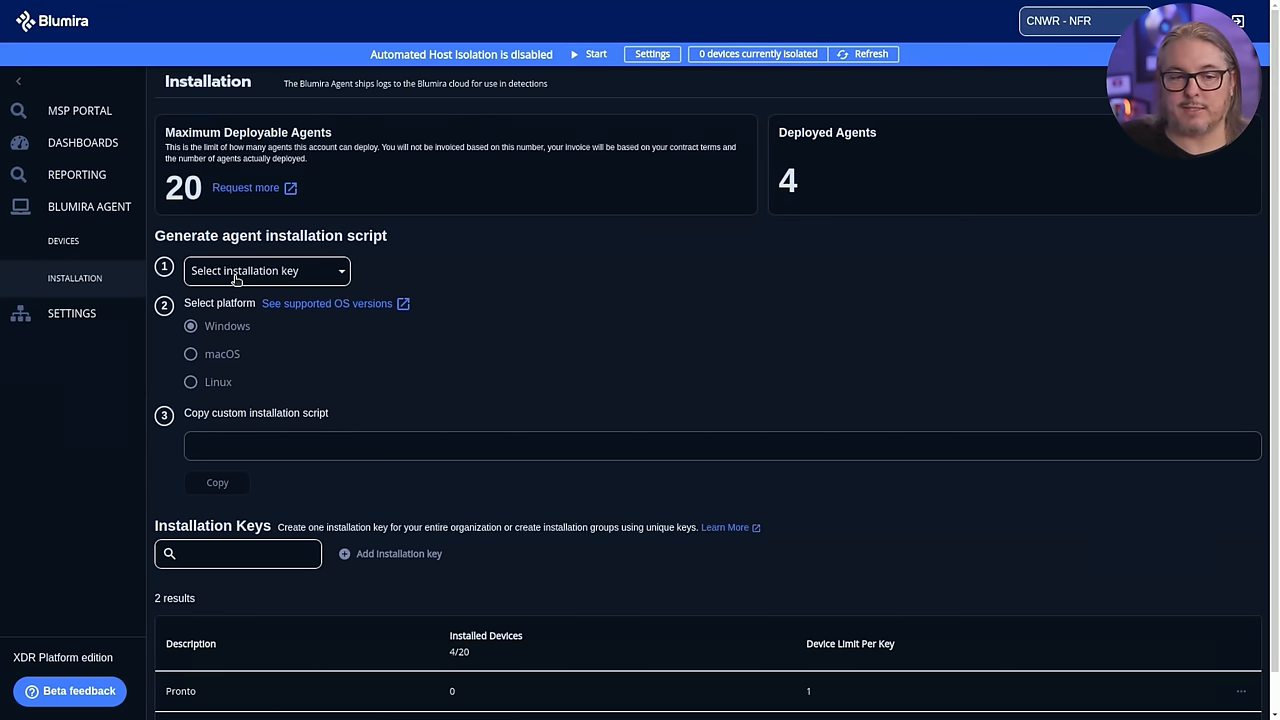
mouse_move(249, 330)
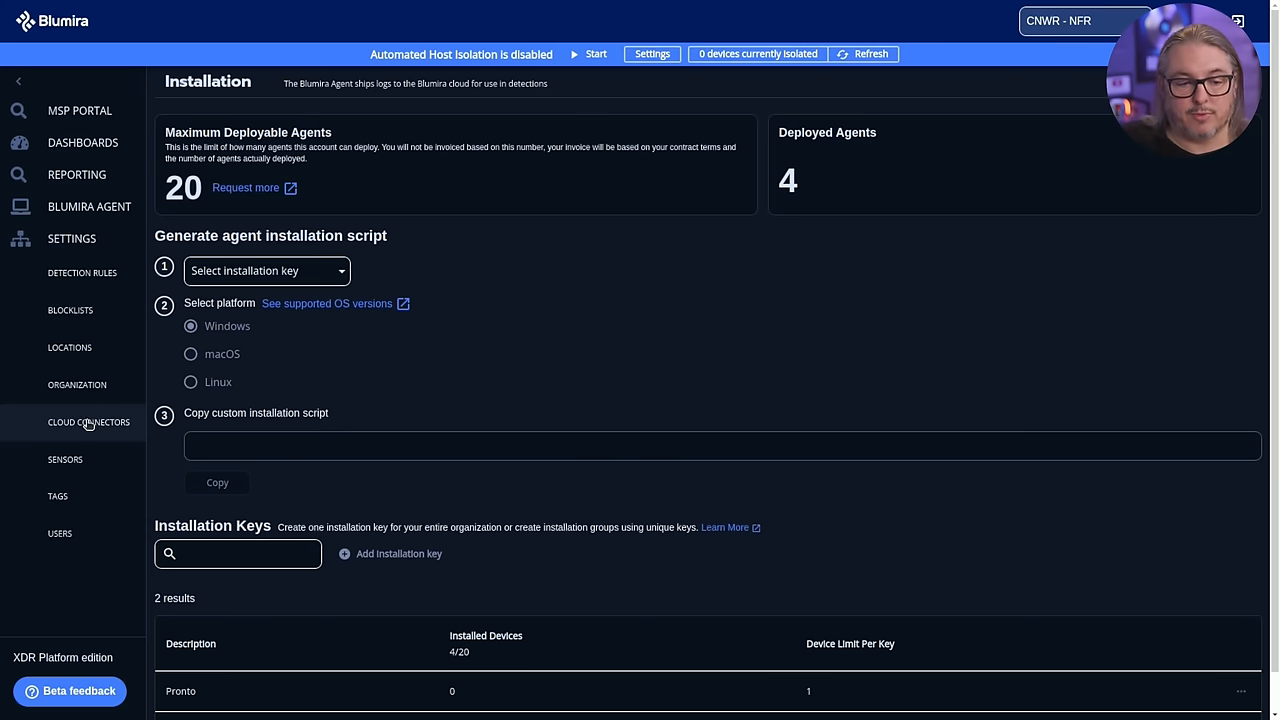
mouse_move(91, 444)
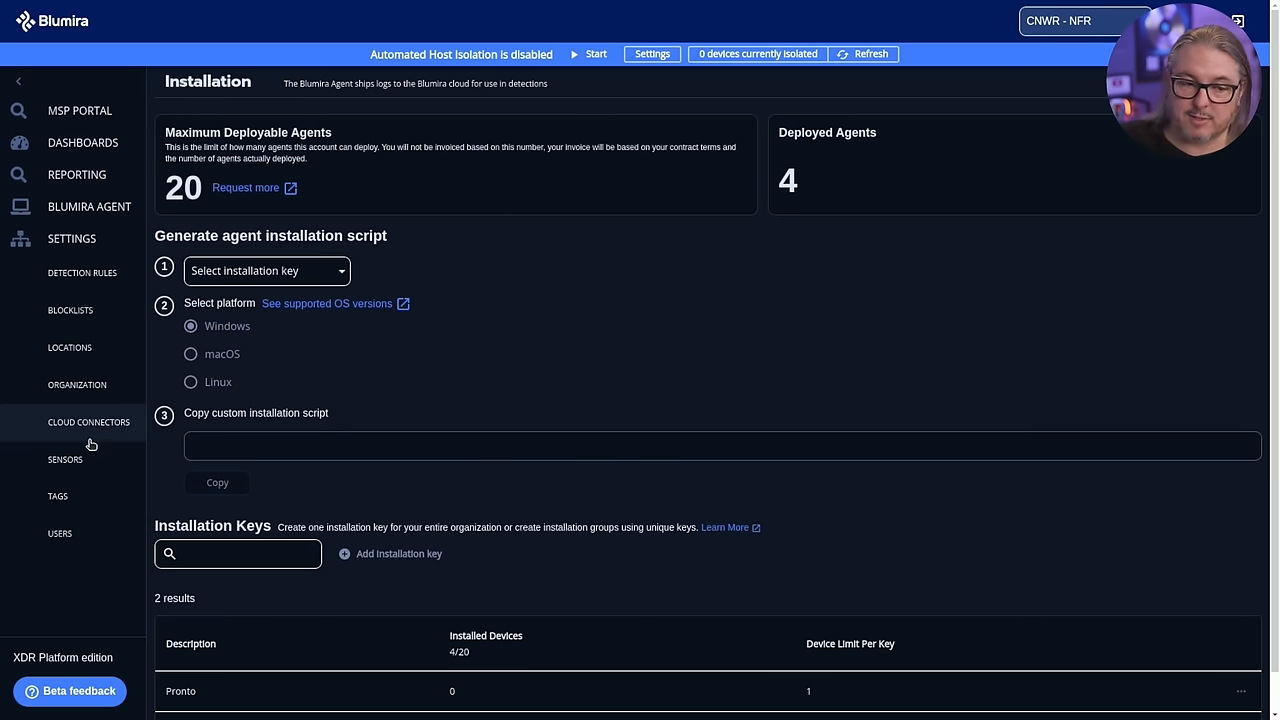
click(88, 421)
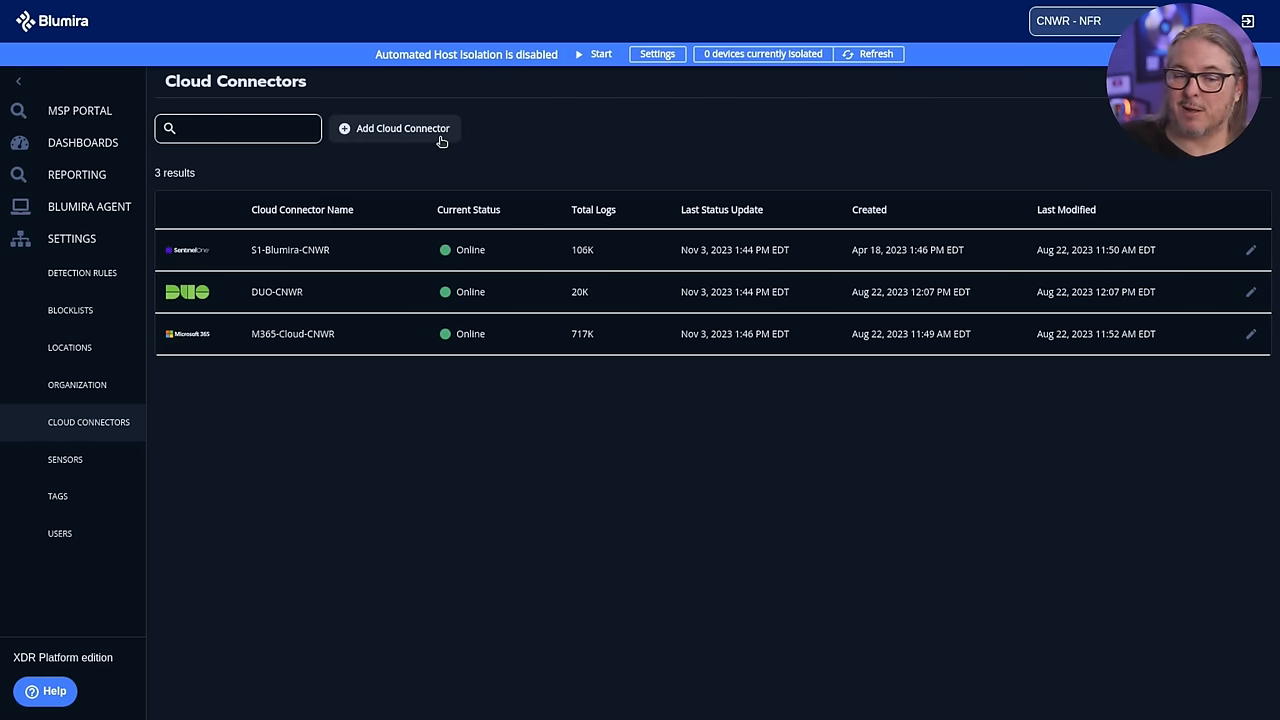
click(402, 128)
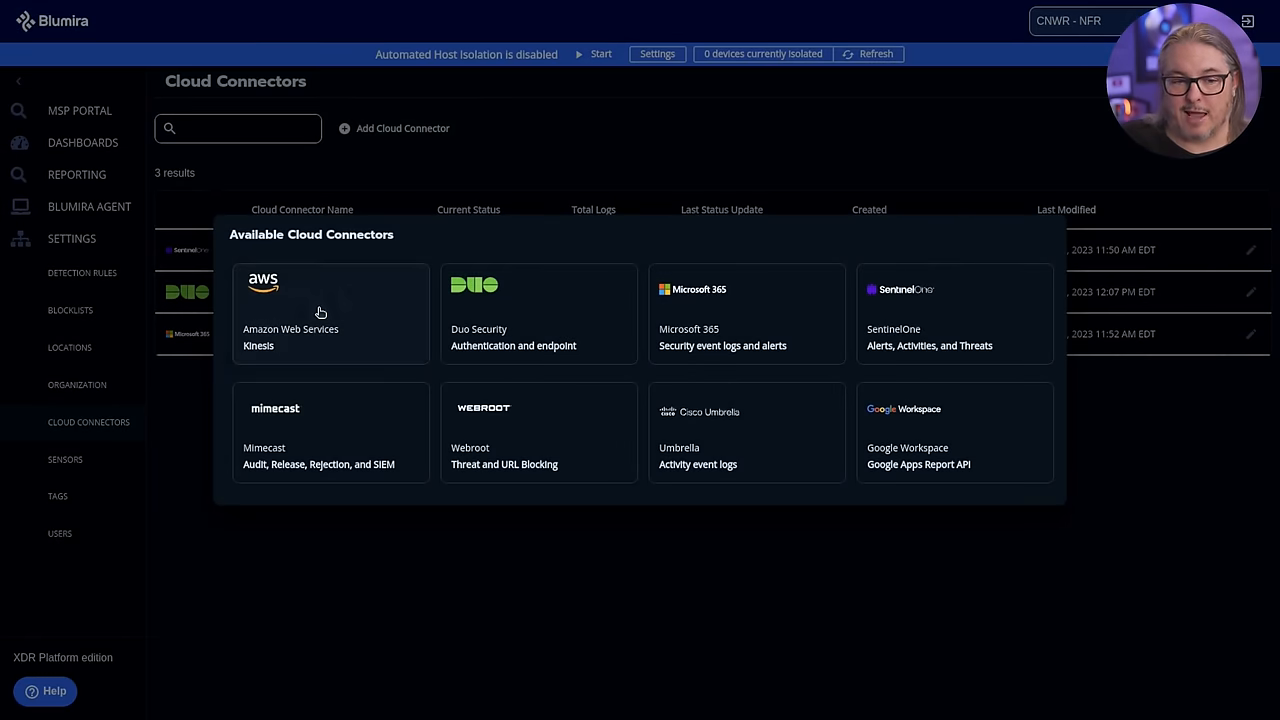
click(330, 312)
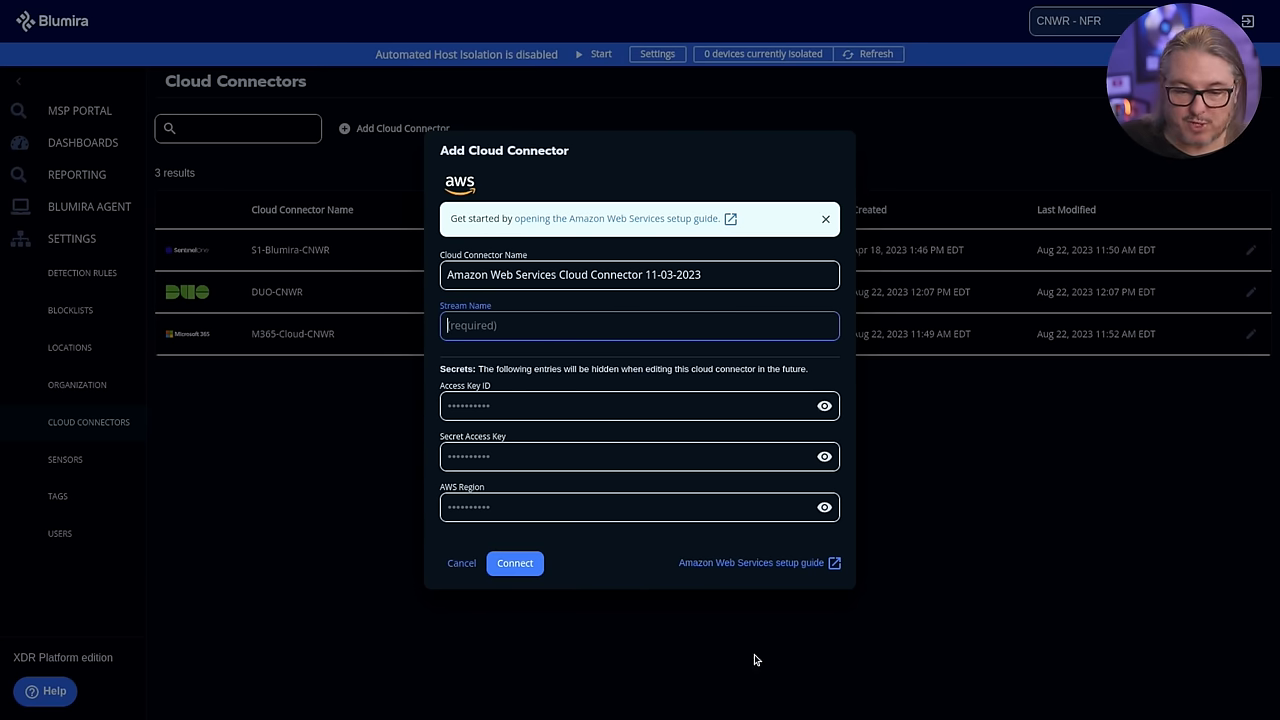
click(461, 563)
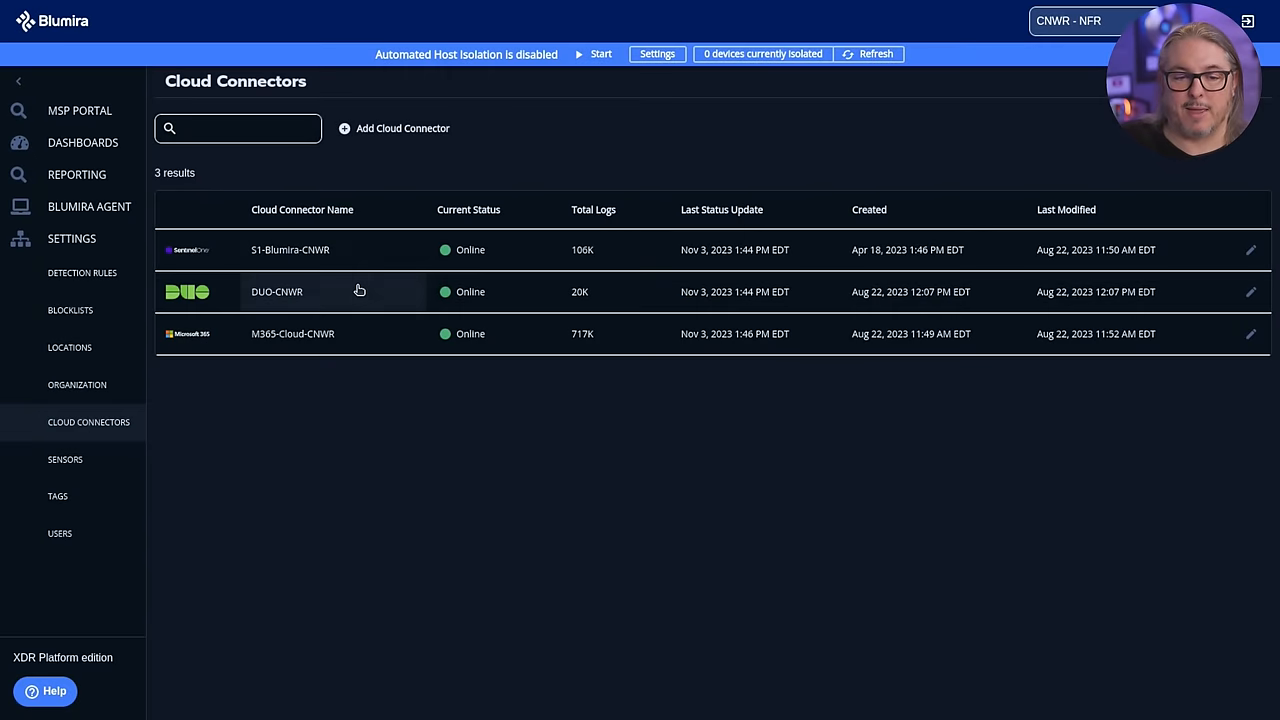
mouse_move(683, 250)
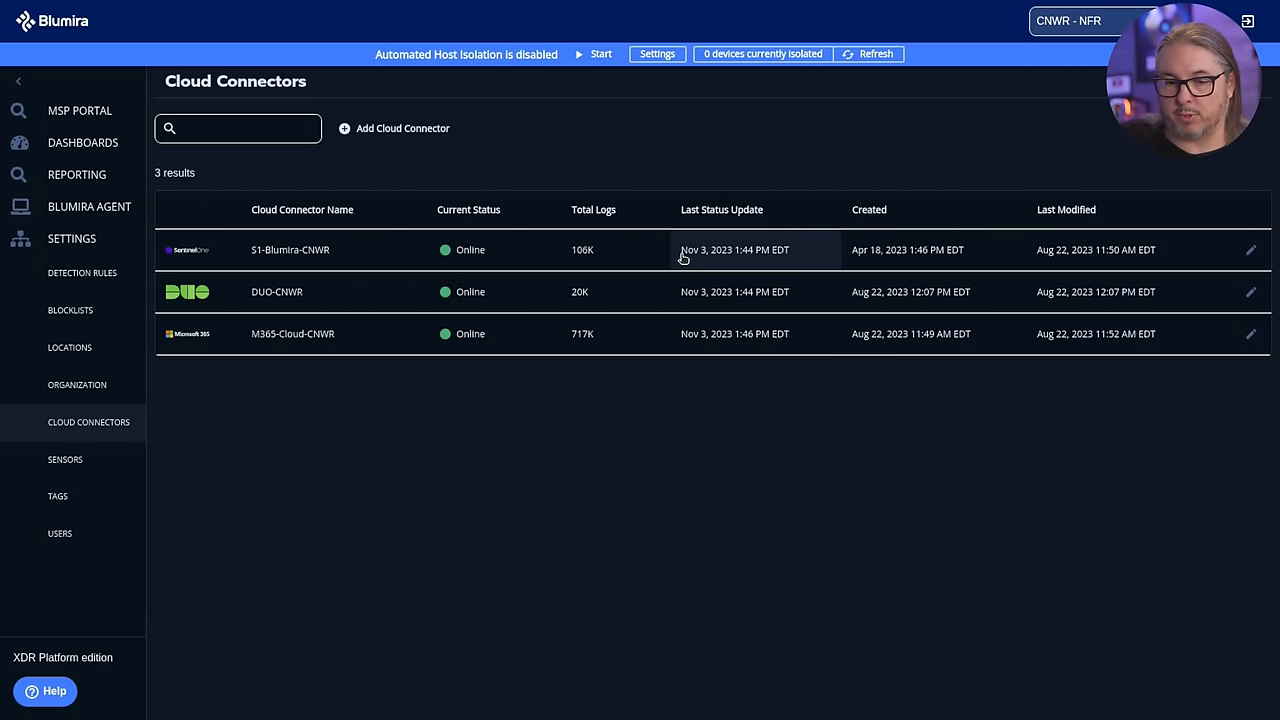
mouse_move(715, 263)
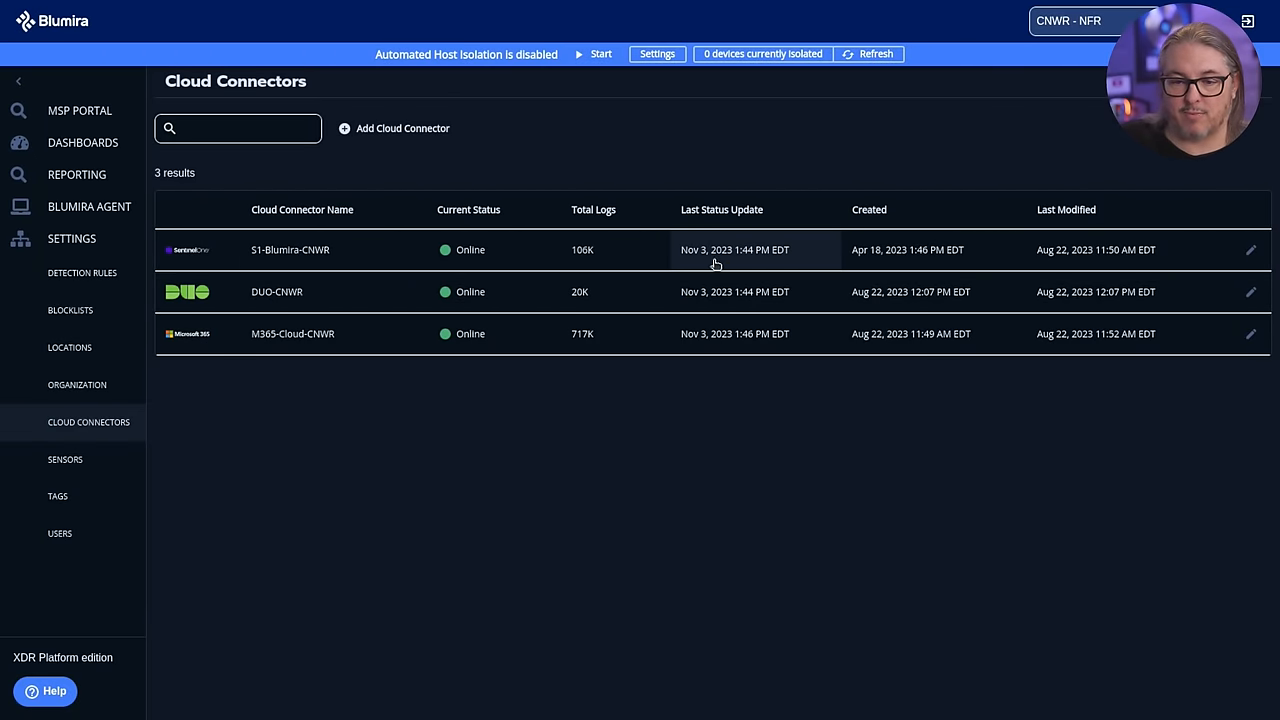
mouse_move(888, 344)
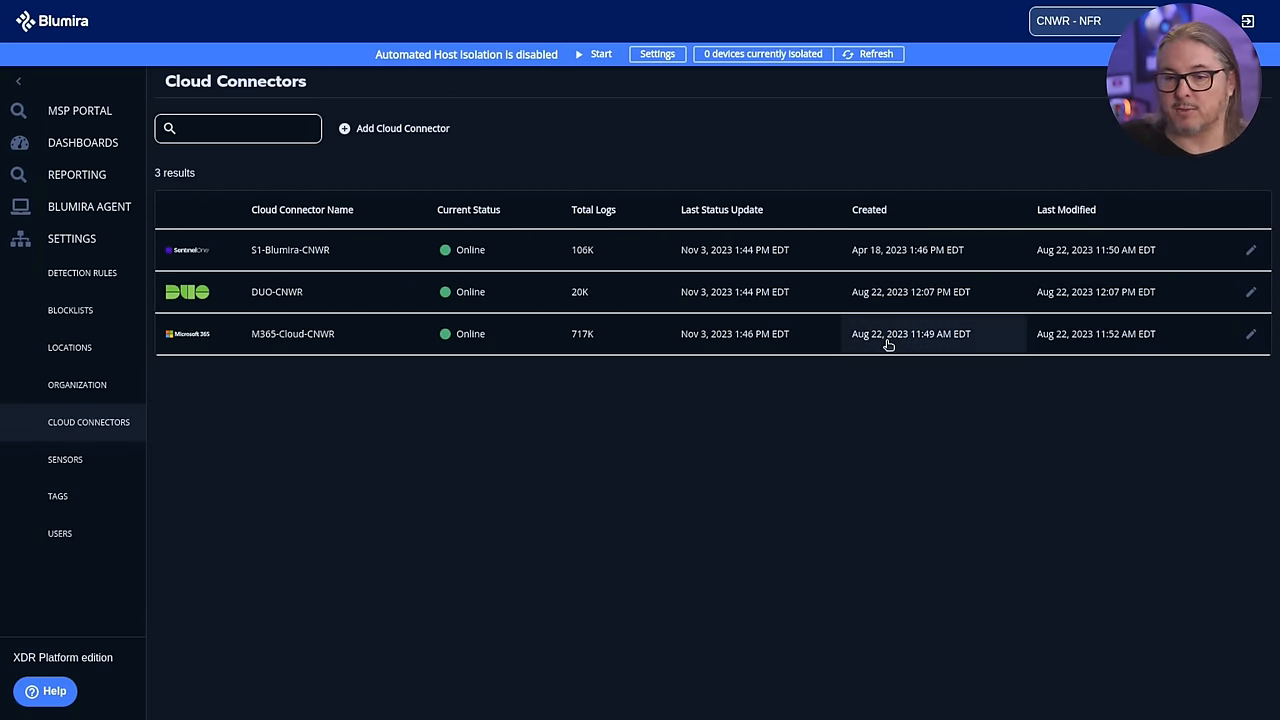
mouse_move(740, 291)
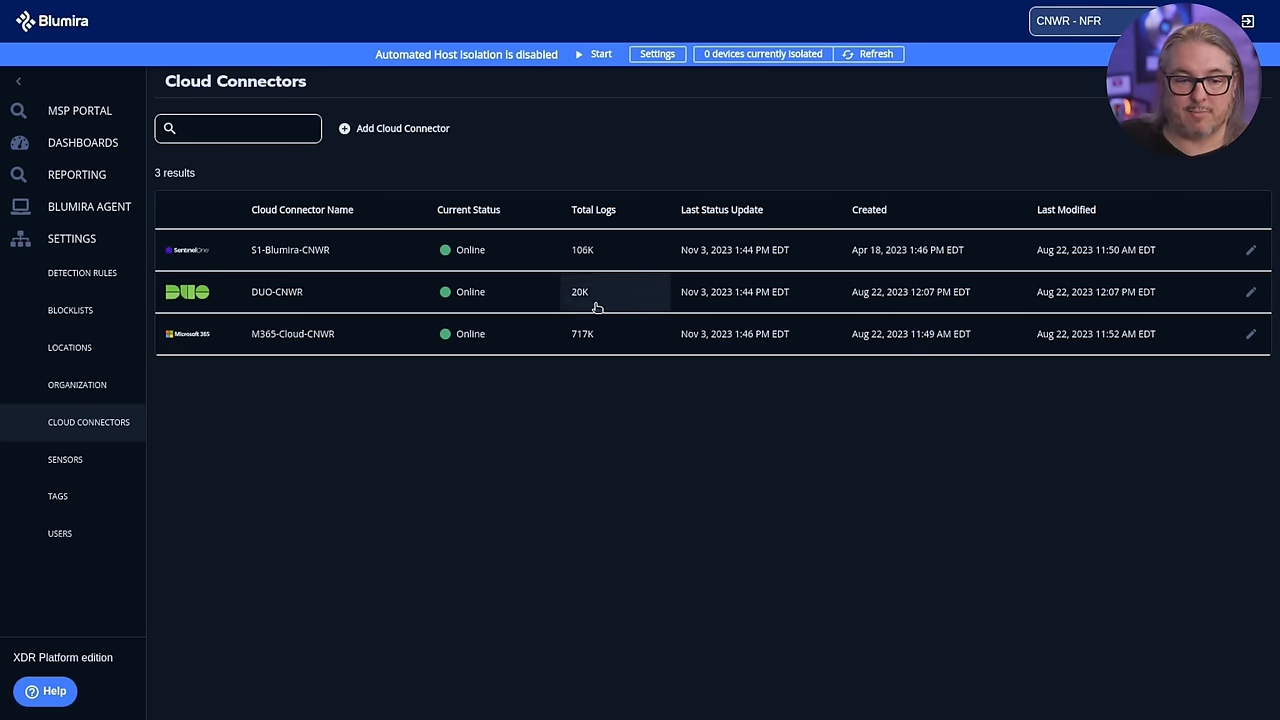
mouse_move(608, 345)
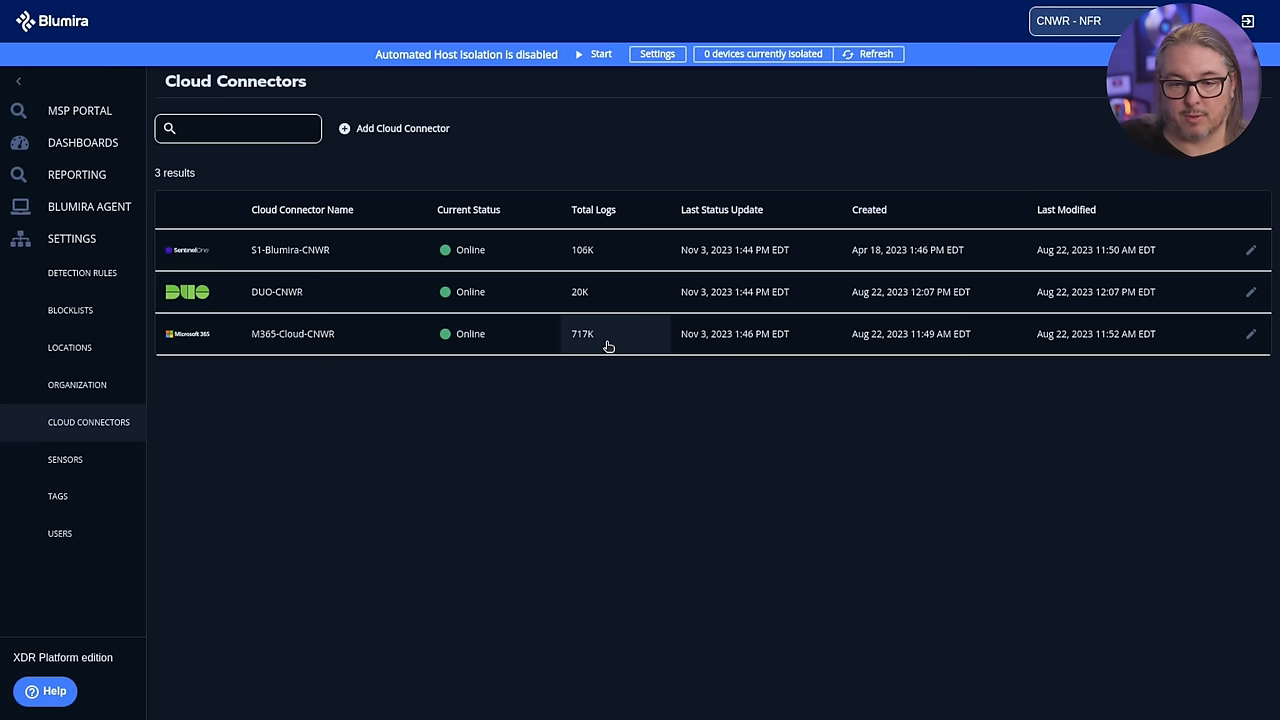
mouse_move(589, 345)
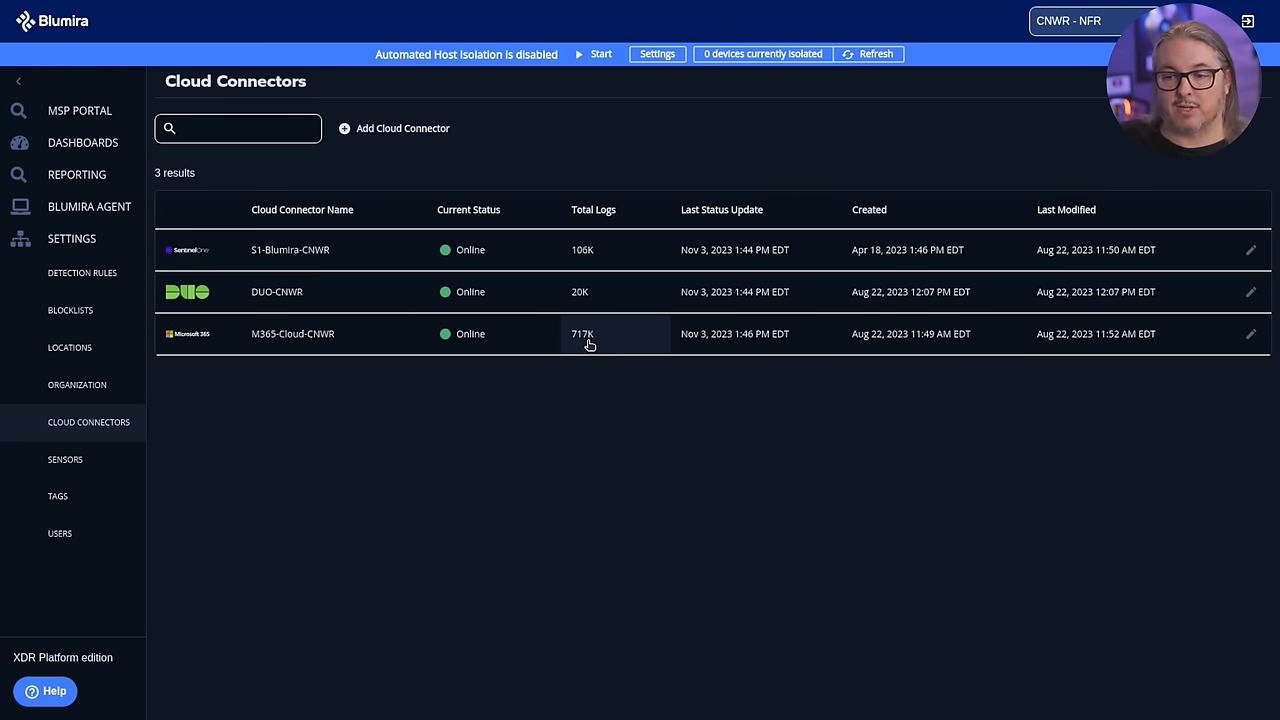
mouse_move(85, 477)
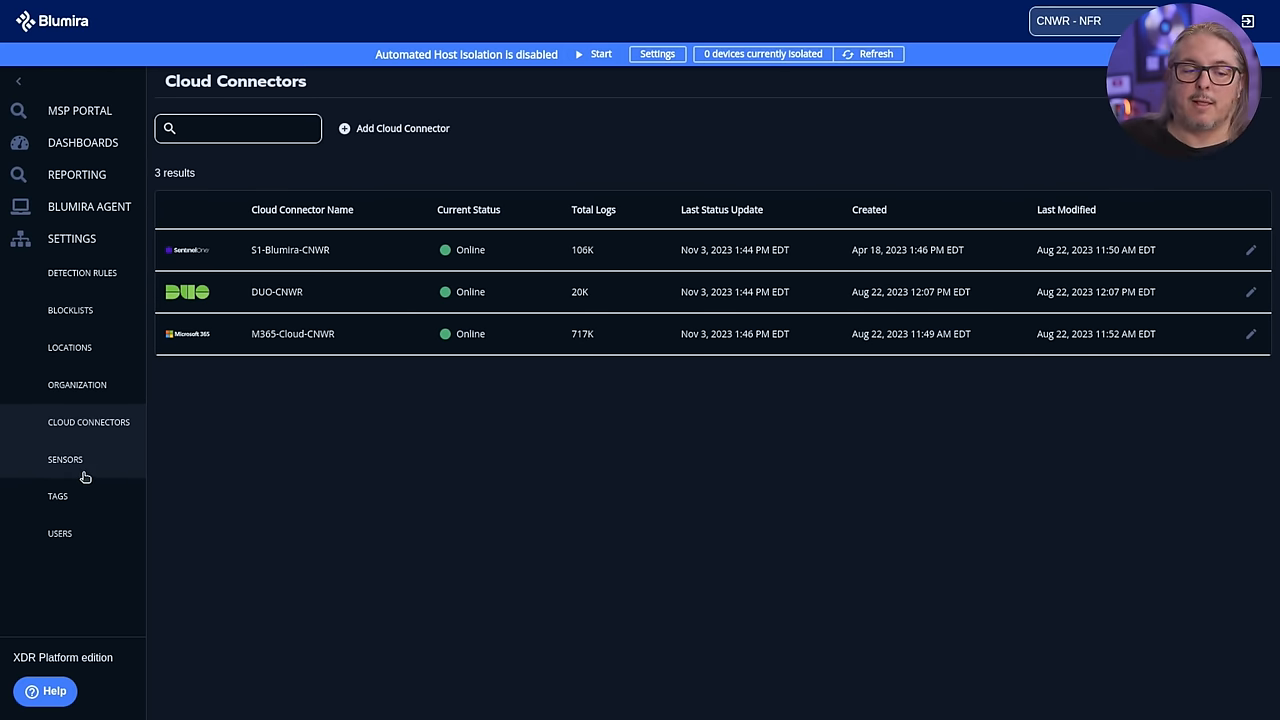
Step: From Sensors, draft a new sensor located at 616 Madison, Toledo, then cancel it
click(65, 459)
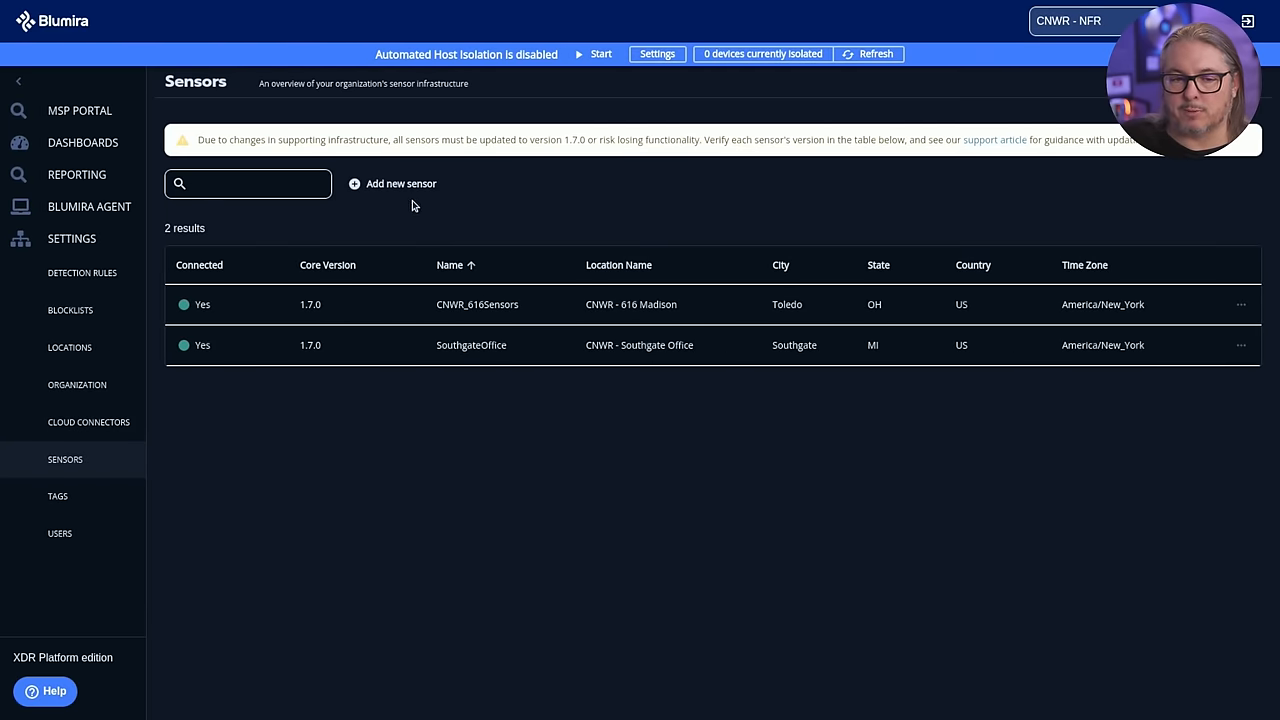
click(393, 183)
text(x)
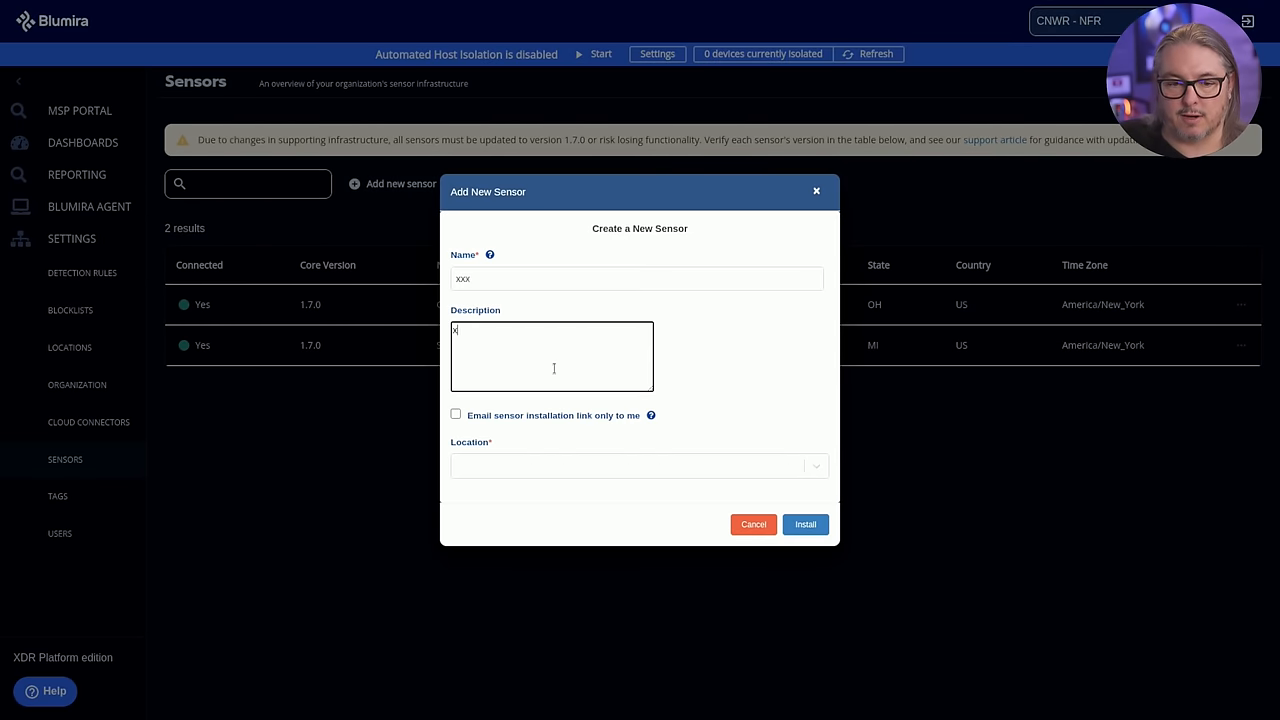
click(455, 414)
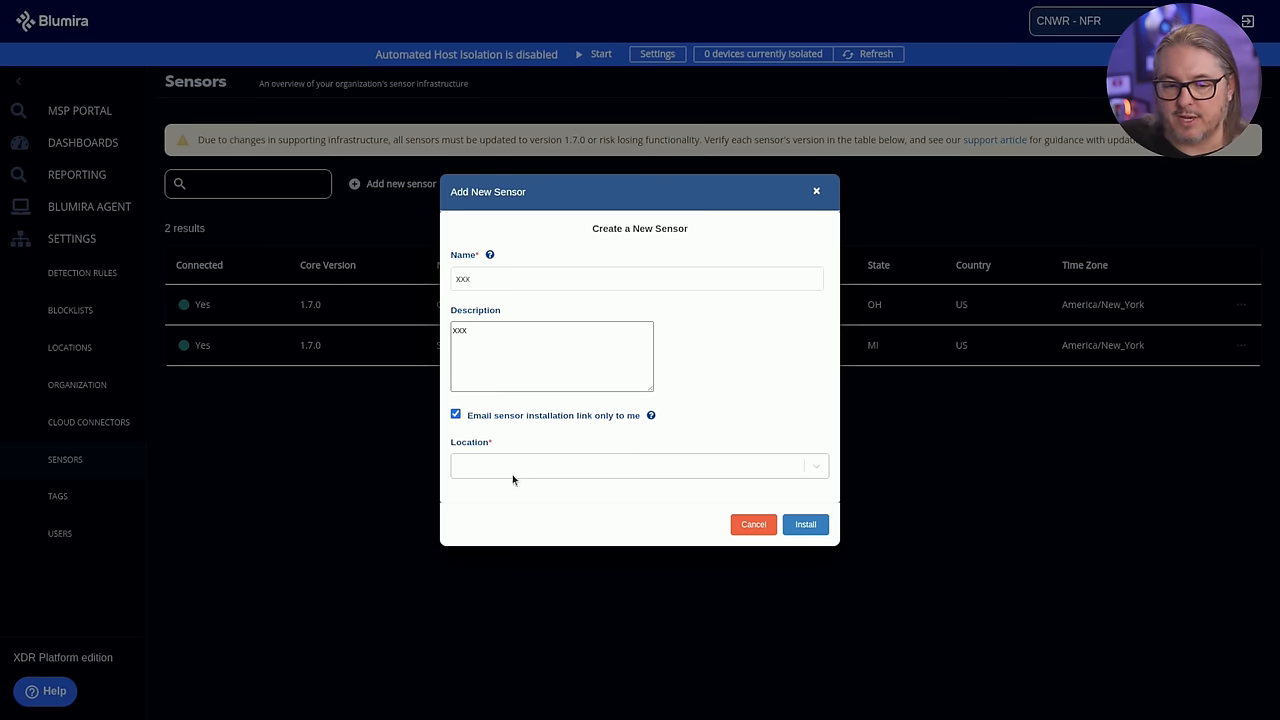
click(639, 465)
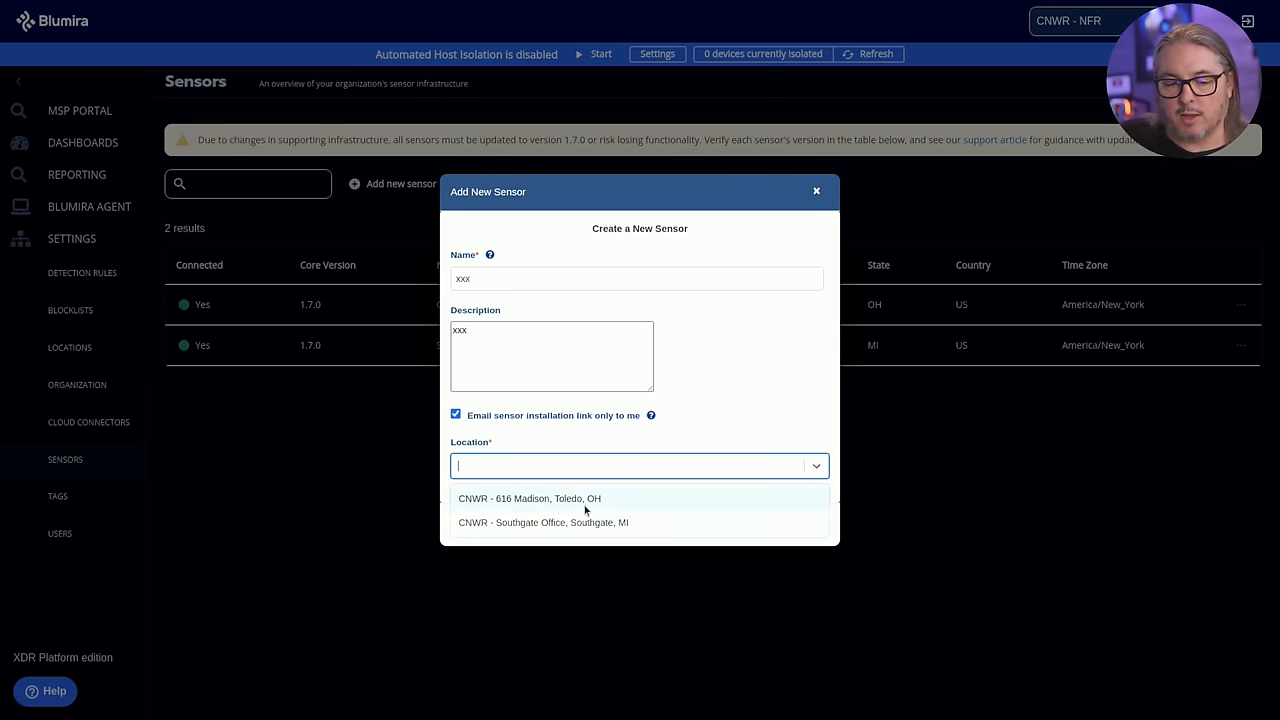
click(529, 498)
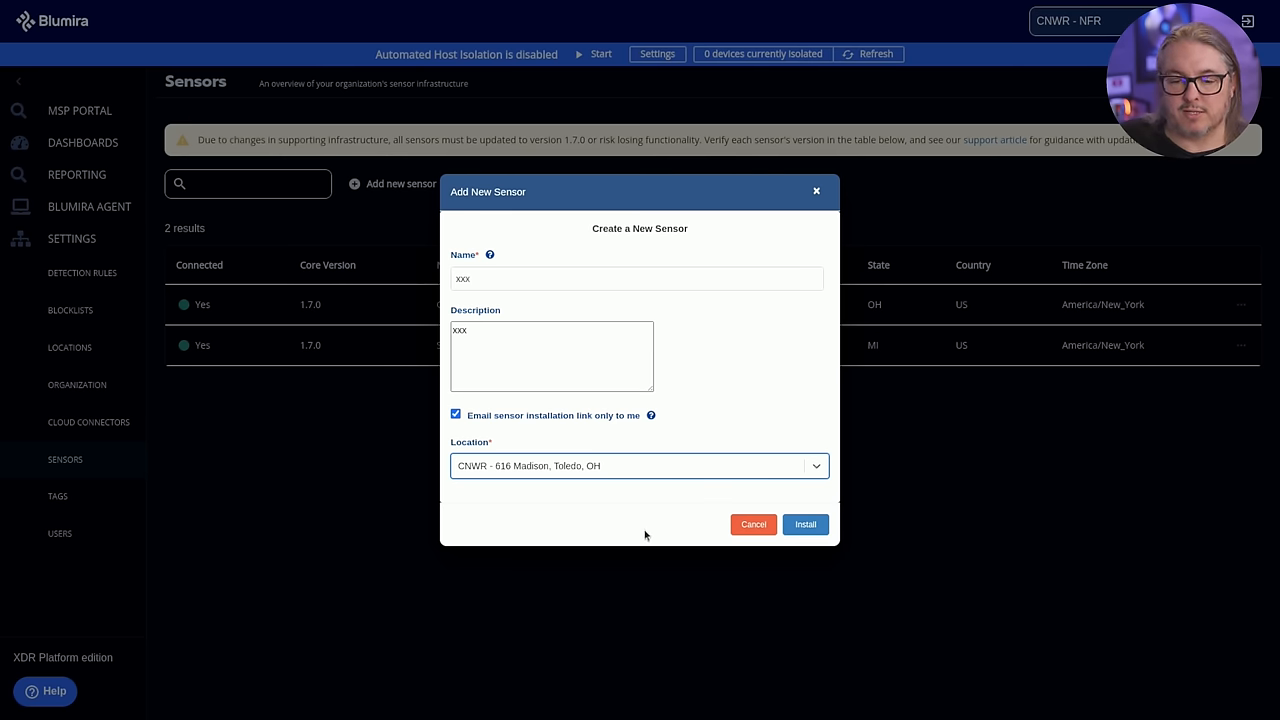
mouse_move(677, 543)
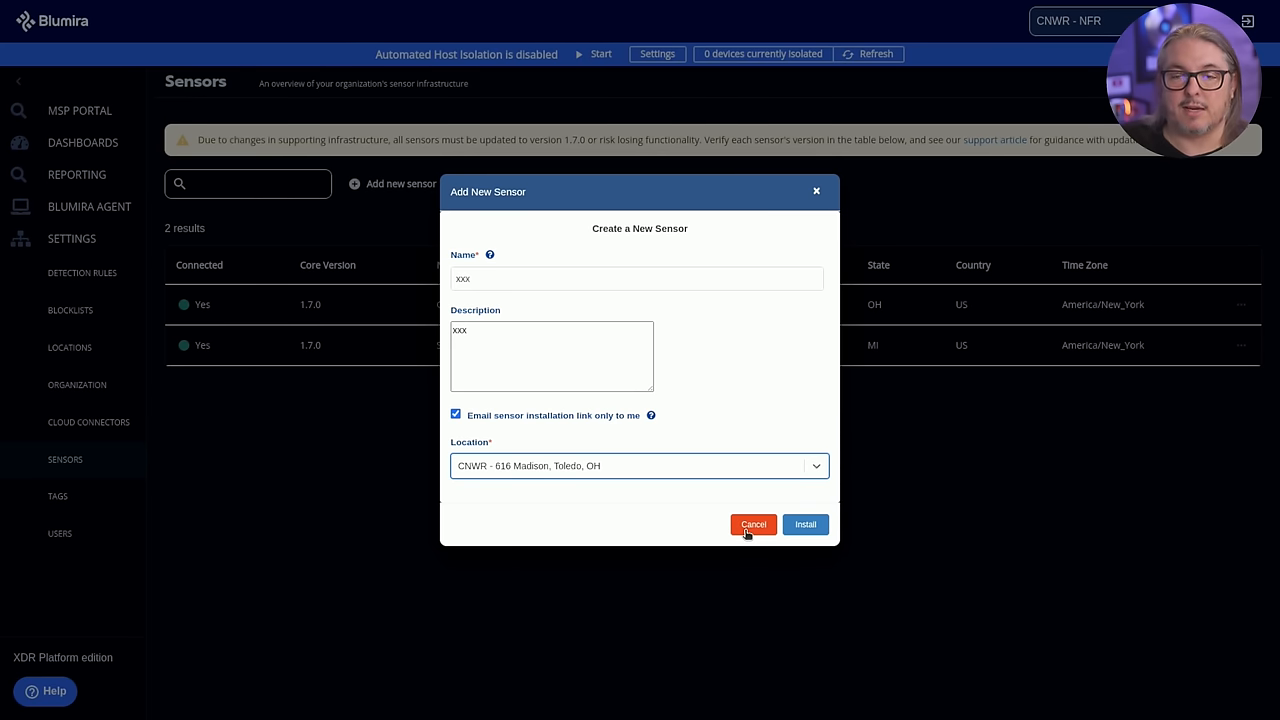
click(752, 524)
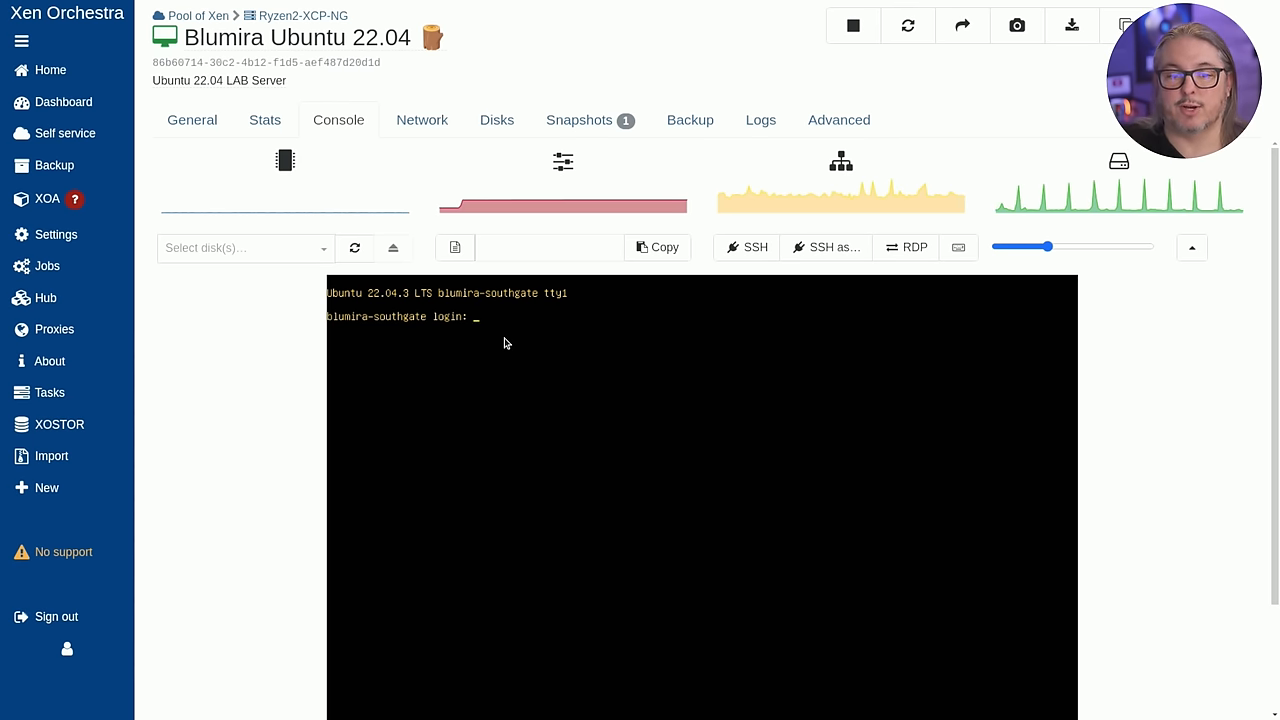
Step: Move the Blumira Ubuntu 22.04 VM from General to its Stats graphs
click(191, 120)
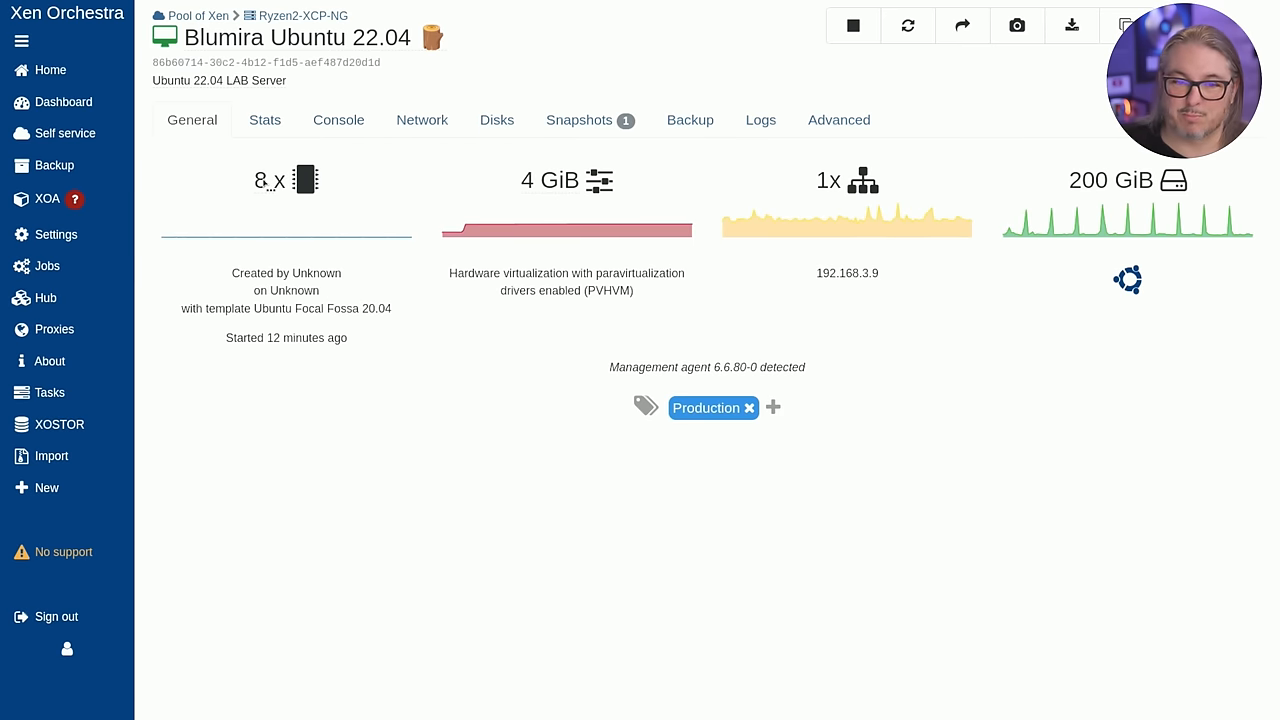
click(264, 120)
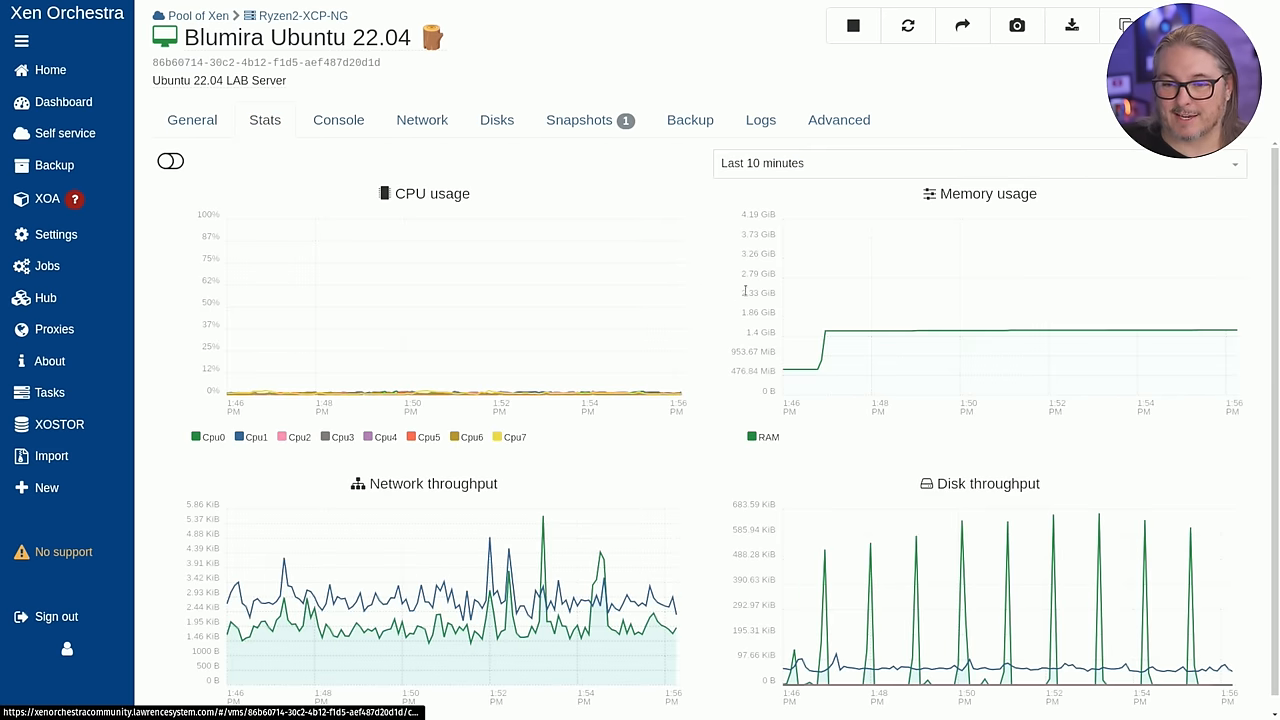
mouse_move(994, 335)
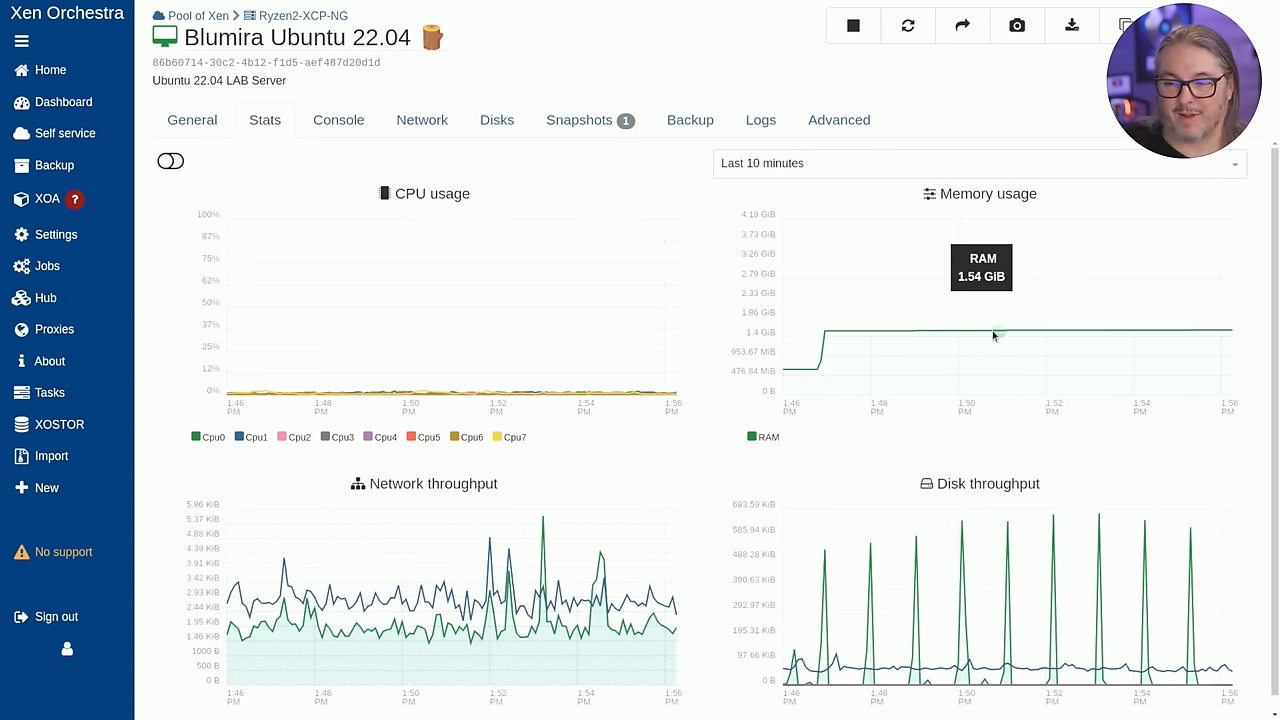
mouse_move(860, 340)
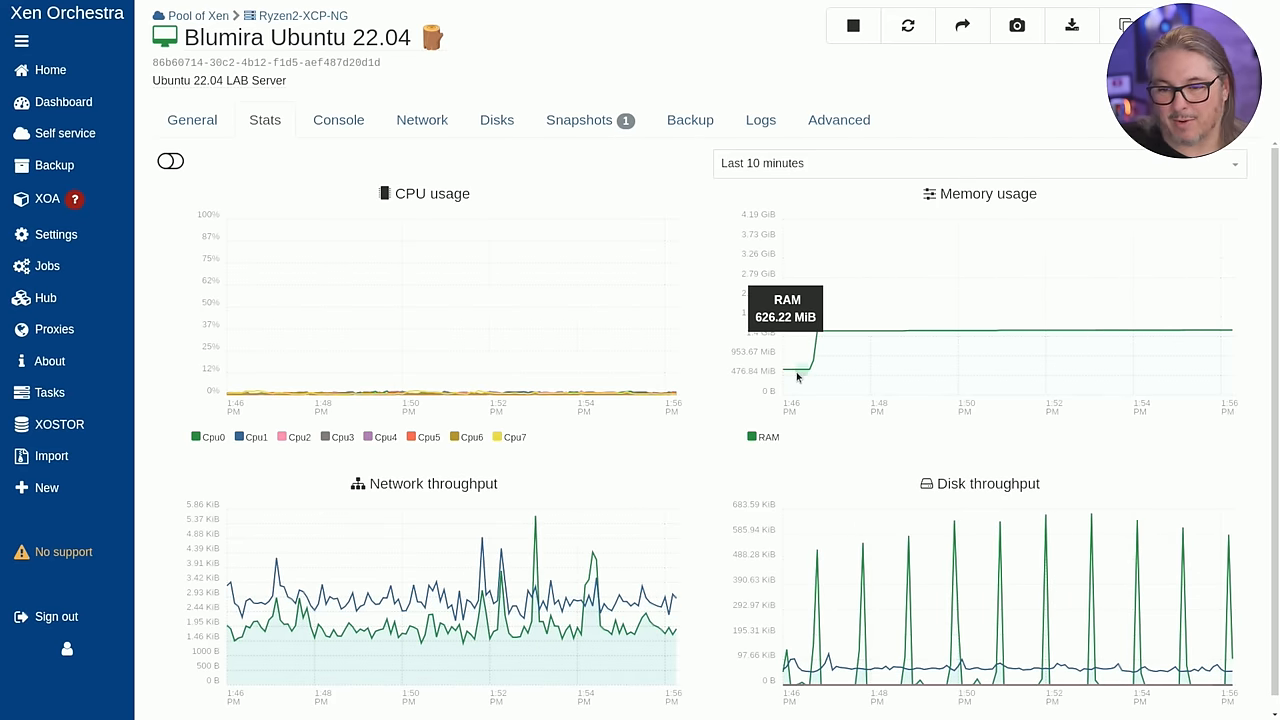
mouse_move(963, 335)
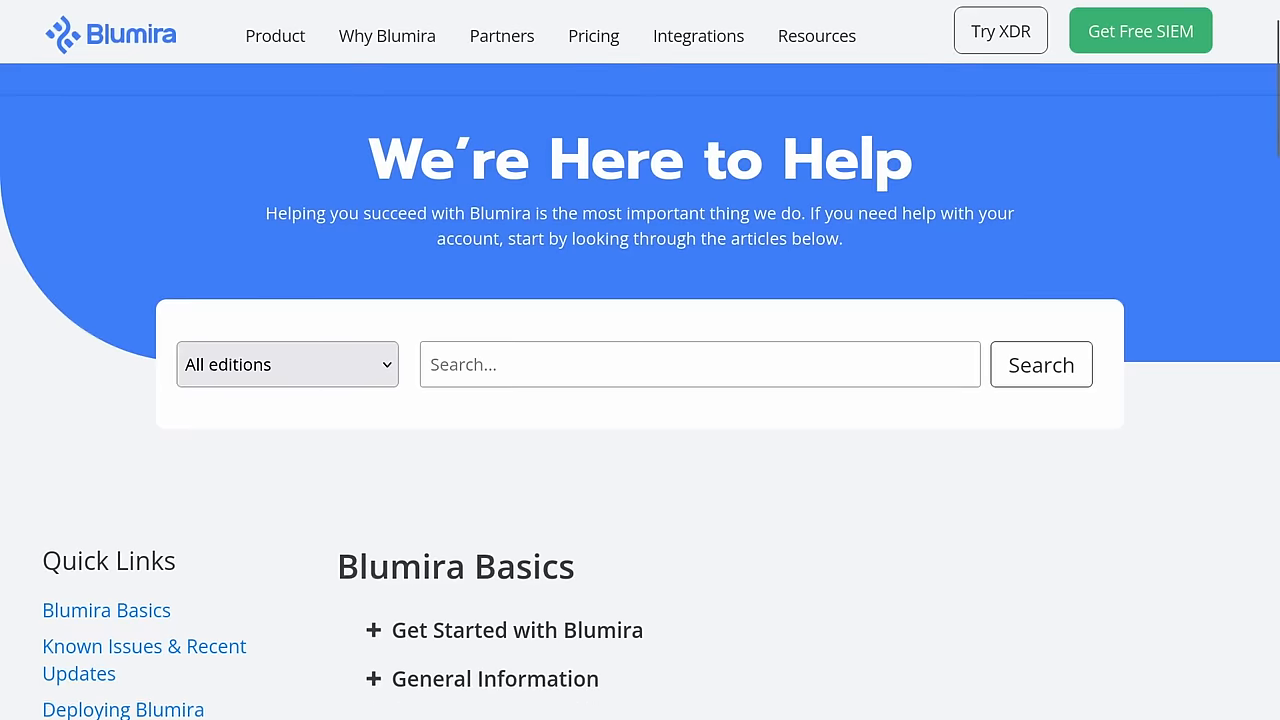
Step: Scroll the help centre down to the Deploying Blumira topics
scroll(down, 3)
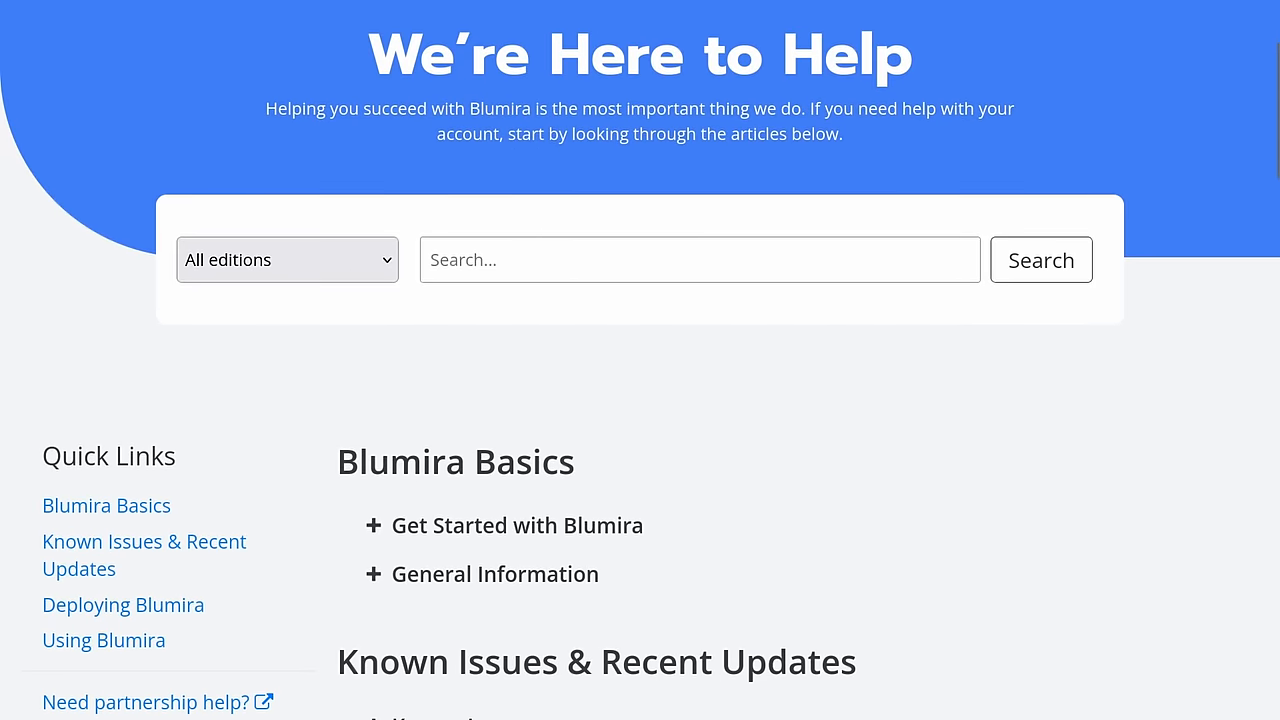
scroll(down, 3)
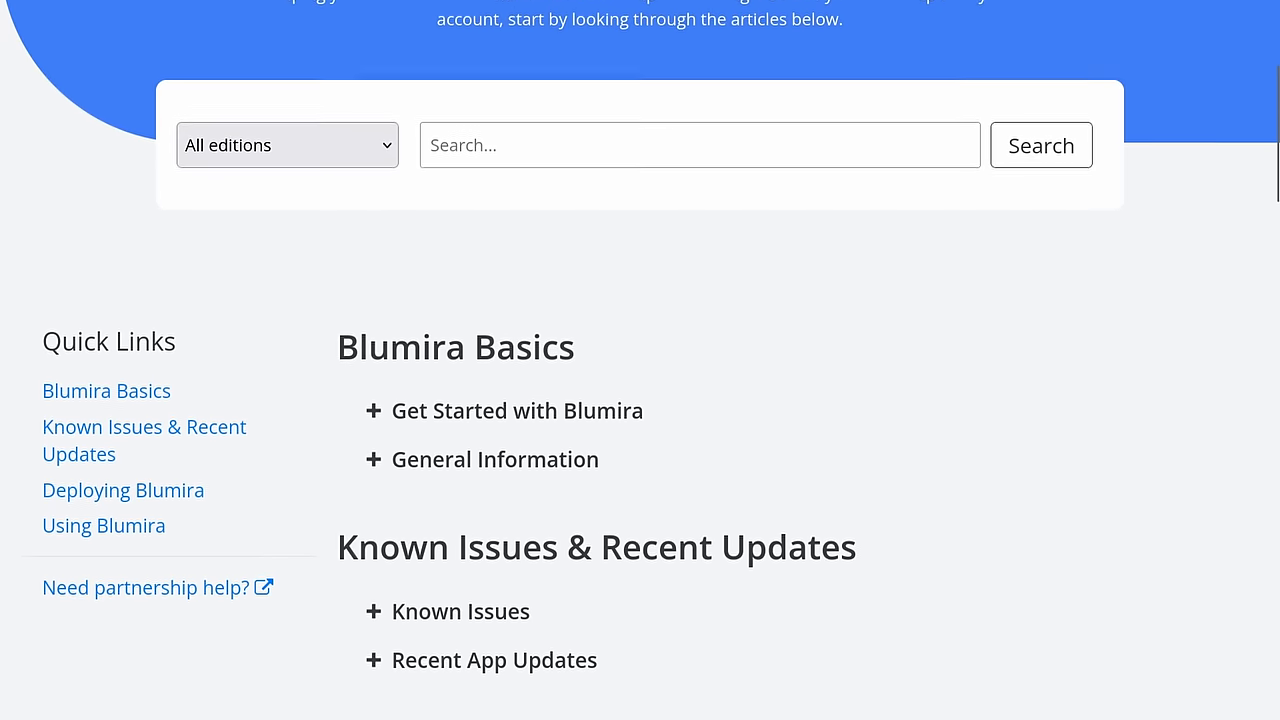
scroll(down, 3)
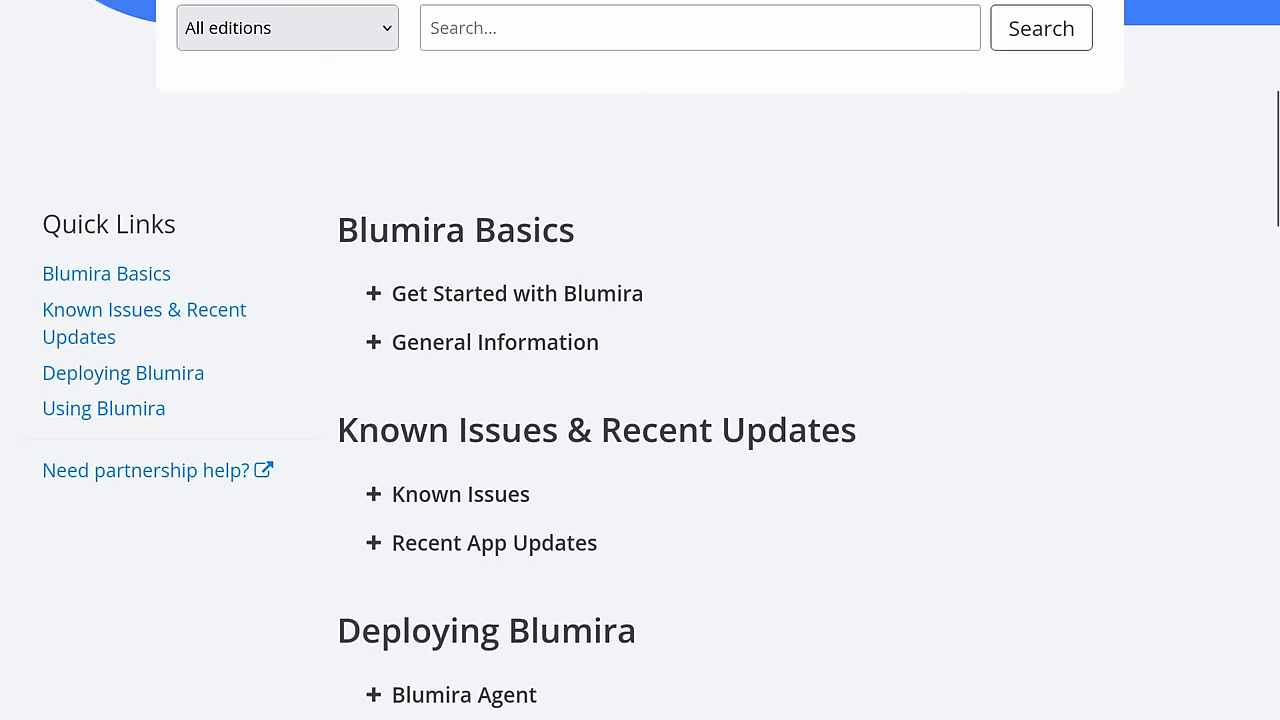
scroll(down, 3)
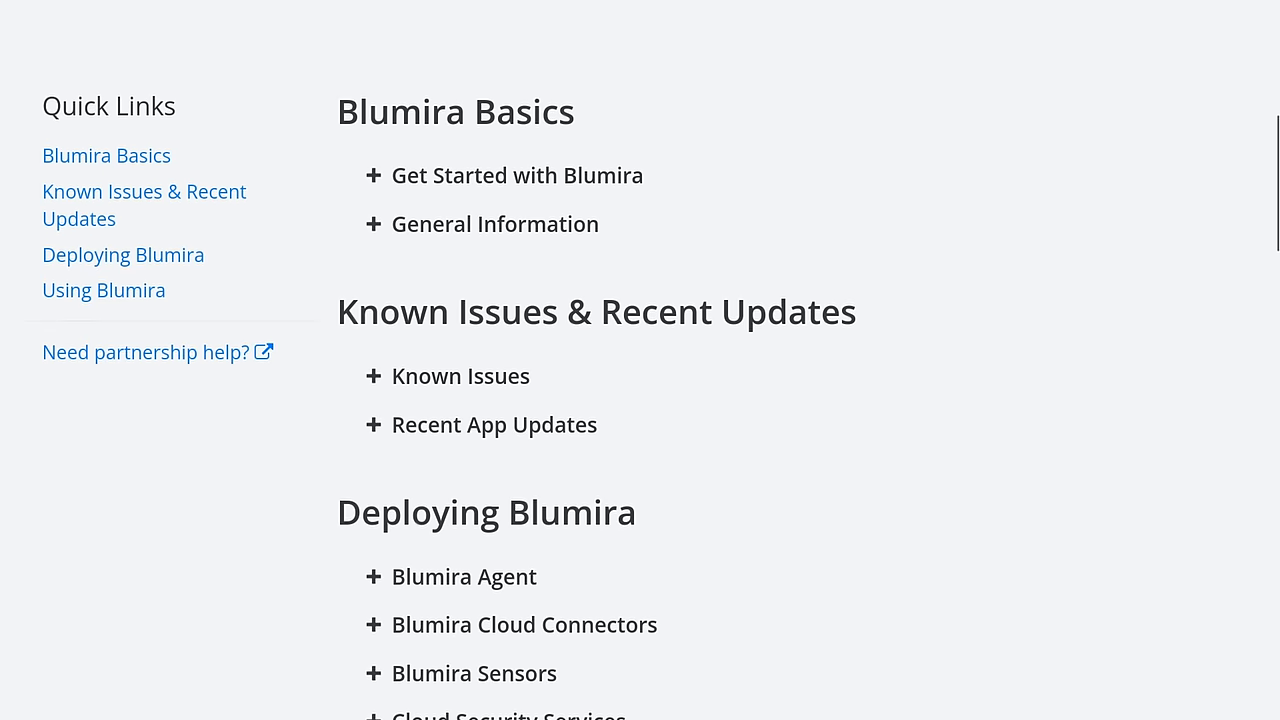
scroll(down, 3)
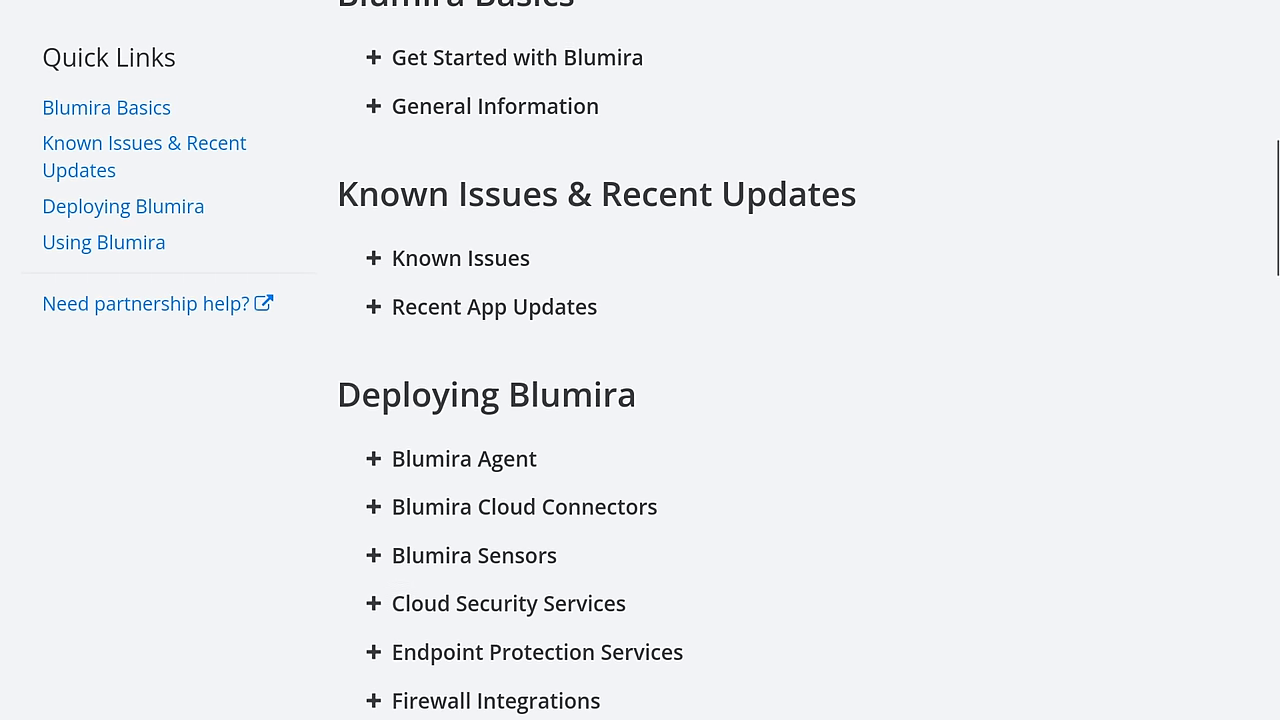
scroll(down, 3)
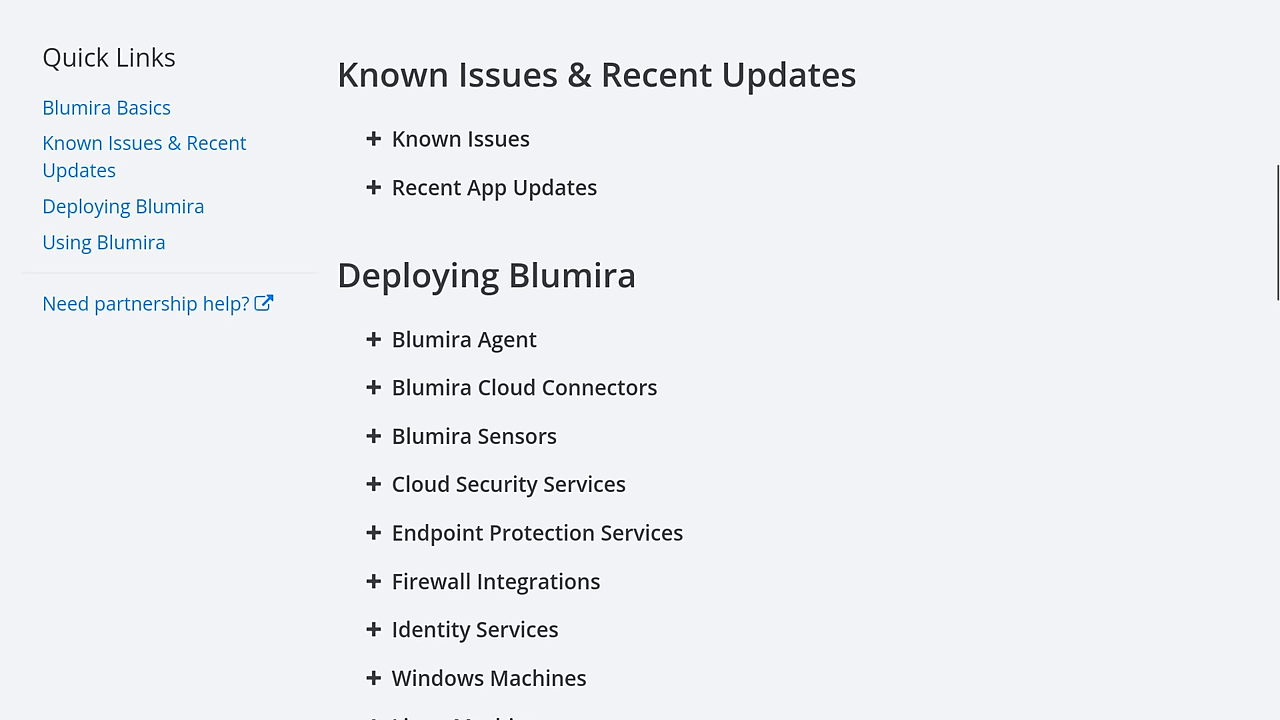